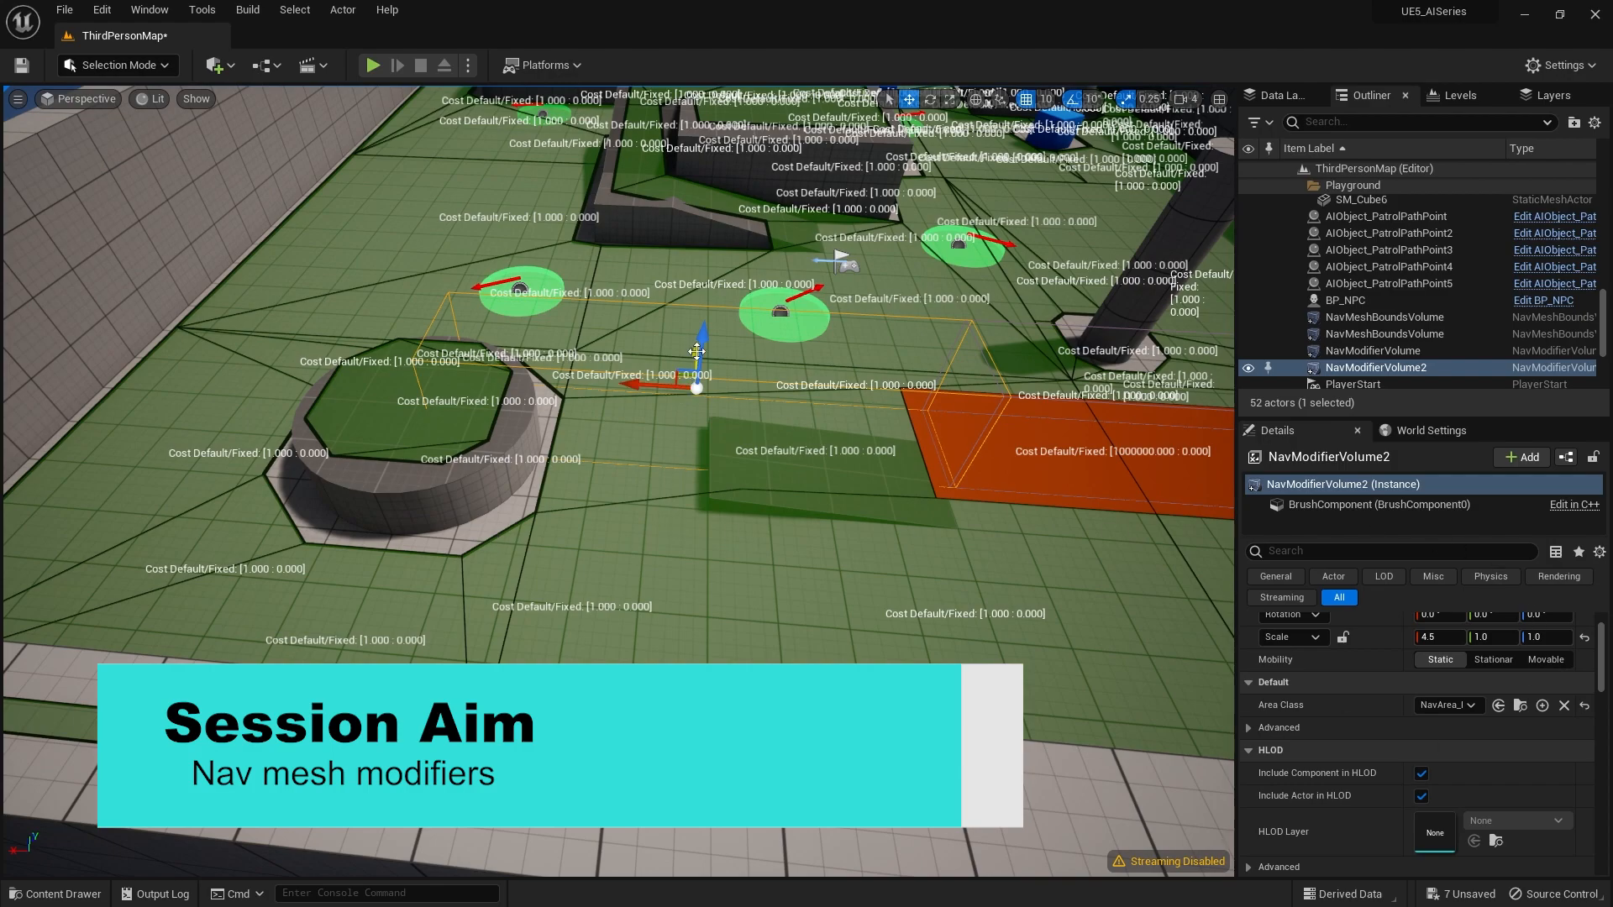
Revert ThirdPersonMap to its saved 50-actor state, removing the NavModifierVolumes
{"action": "left_click", "coordinate": [1473, 705]}
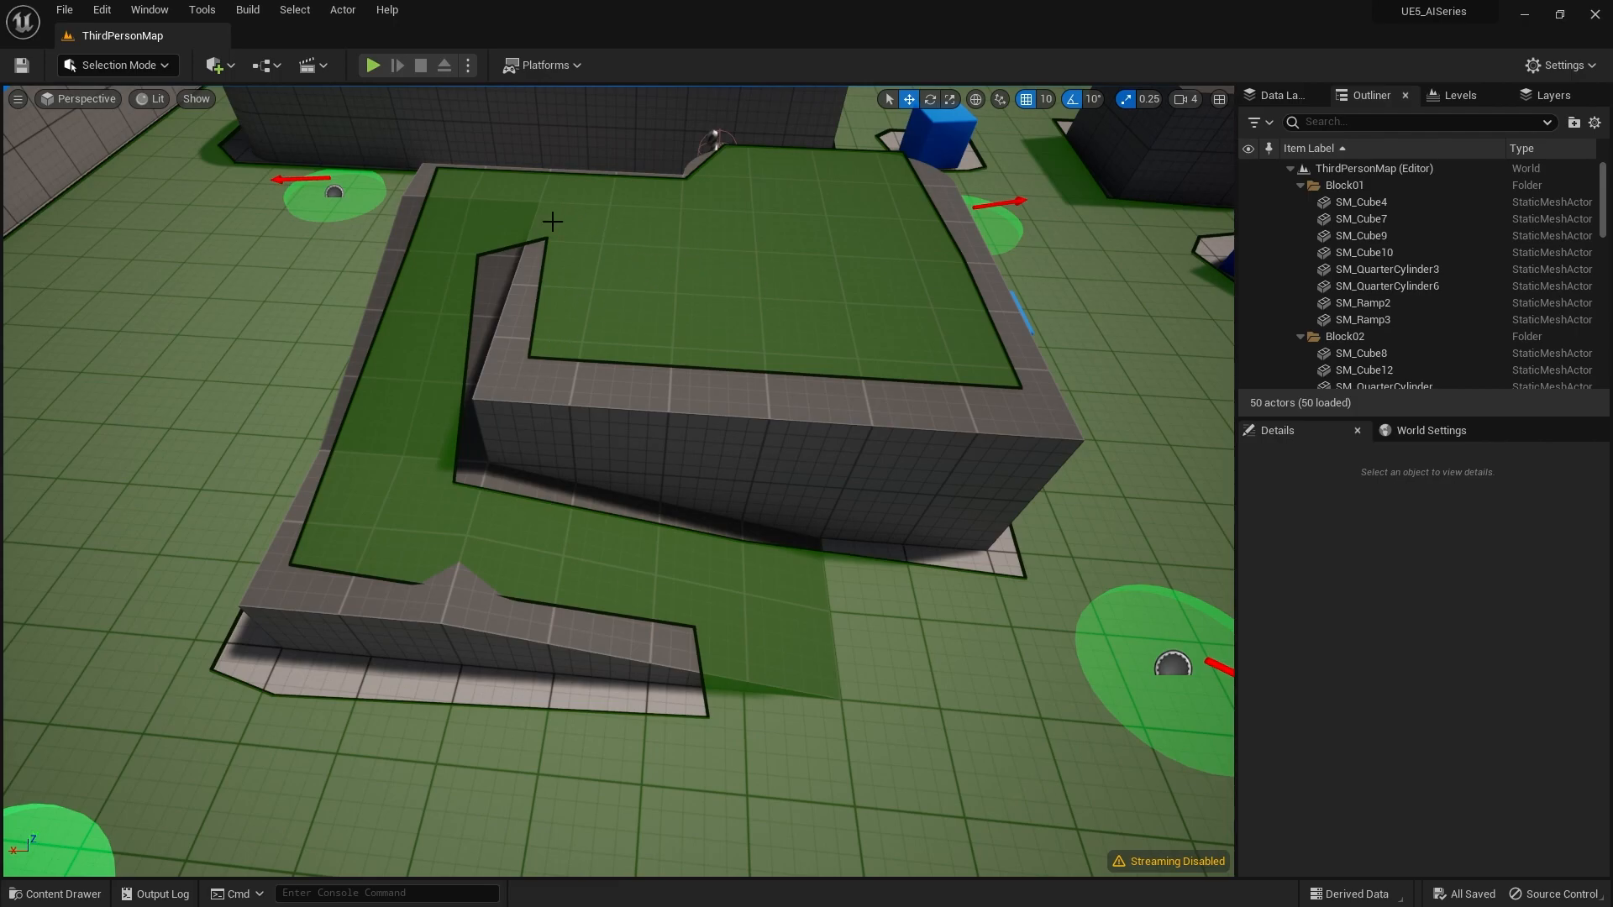
{"action": "mouse_move", "coordinate": [469, 141]}
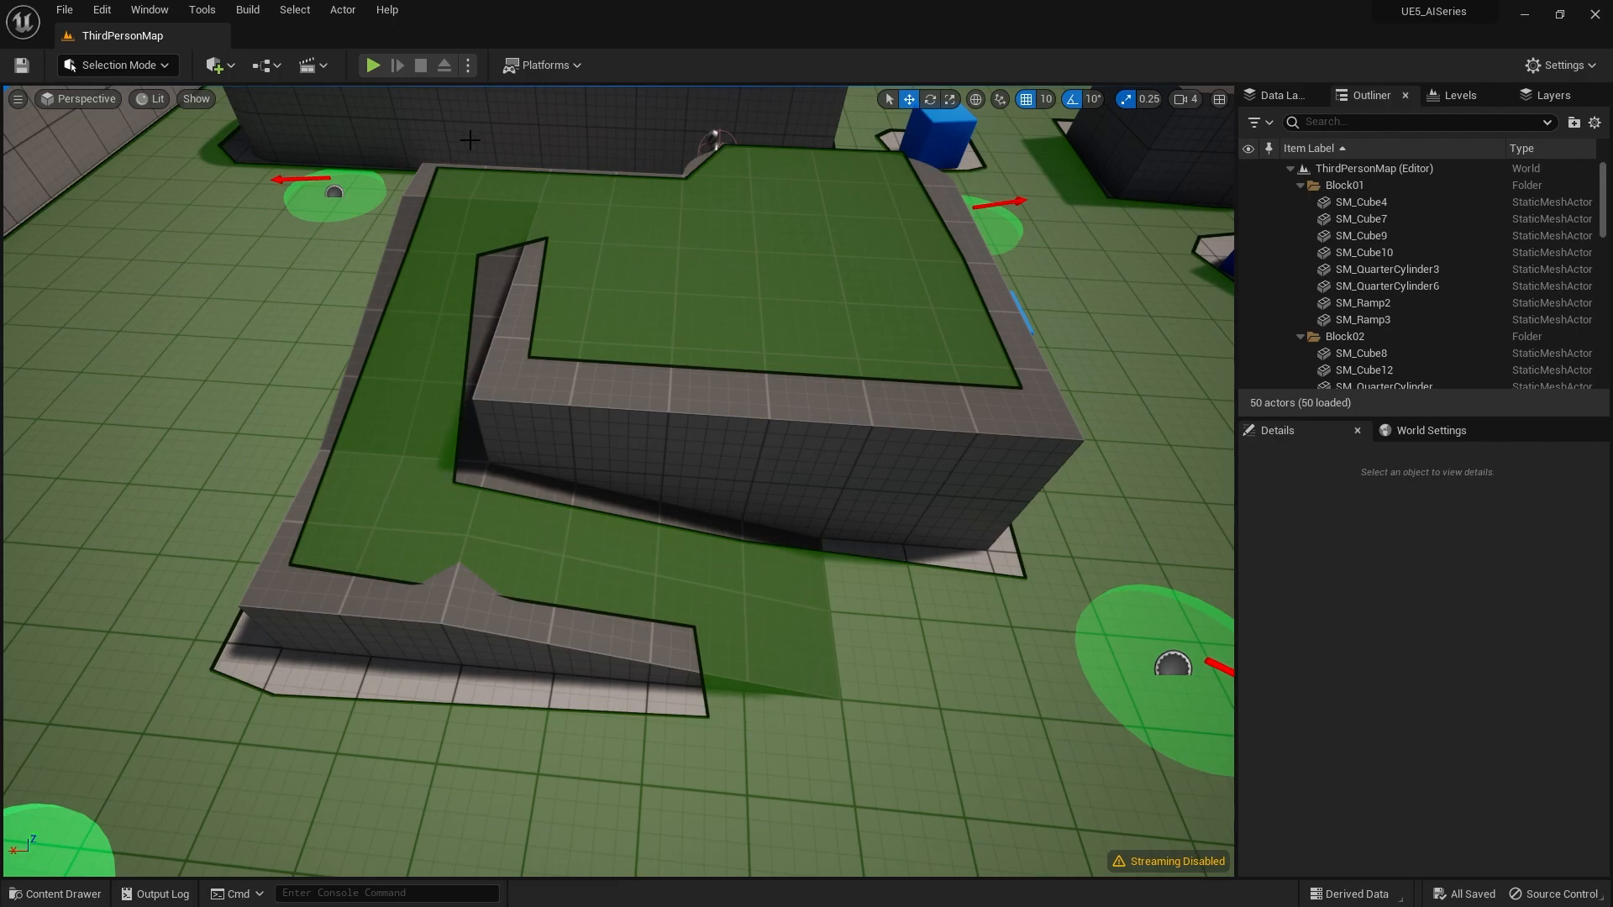
{"action": "mouse_move", "coordinate": [821, 270]}
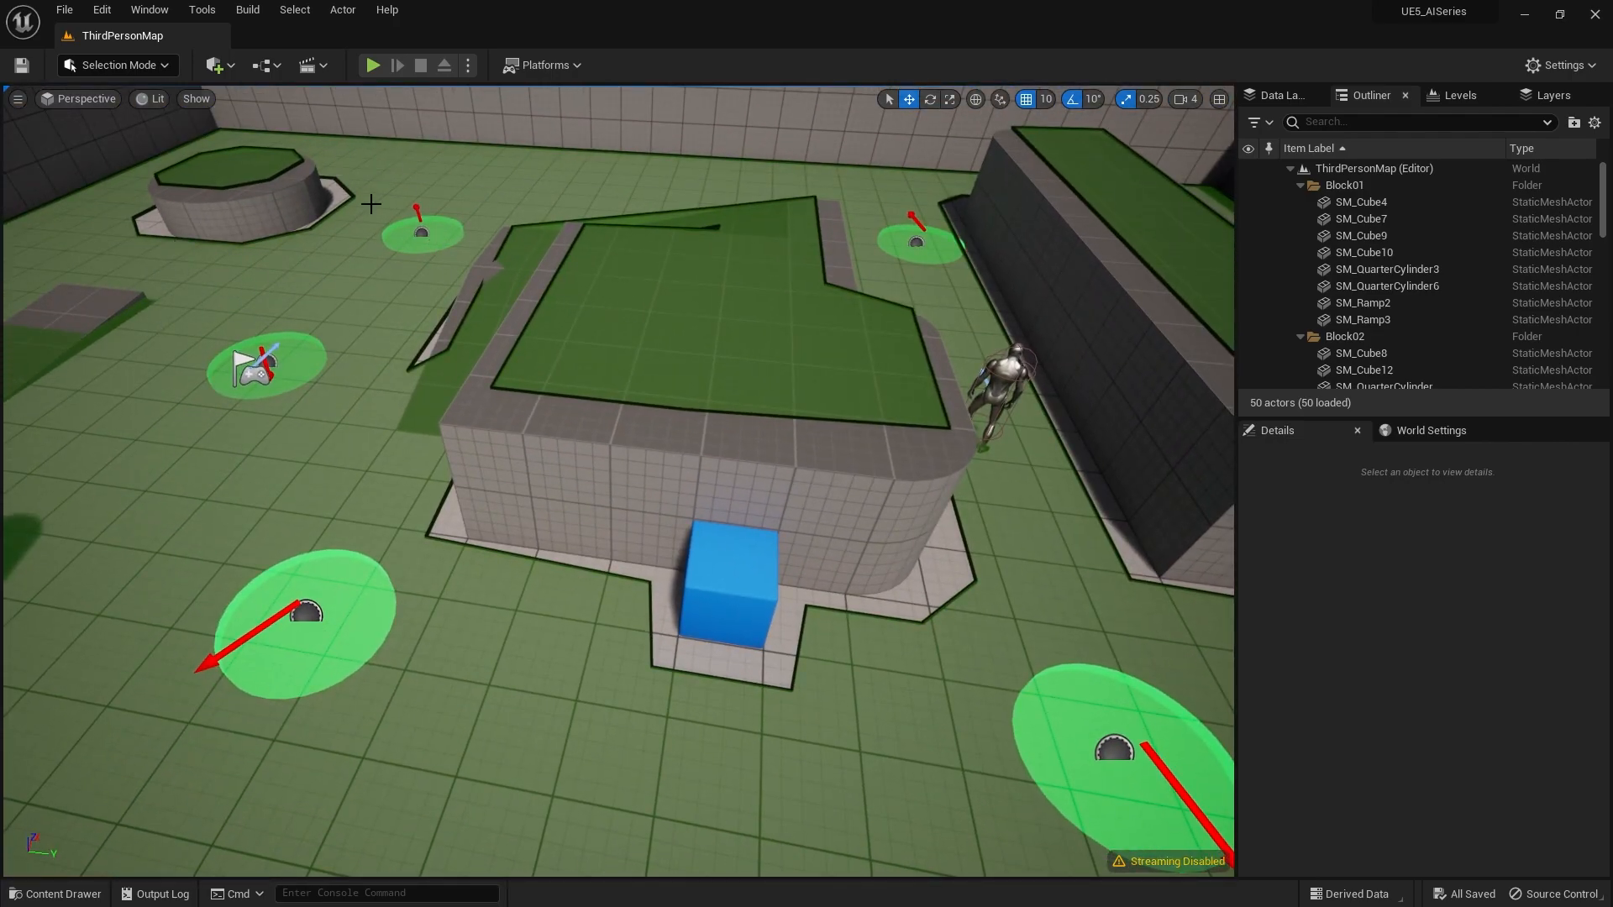
Enable Draw Poly Edges on the Engine > Navigation Mesh project settings page
{"action": "left_click", "coordinate": [101, 9]}
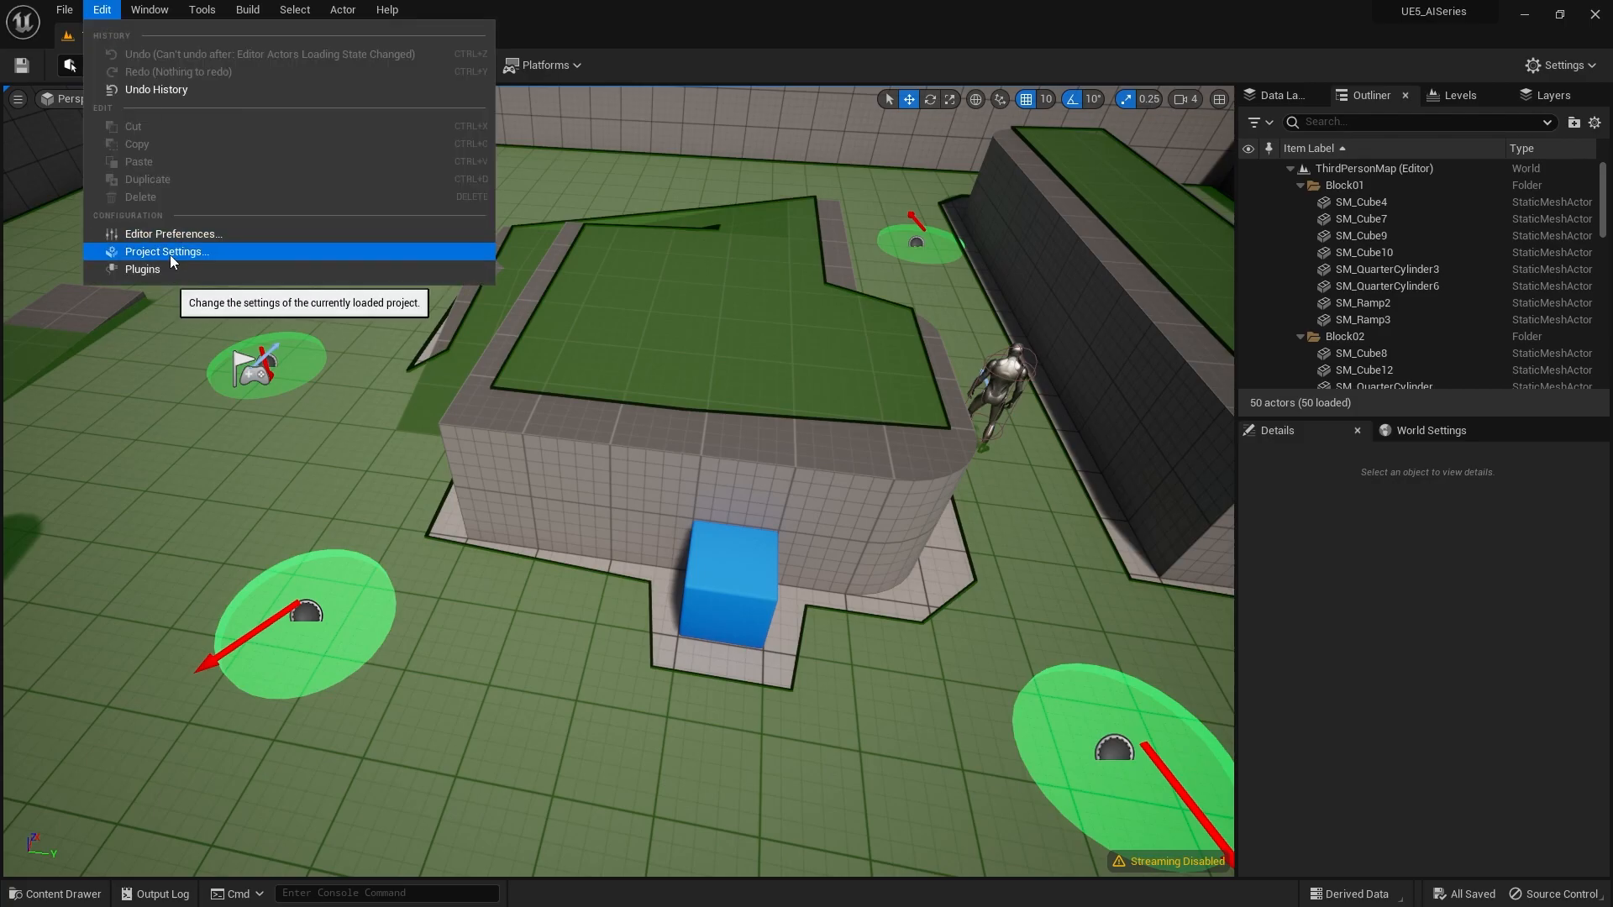
{"action": "left_click", "coordinate": [166, 252]}
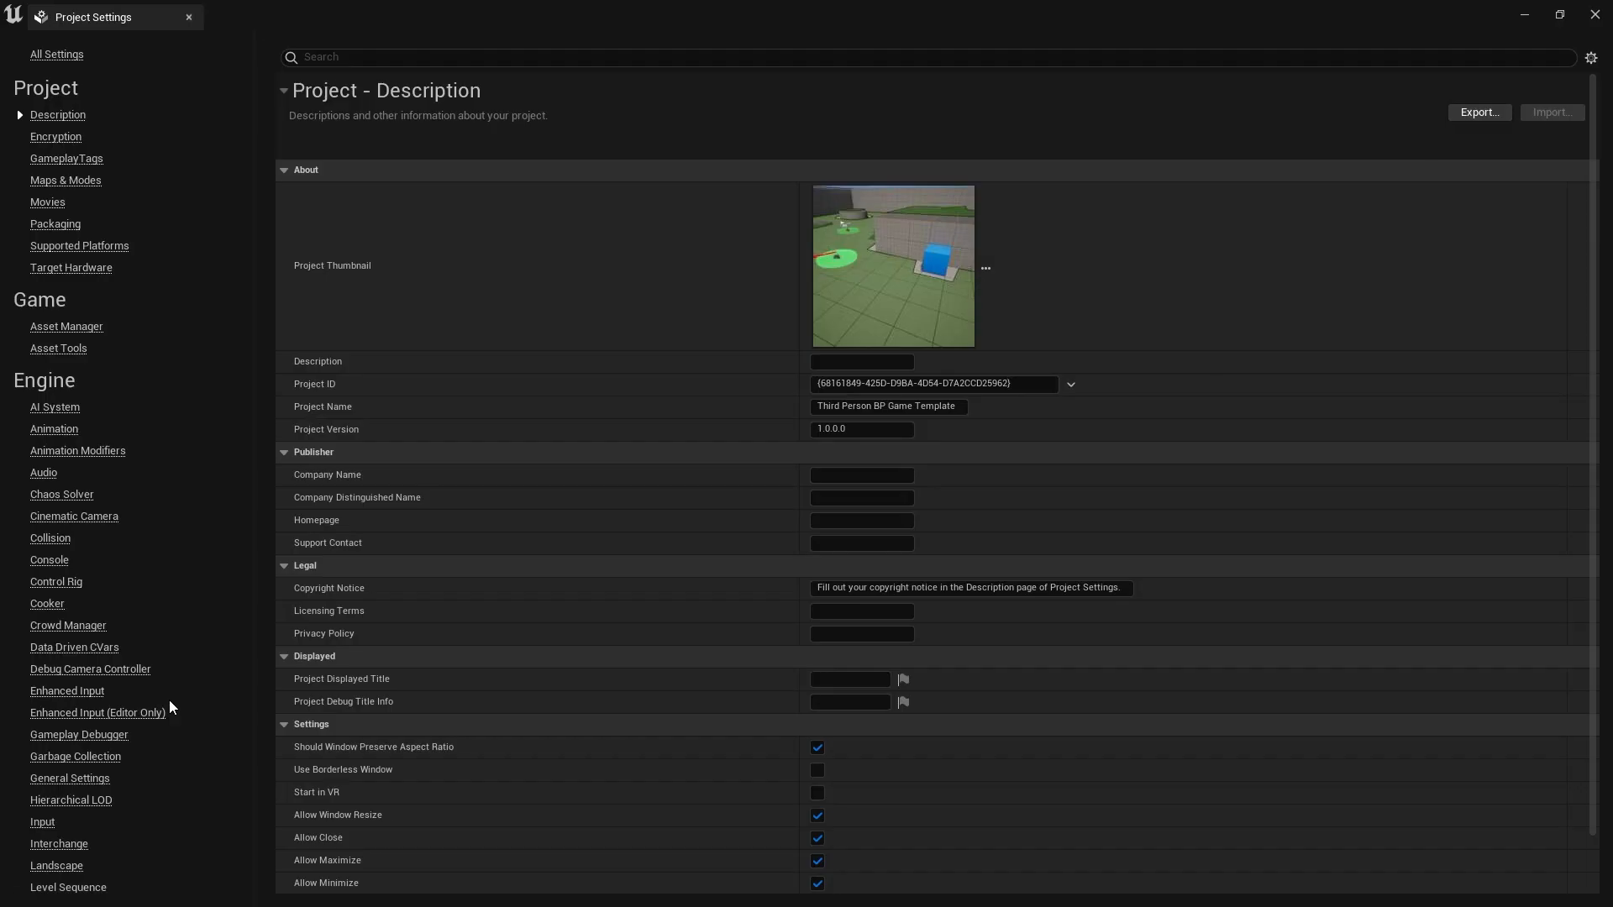
{"action": "scroll", "scroll_direction": "down", "scroll_amount": 3}
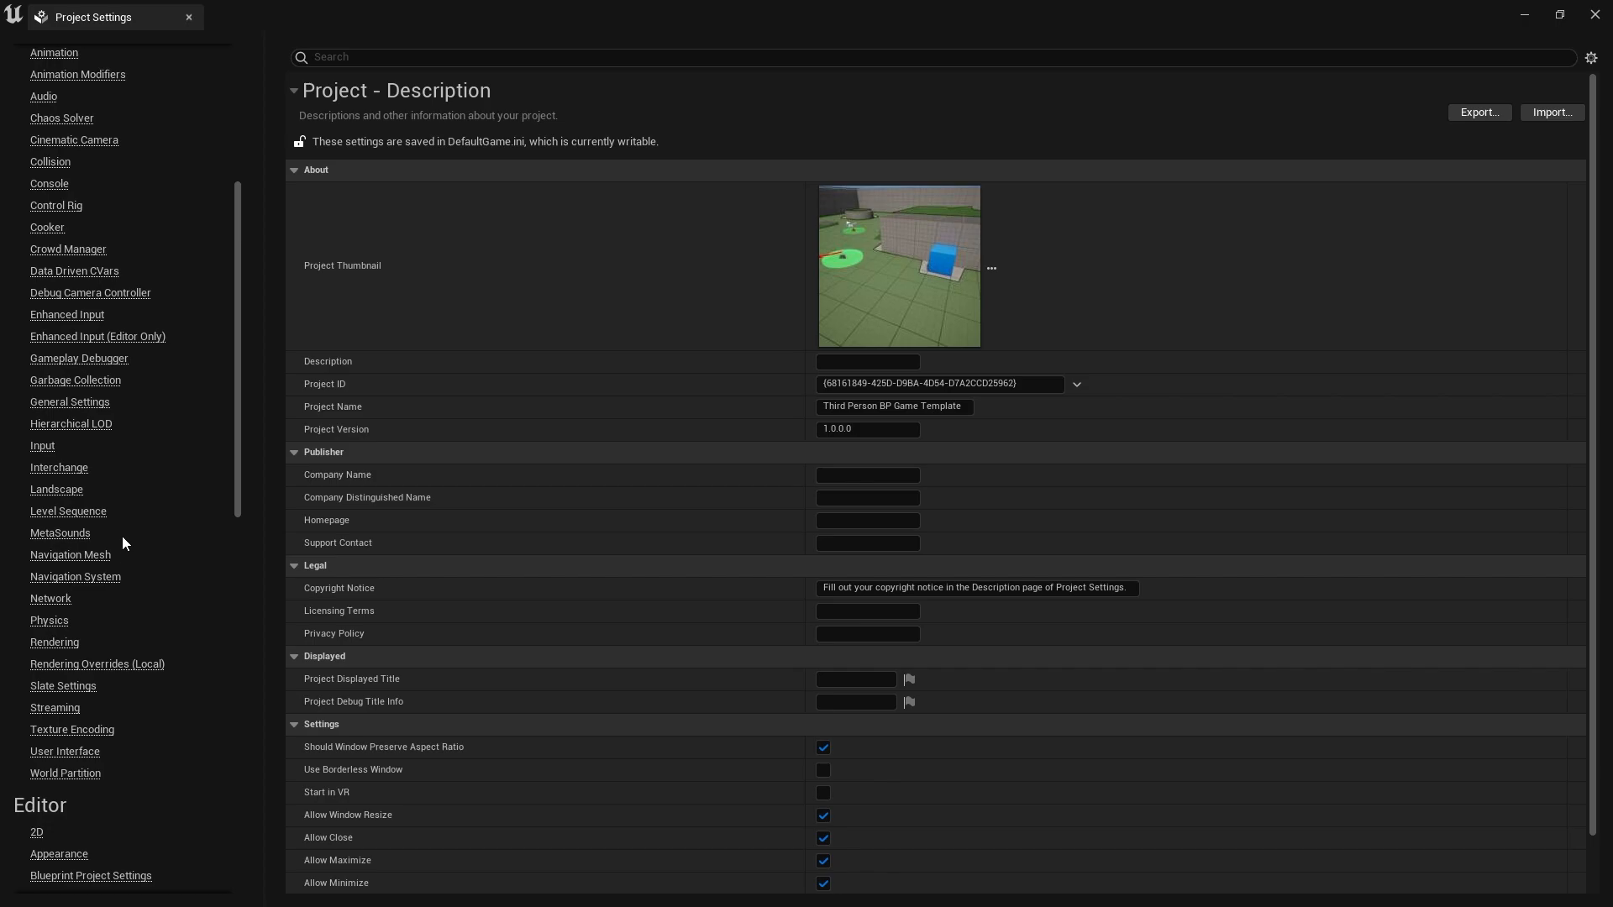
{"action": "left_click", "coordinate": [69, 554]}
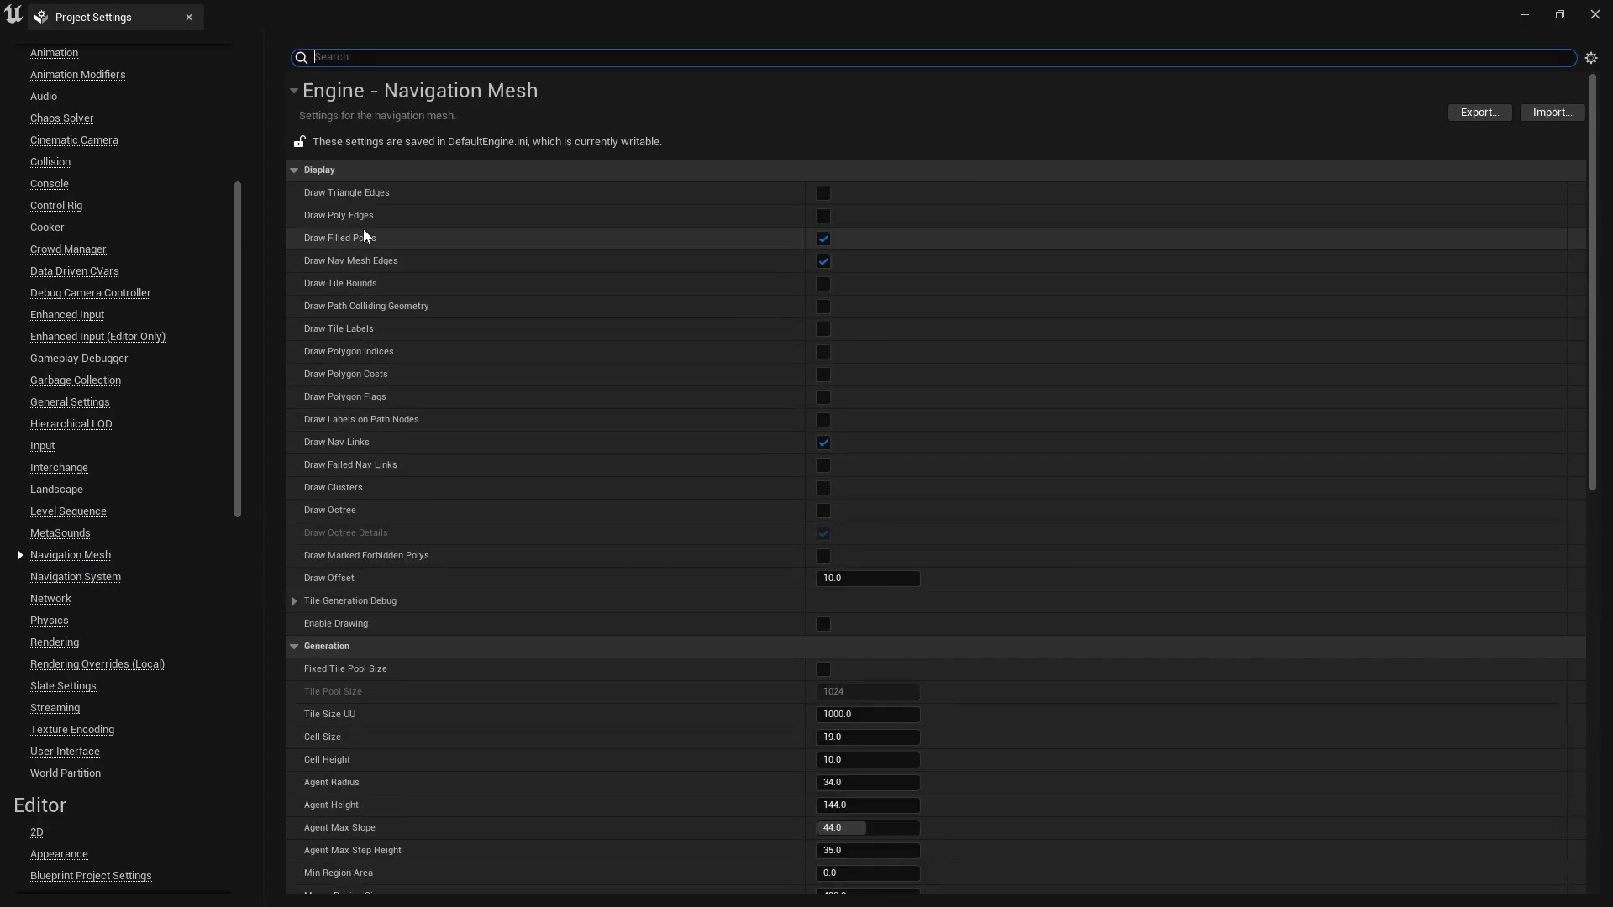
{"action": "left_click", "coordinate": [822, 215]}
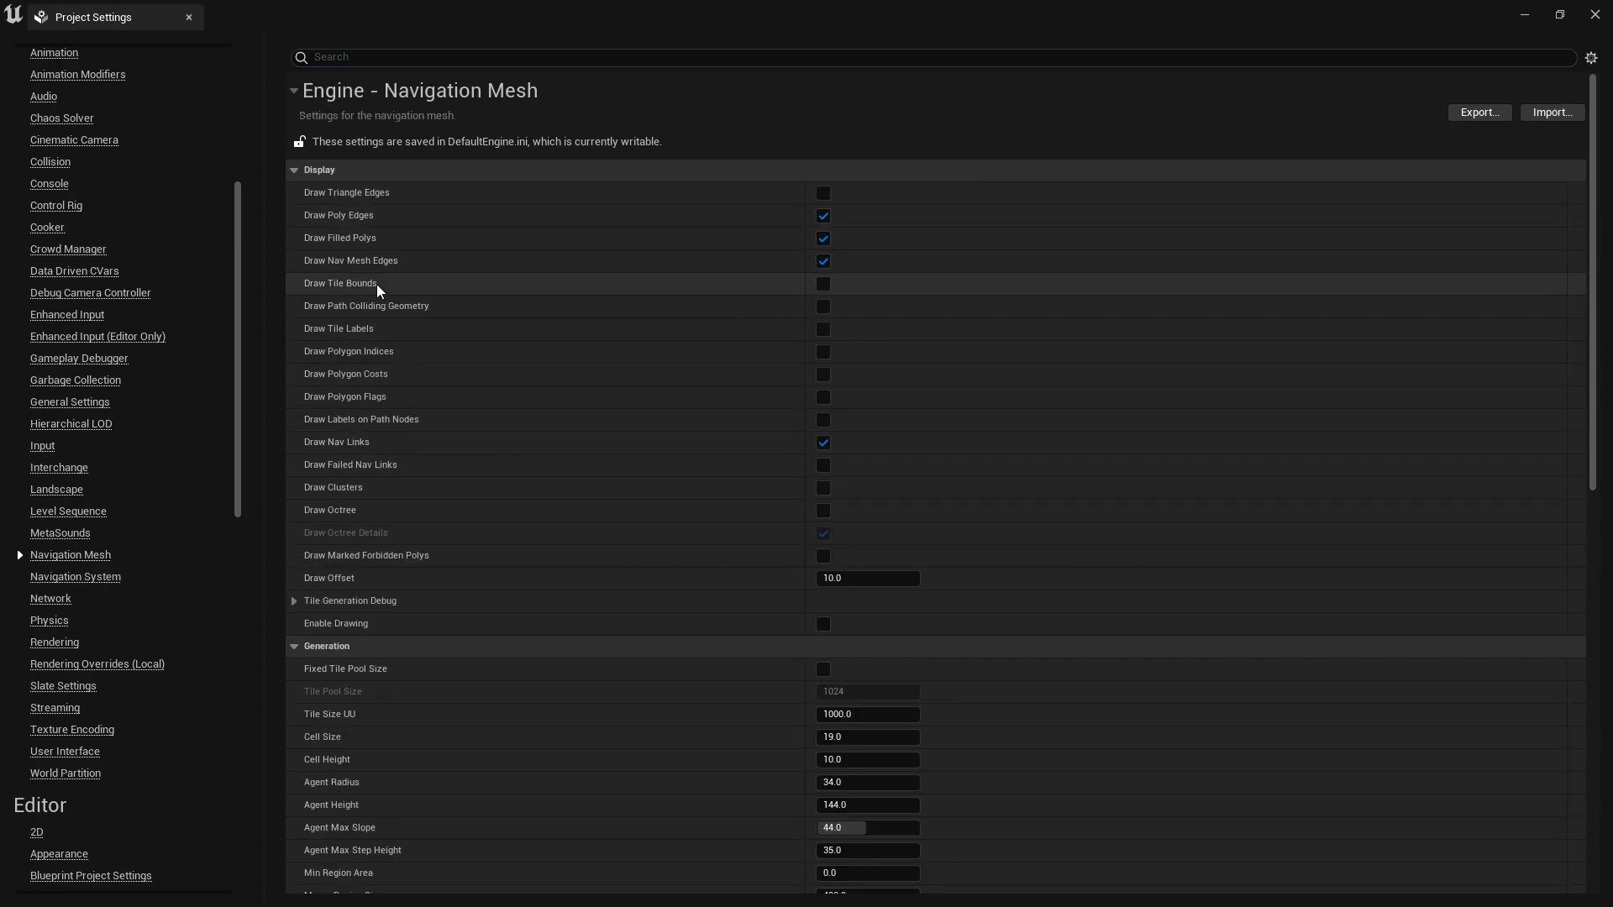
{"action": "mouse_move", "coordinate": [840, 380]}
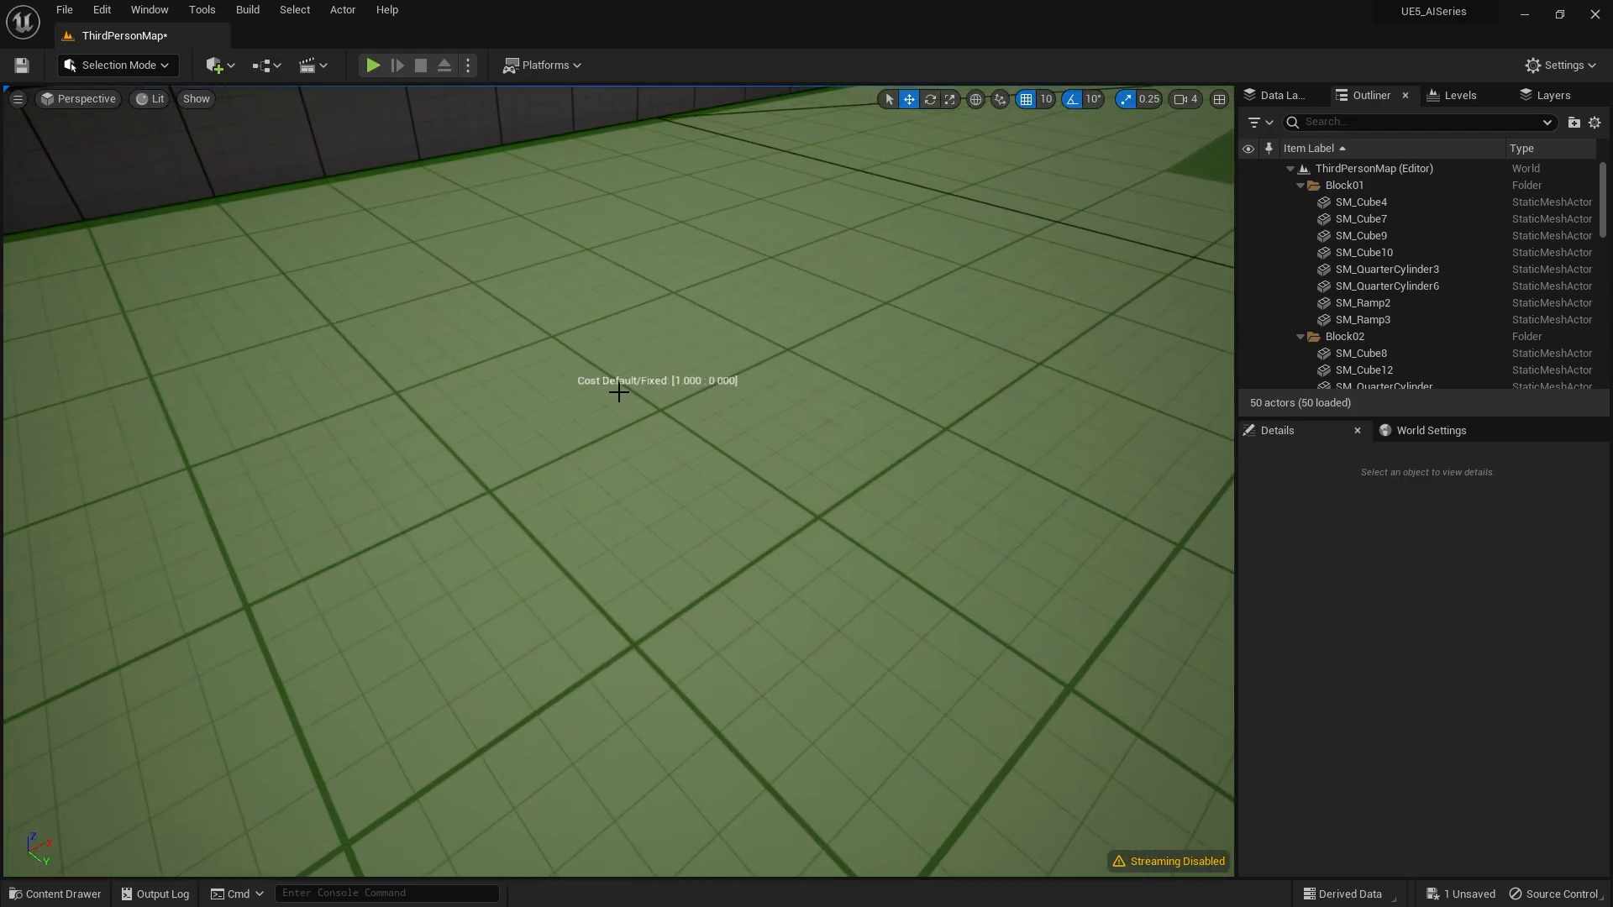
{"action": "mouse_move", "coordinate": [688, 394]}
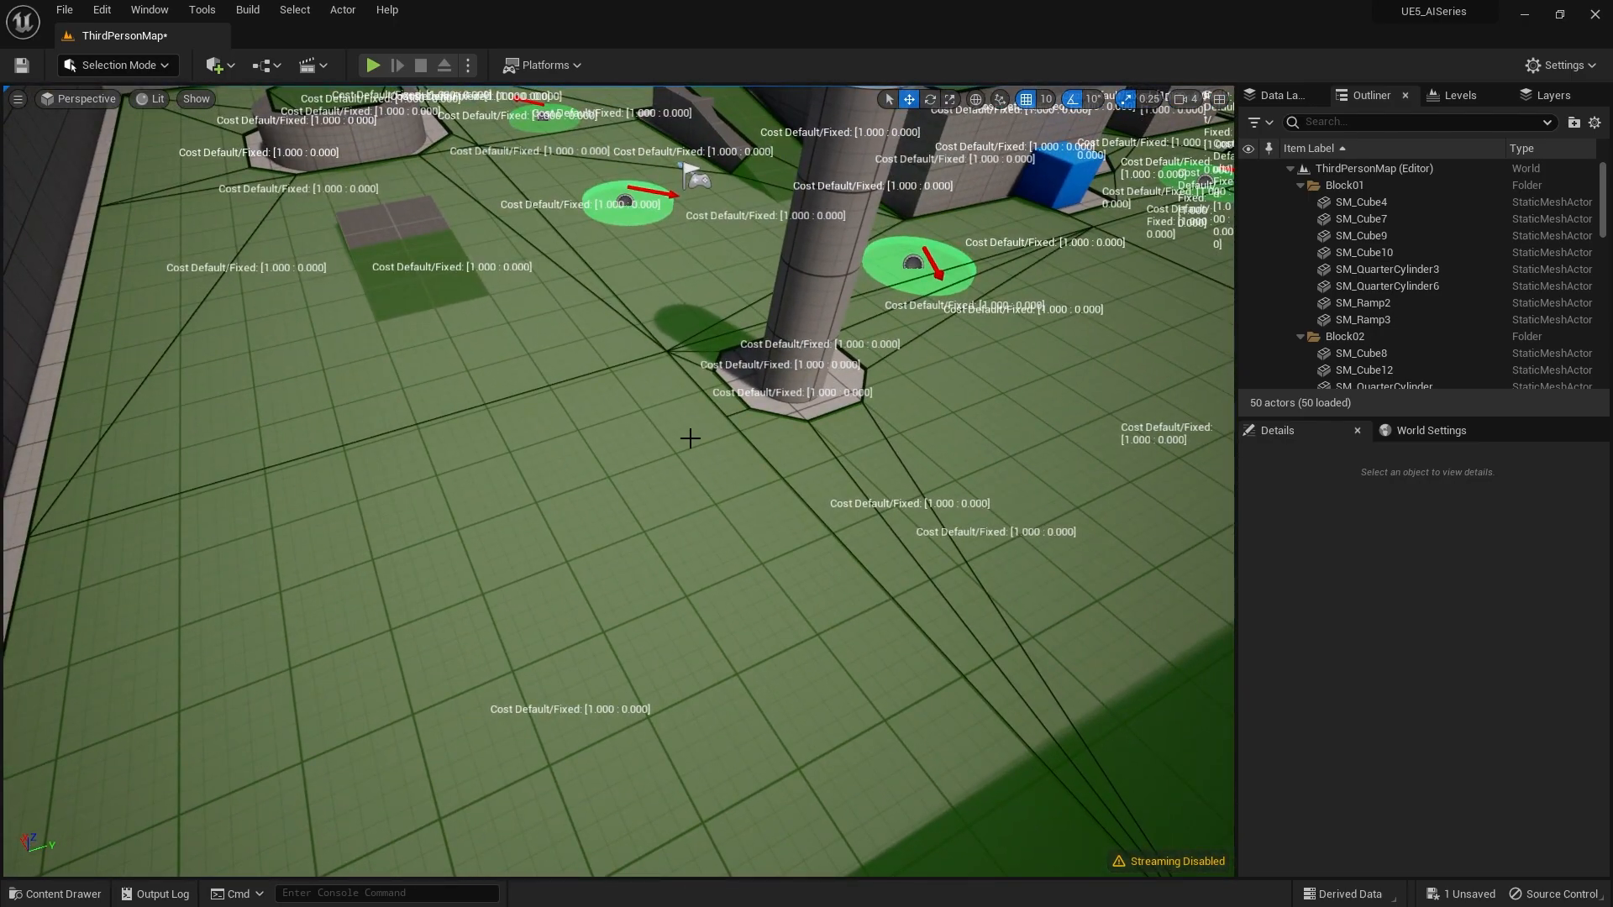
{"action": "mouse_move", "coordinate": [577, 450]}
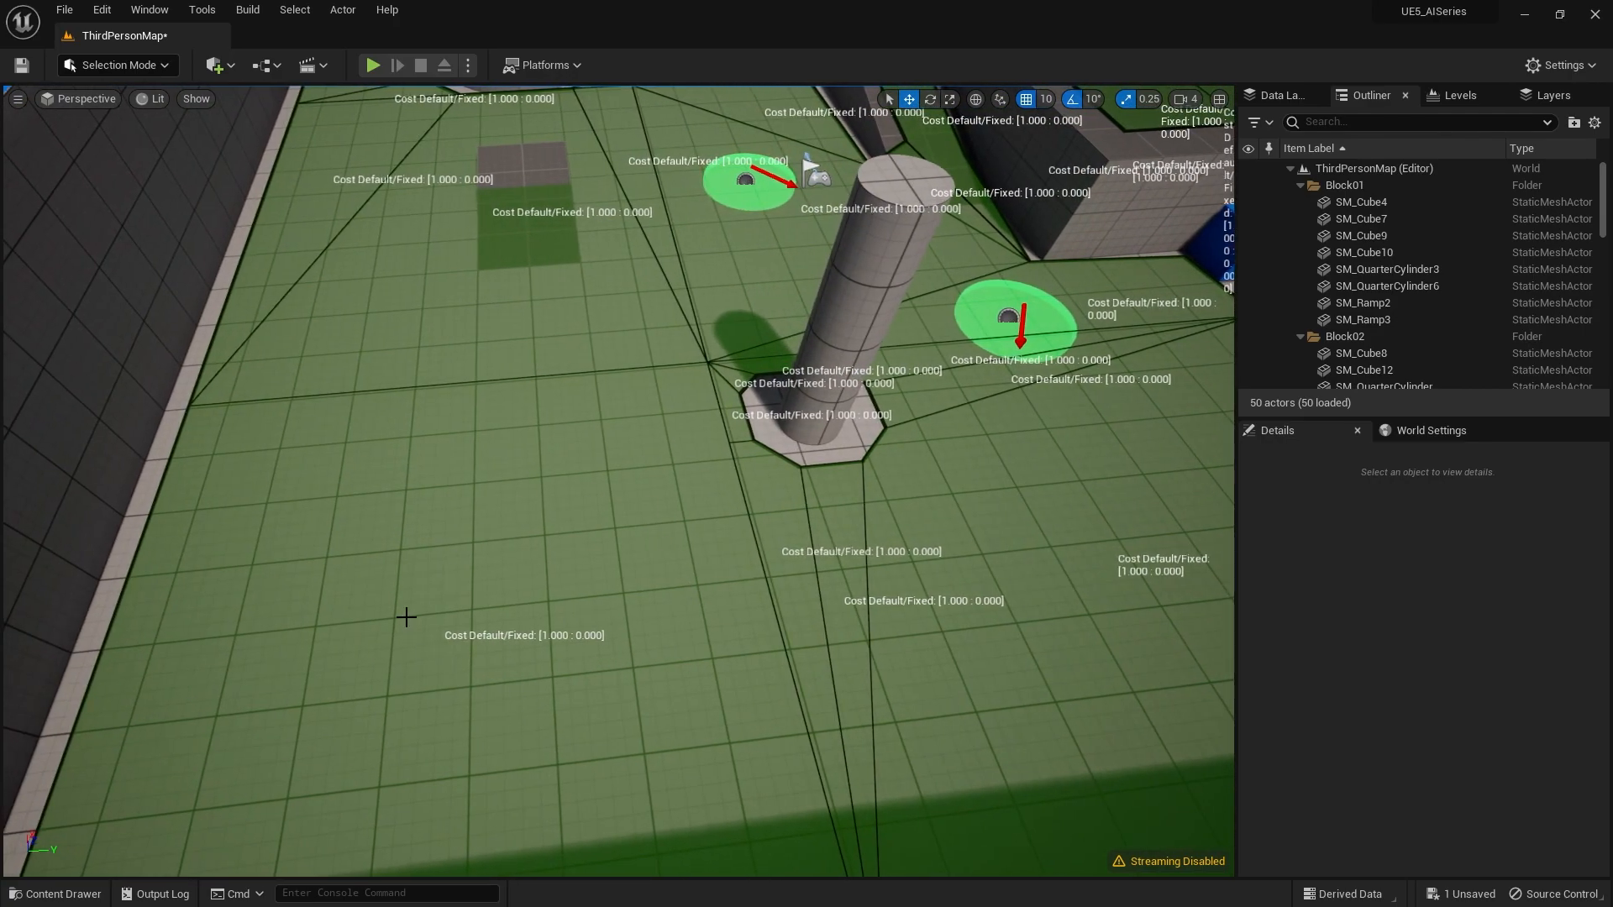
{"action": "mouse_move", "coordinate": [578, 399]}
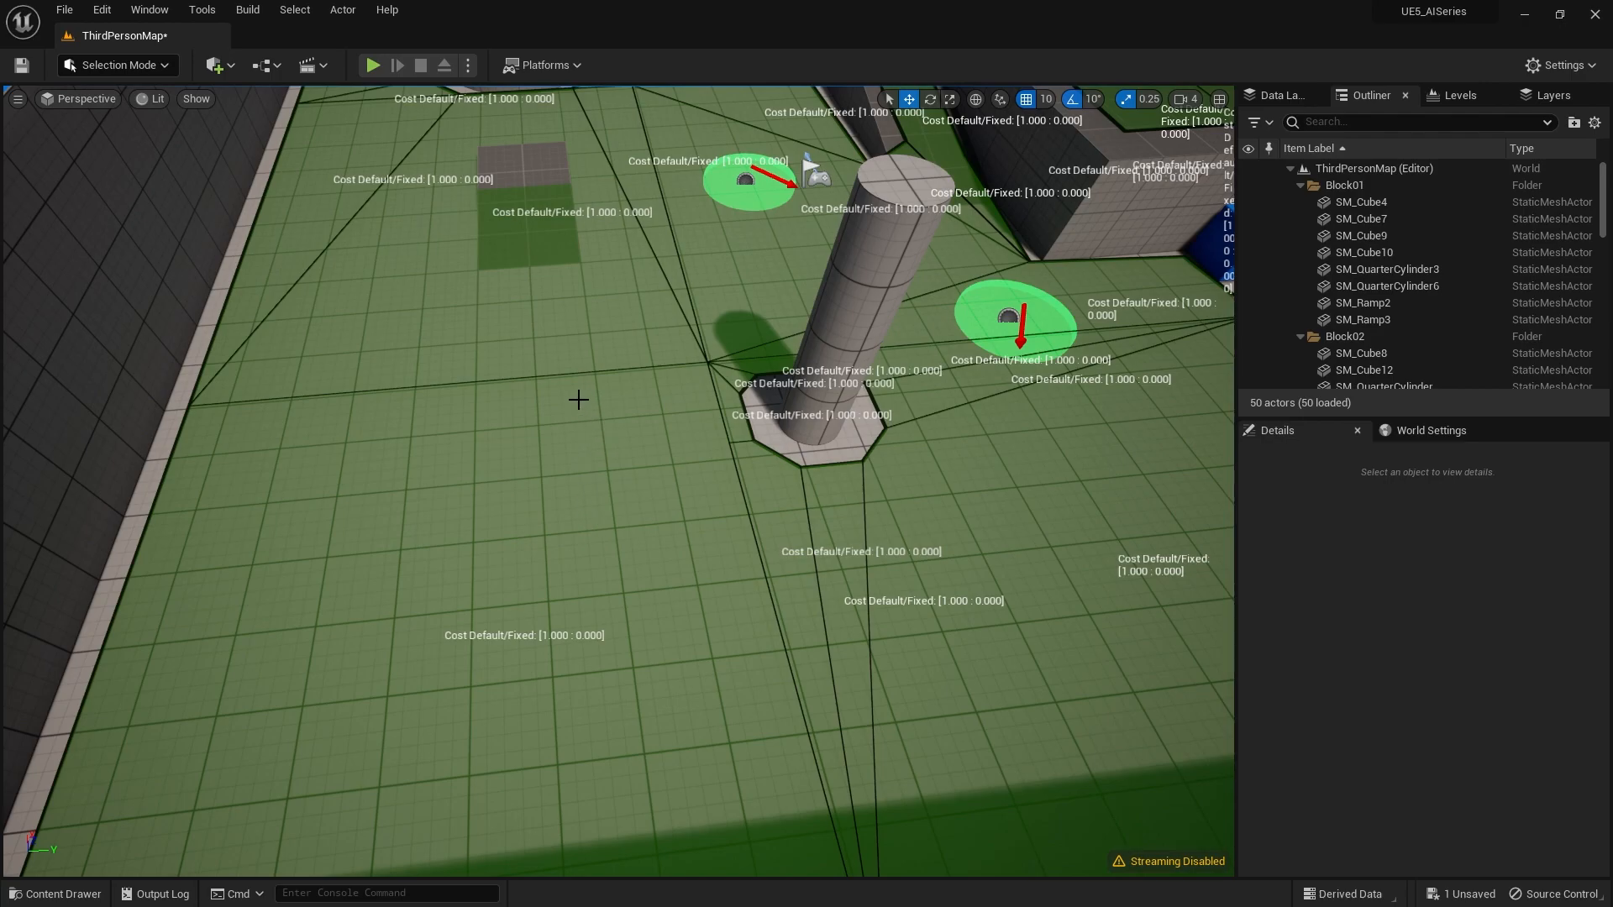
{"action": "mouse_move", "coordinate": [692, 534]}
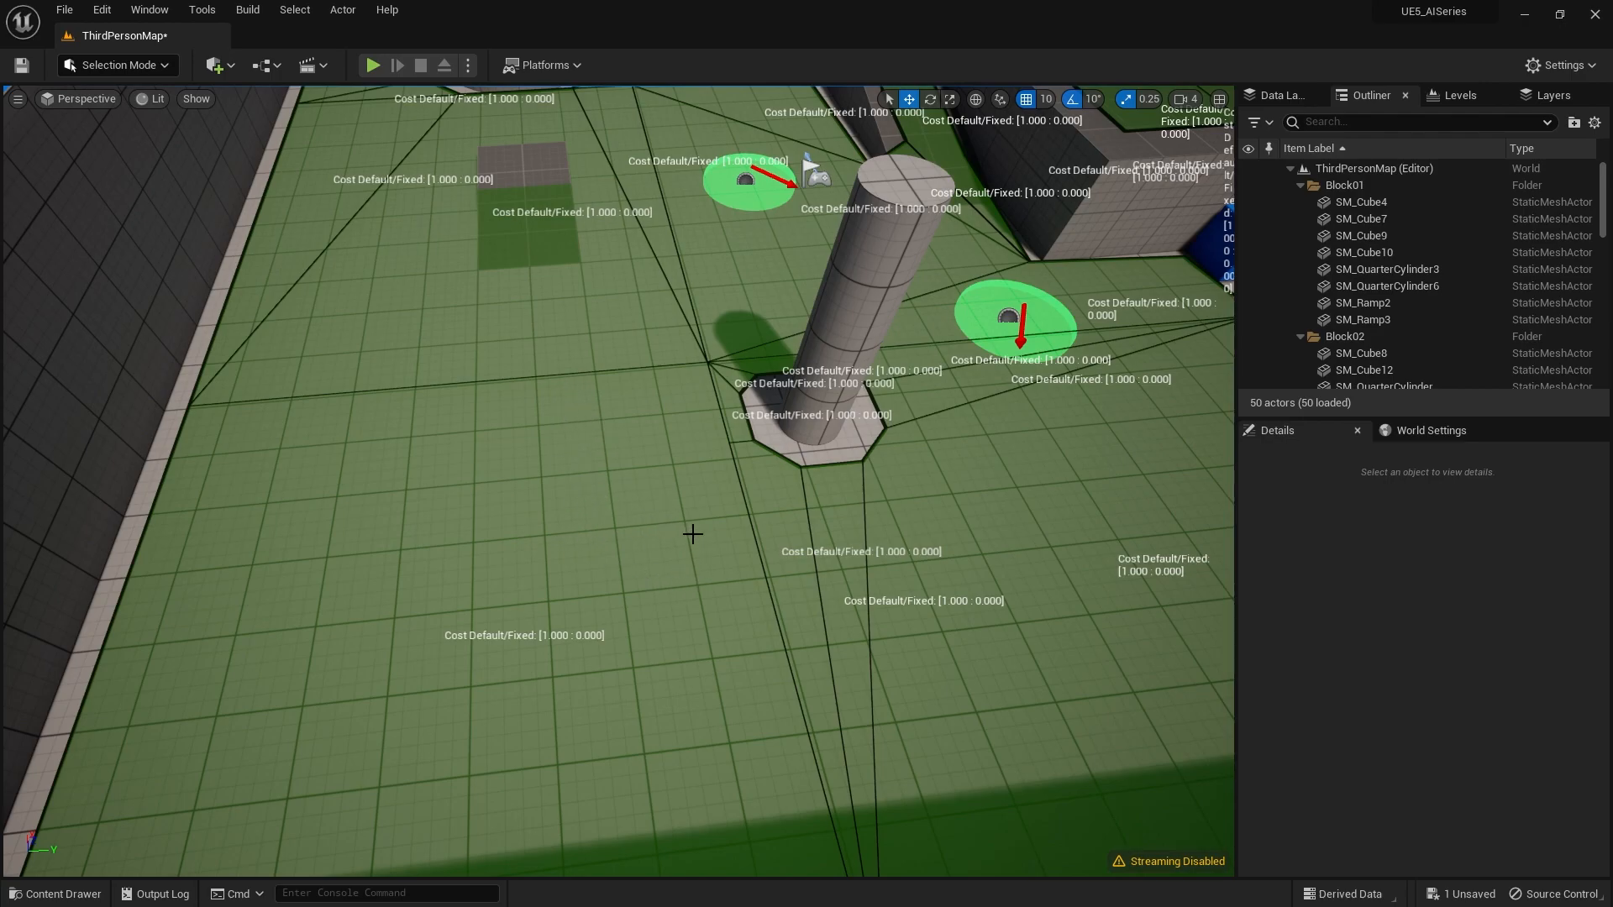
{"action": "mouse_move", "coordinate": [544, 551]}
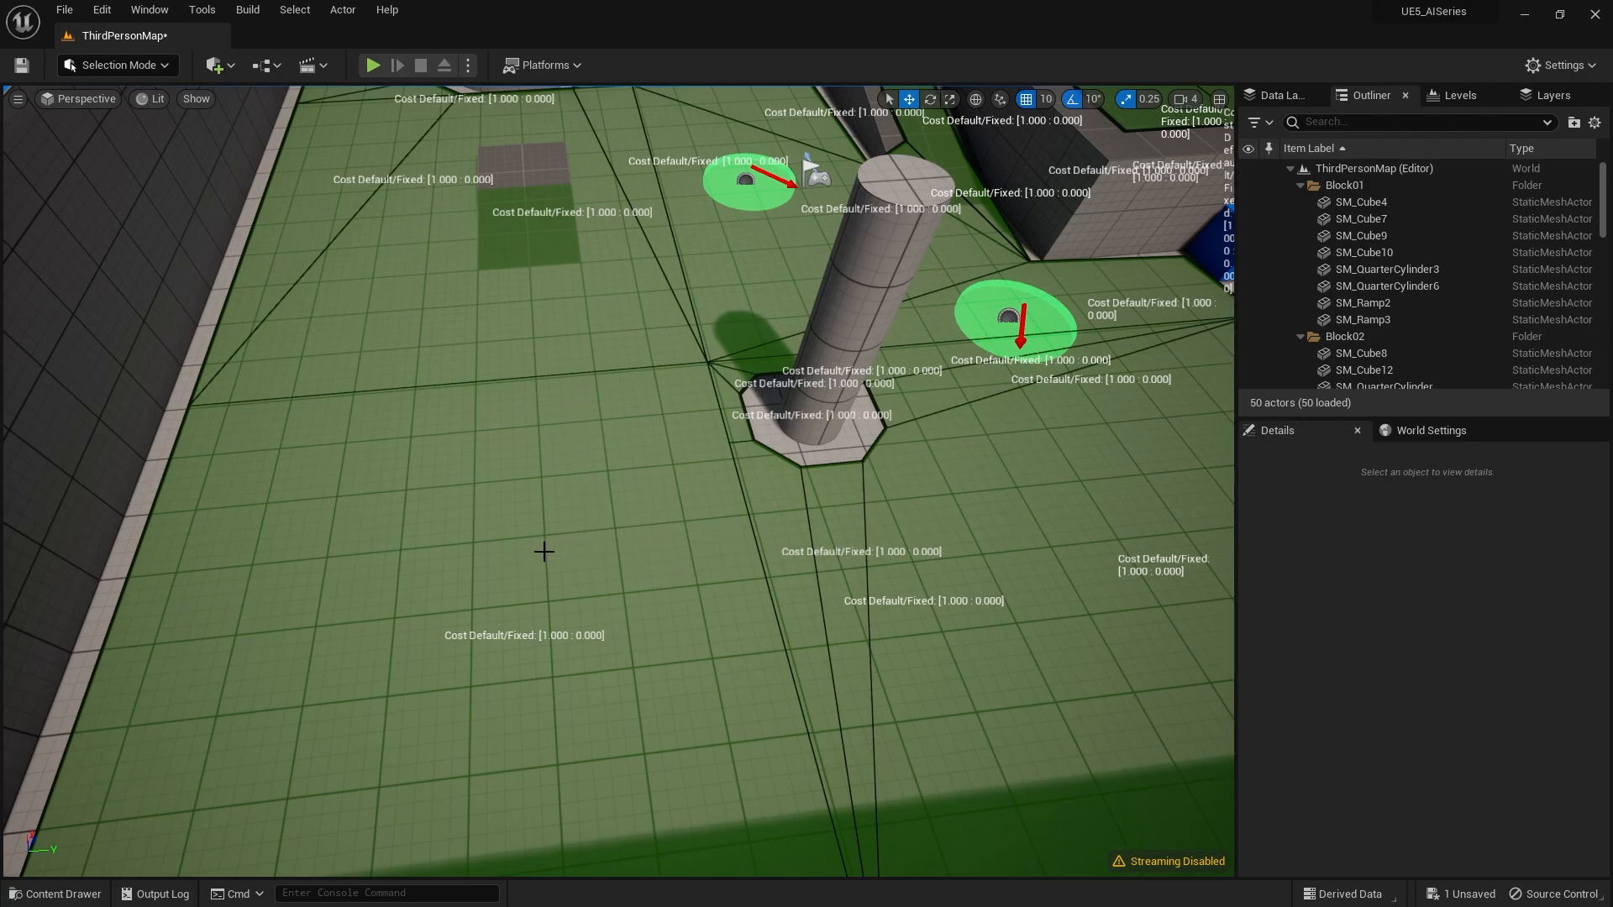
{"action": "mouse_move", "coordinate": [768, 530]}
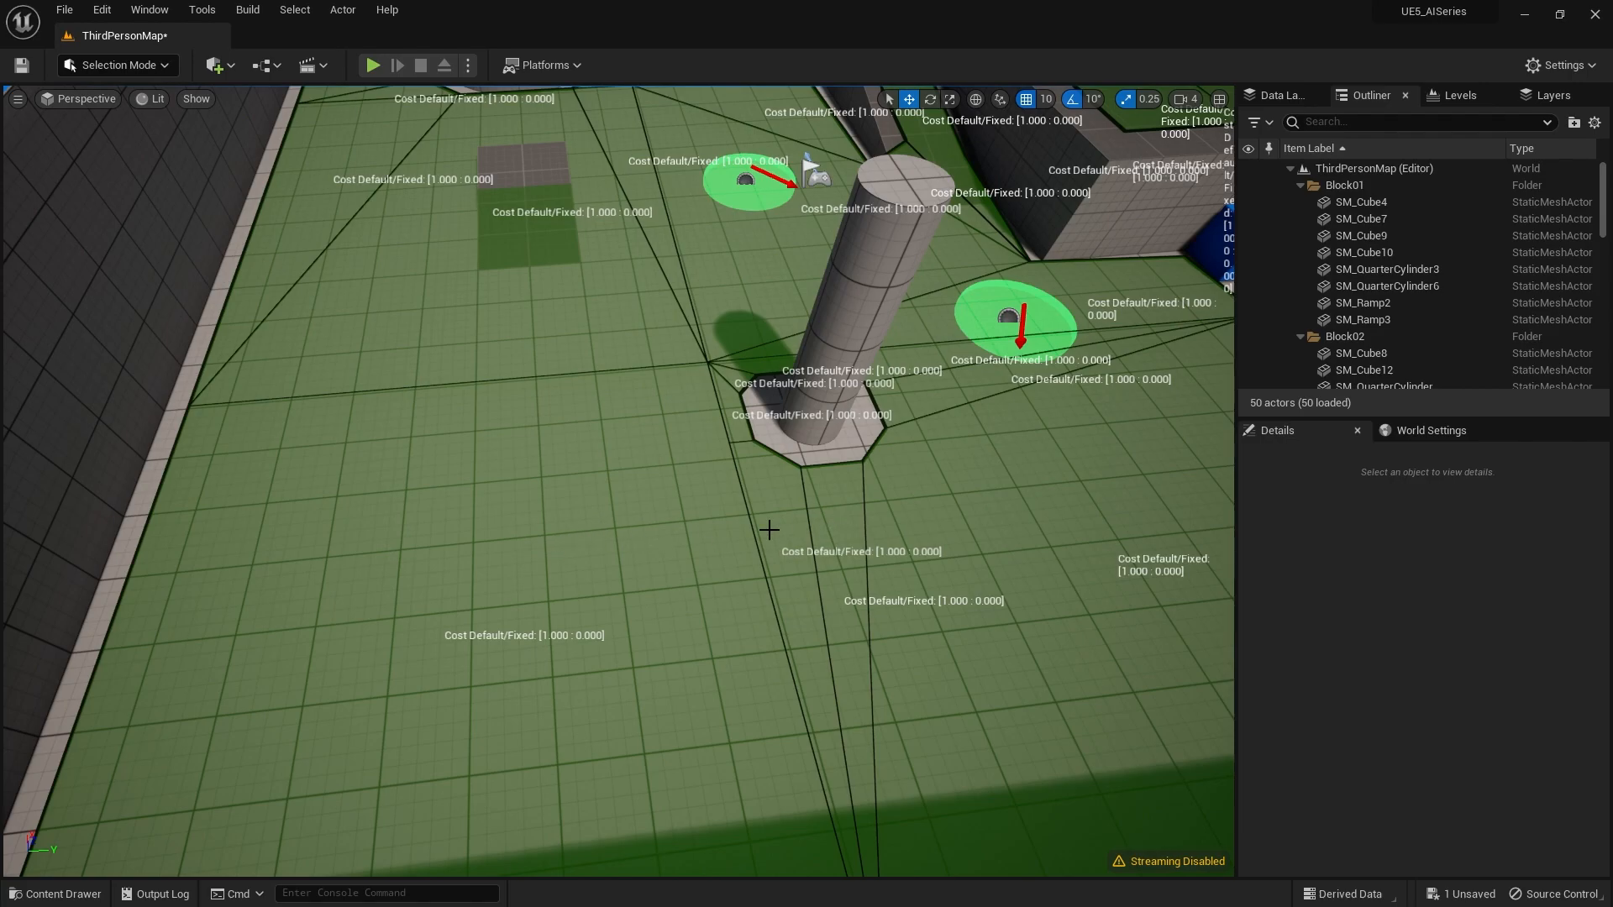
{"action": "mouse_move", "coordinate": [1019, 494]}
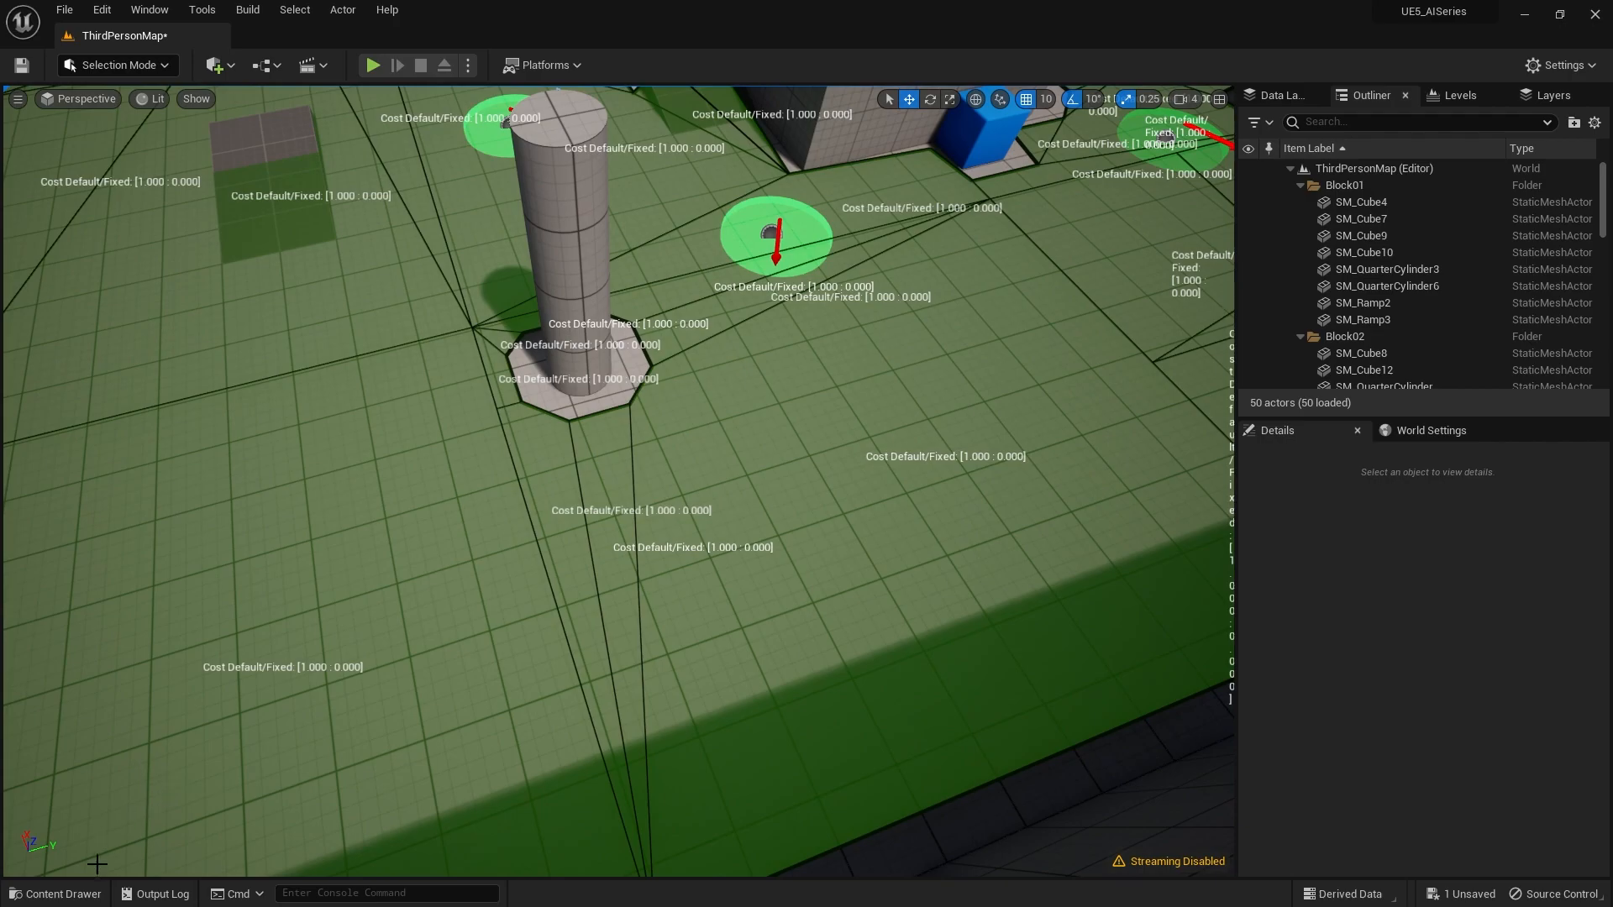
{"action": "mouse_move", "coordinate": [216, 64]}
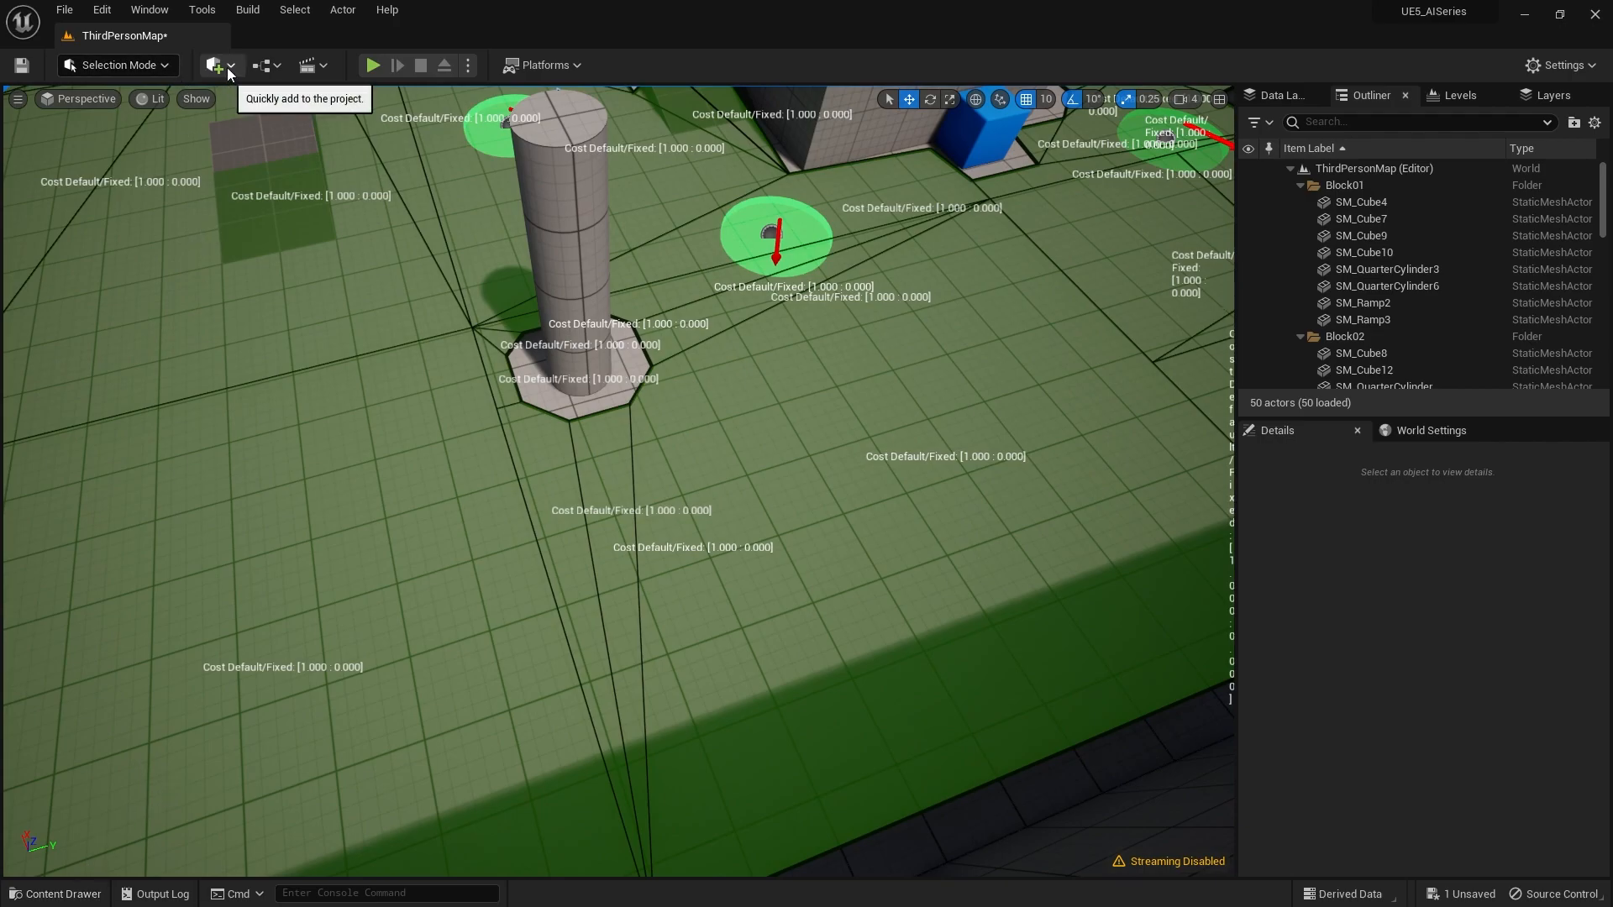
{"action": "mouse_move", "coordinate": [211, 102]}
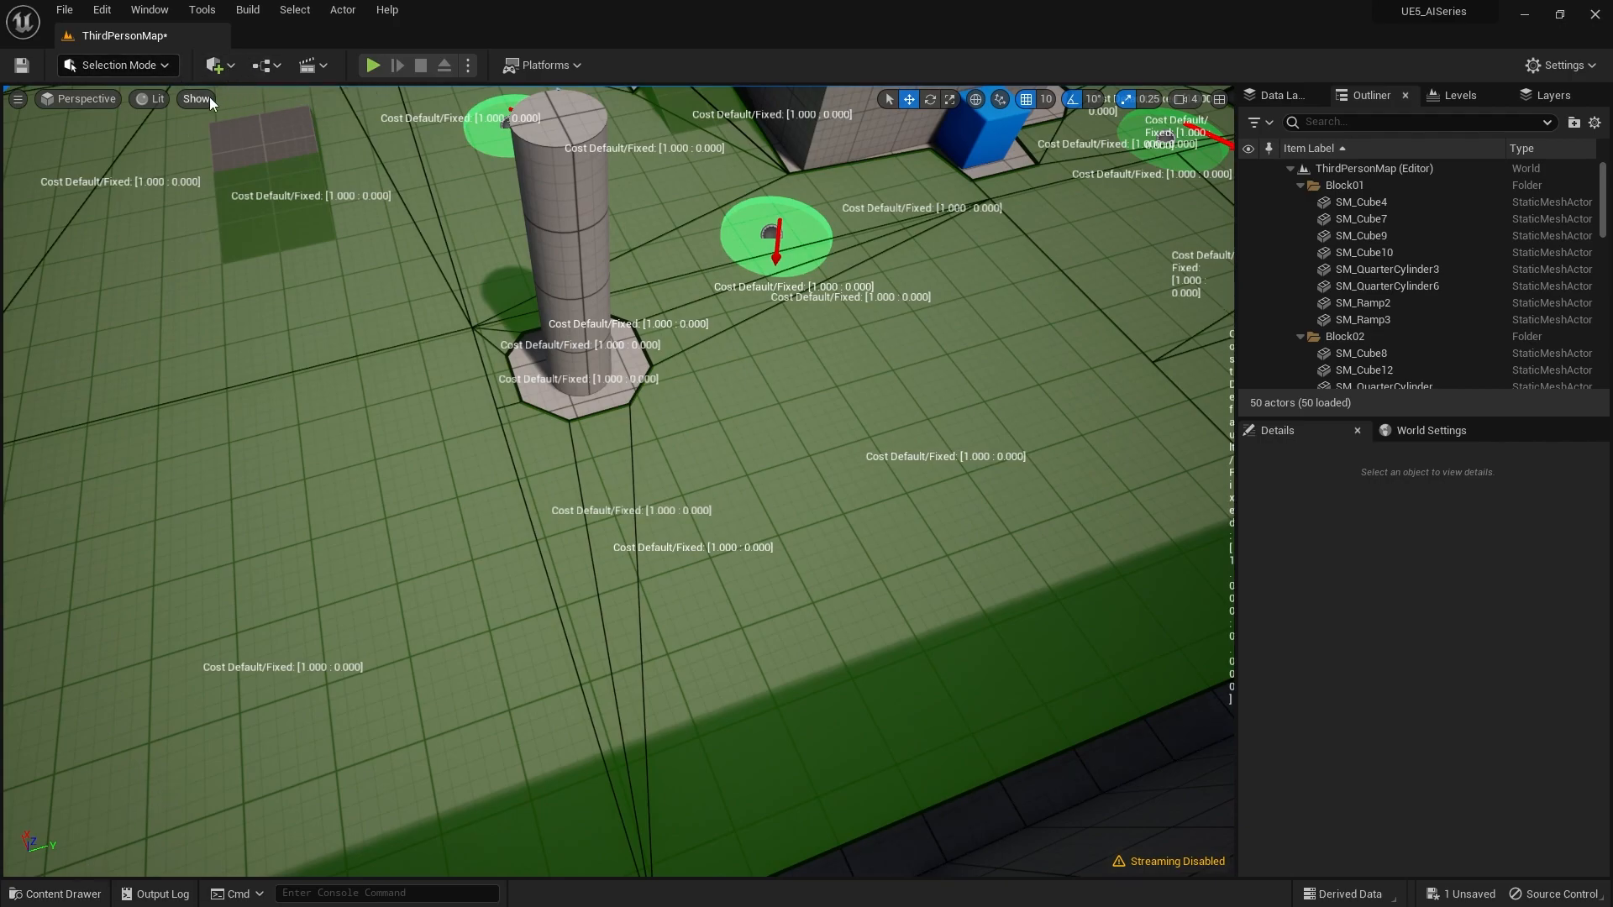
{"action": "left_click", "coordinate": [215, 64]}
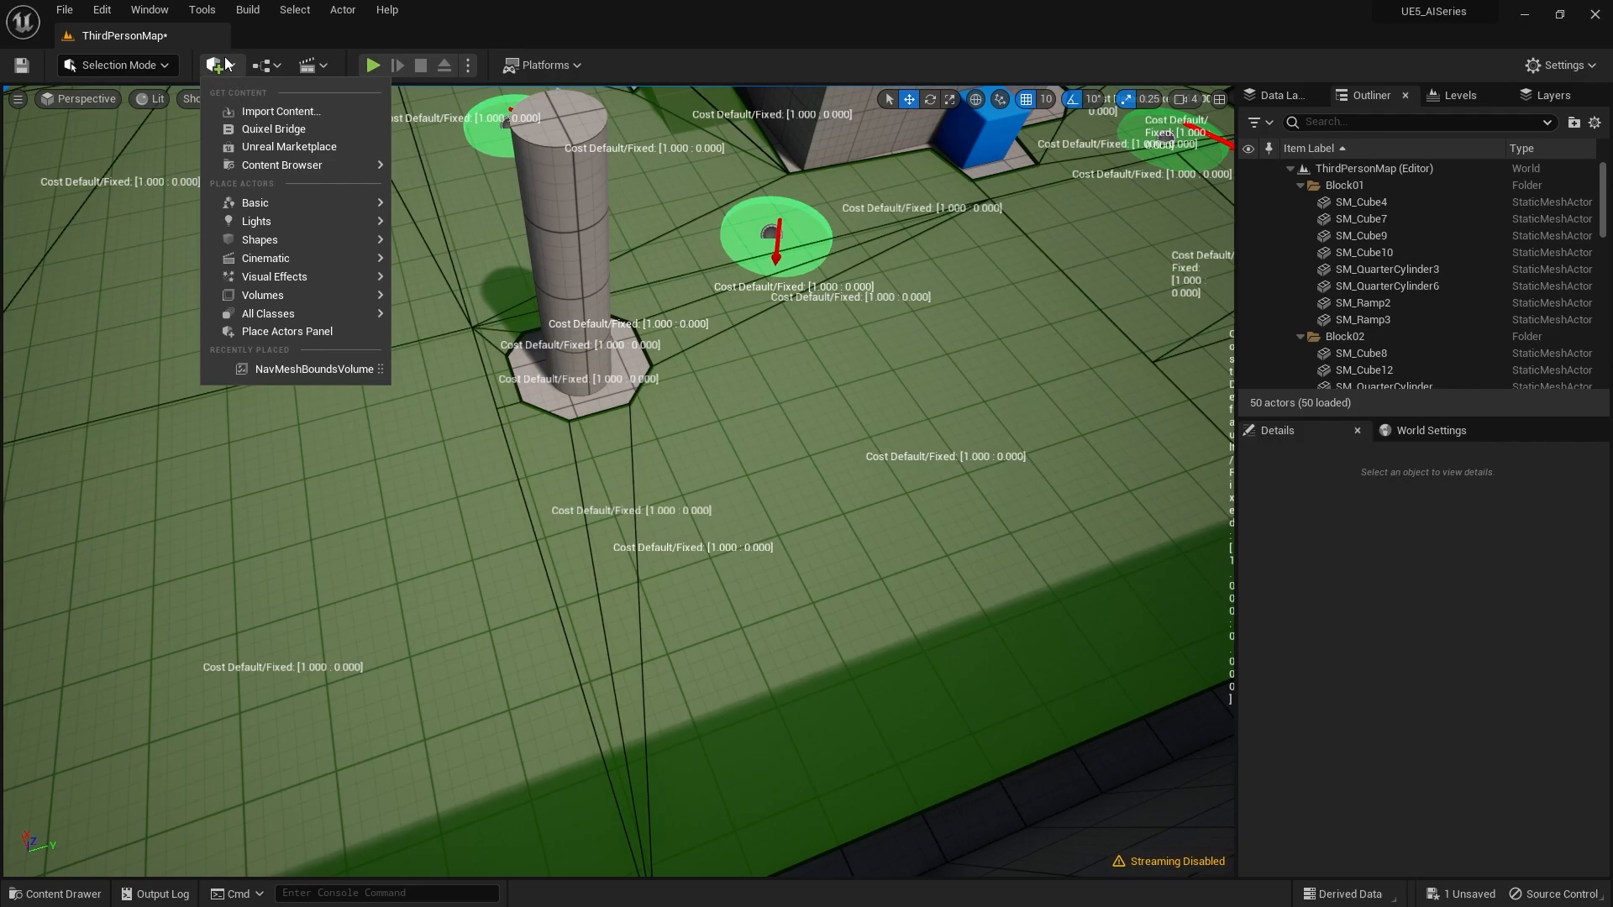
{"action": "mouse_move", "coordinate": [259, 240]}
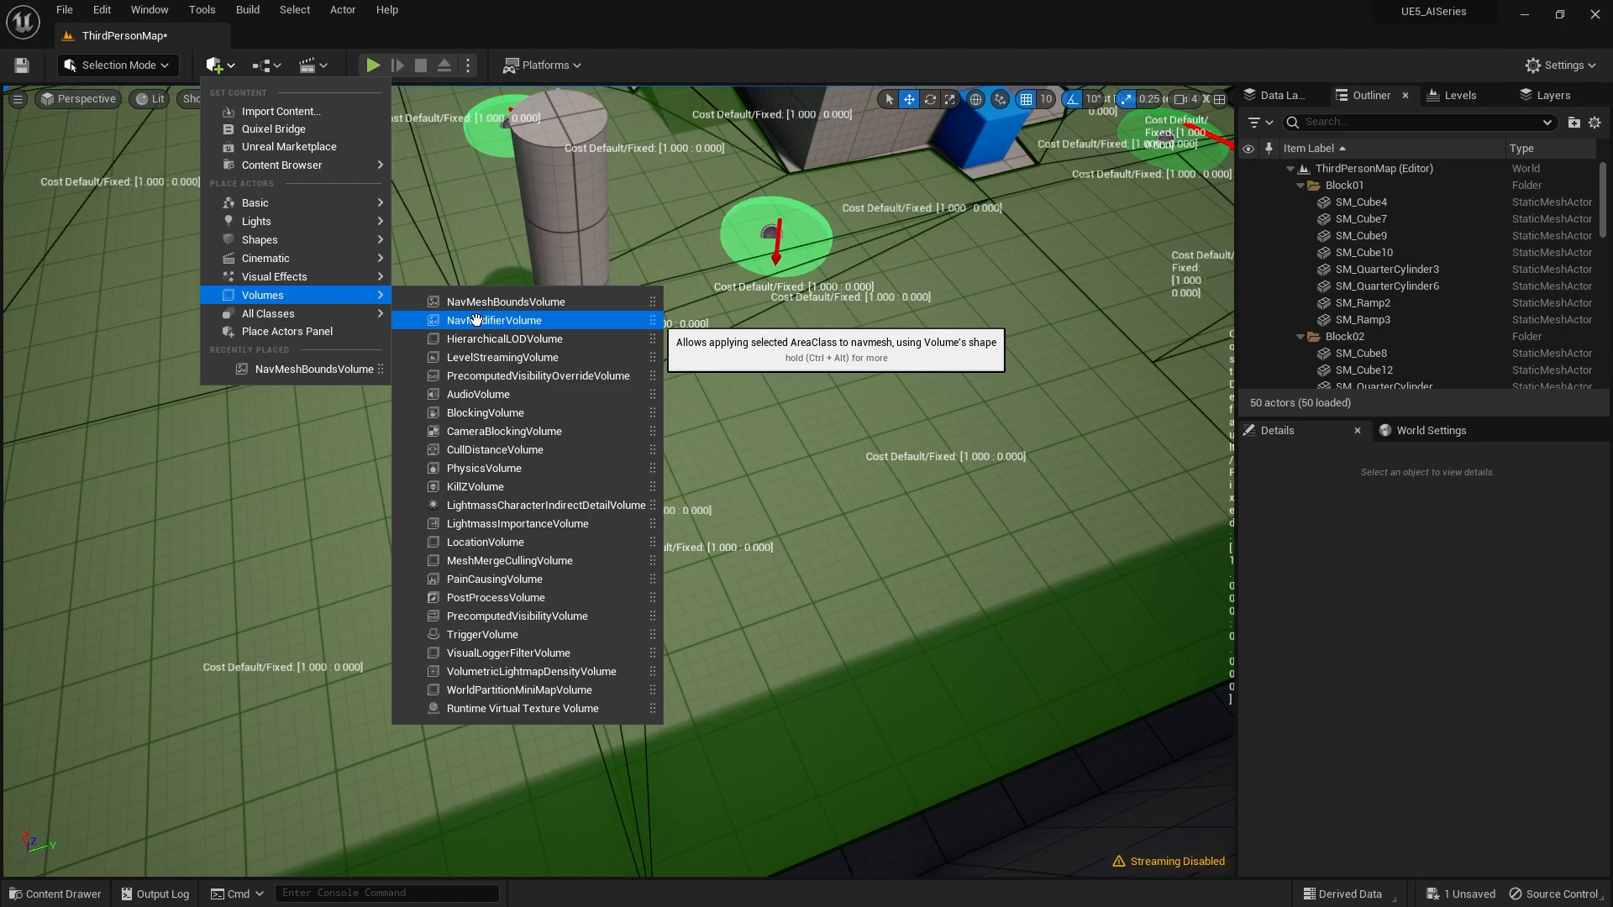
{"action": "left_click", "coordinate": [500, 320]}
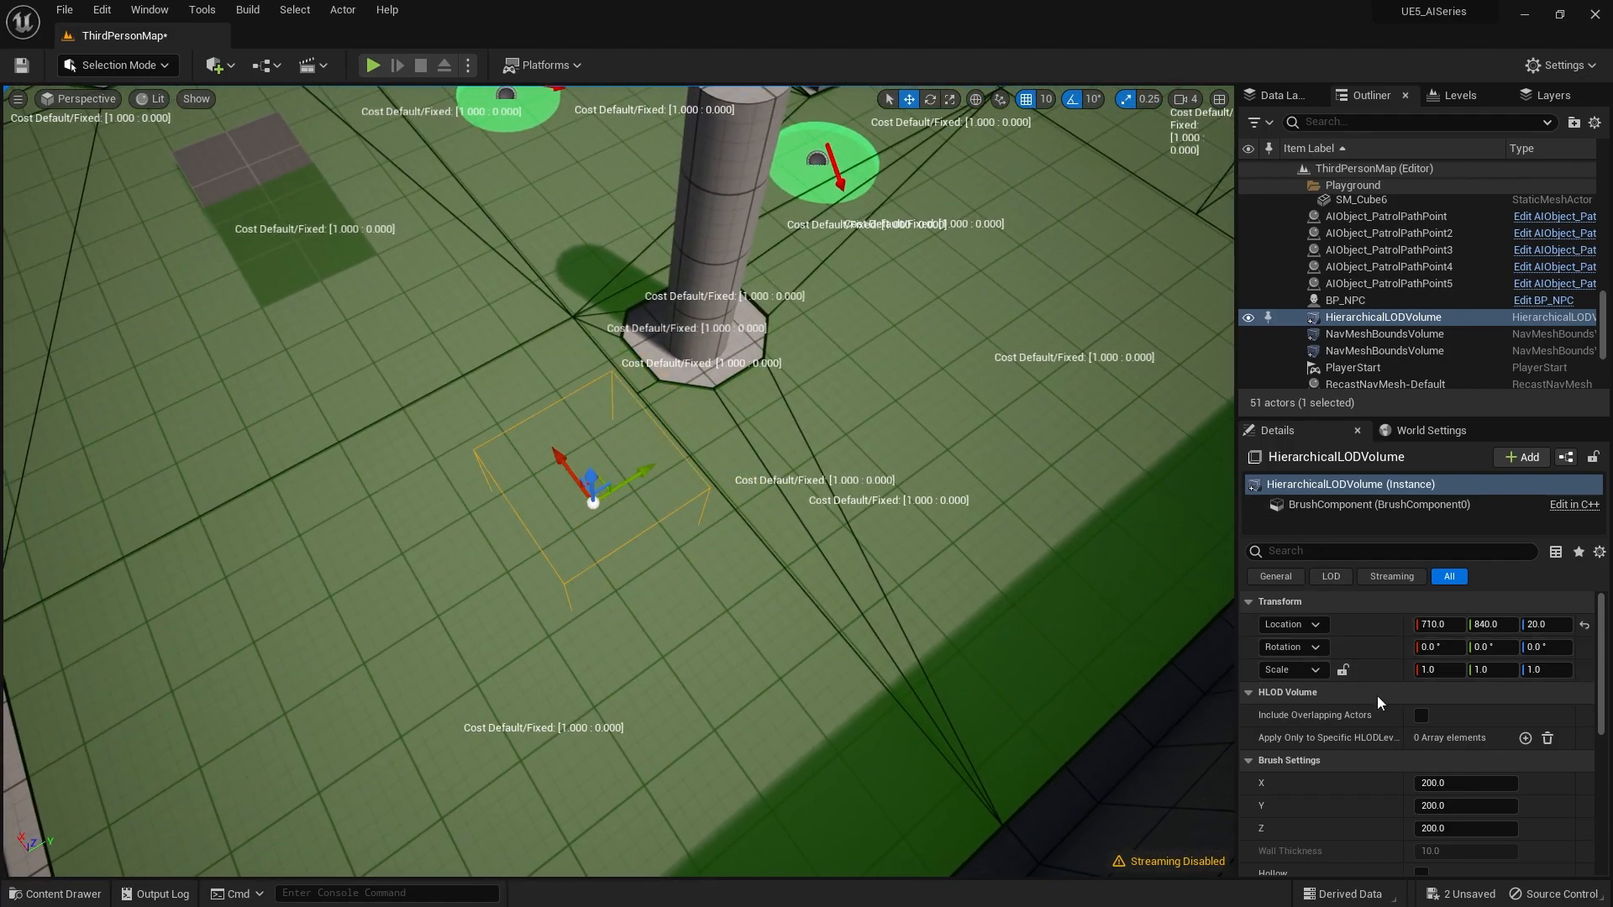
{"action": "scroll", "scroll_direction": "down", "scroll_amount": 3}
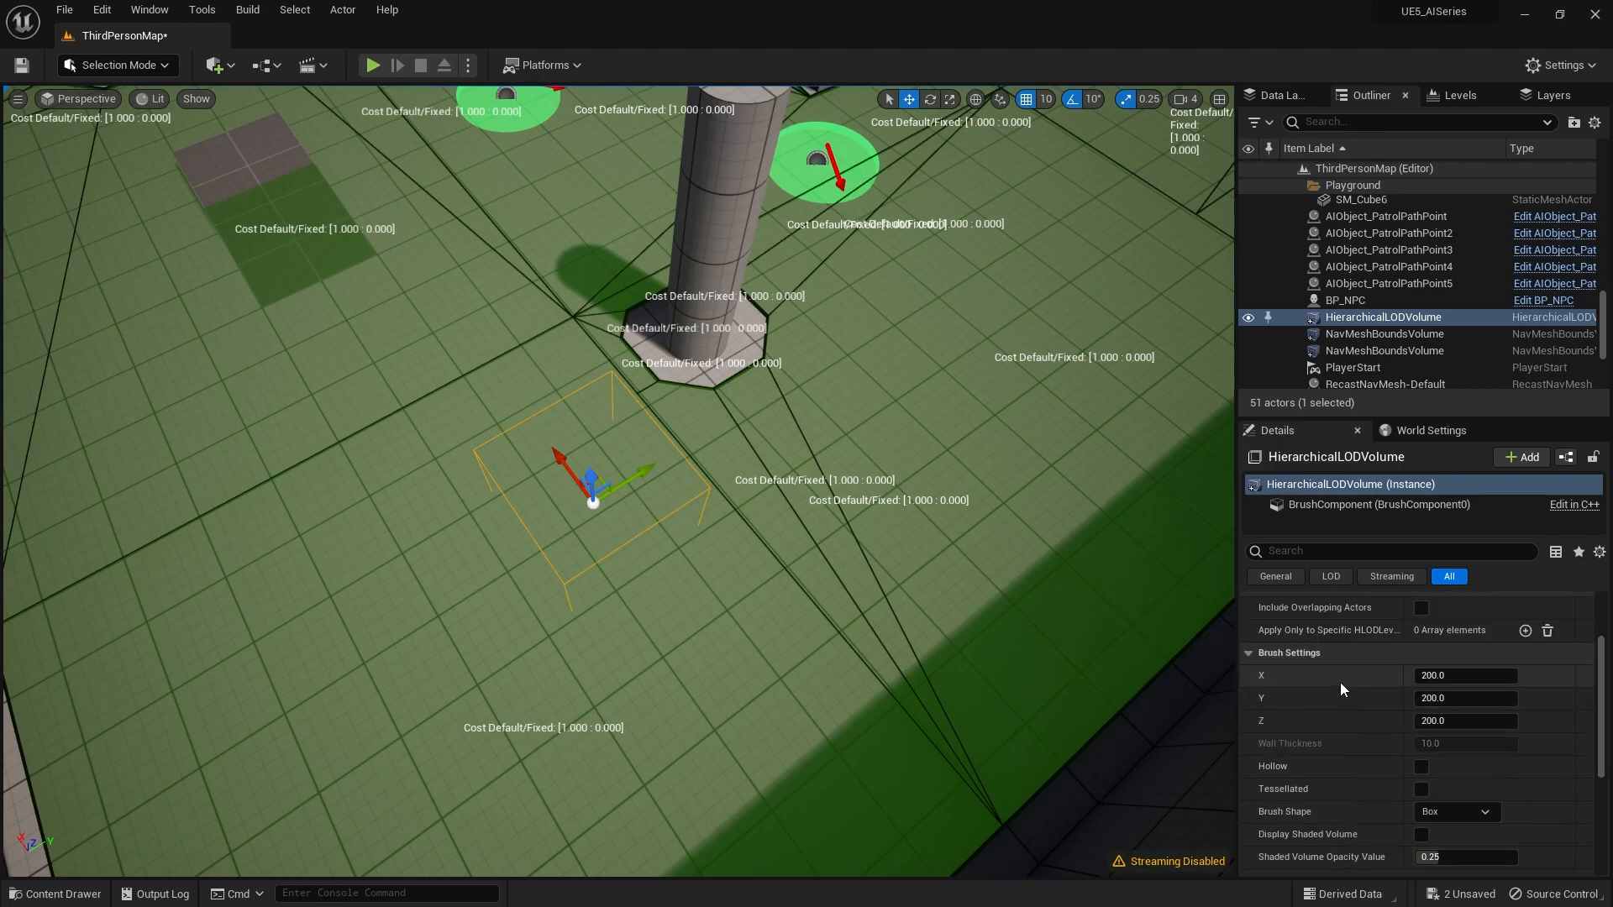
{"action": "scroll", "scroll_direction": "up", "scroll_amount": 3}
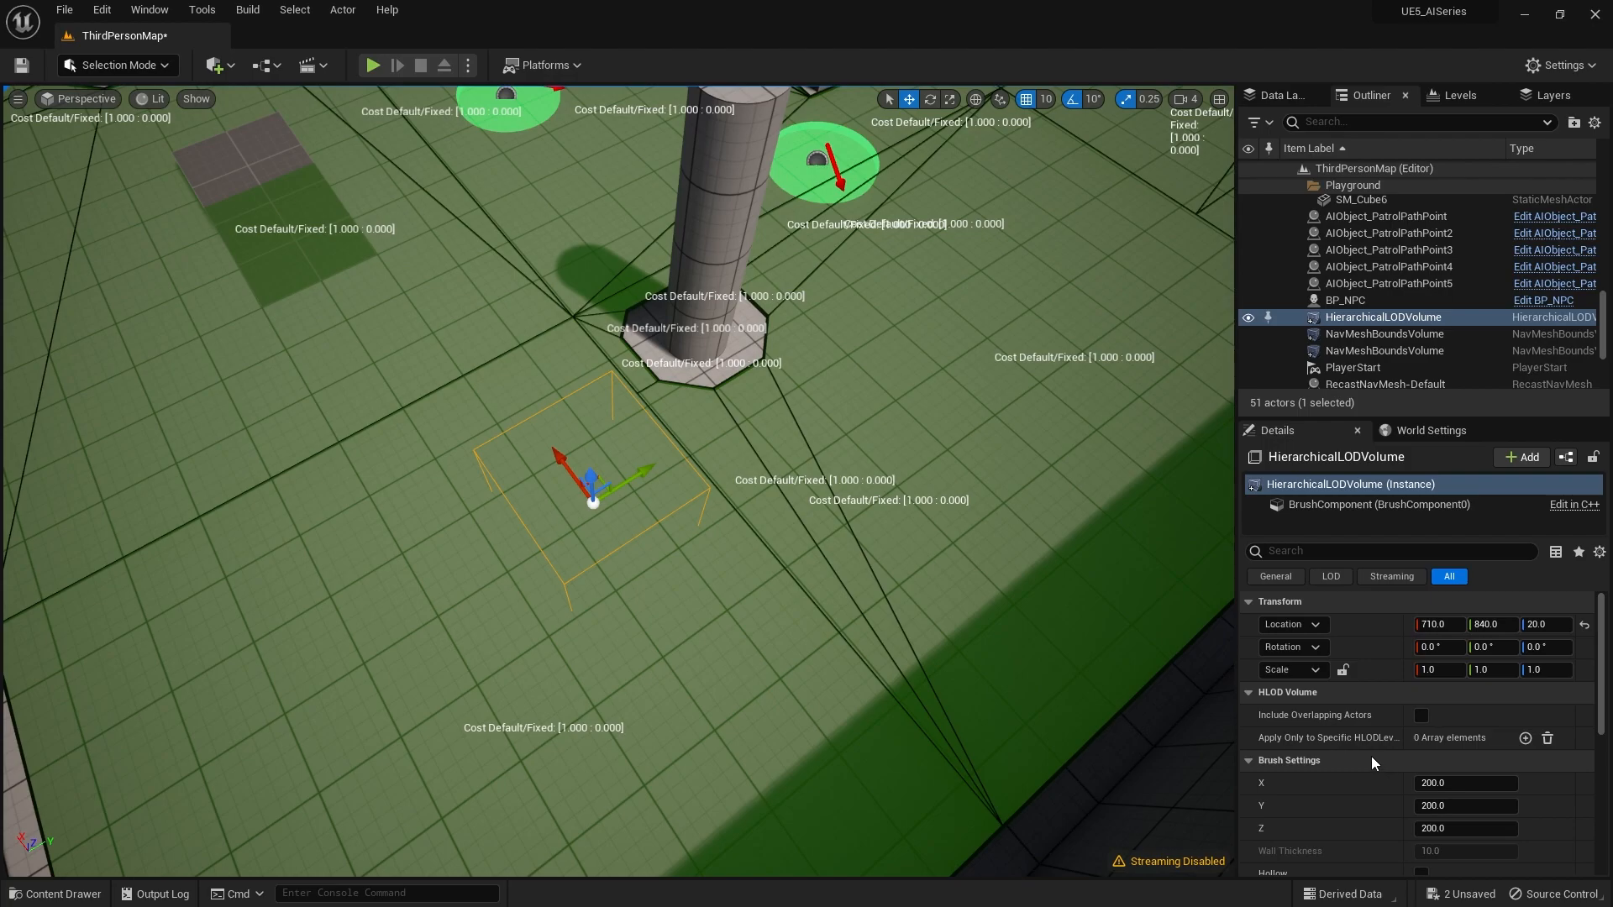
{"action": "key", "text": "Delete"}
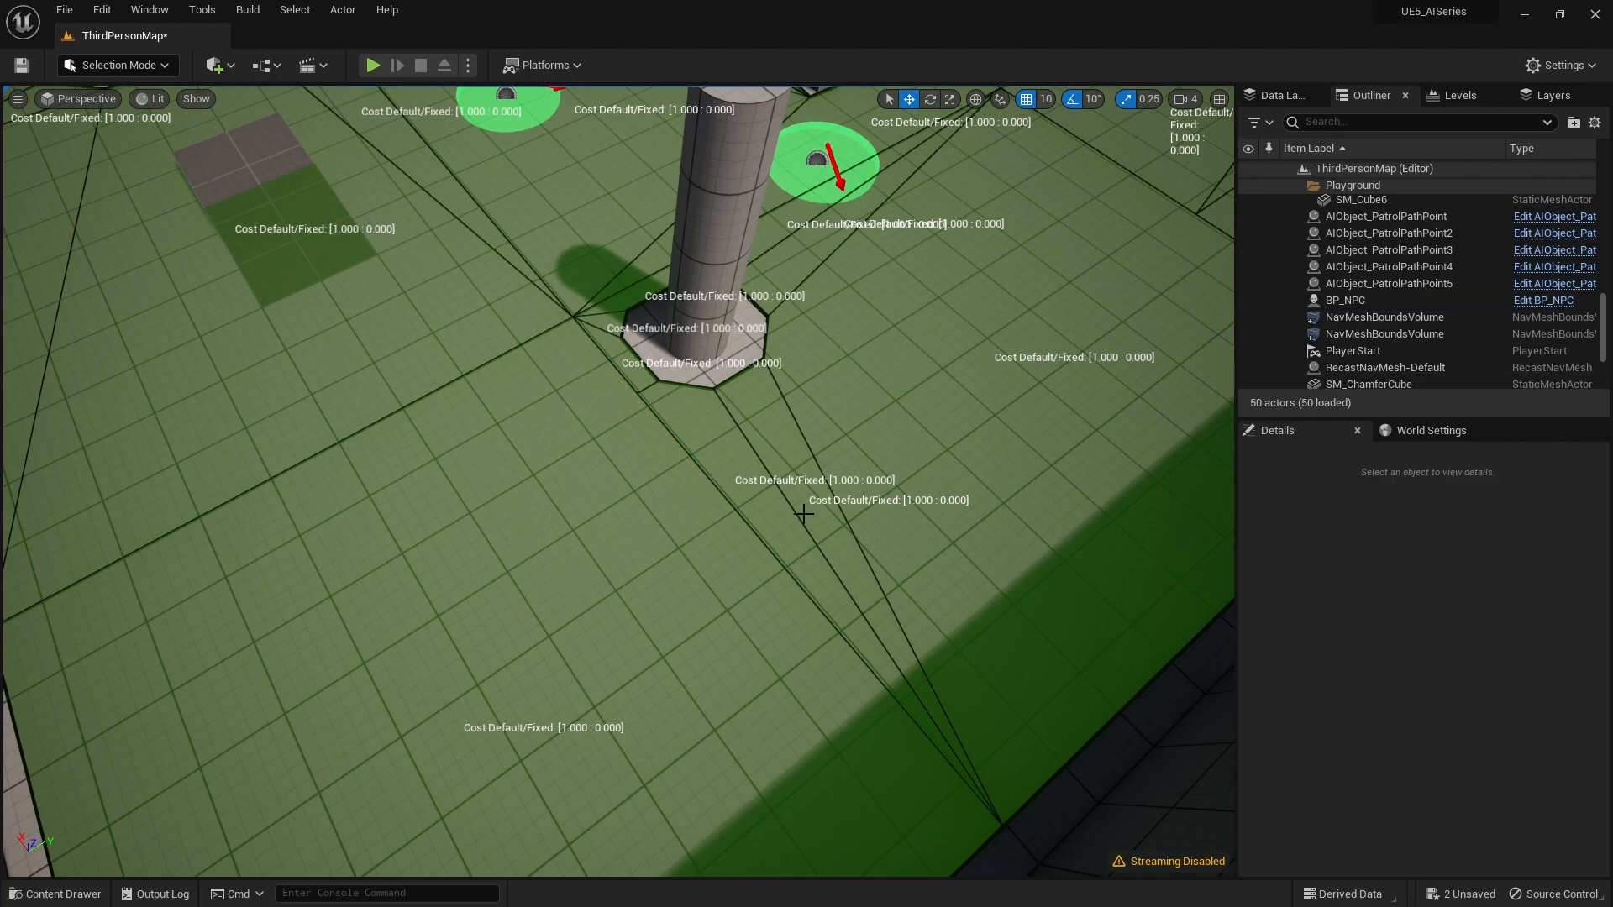
Place a Nav Modifier Volume from the Place Actors list onto the floor
{"action": "left_click", "coordinate": [214, 65]}
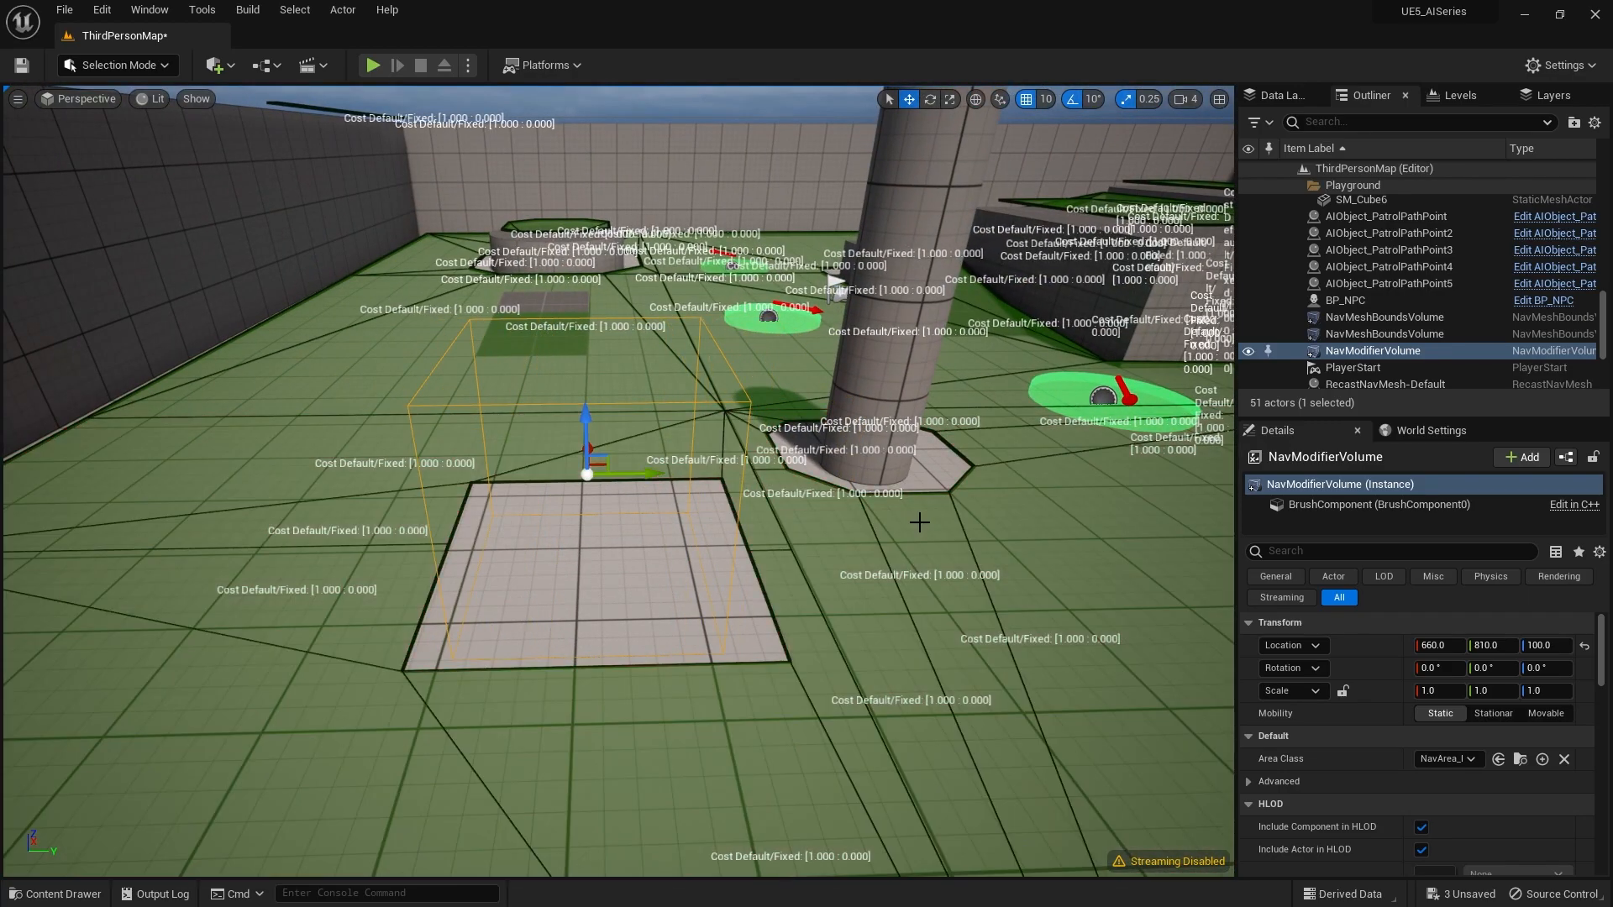
{"action": "mouse_move", "coordinate": [592, 515]}
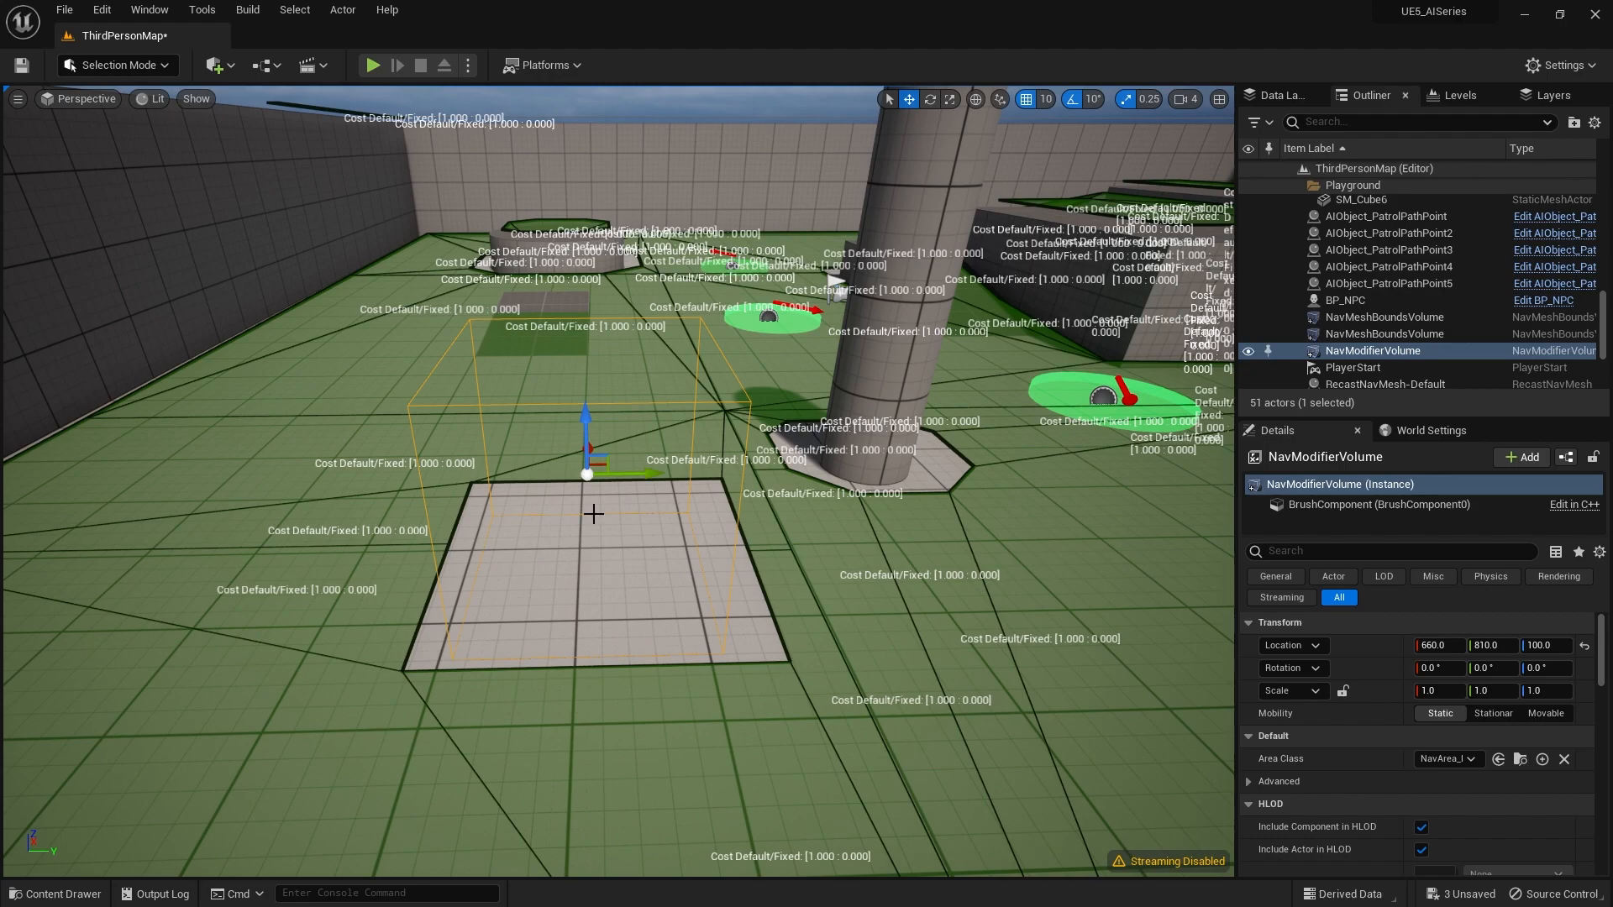
{"action": "mouse_move", "coordinate": [542, 563]}
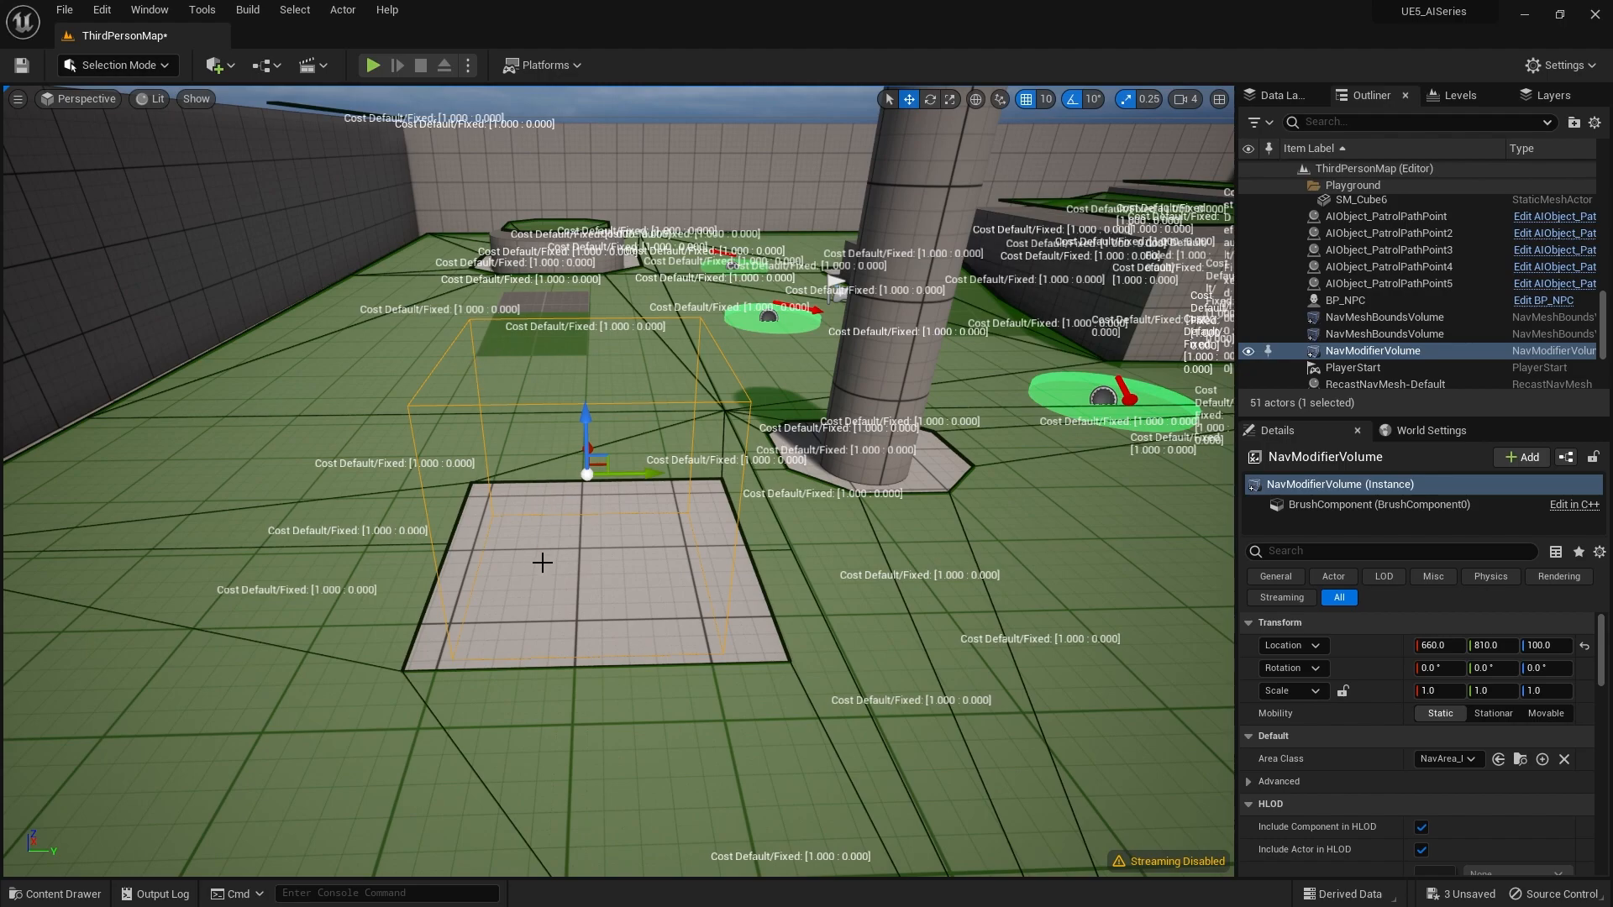
{"action": "mouse_move", "coordinate": [521, 549]}
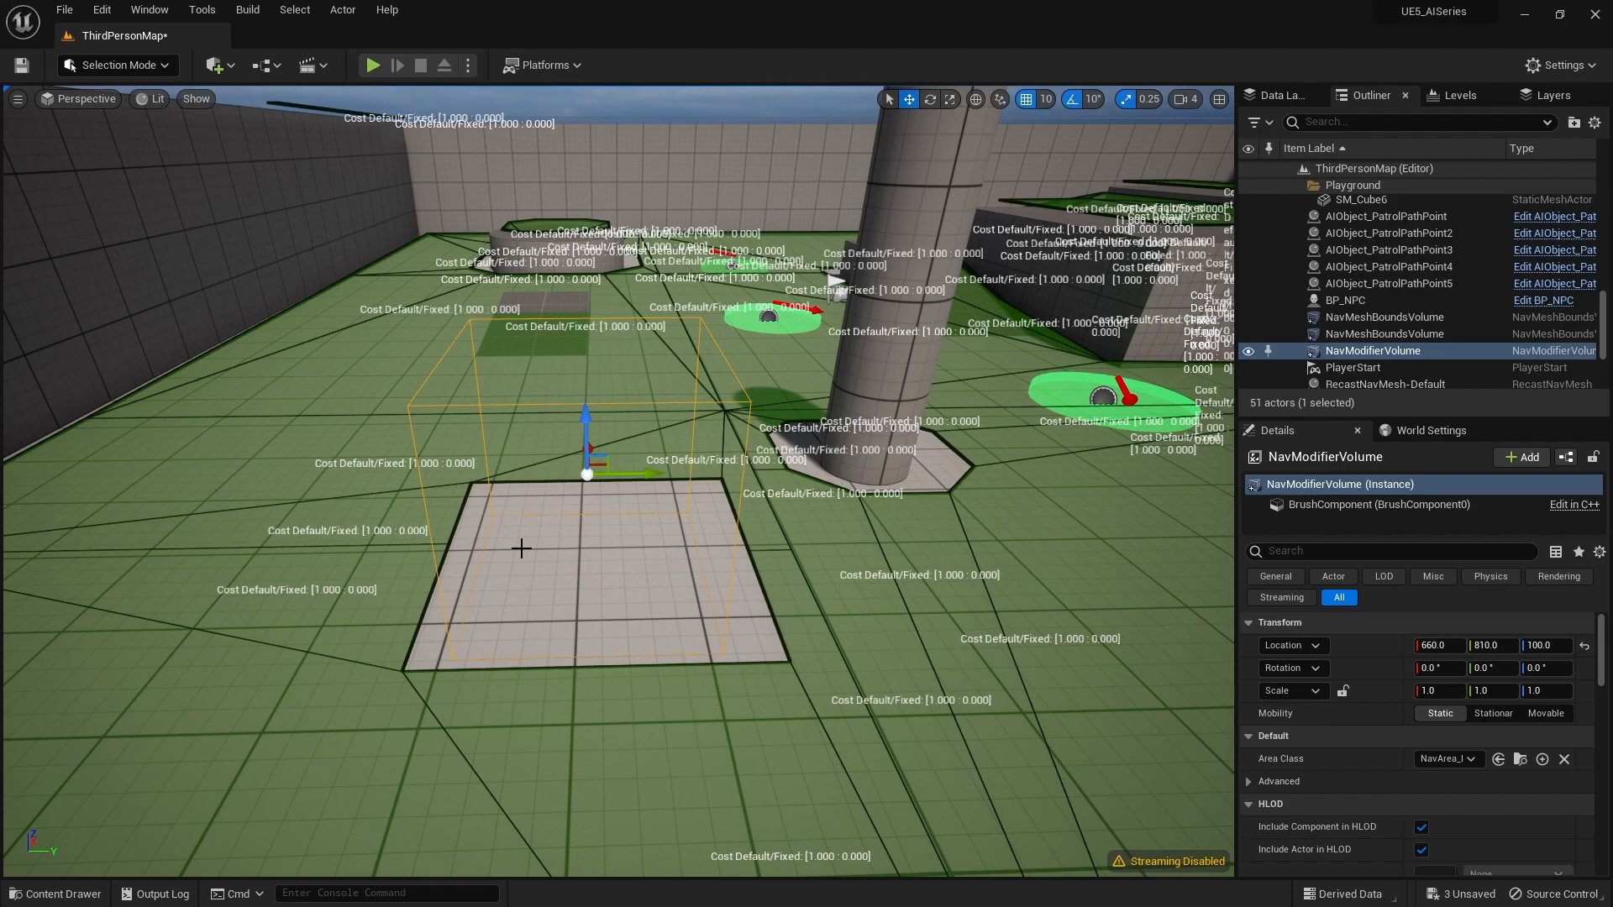
{"action": "mouse_move", "coordinate": [490, 536]}
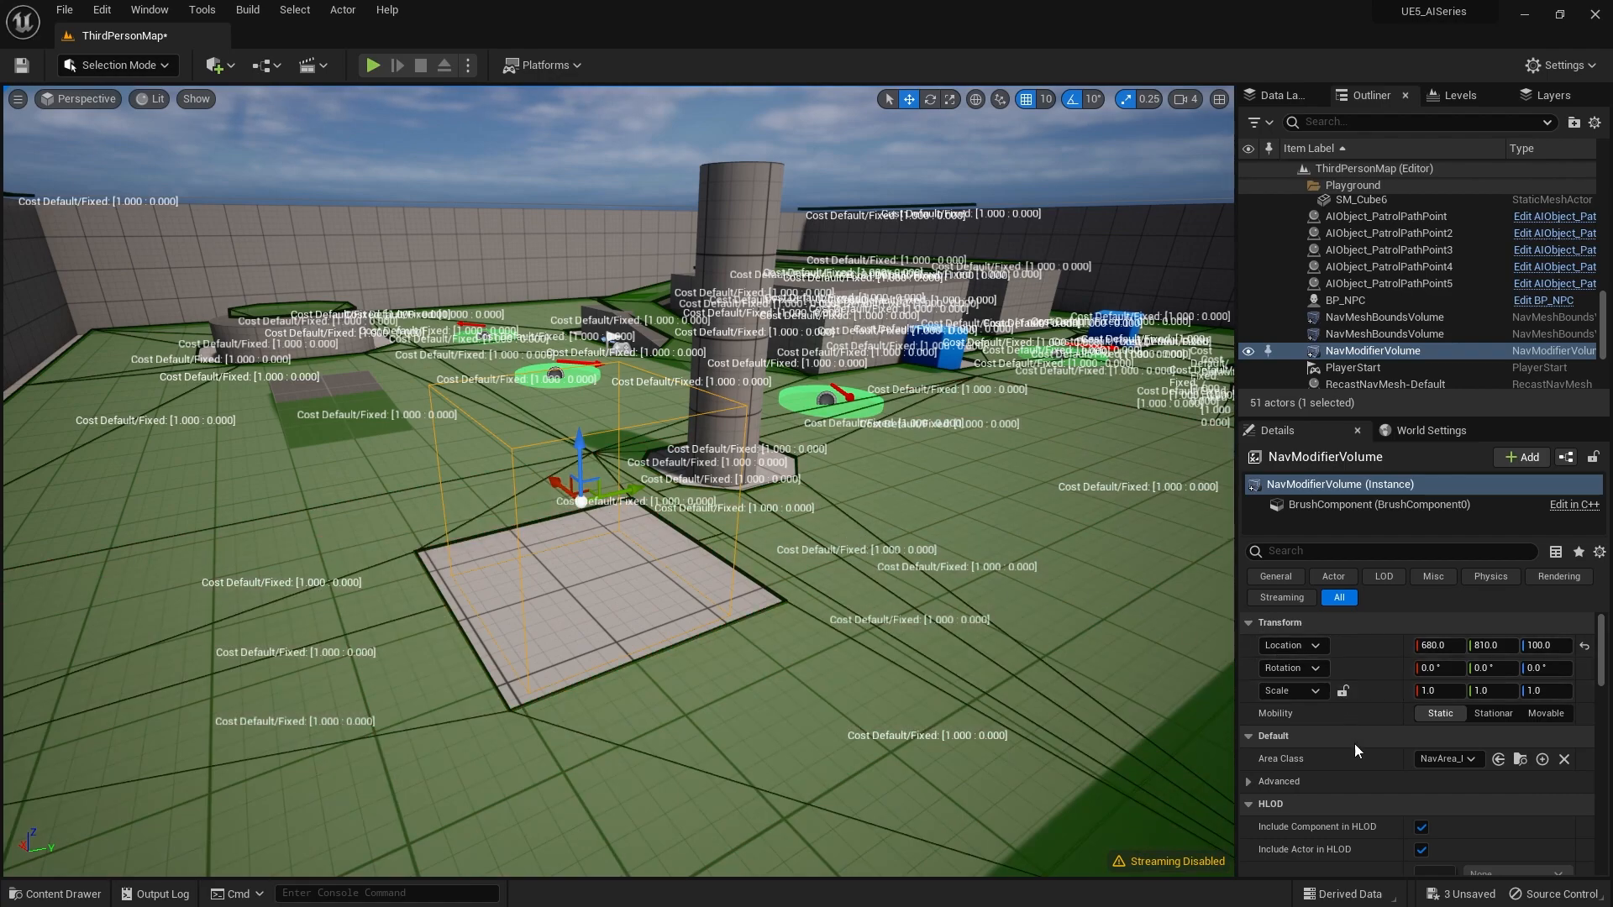
Set the volume's Area Class to NavArea_Obstacle, briefly trying NavArea_Null first
{"action": "scroll", "scroll_direction": "down", "scroll_amount": 3}
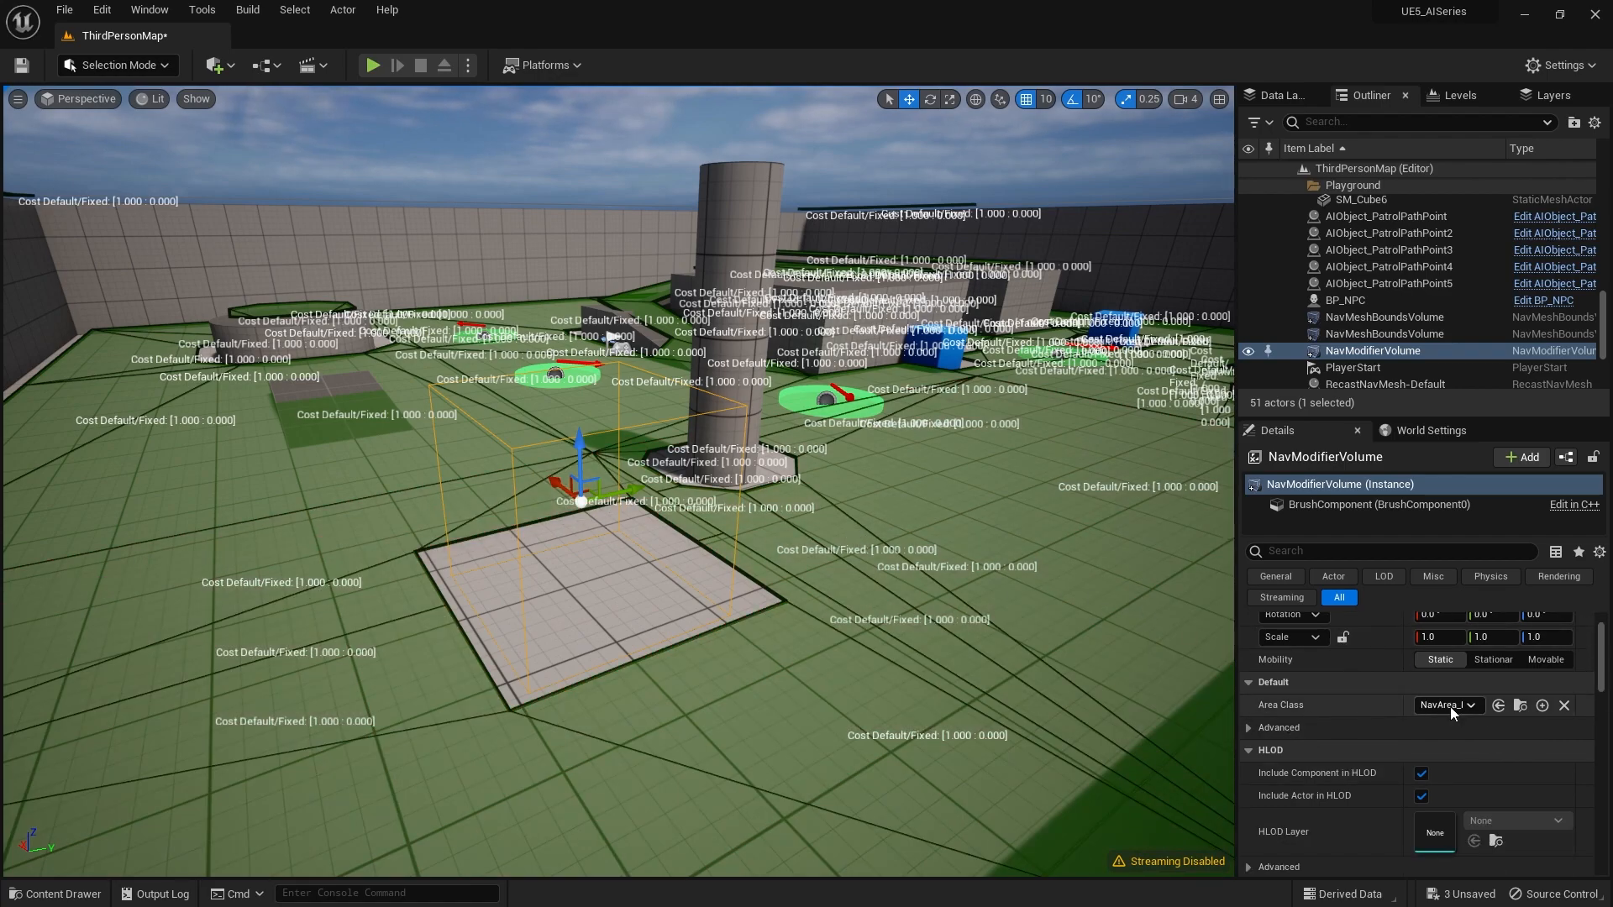
{"action": "left_click", "coordinate": [1447, 705]}
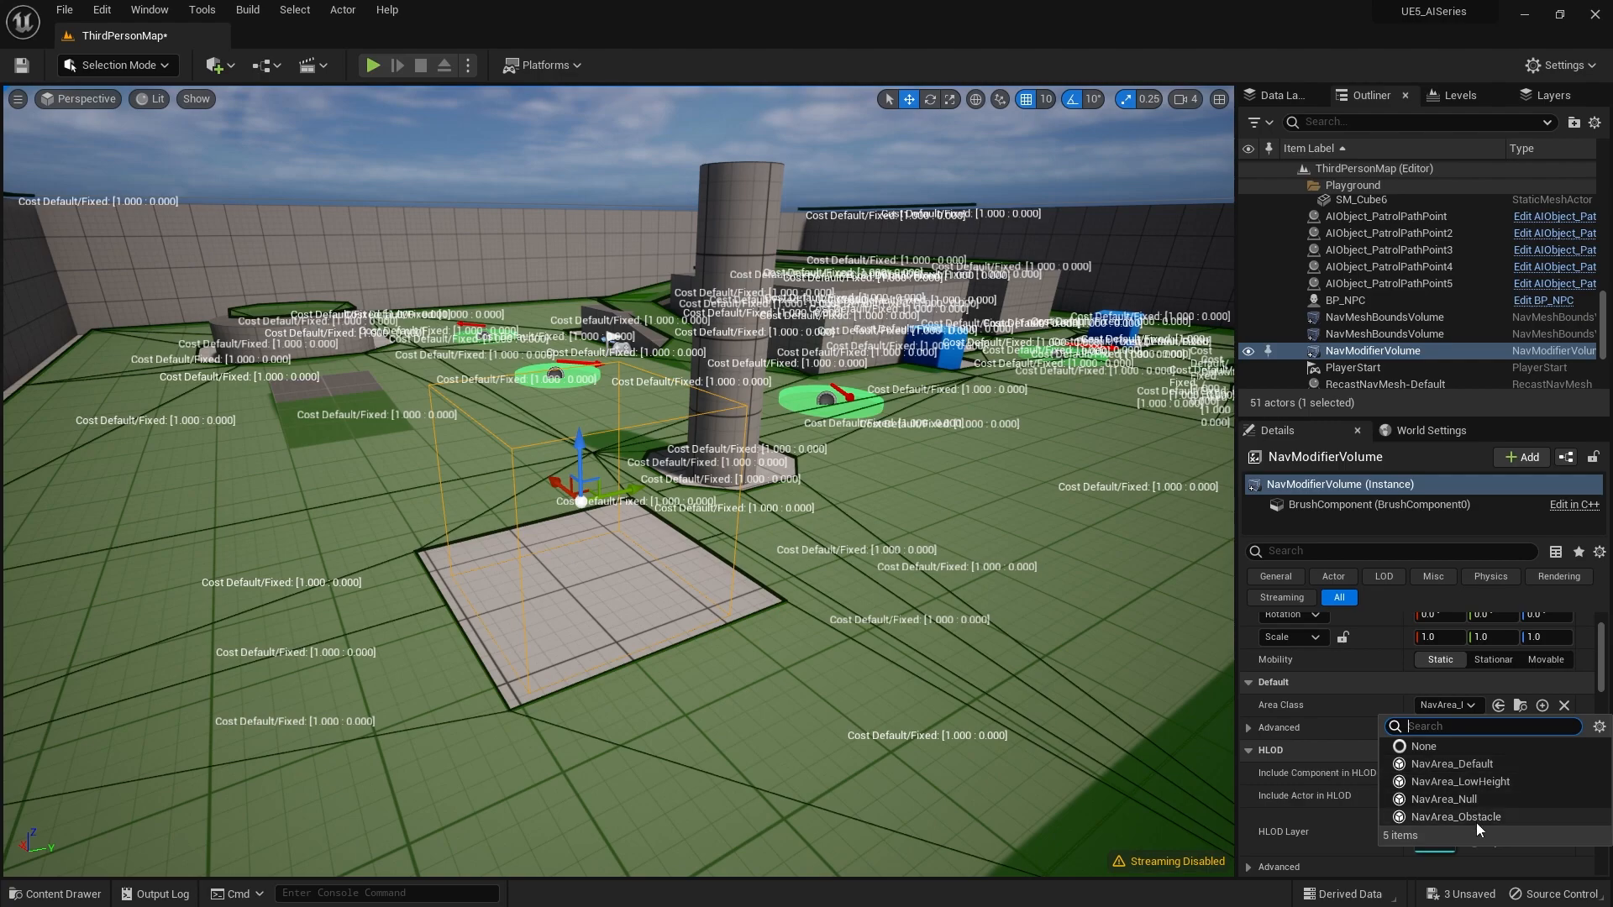
{"action": "mouse_move", "coordinate": [1451, 764]}
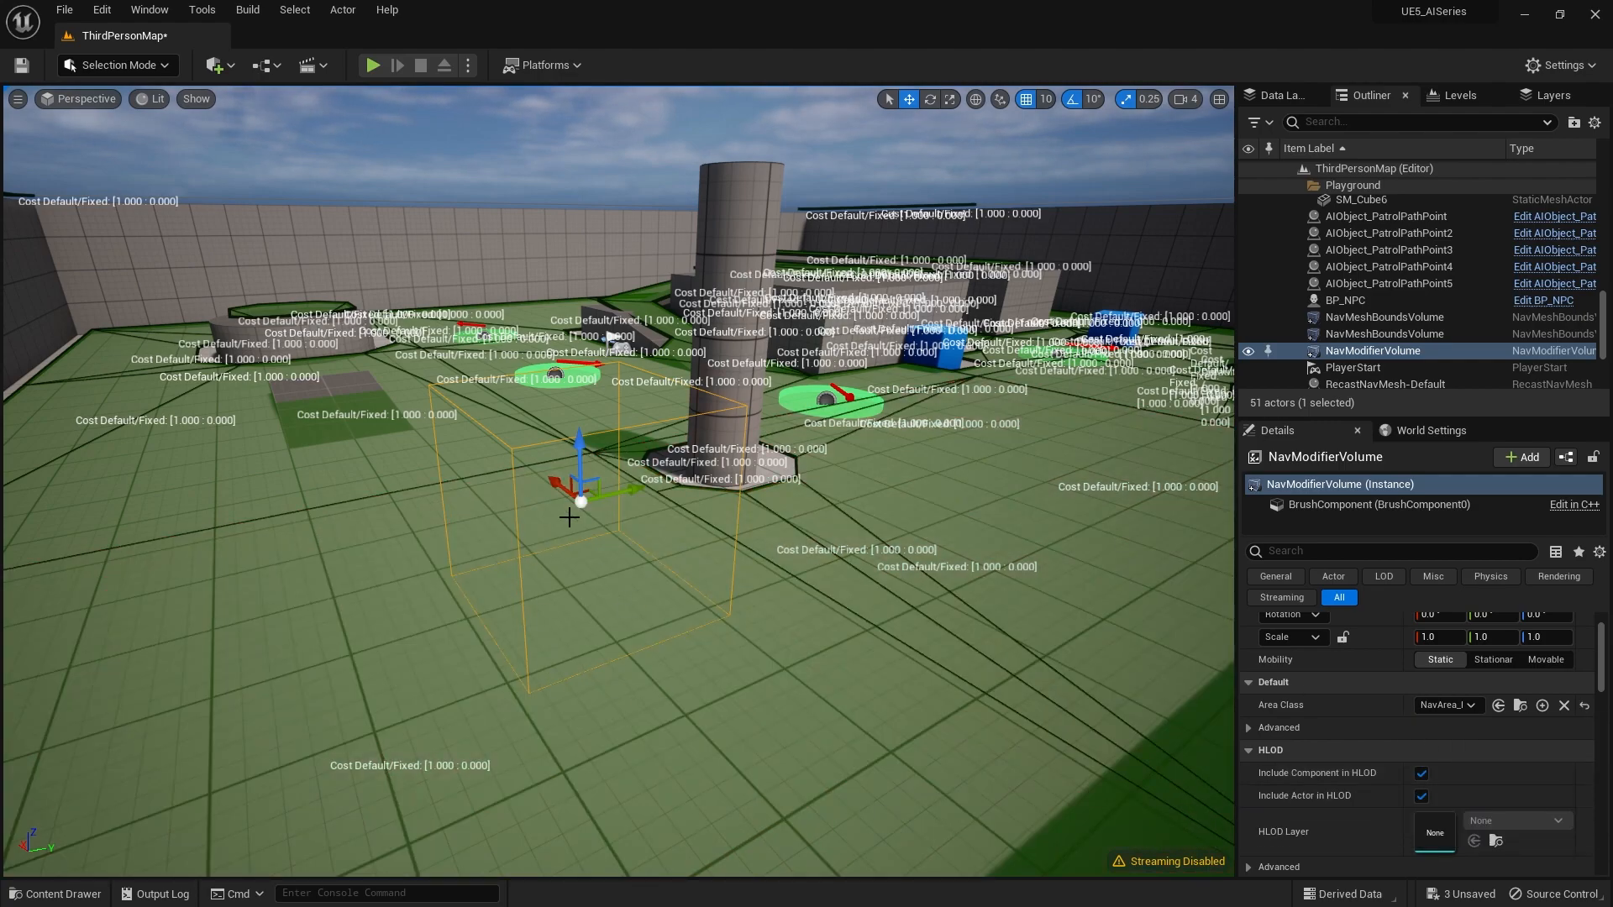
{"action": "left_click", "coordinate": [1444, 705]}
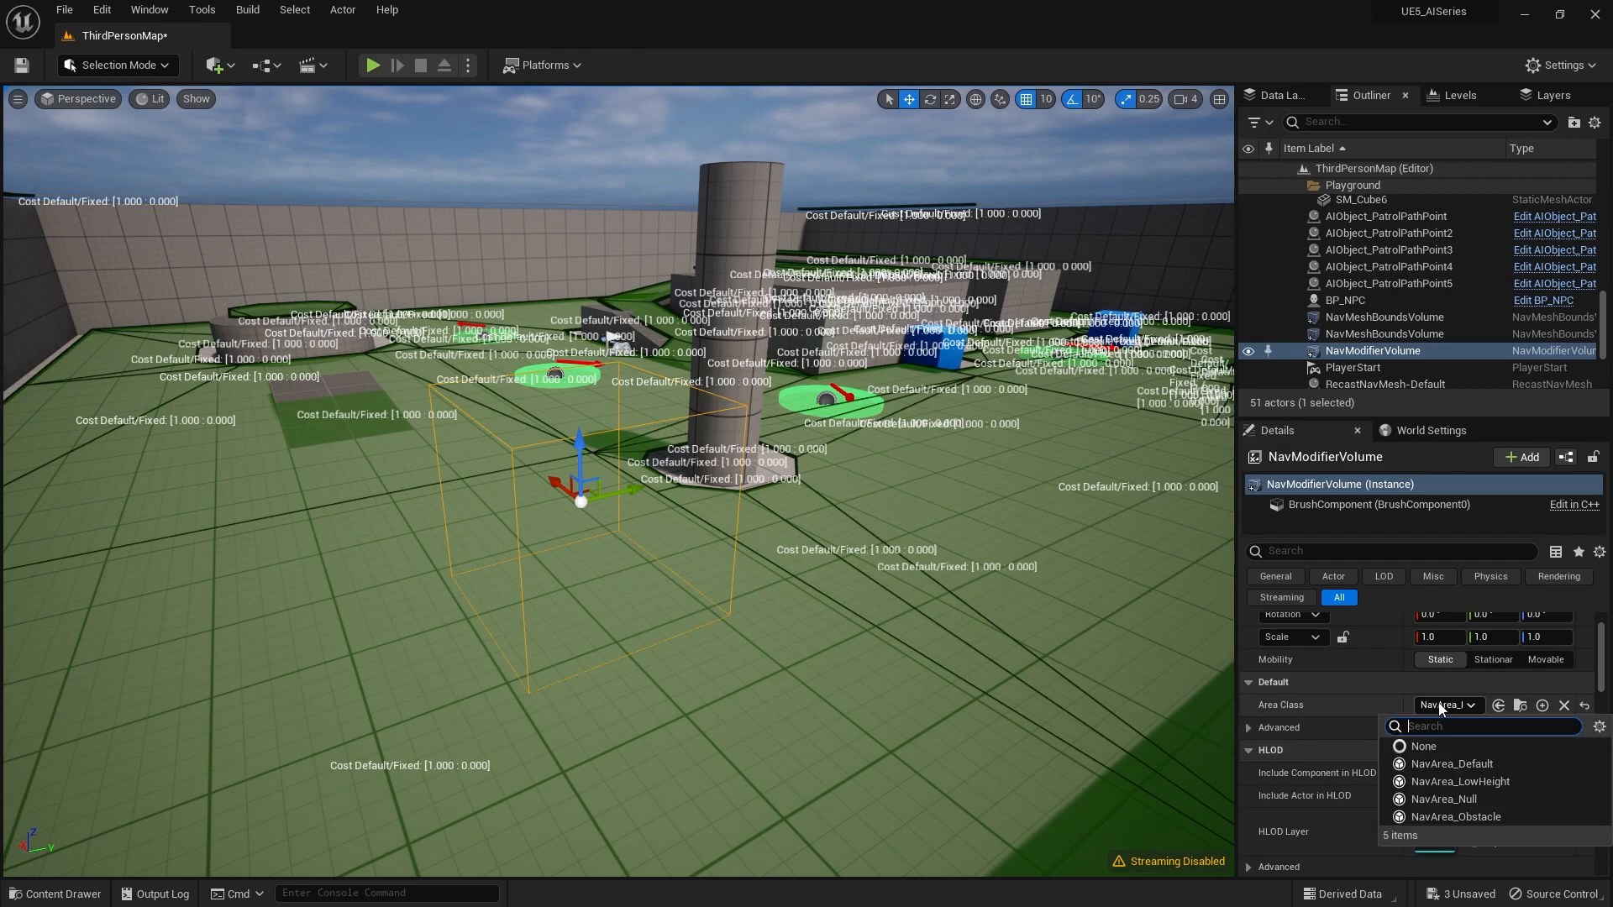
{"action": "left_click", "coordinate": [1451, 799]}
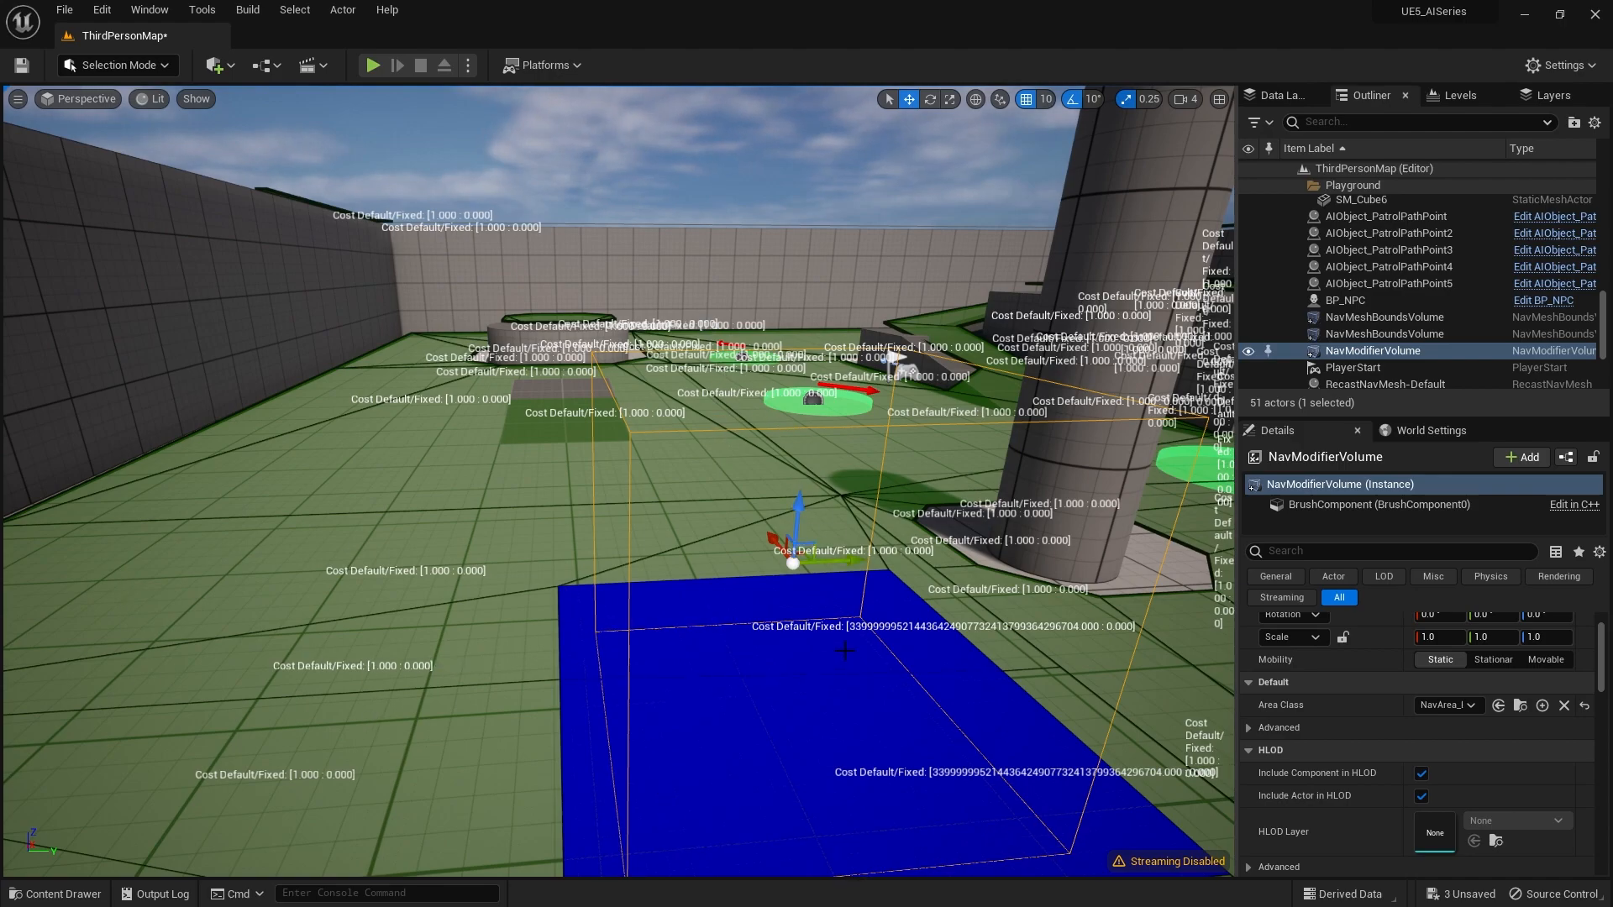
{"action": "mouse_move", "coordinate": [692, 500]}
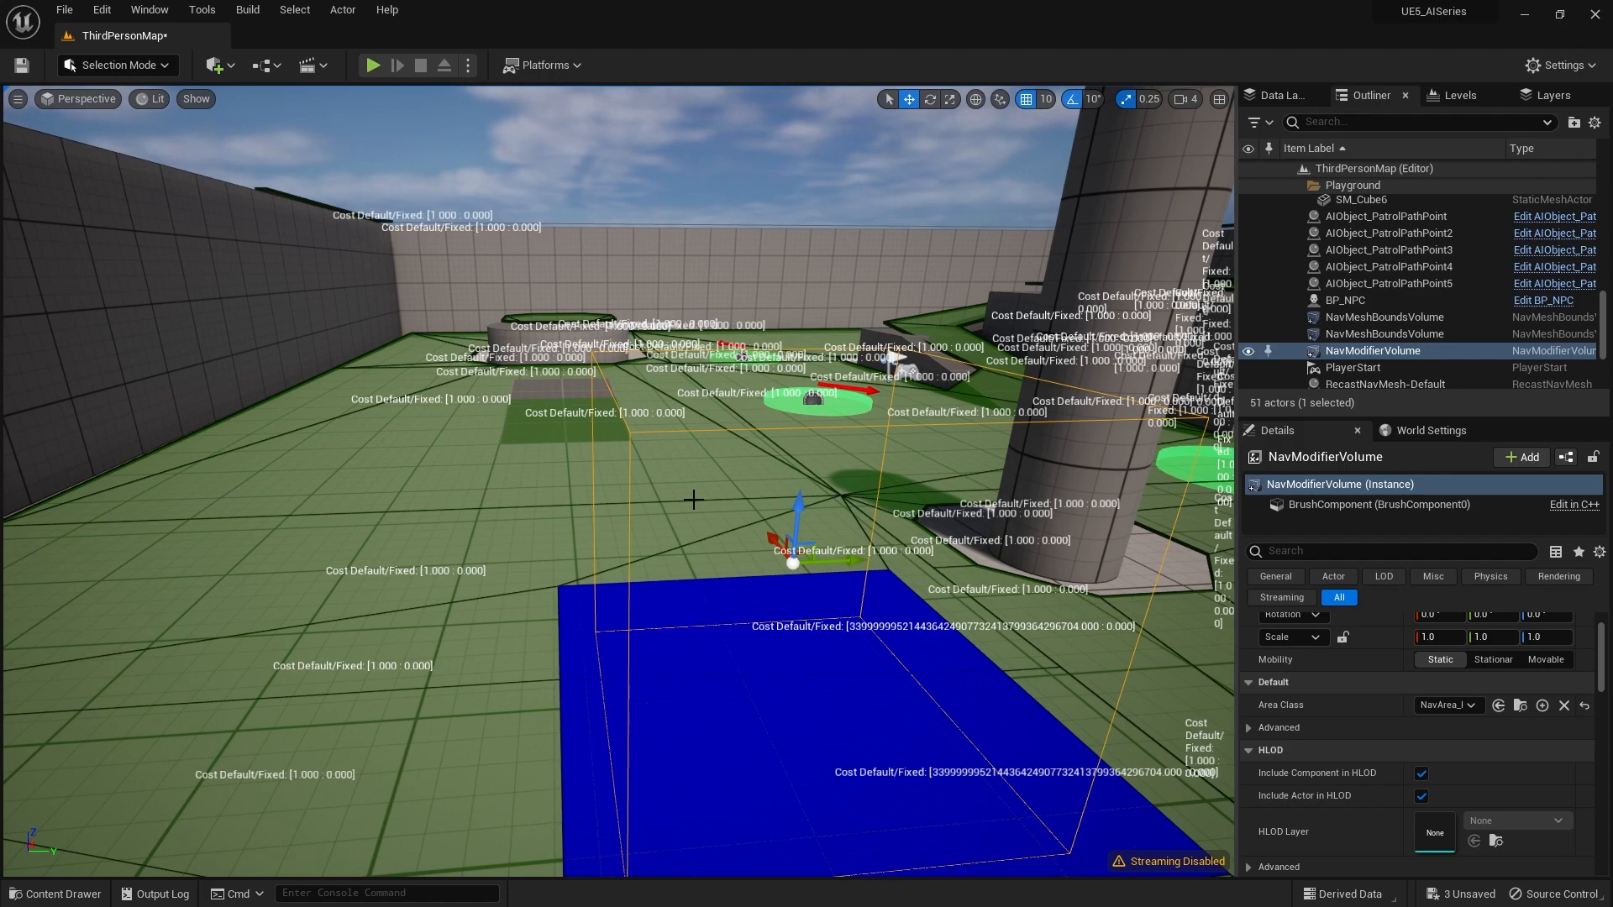
{"action": "mouse_move", "coordinate": [751, 493]}
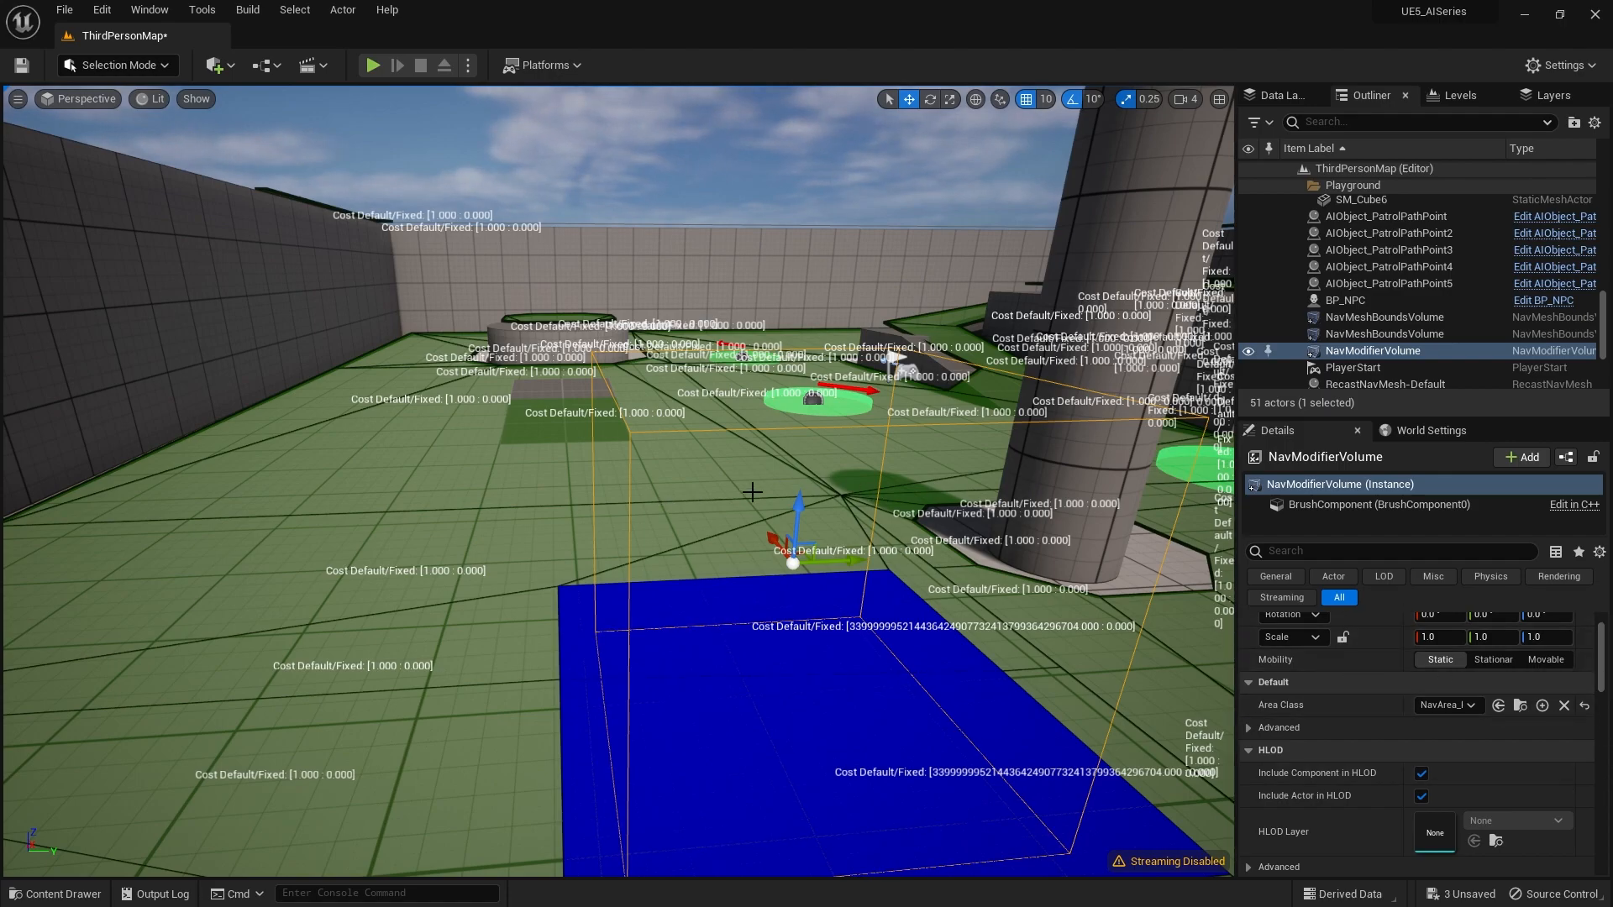
{"action": "left_click", "coordinate": [1447, 704]}
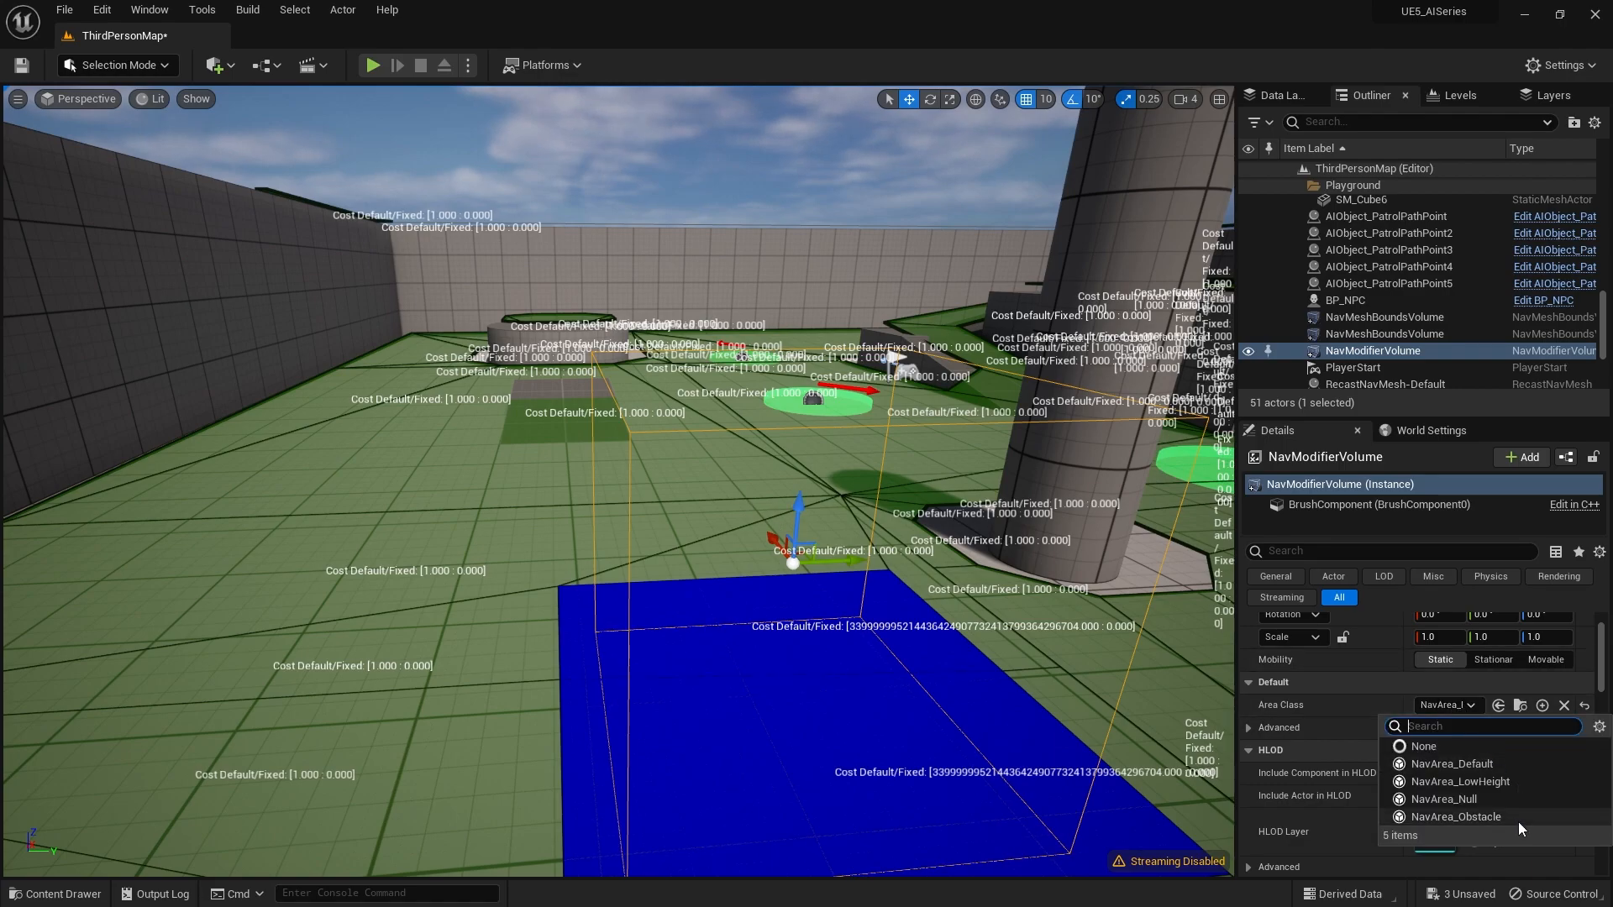
{"action": "mouse_move", "coordinate": [1456, 816]}
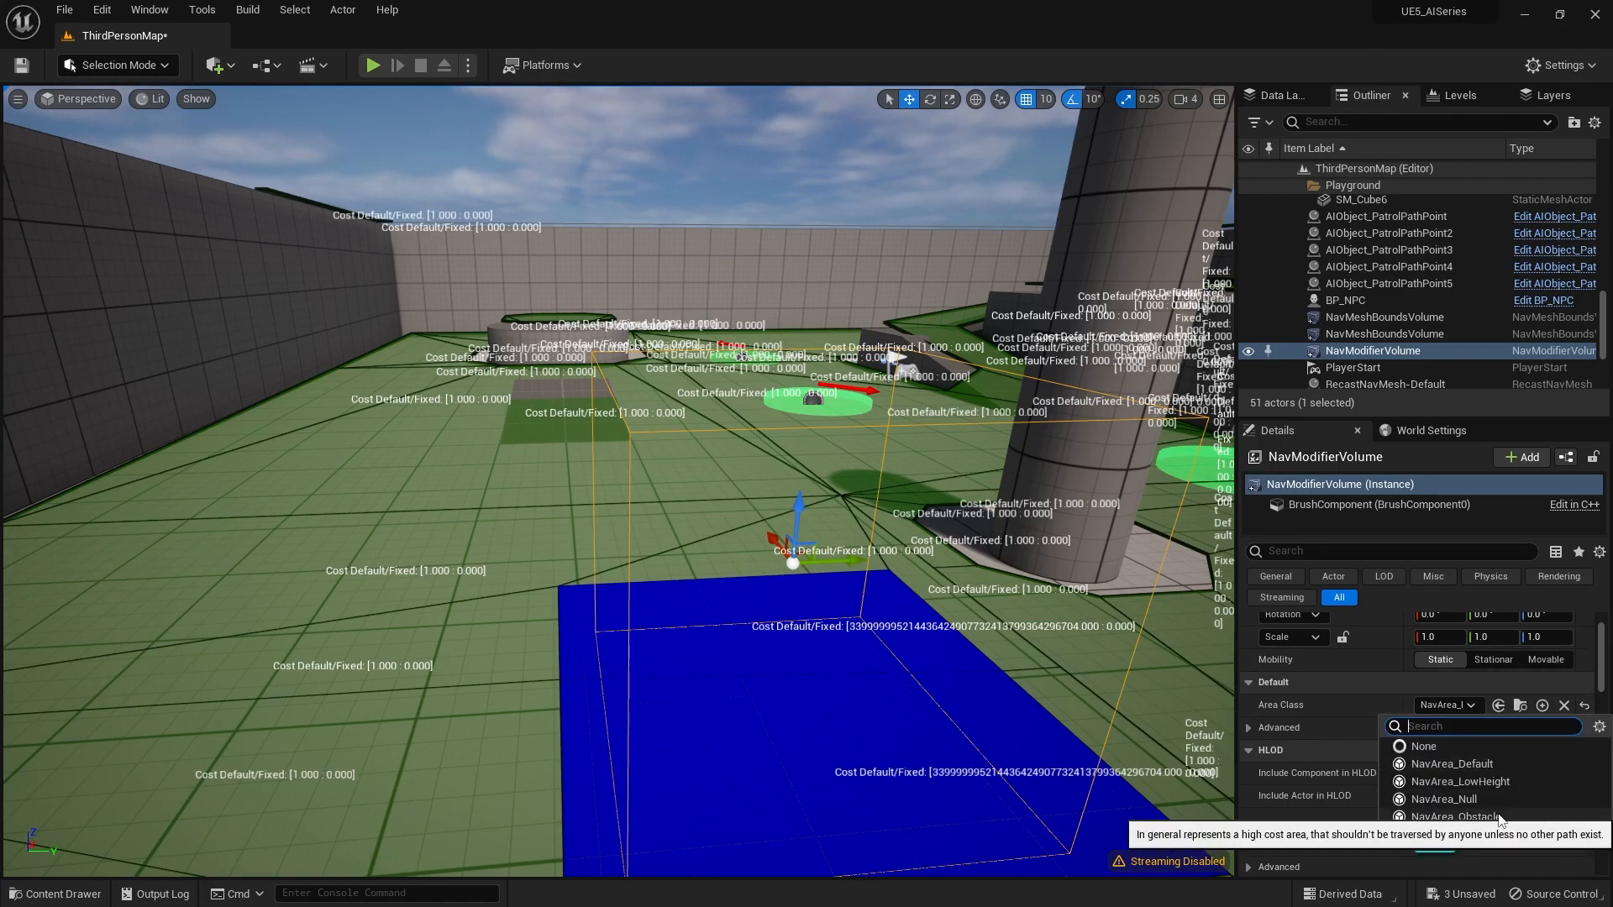
{"action": "left_click", "coordinate": [1456, 815]}
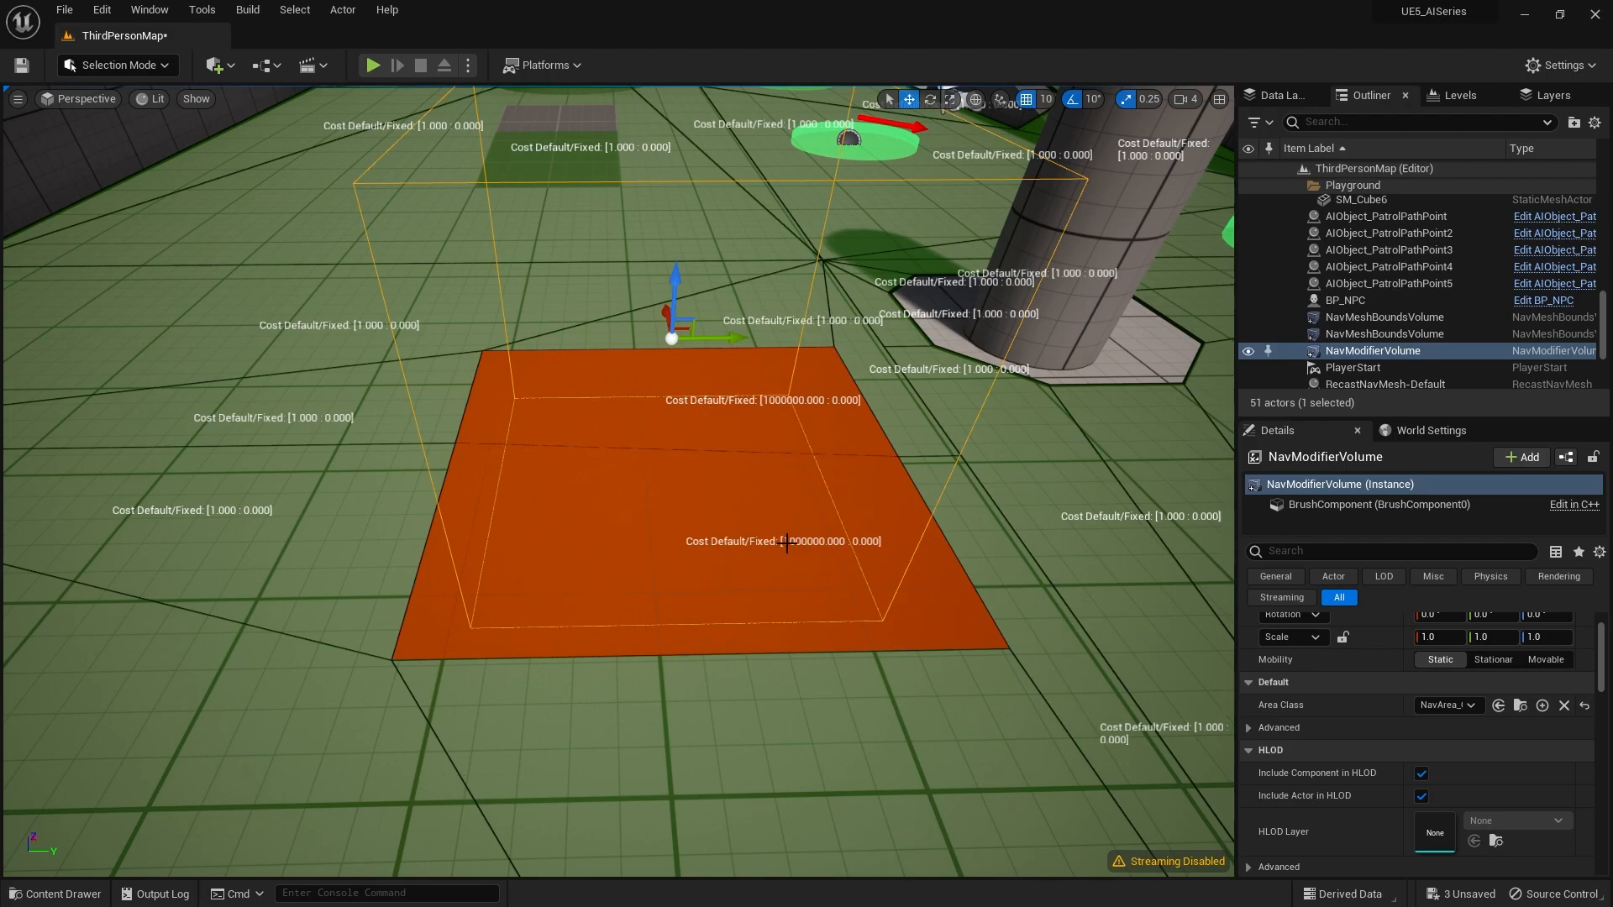
{"action": "mouse_move", "coordinate": [563, 559]}
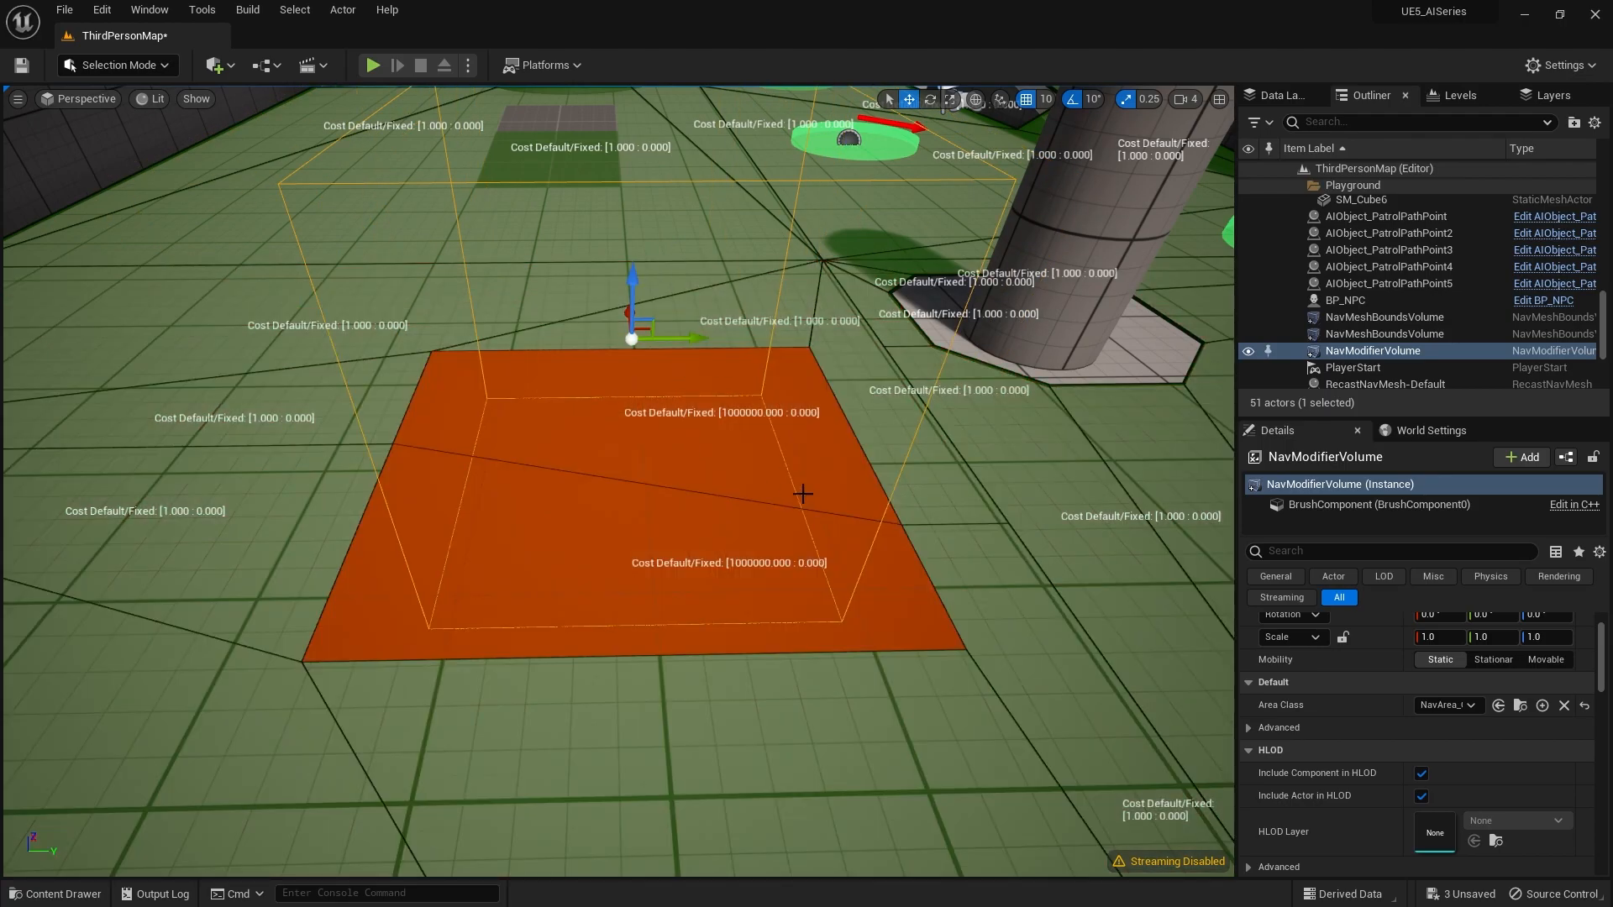
{"action": "mouse_move", "coordinate": [444, 301]}
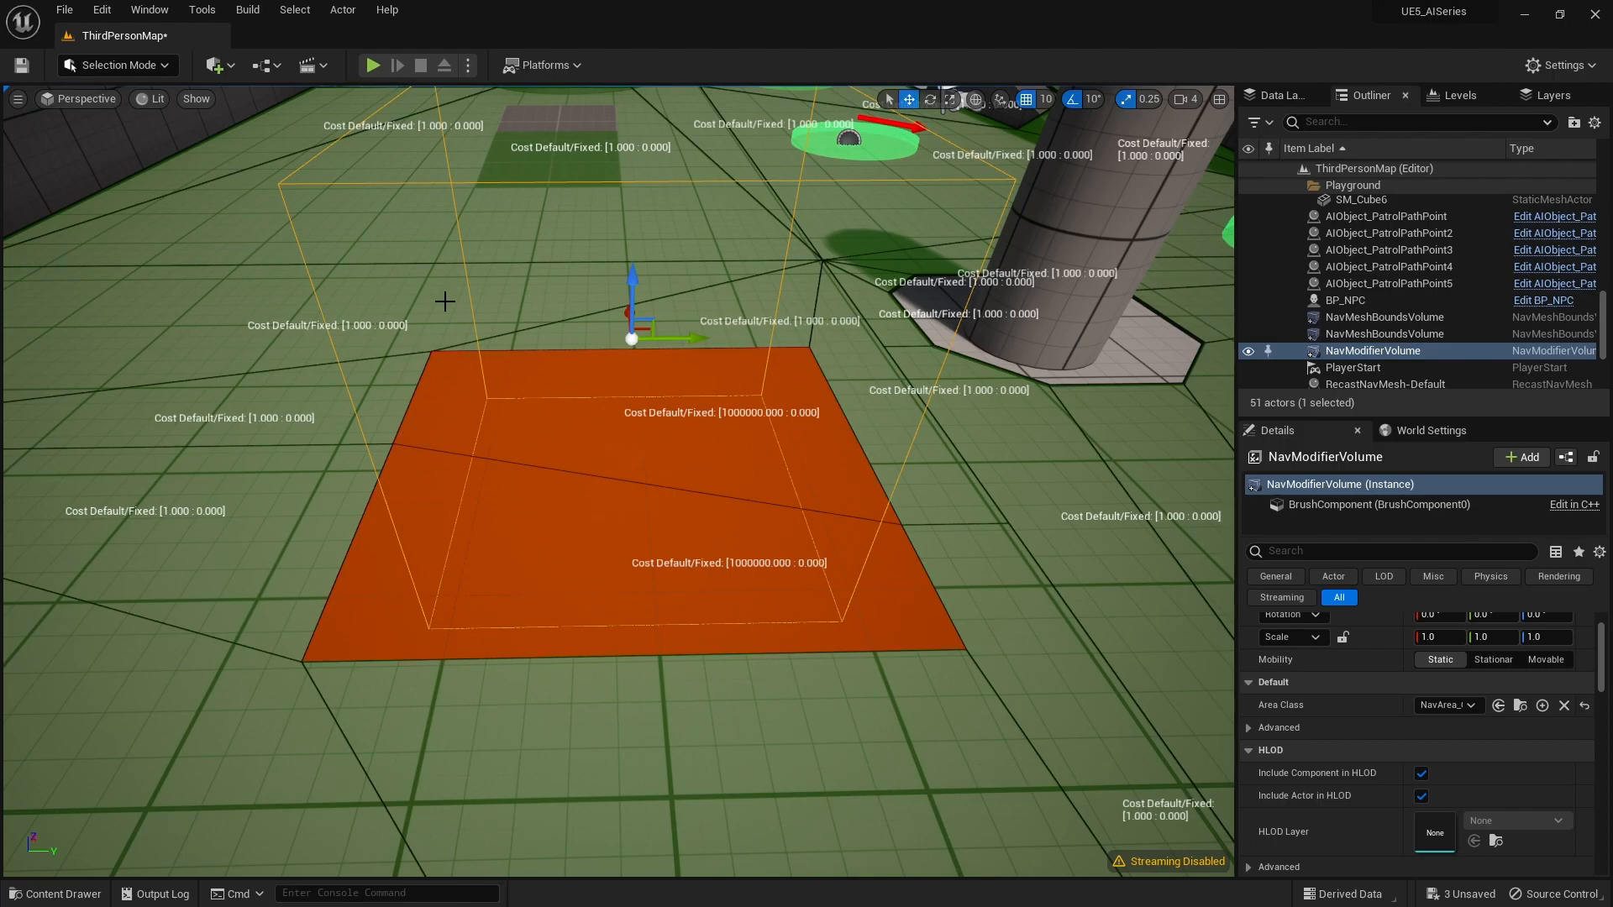
{"action": "mouse_move", "coordinate": [807, 391]}
{"action": "type", "text": "10"}
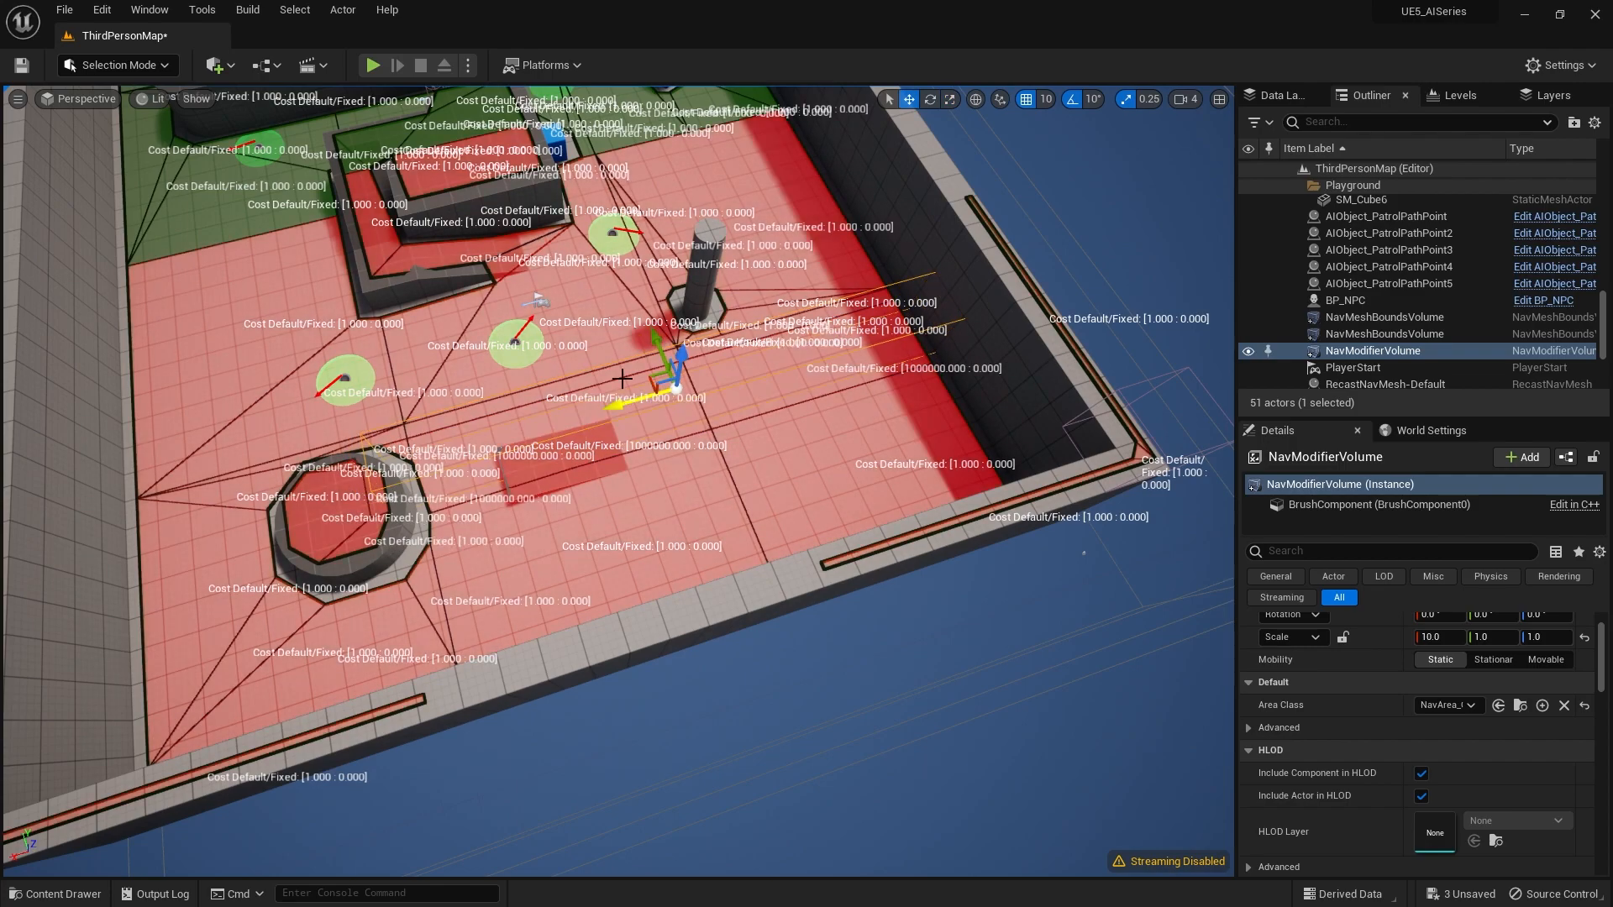
Playtest the level twice to watch the AI cross the 14.5× obstacle strip
{"action": "left_click", "coordinate": [373, 65]}
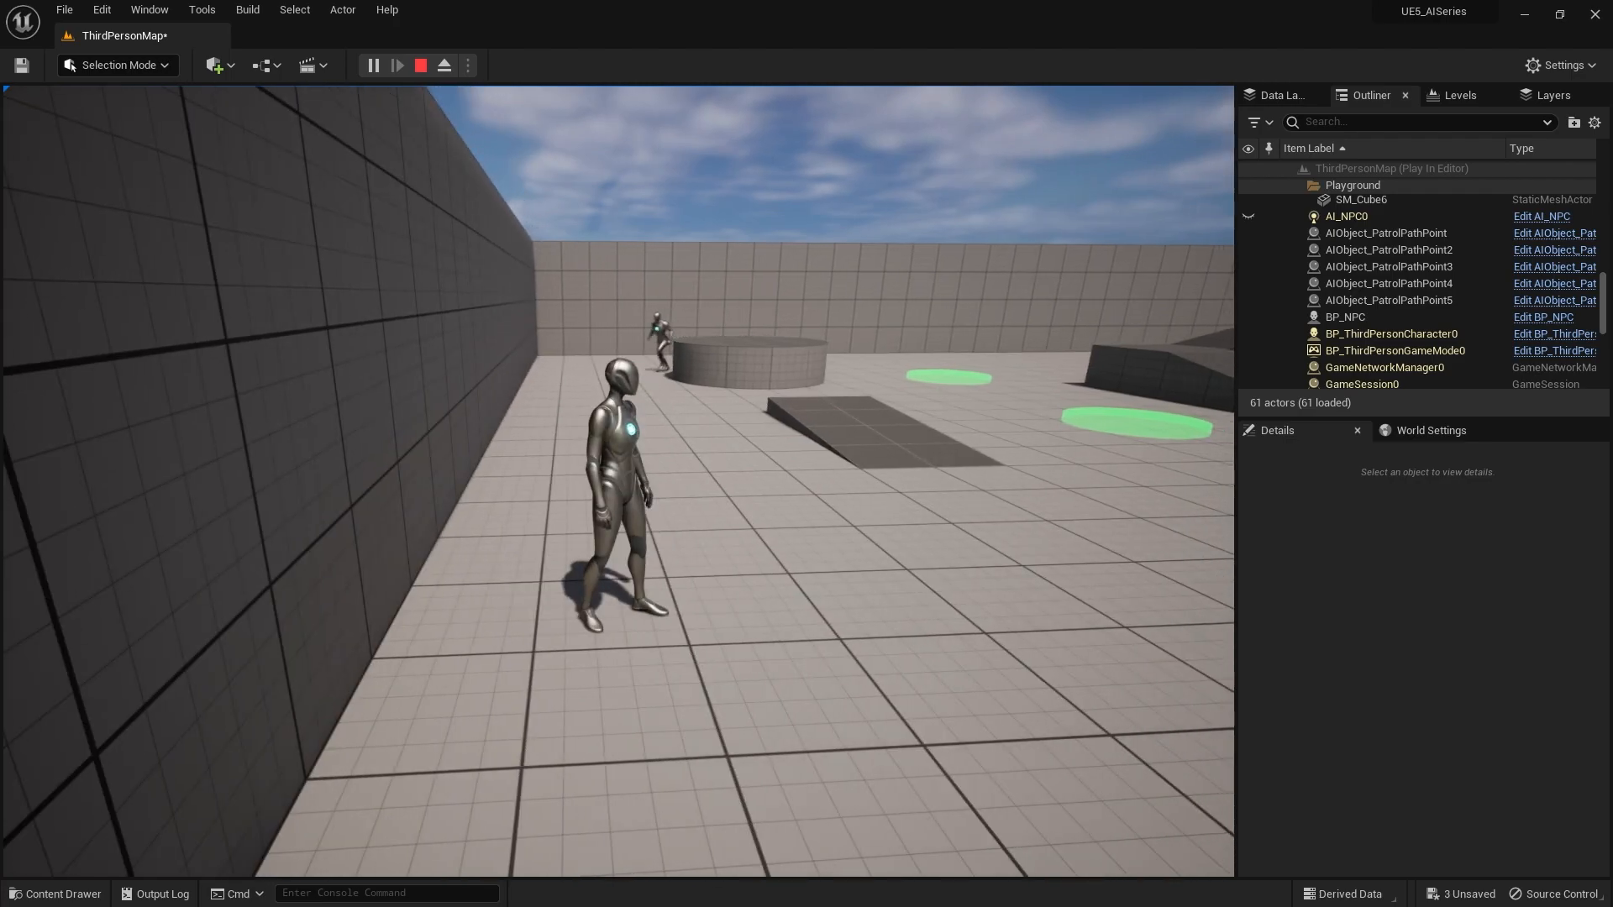
{"action": "left_click", "coordinate": [421, 65]}
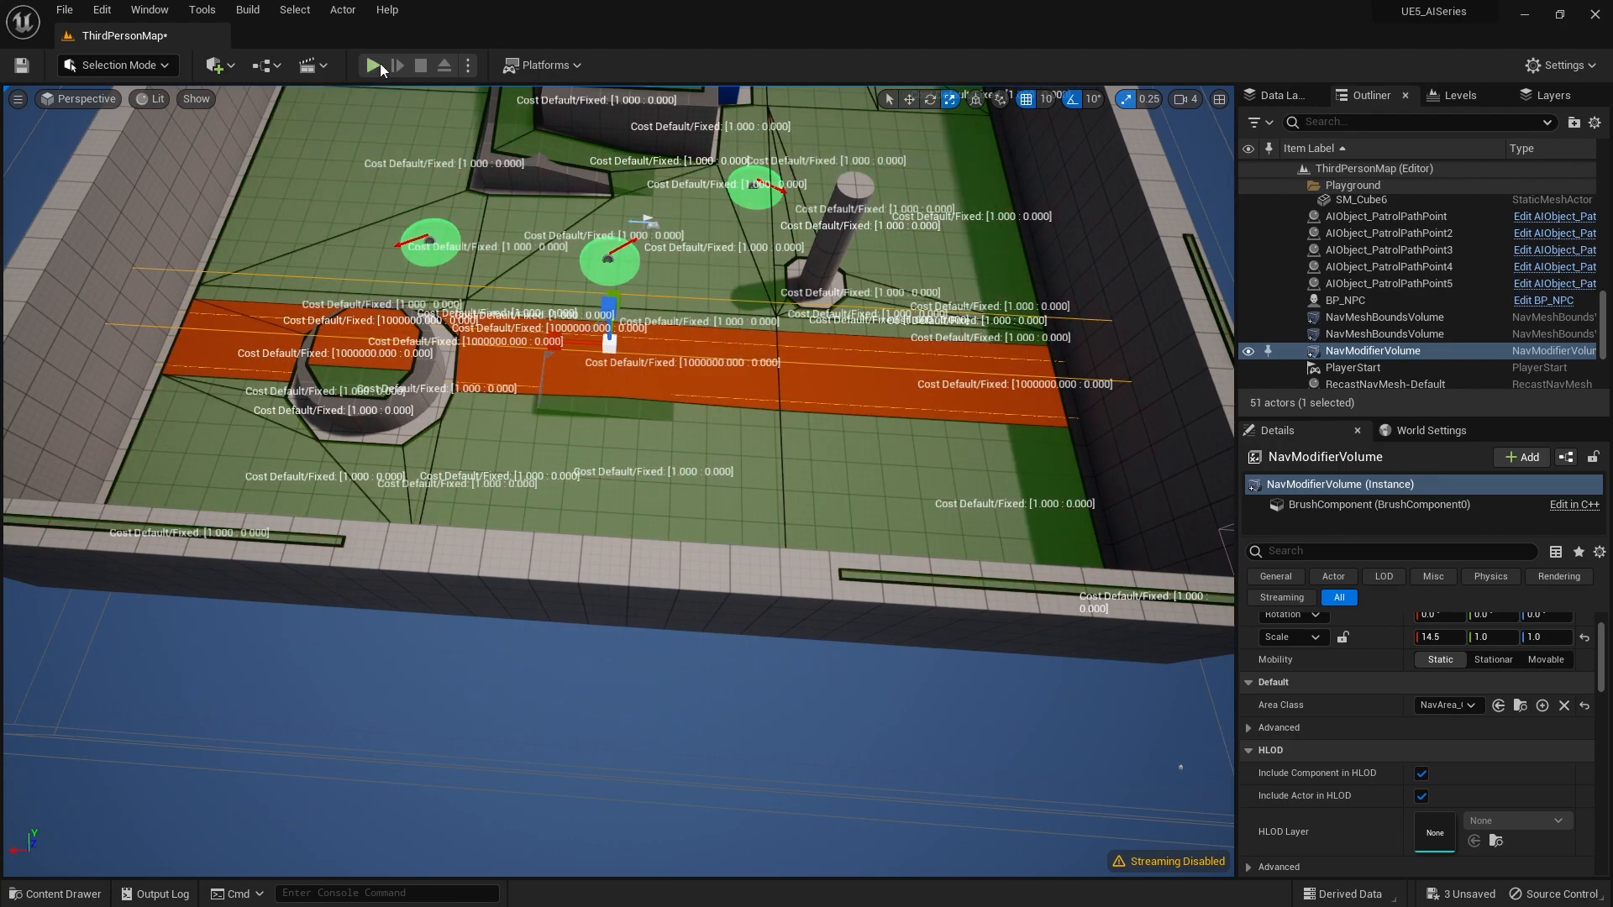
{"action": "left_click", "coordinate": [374, 65]}
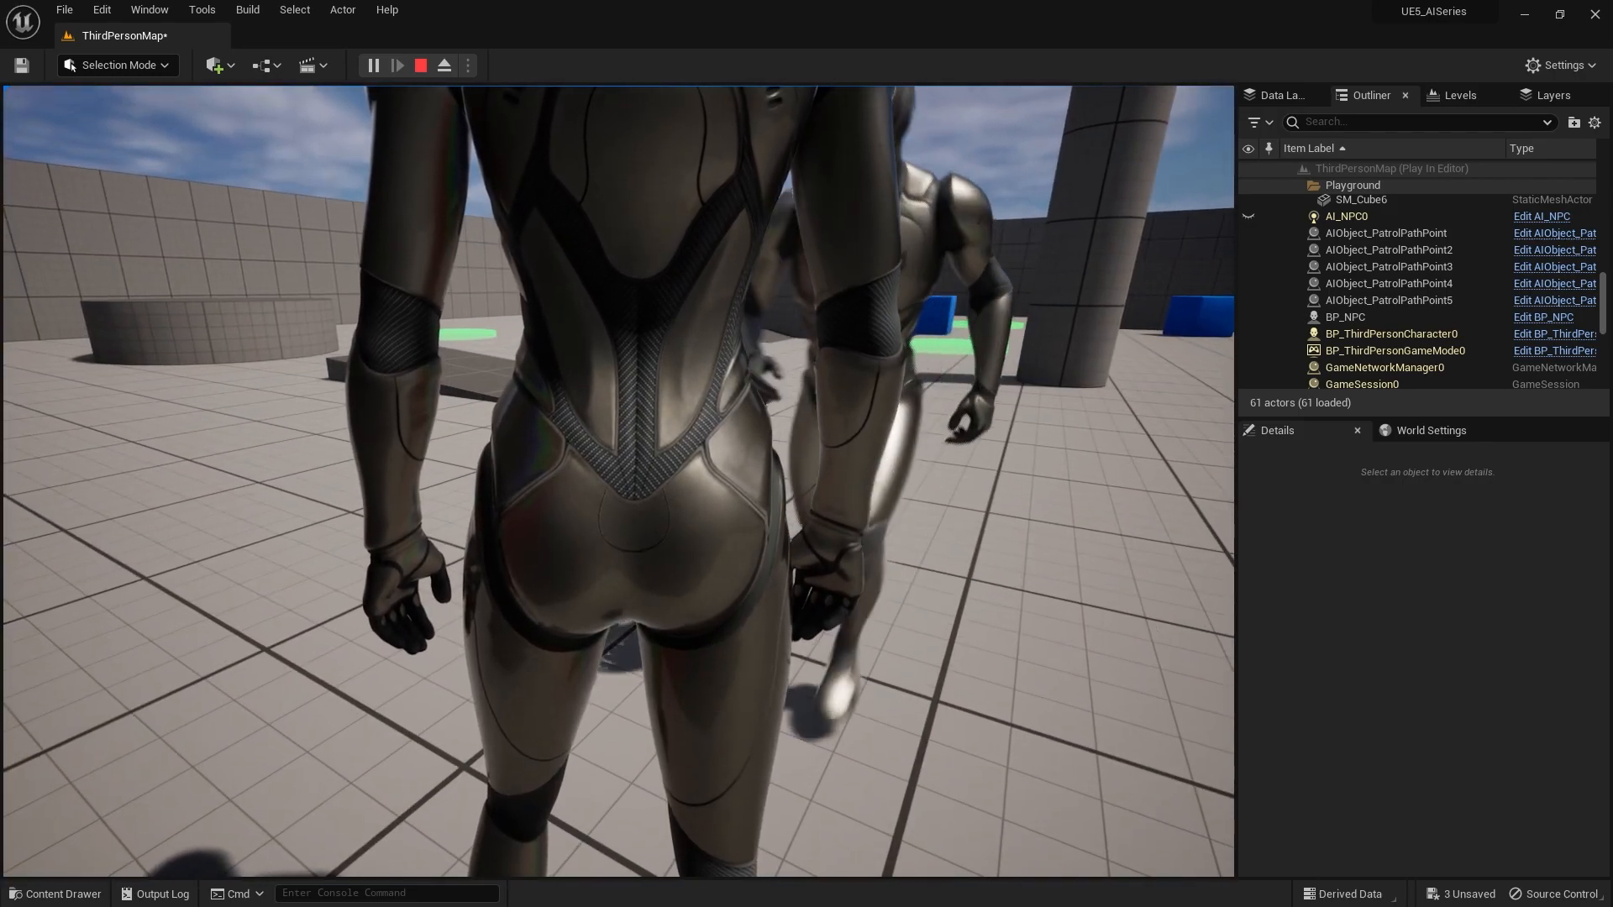
{"action": "left_click", "coordinate": [420, 65]}
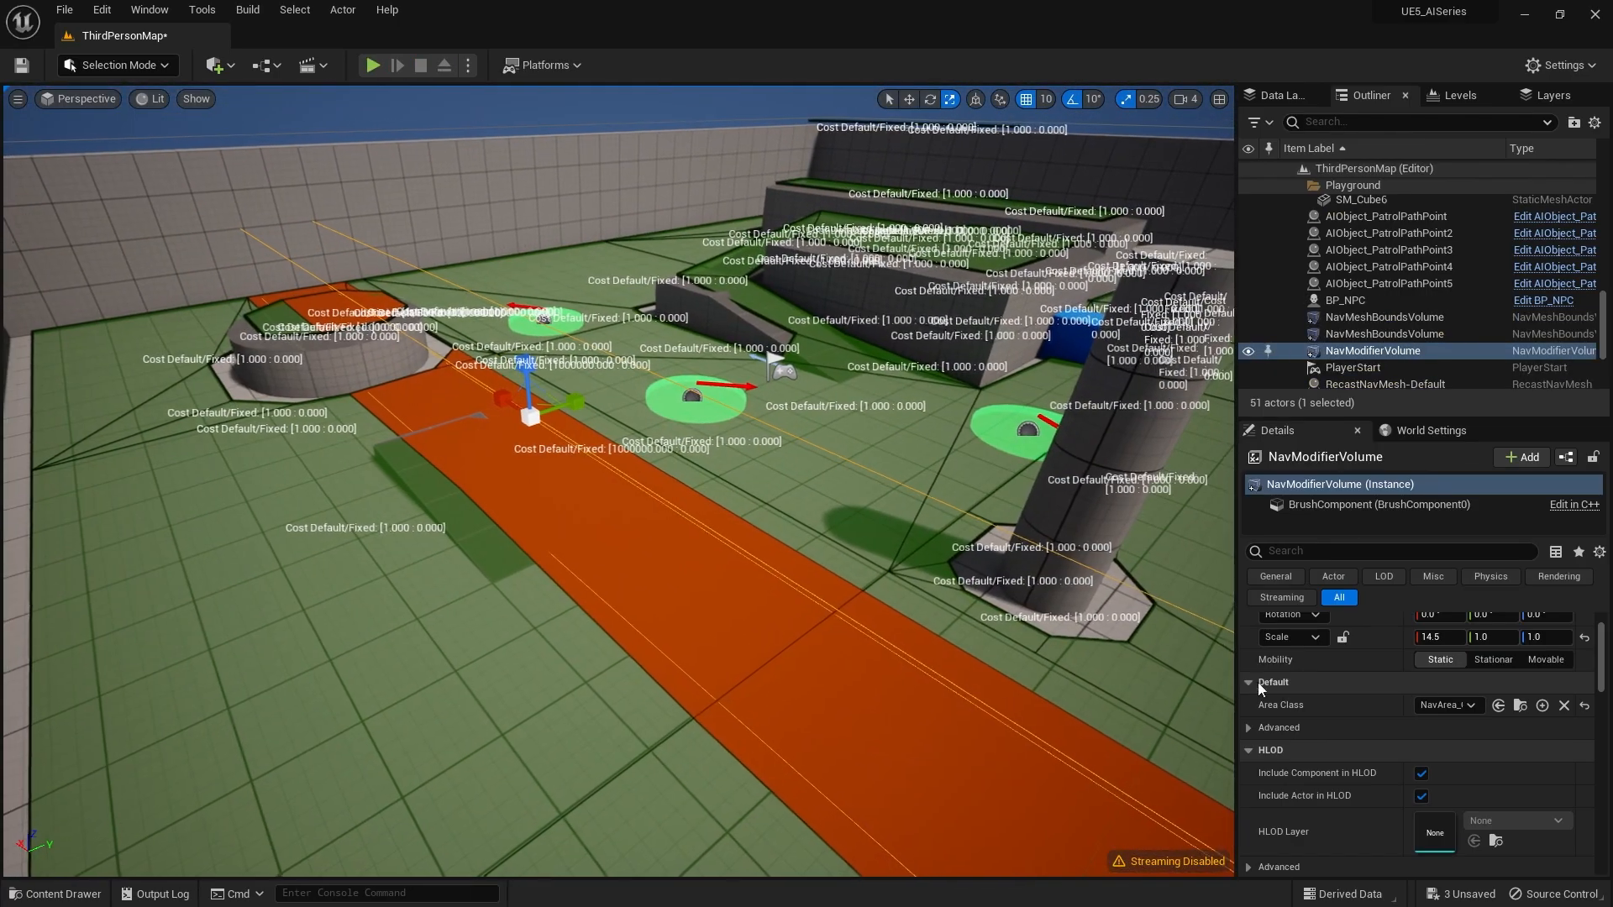
Switch the strip volume to NavArea_Null and playtest the AI once
{"action": "left_click", "coordinate": [1447, 705]}
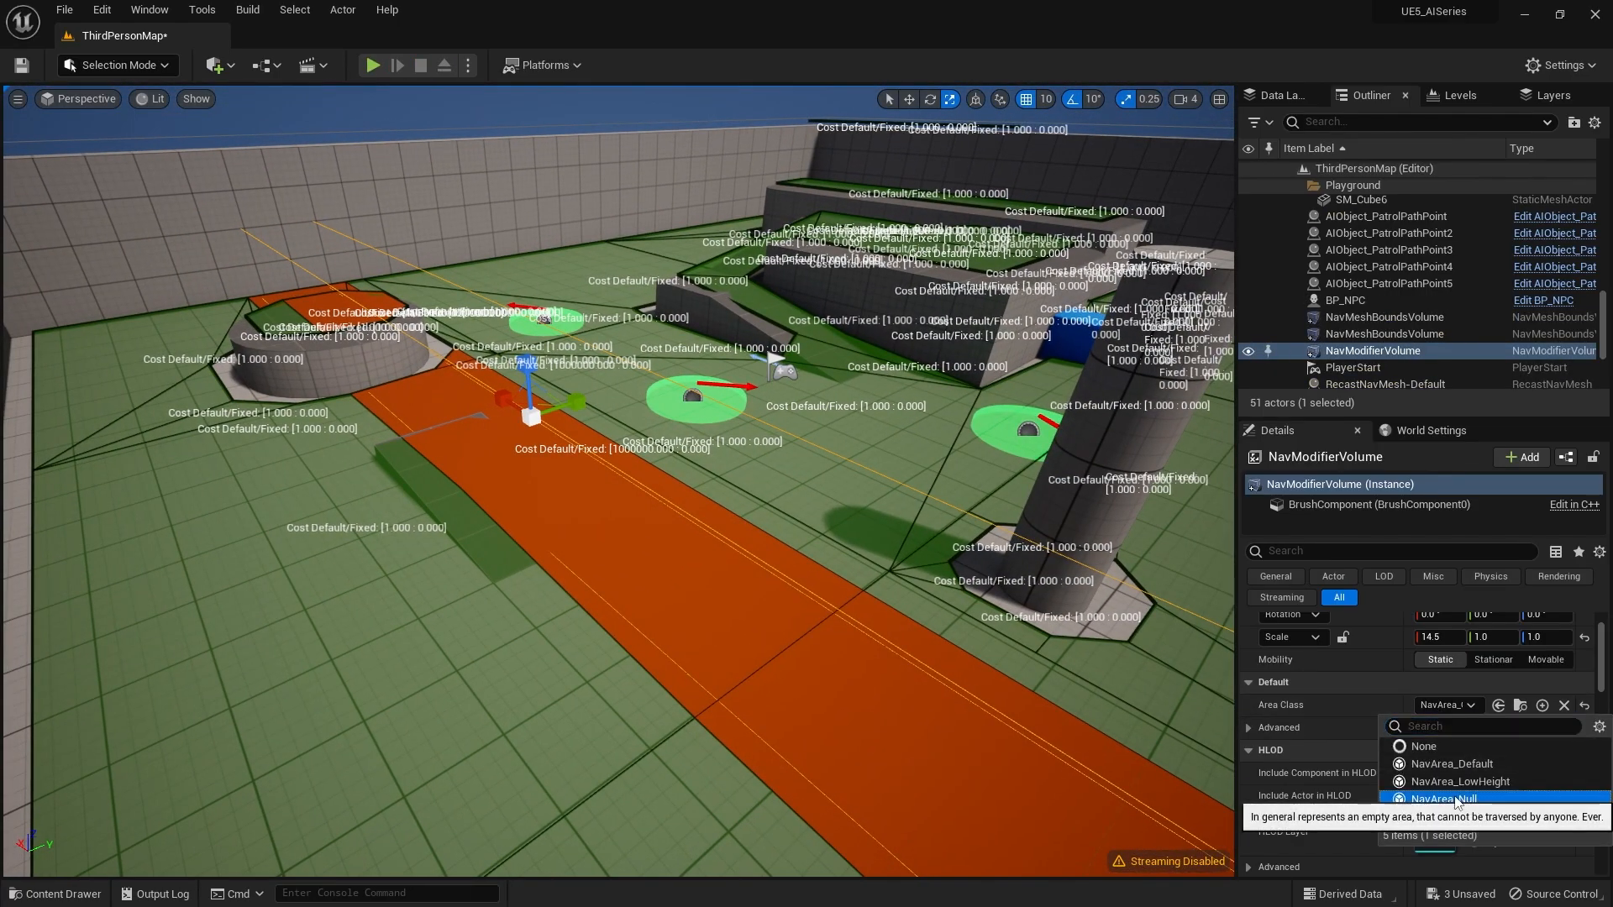
{"action": "left_click", "coordinate": [371, 65]}
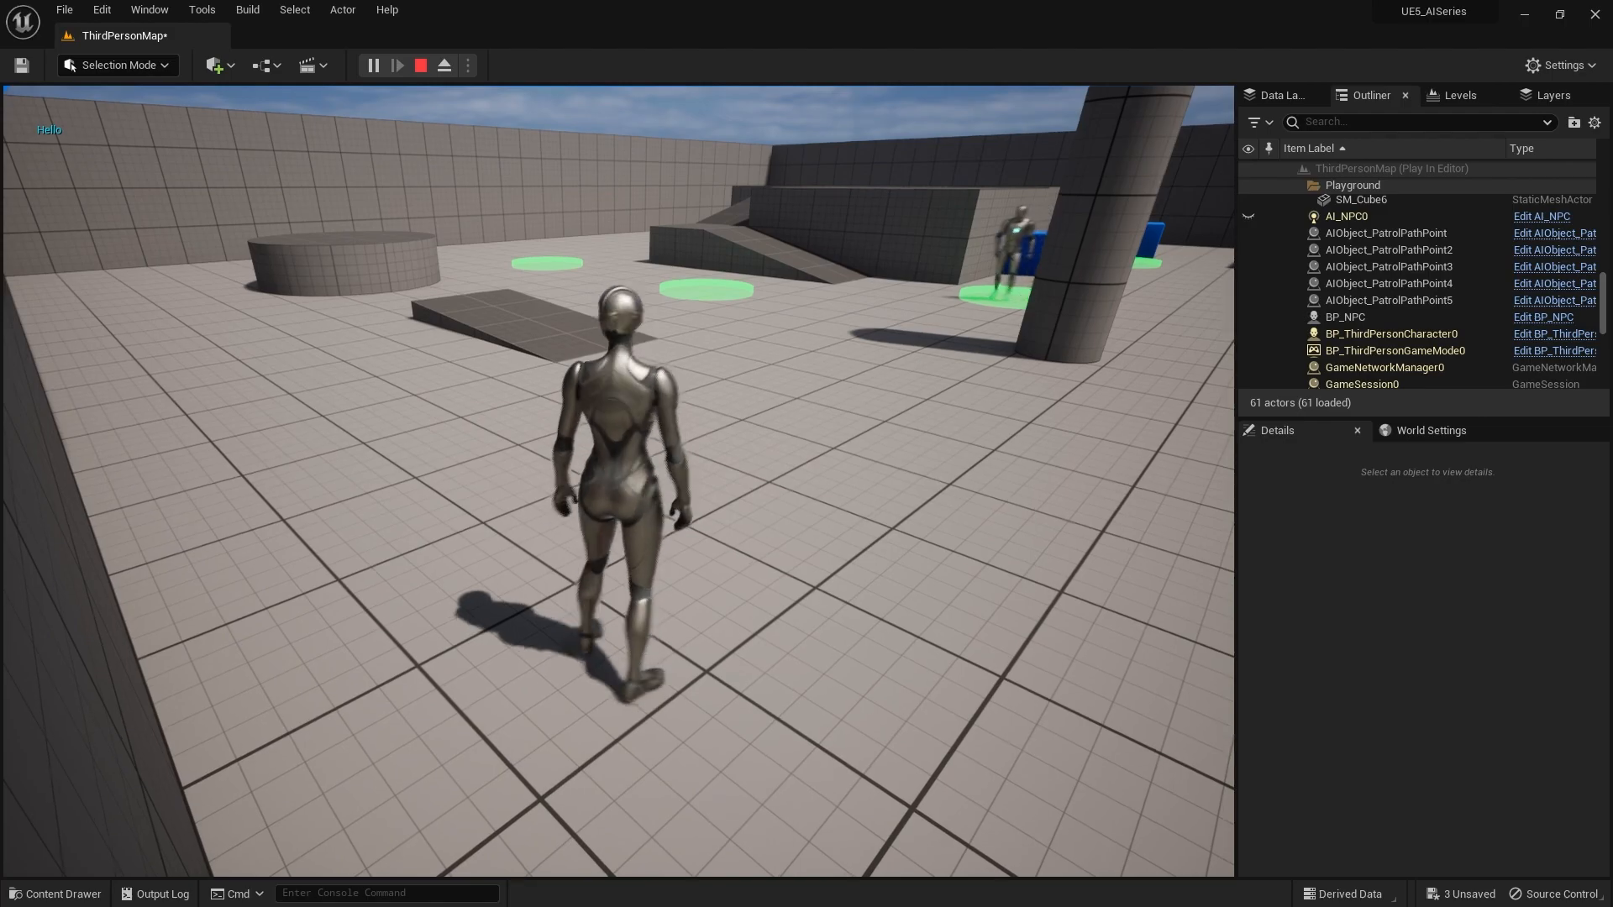
{"action": "left_click", "coordinate": [418, 64]}
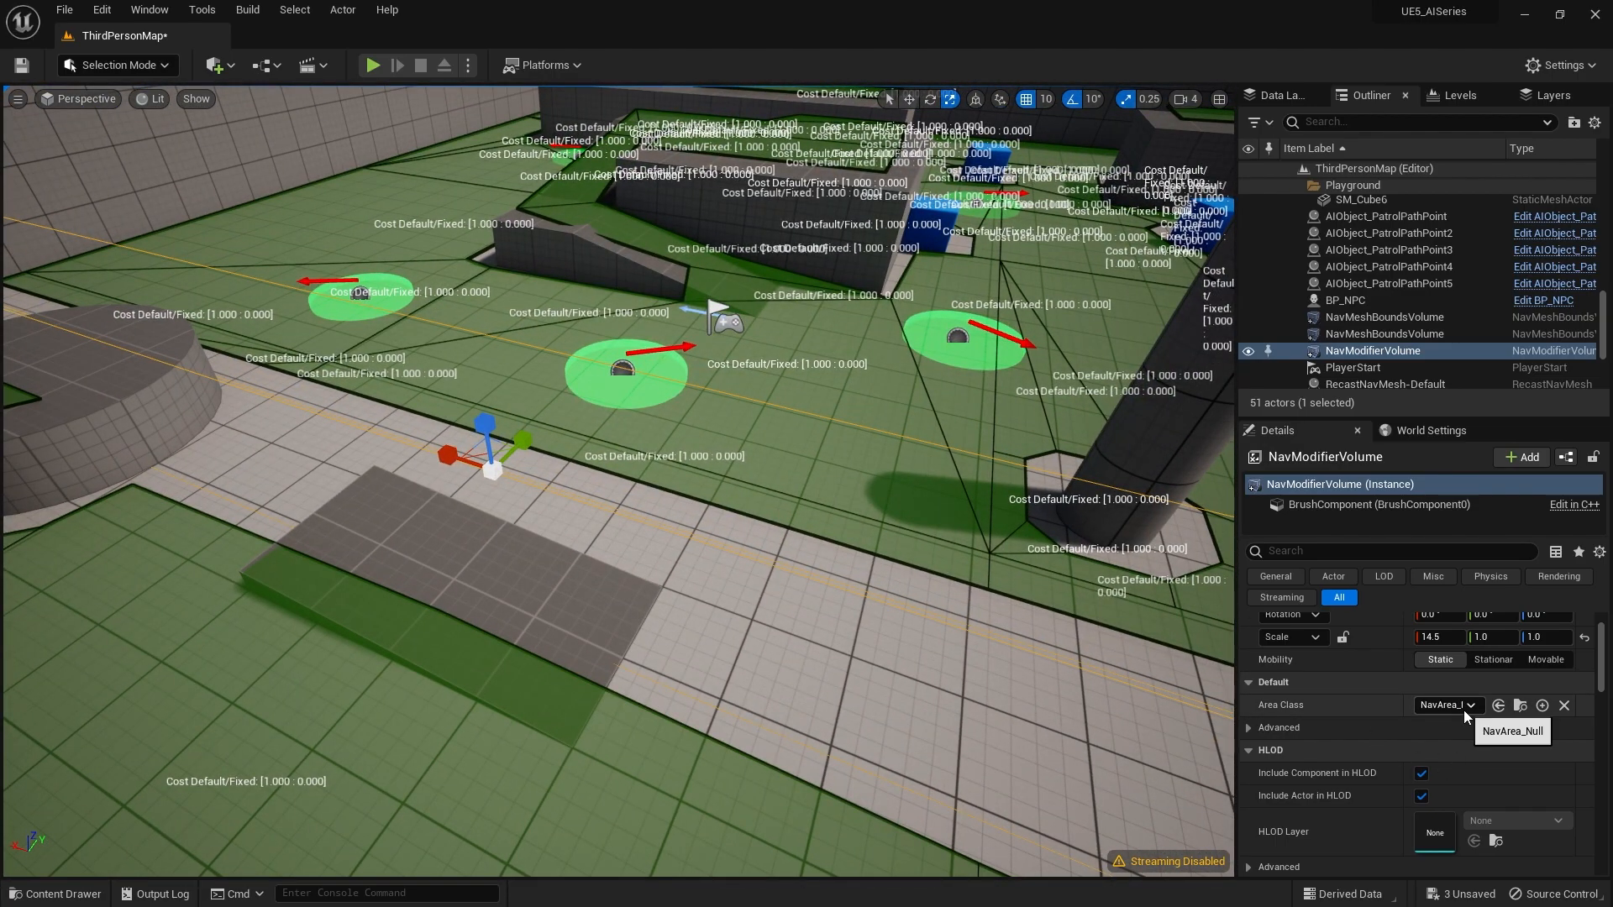
Set the volume back to NavArea_Obstacle and shorten Scale X to 7.0
{"action": "left_click", "coordinate": [1513, 730]}
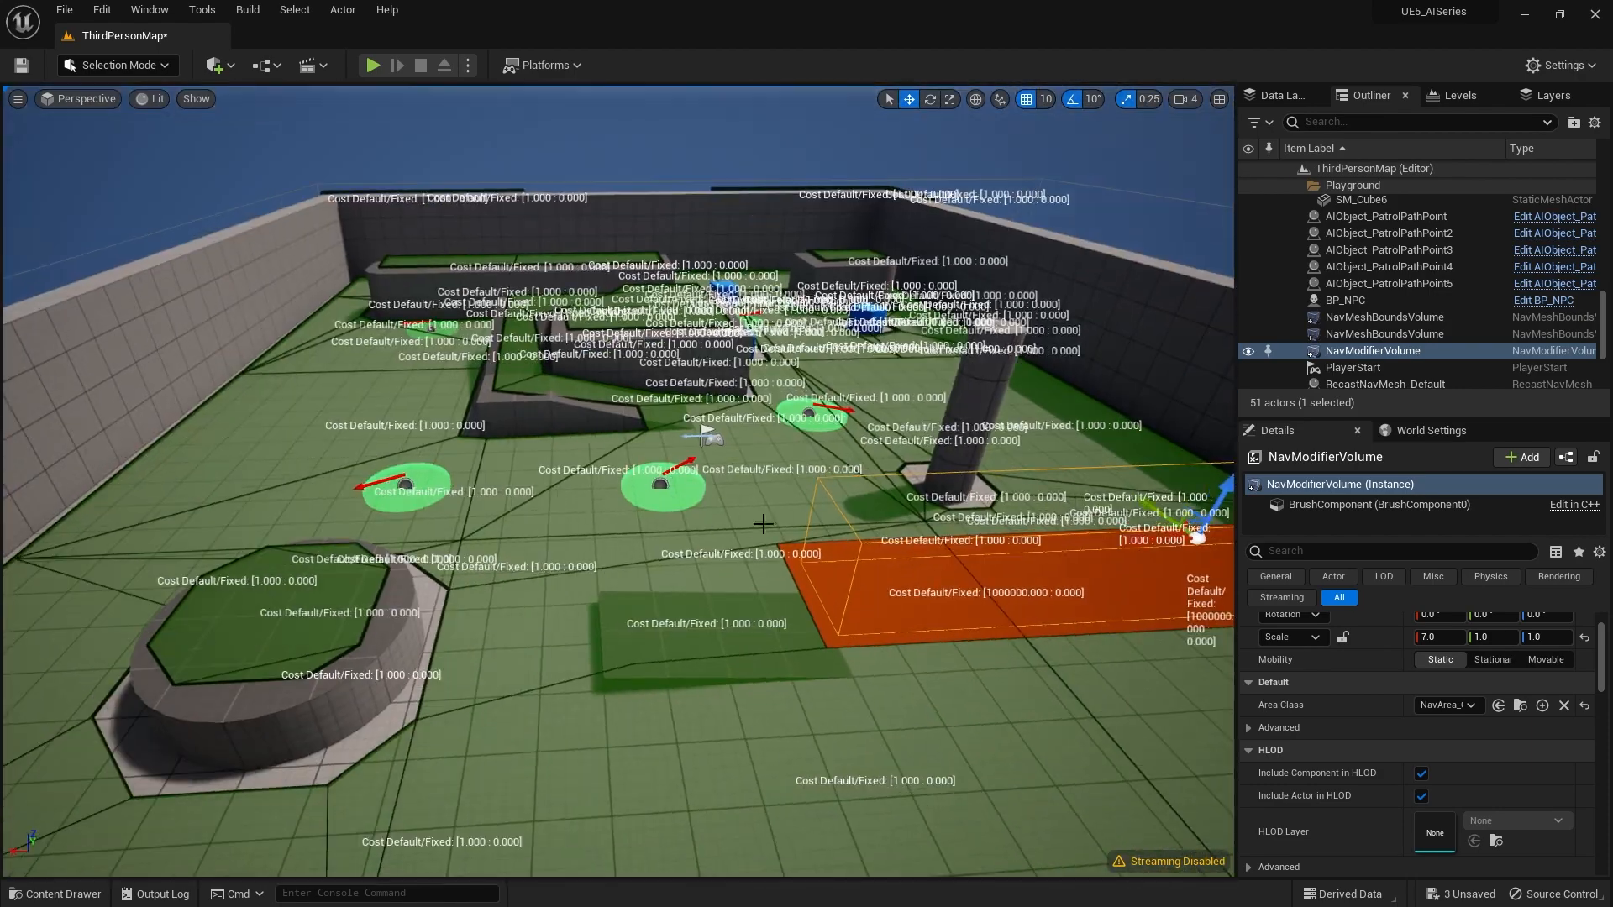
{"action": "left_click", "coordinate": [54, 893]}
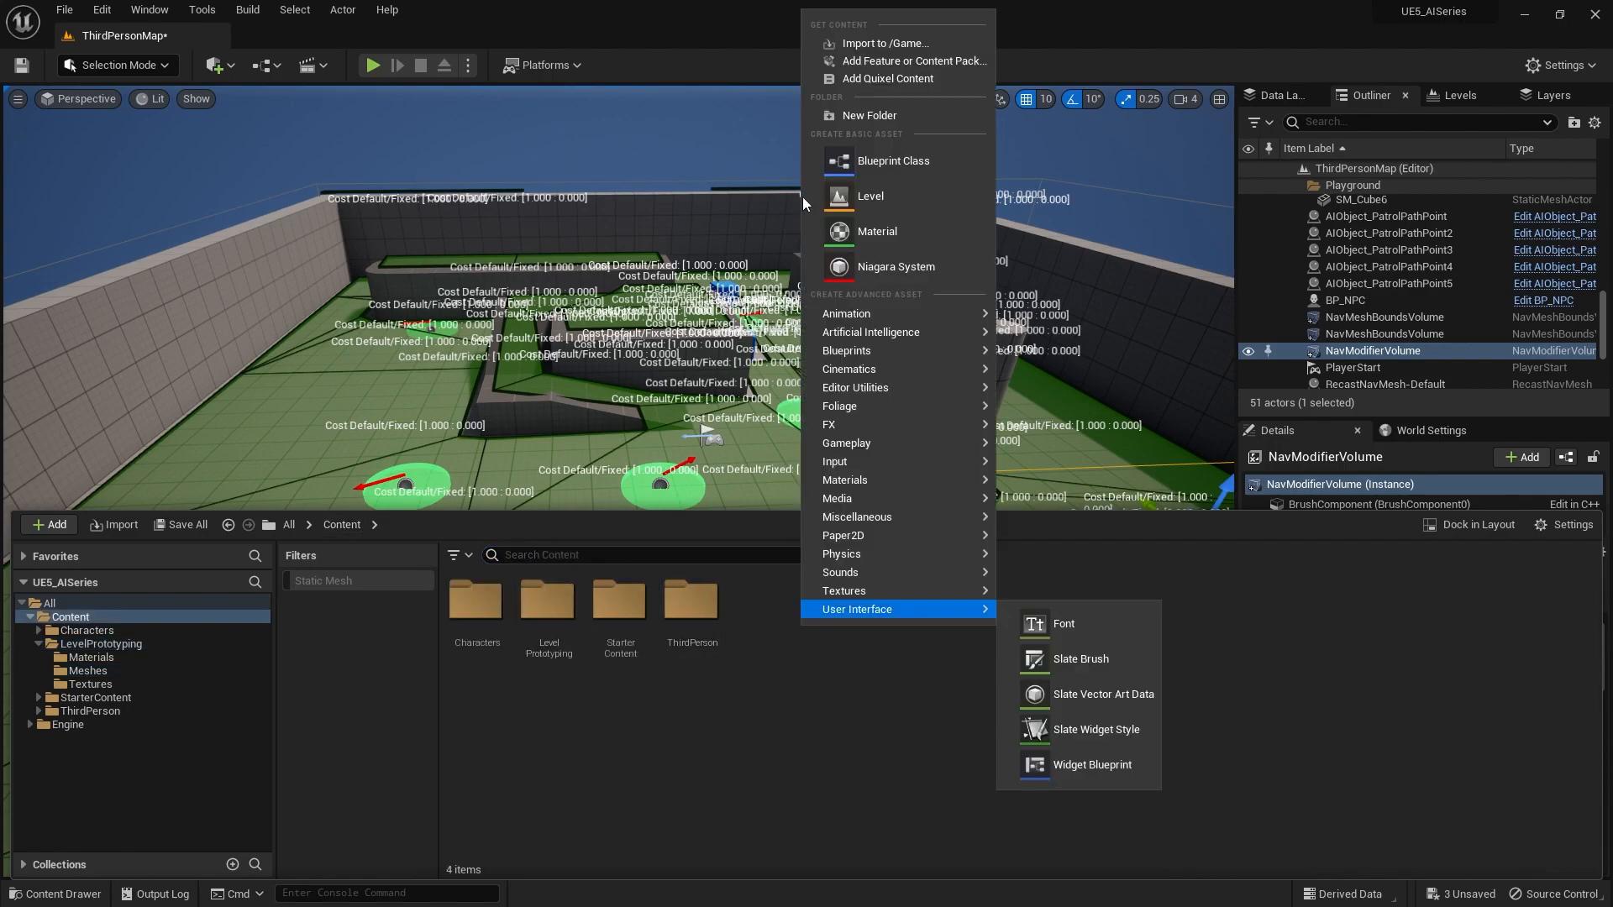
Create NavArea_MinorObstacle, a Blueprint class with NavArea as its parent
{"action": "left_click", "coordinate": [892, 161]}
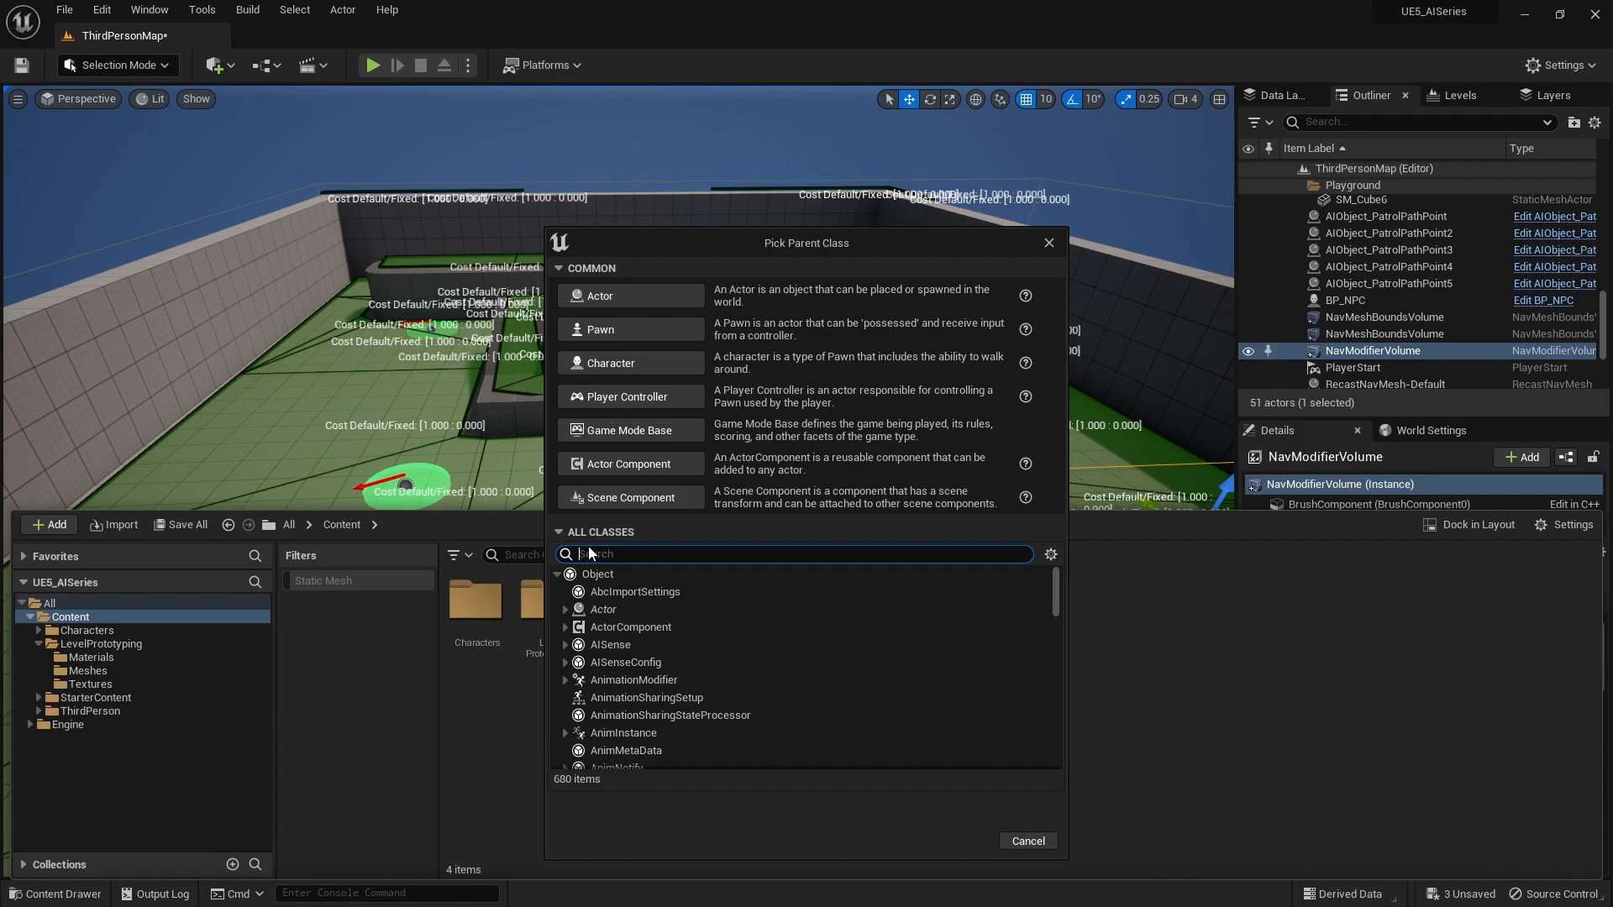
{"action": "type", "text": "nav"}
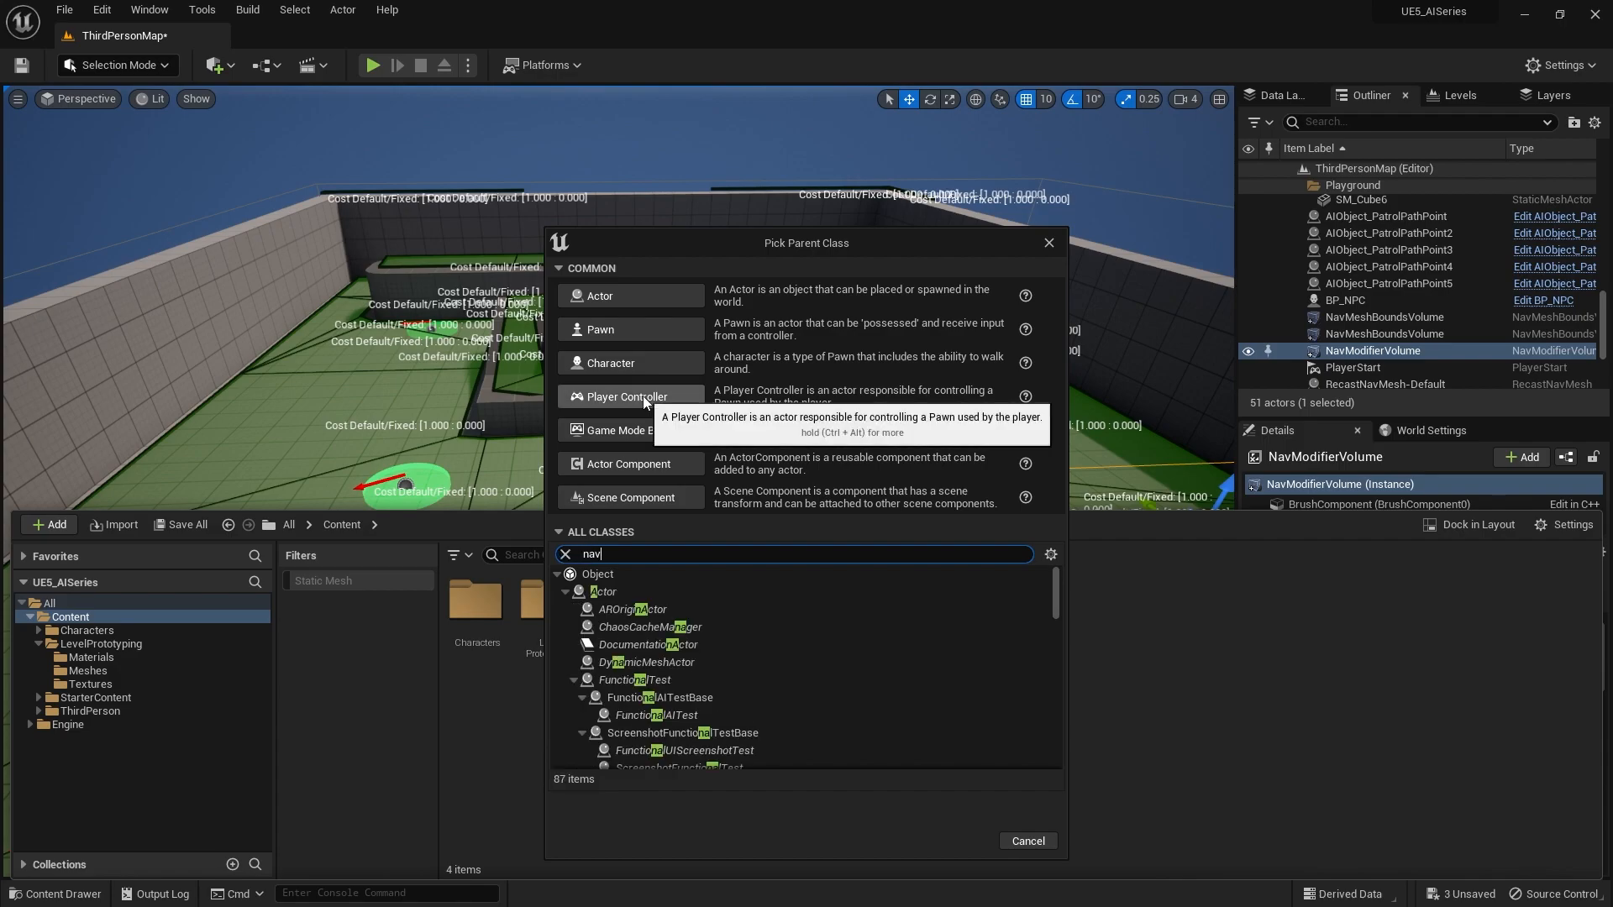
{"action": "type", "text": "m"}
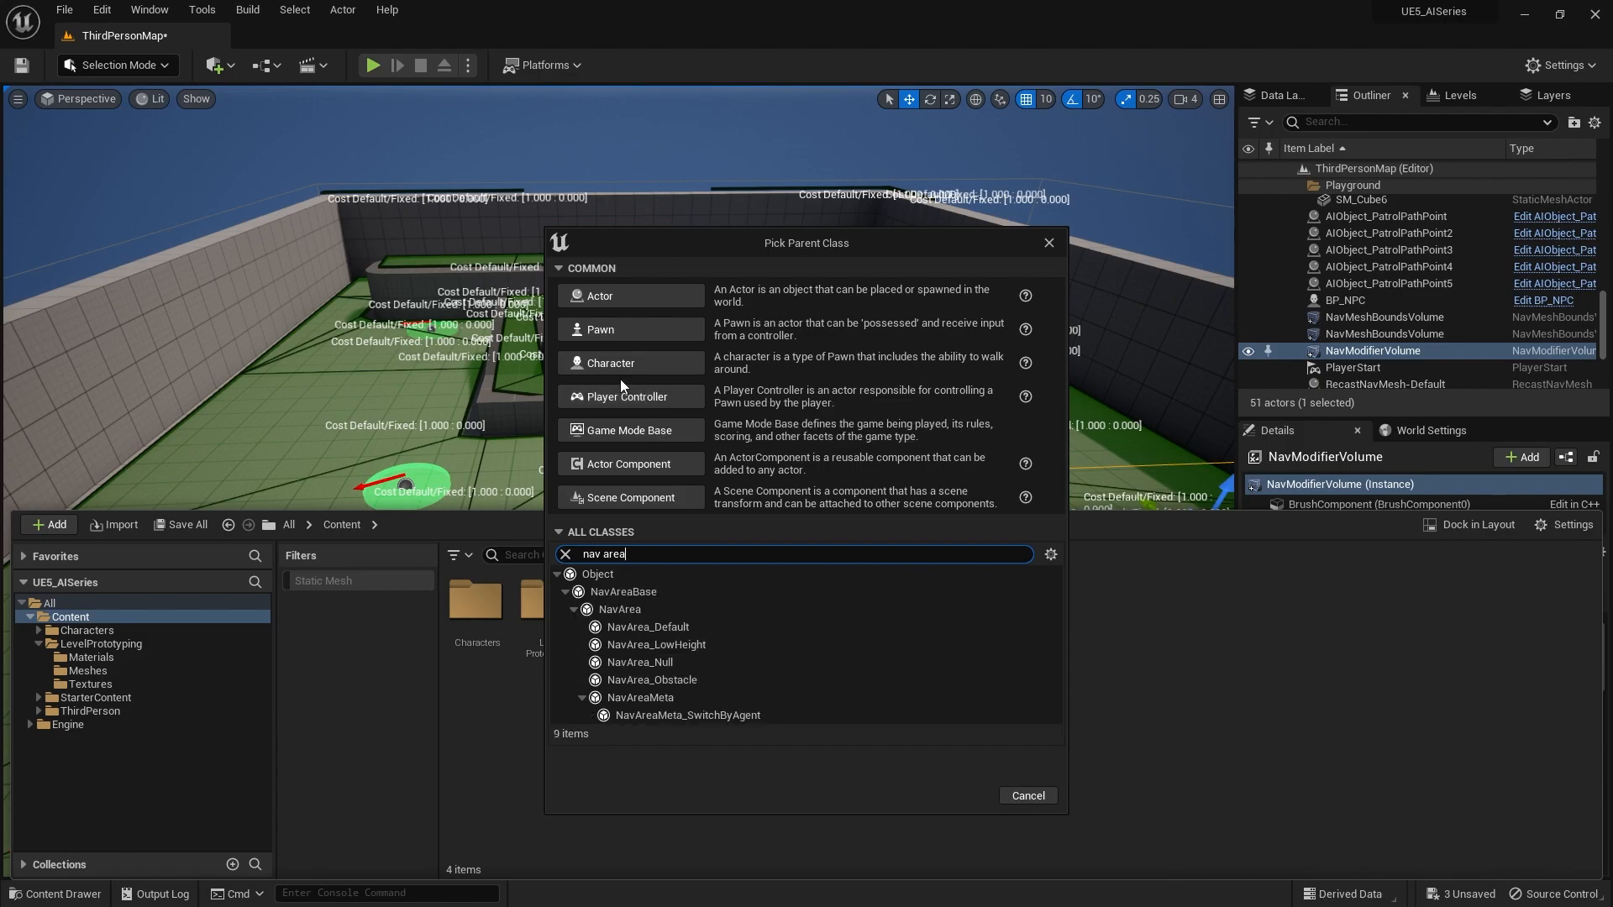
{"action": "left_click", "coordinate": [620, 610]}
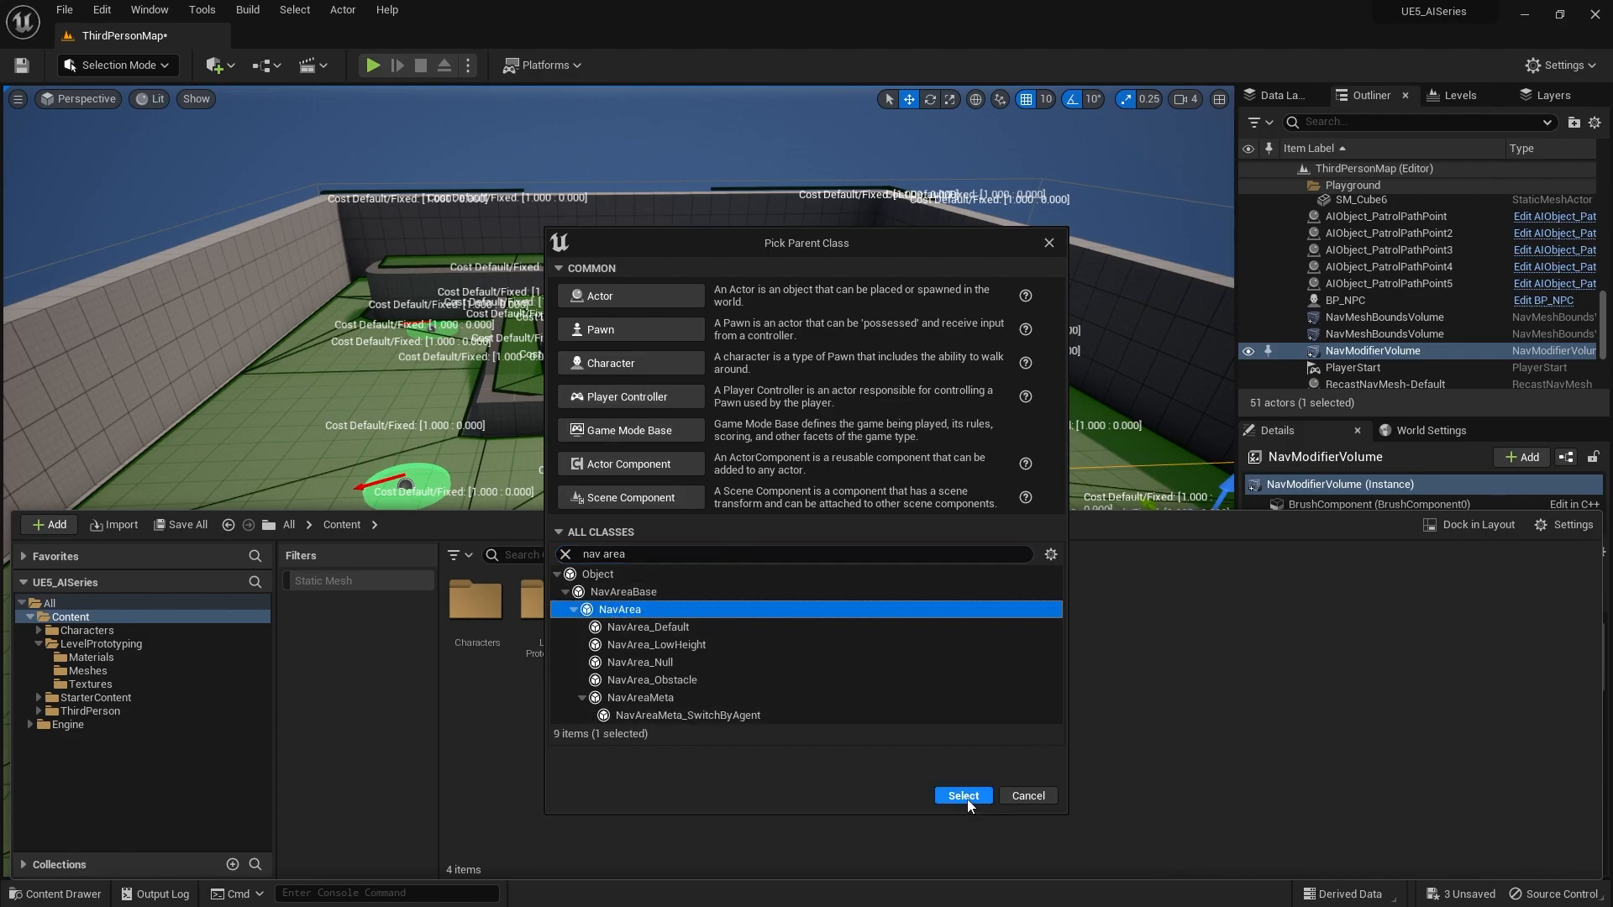
{"action": "left_click", "coordinate": [961, 796]}
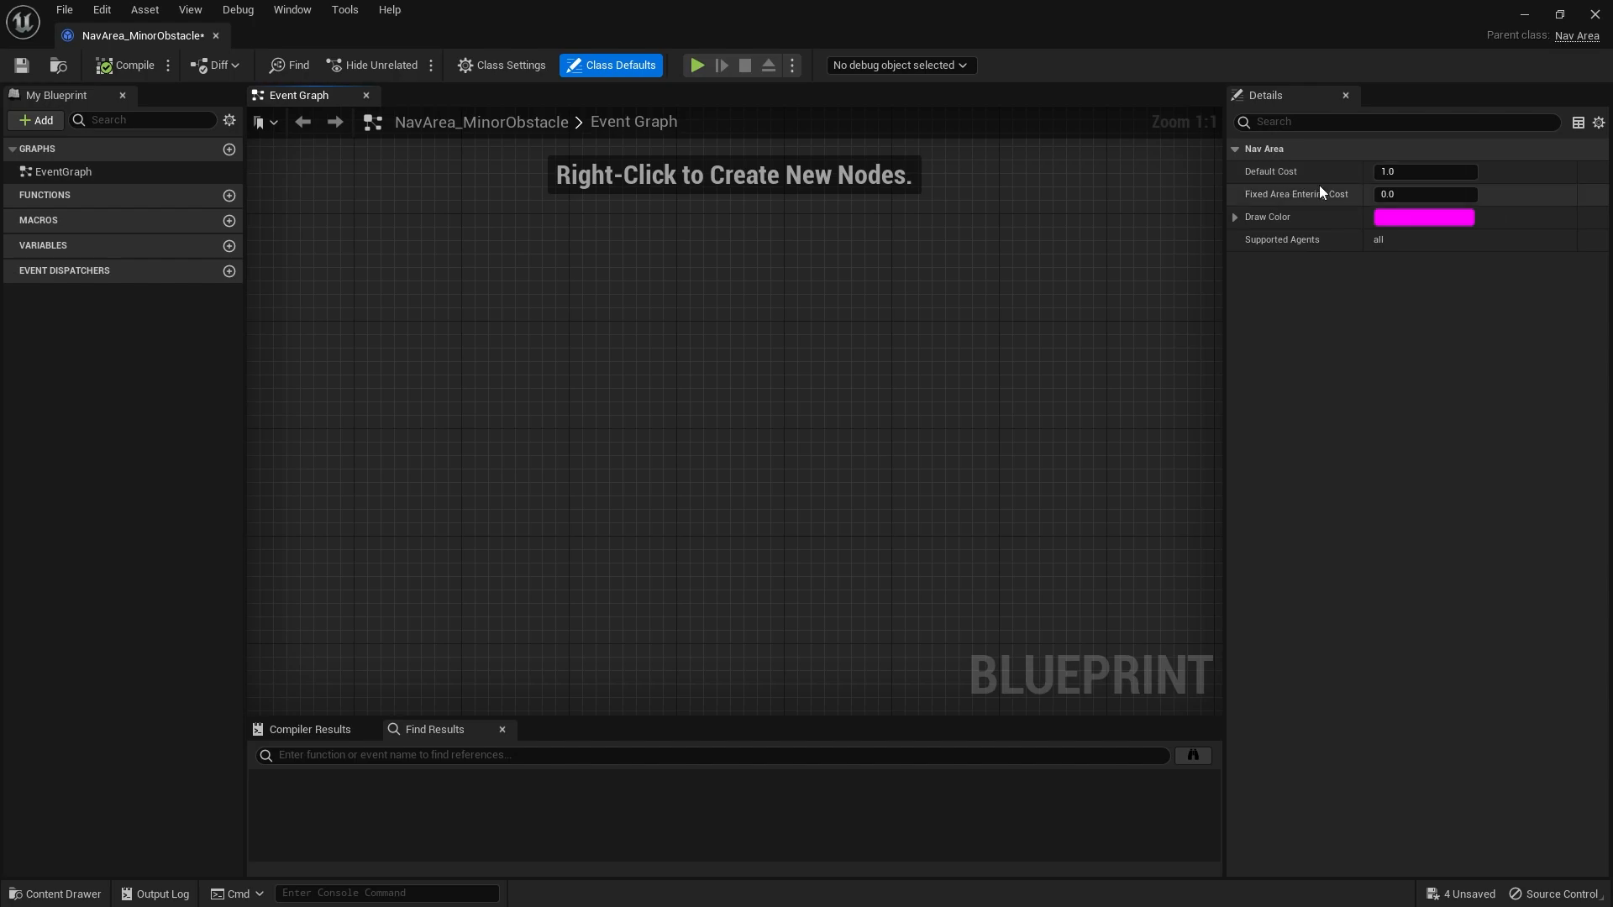
{"action": "mouse_move", "coordinate": [1297, 194]}
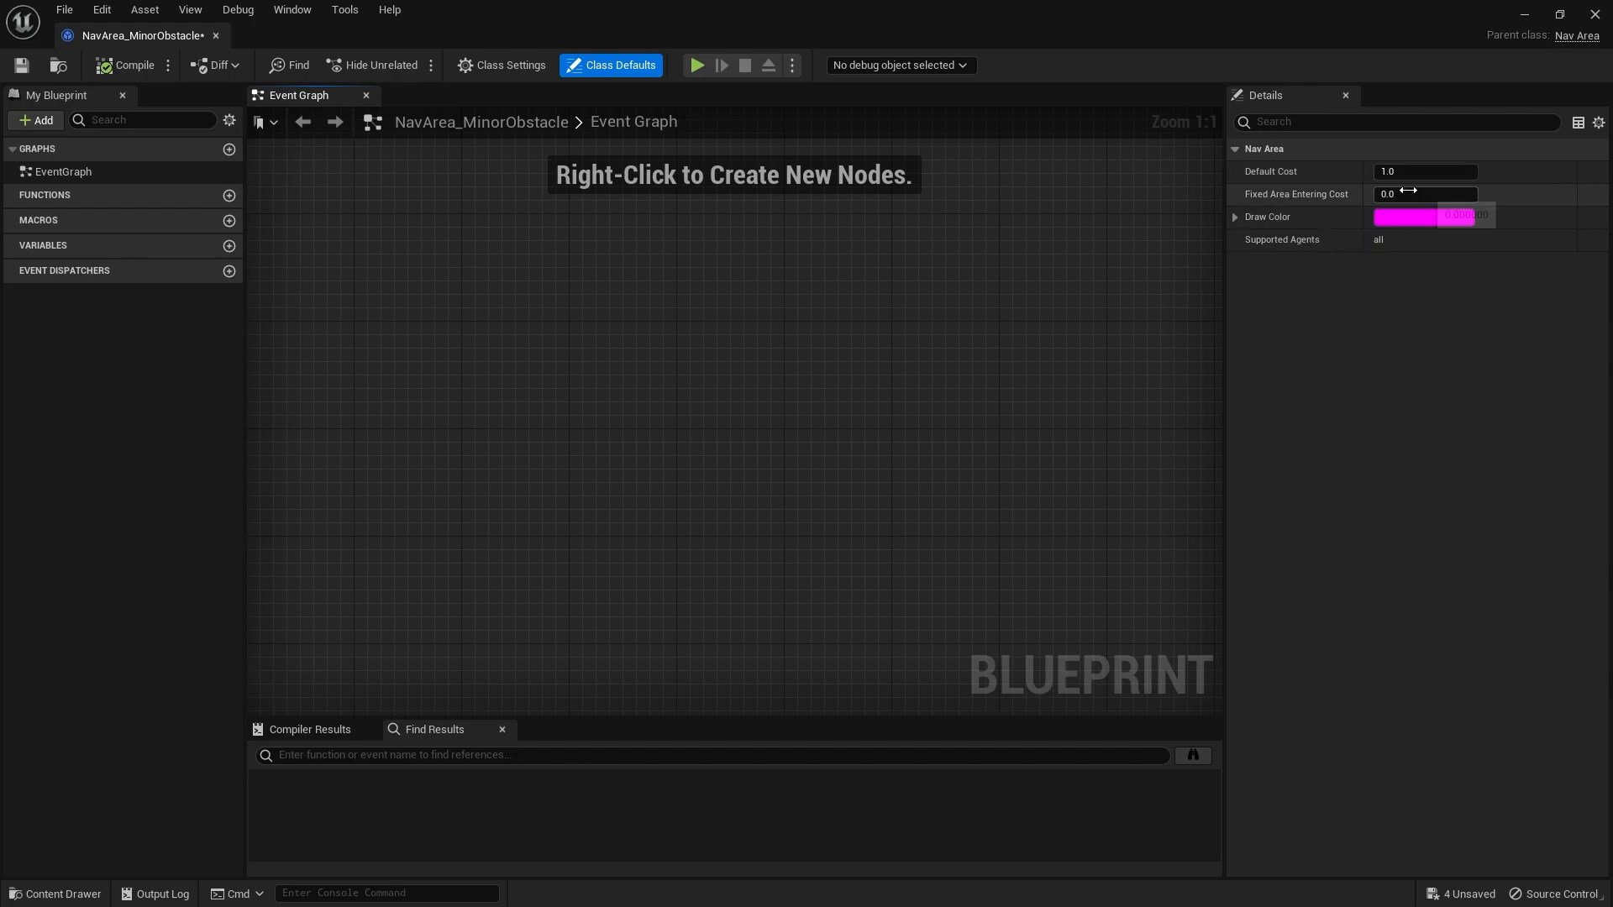
{"action": "mouse_move", "coordinate": [1426, 193]}
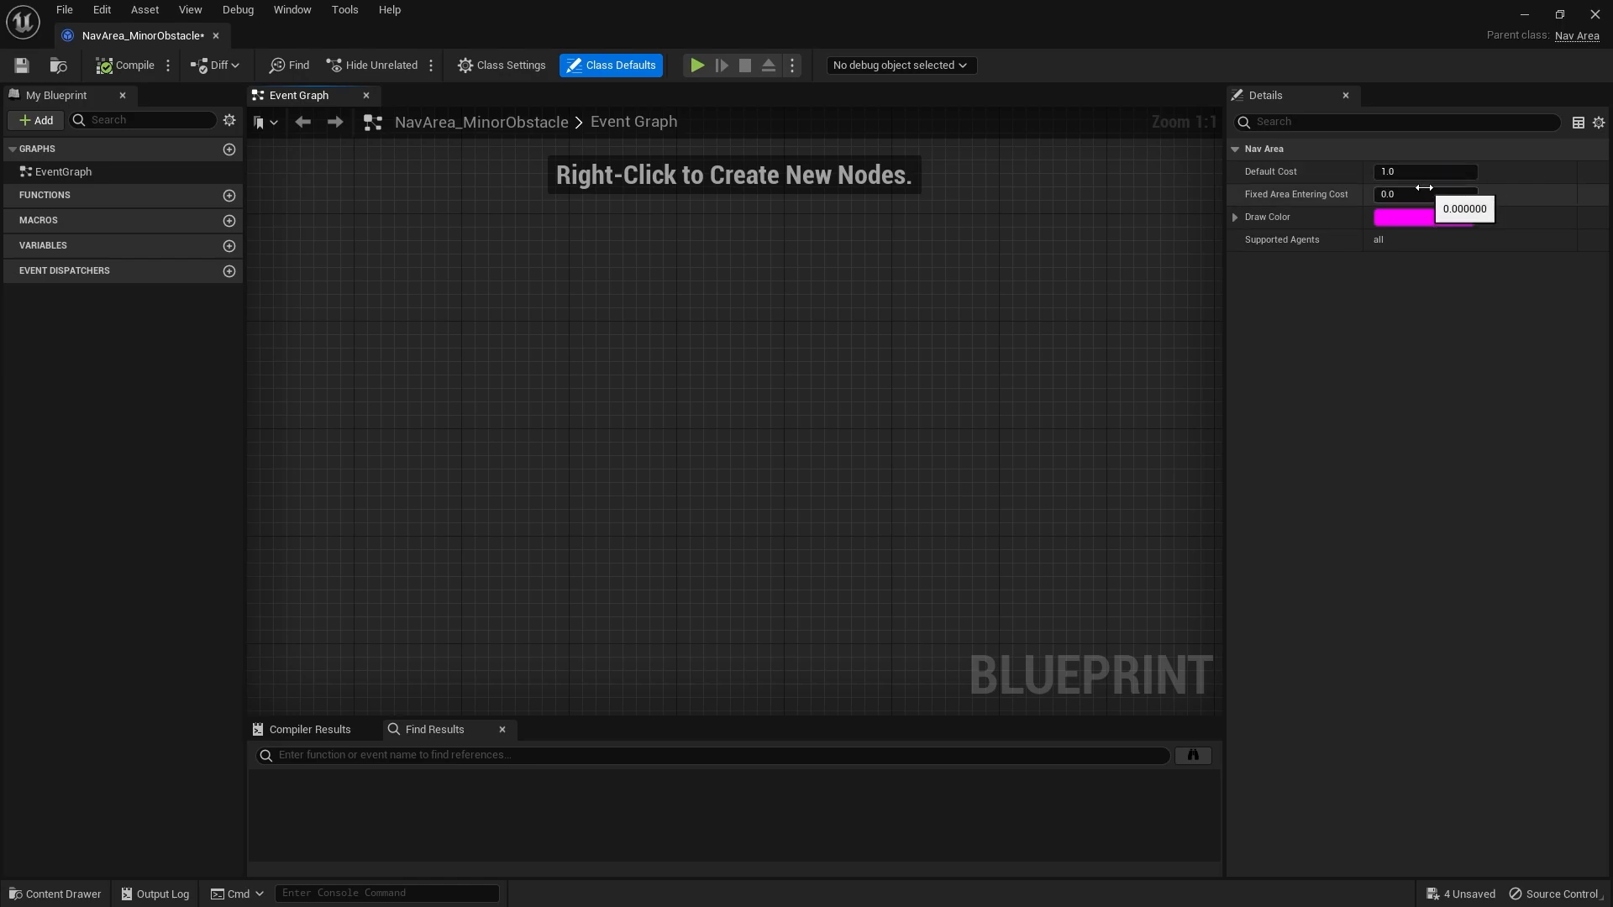
{"action": "mouse_move", "coordinate": [1314, 202]}
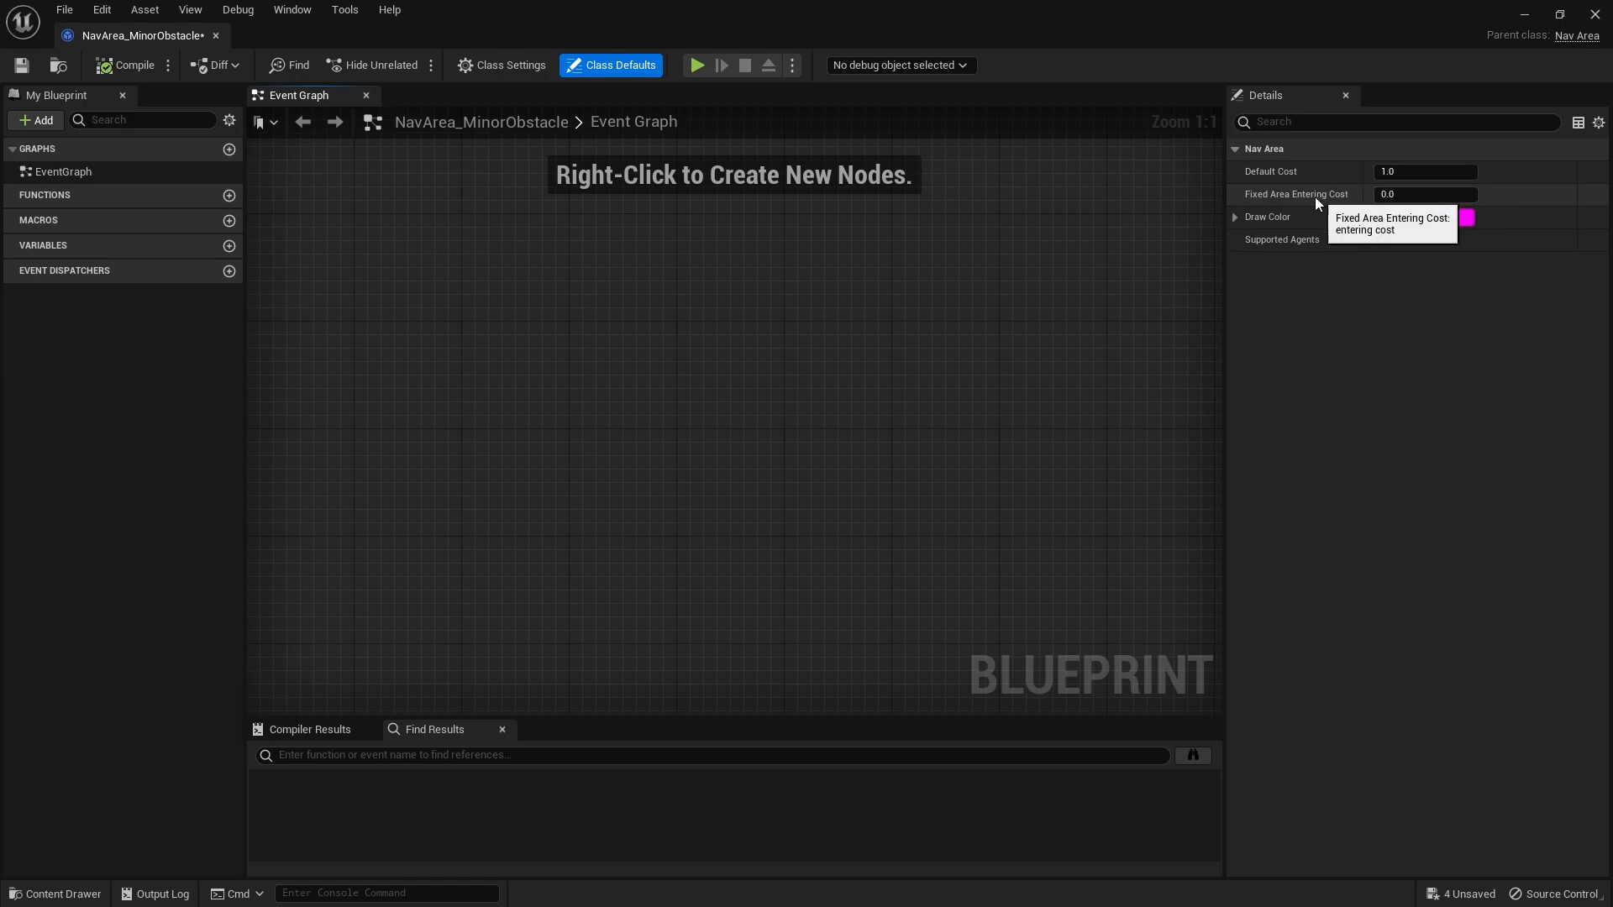
{"action": "mouse_move", "coordinate": [1342, 206]}
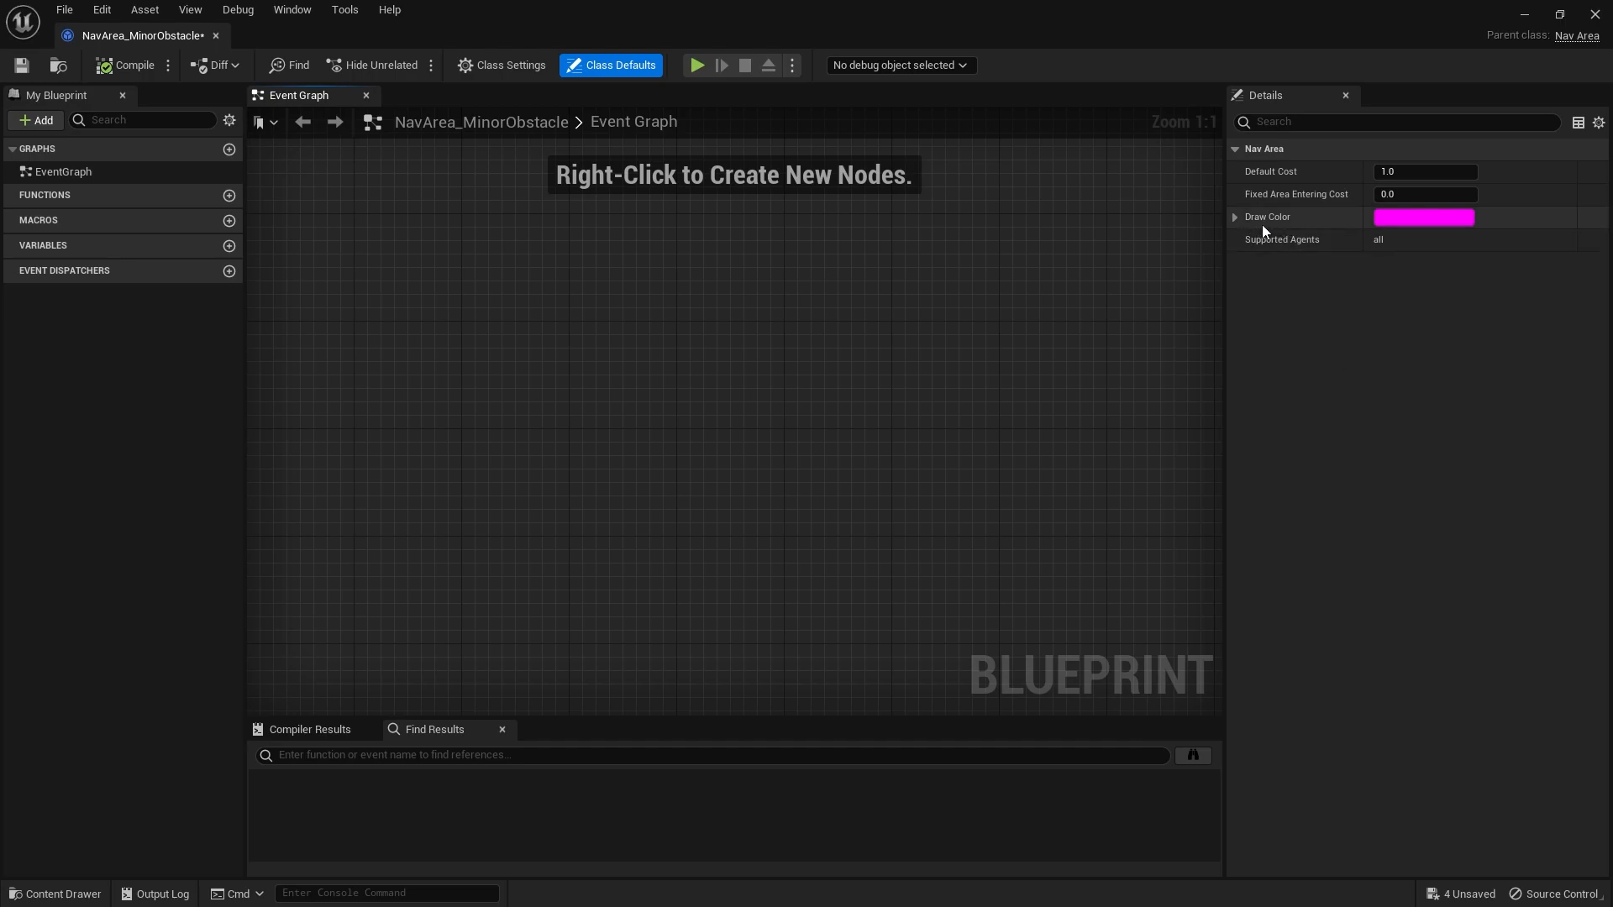
Set NavArea_MinorObstacle's Draw Color to light cyan and confirm
{"action": "left_click", "coordinate": [1424, 217]}
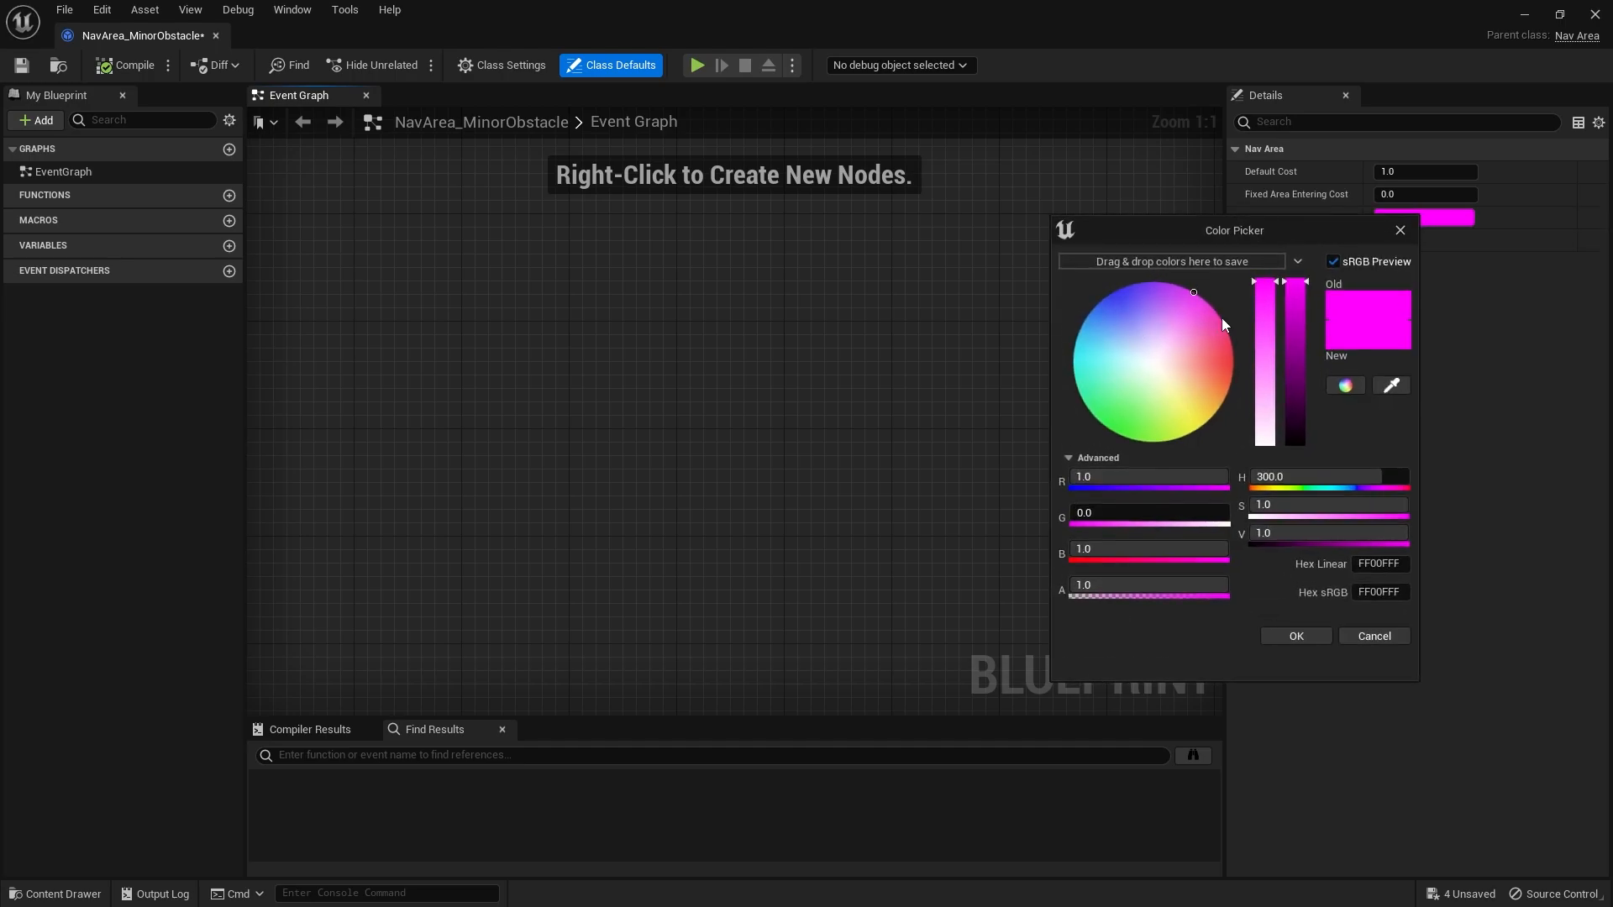
{"action": "left_click", "coordinate": [1099, 371]}
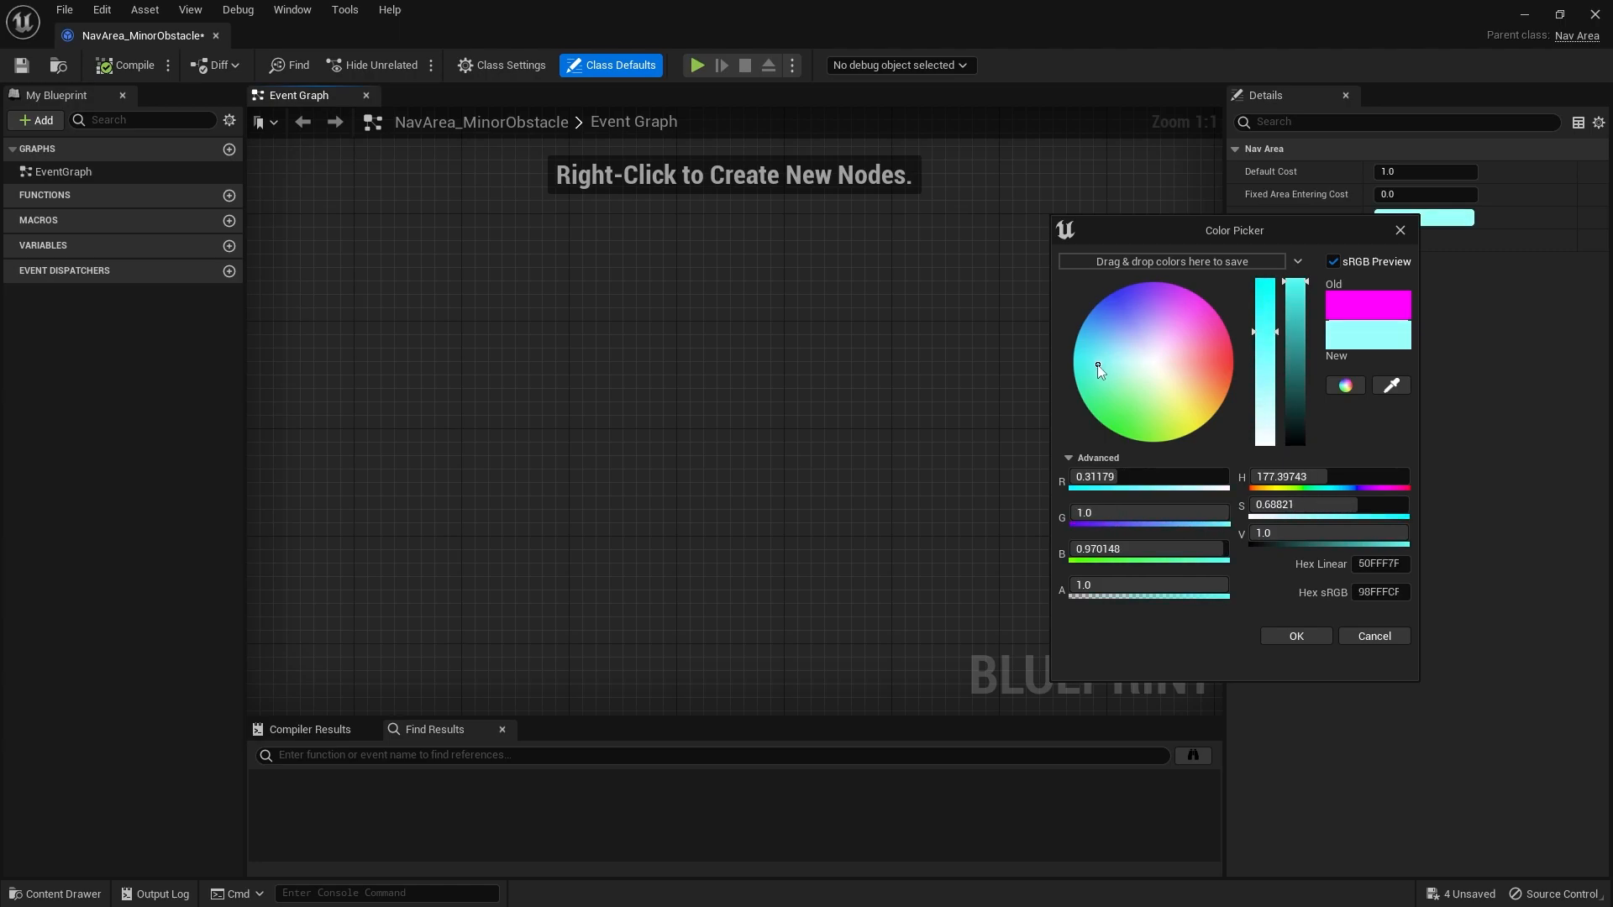
{"action": "left_click", "coordinate": [1294, 636]}
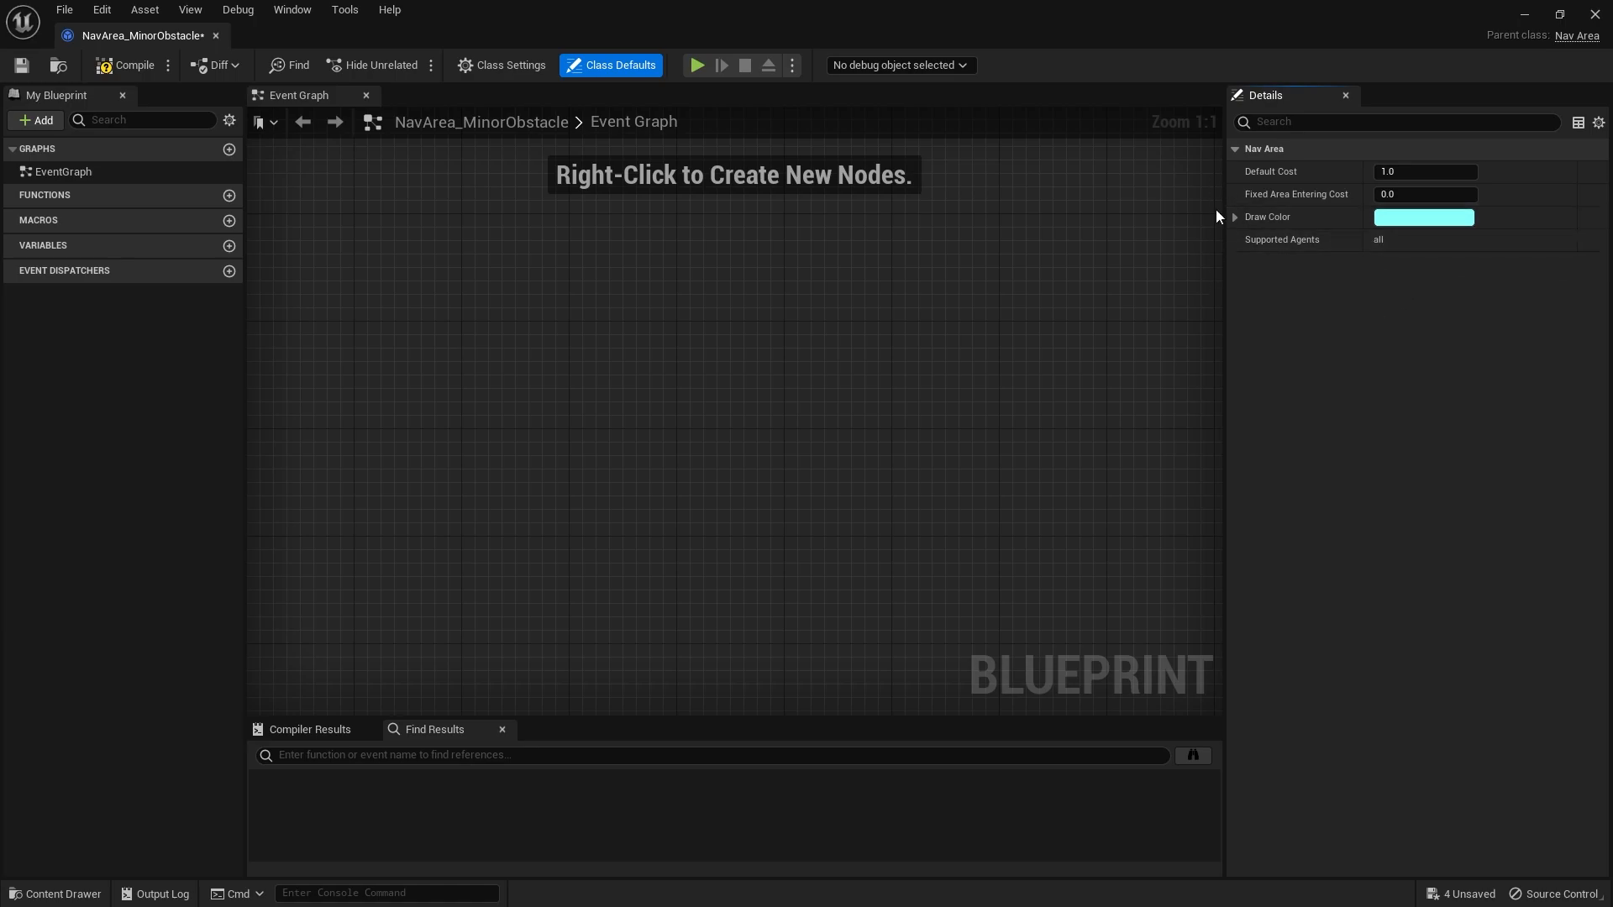
{"action": "mouse_move", "coordinate": [143, 35]}
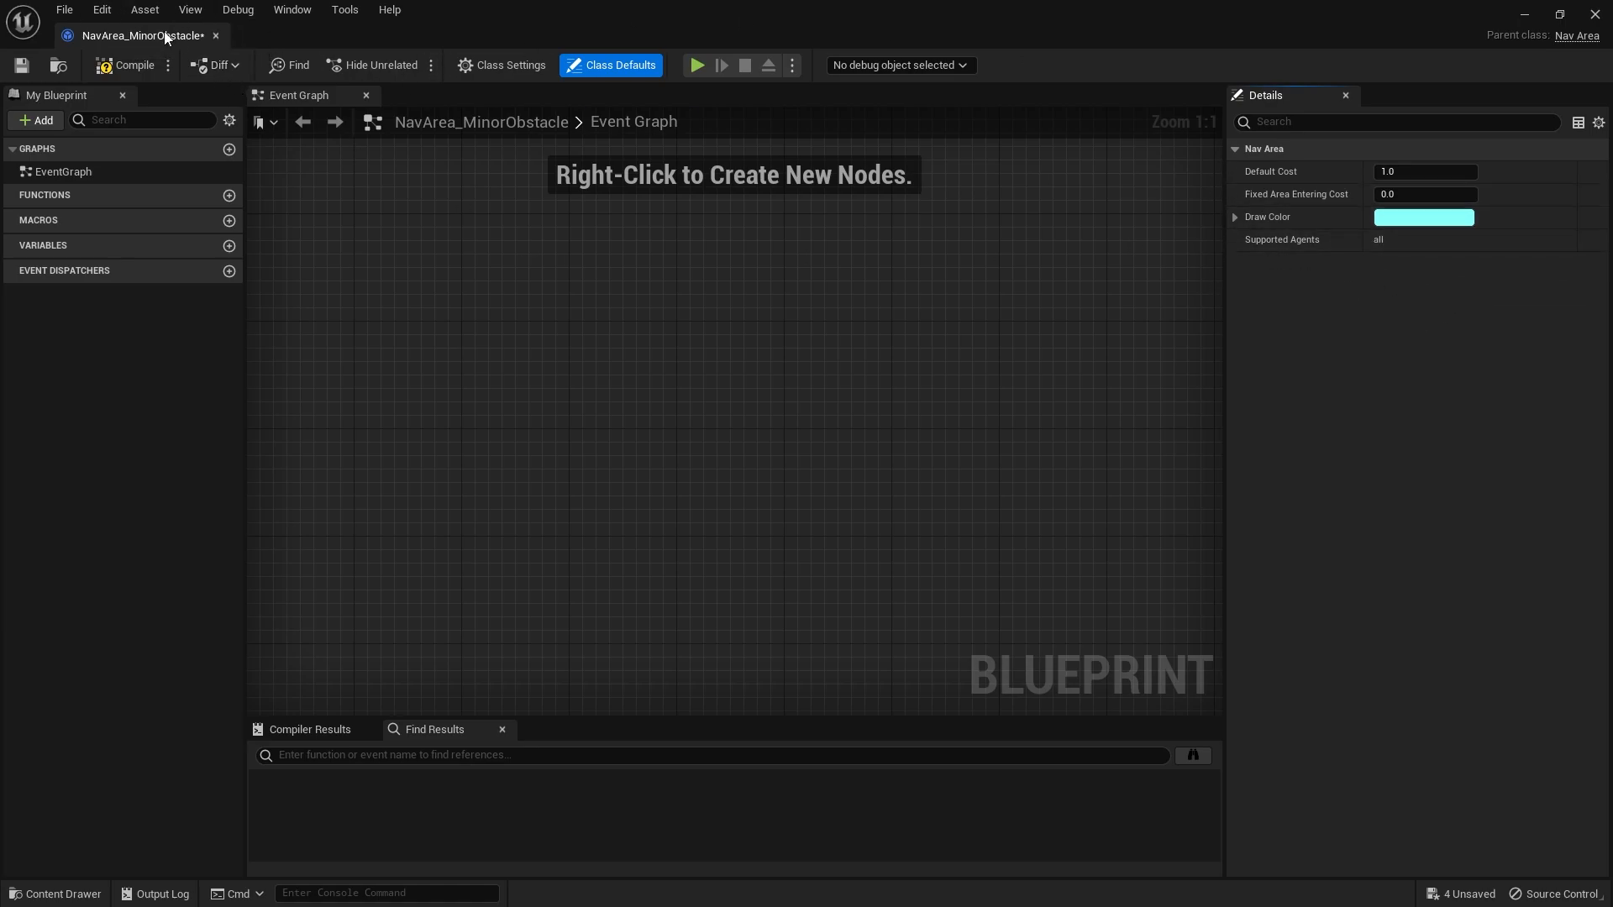
{"action": "mouse_move", "coordinate": [519, 242]}
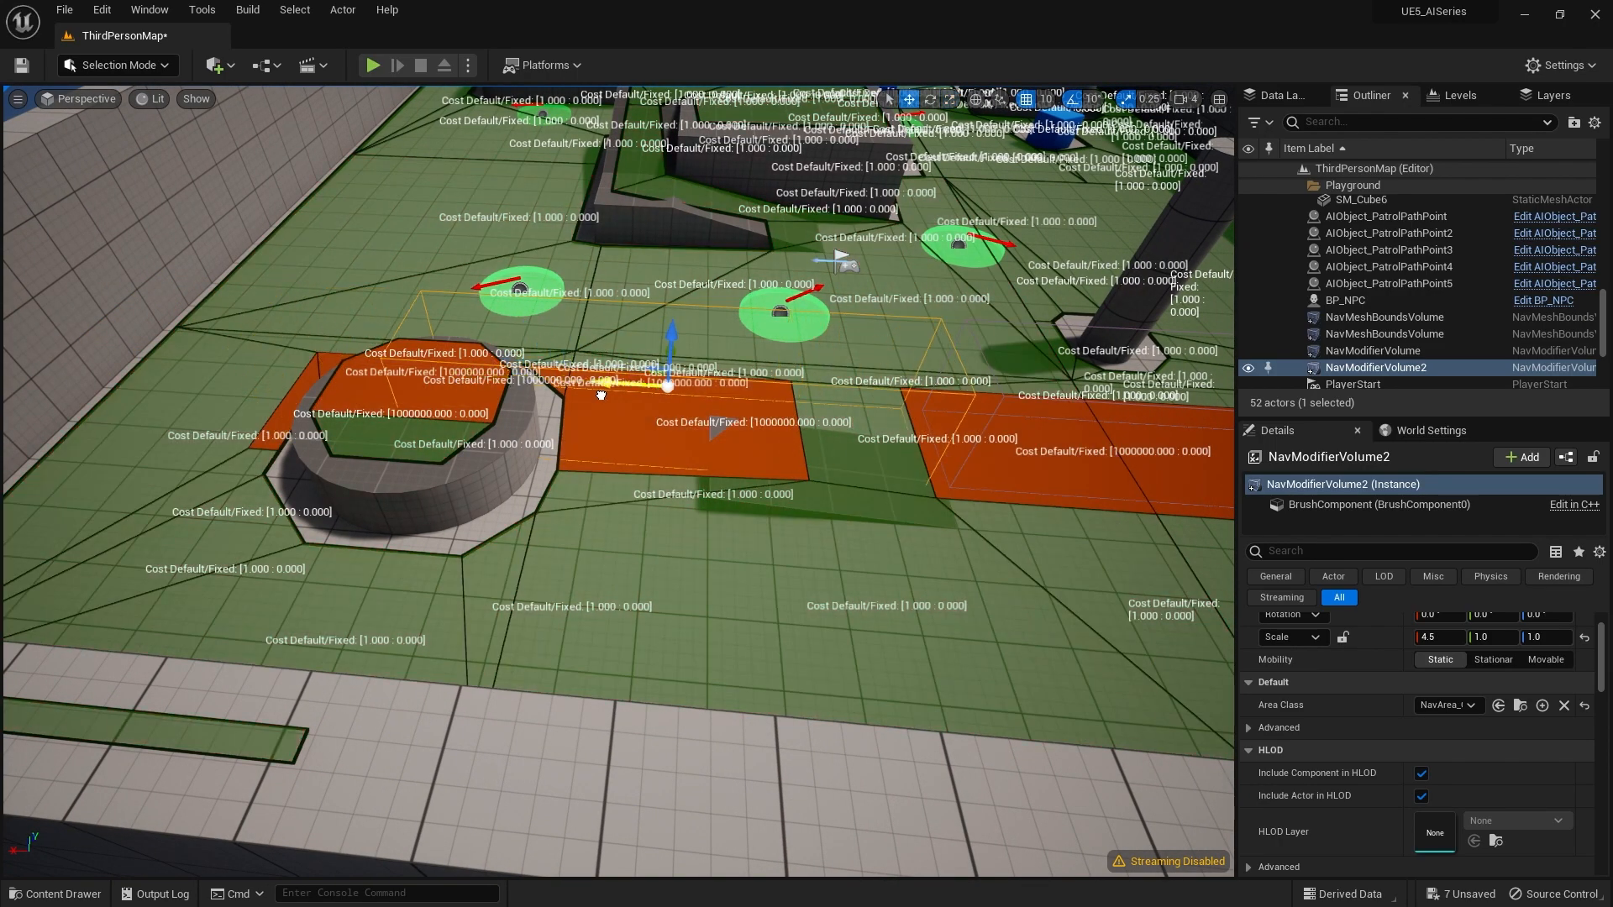
Inspect NavModifierVolume2's Area Class options, its floor patch showing cost 1.0
{"action": "left_click", "coordinate": [1447, 705]}
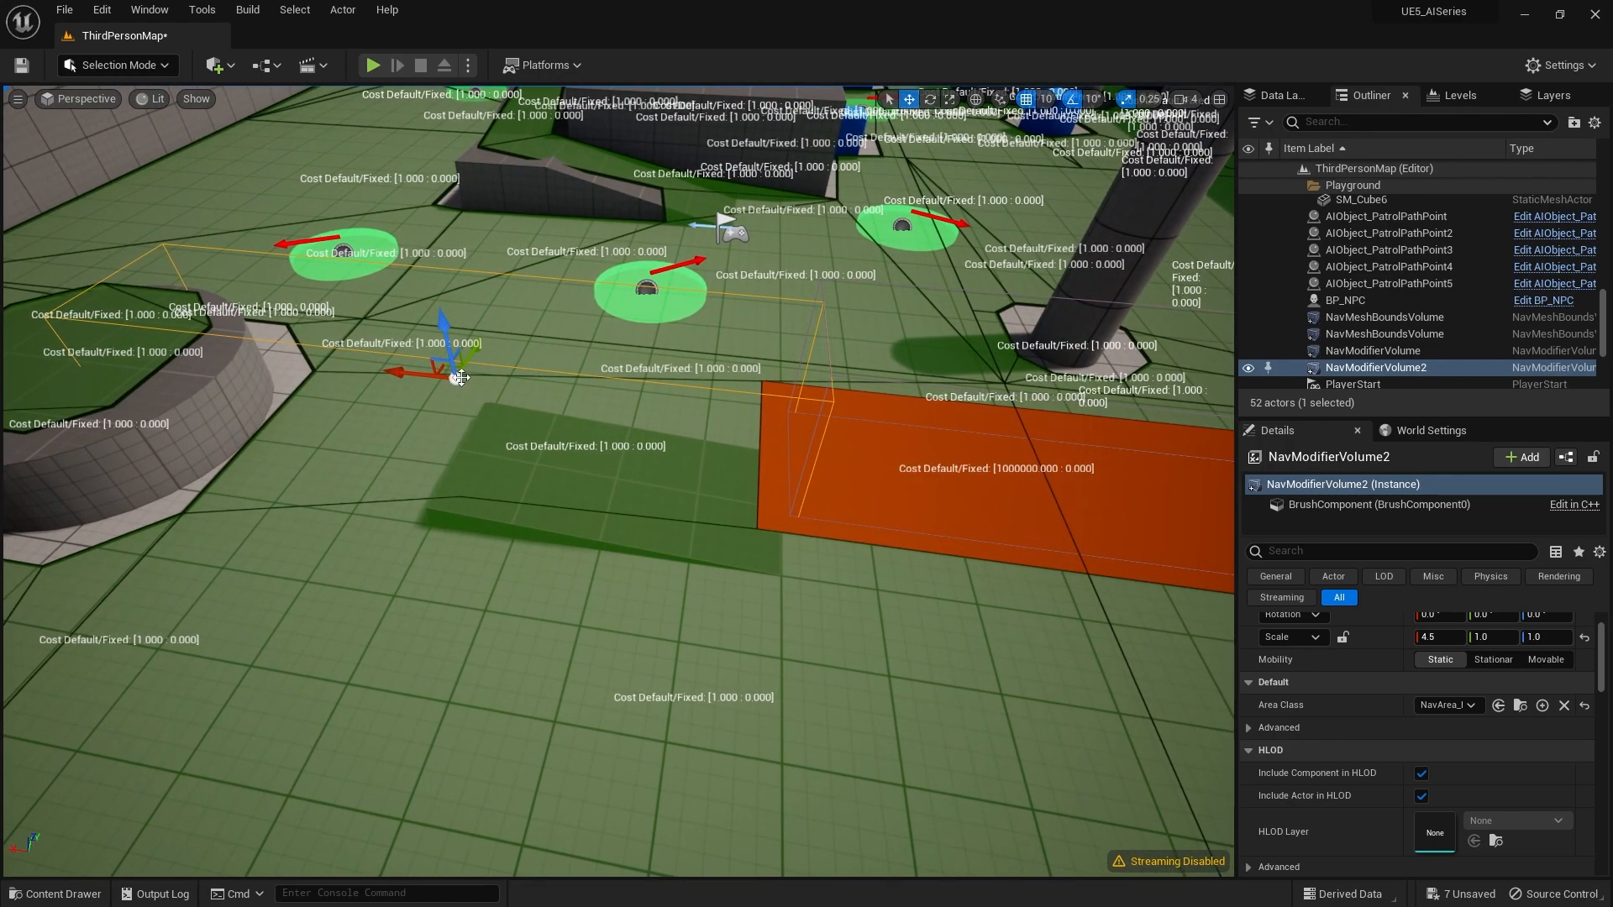
{"action": "left_click", "coordinate": [1448, 705]}
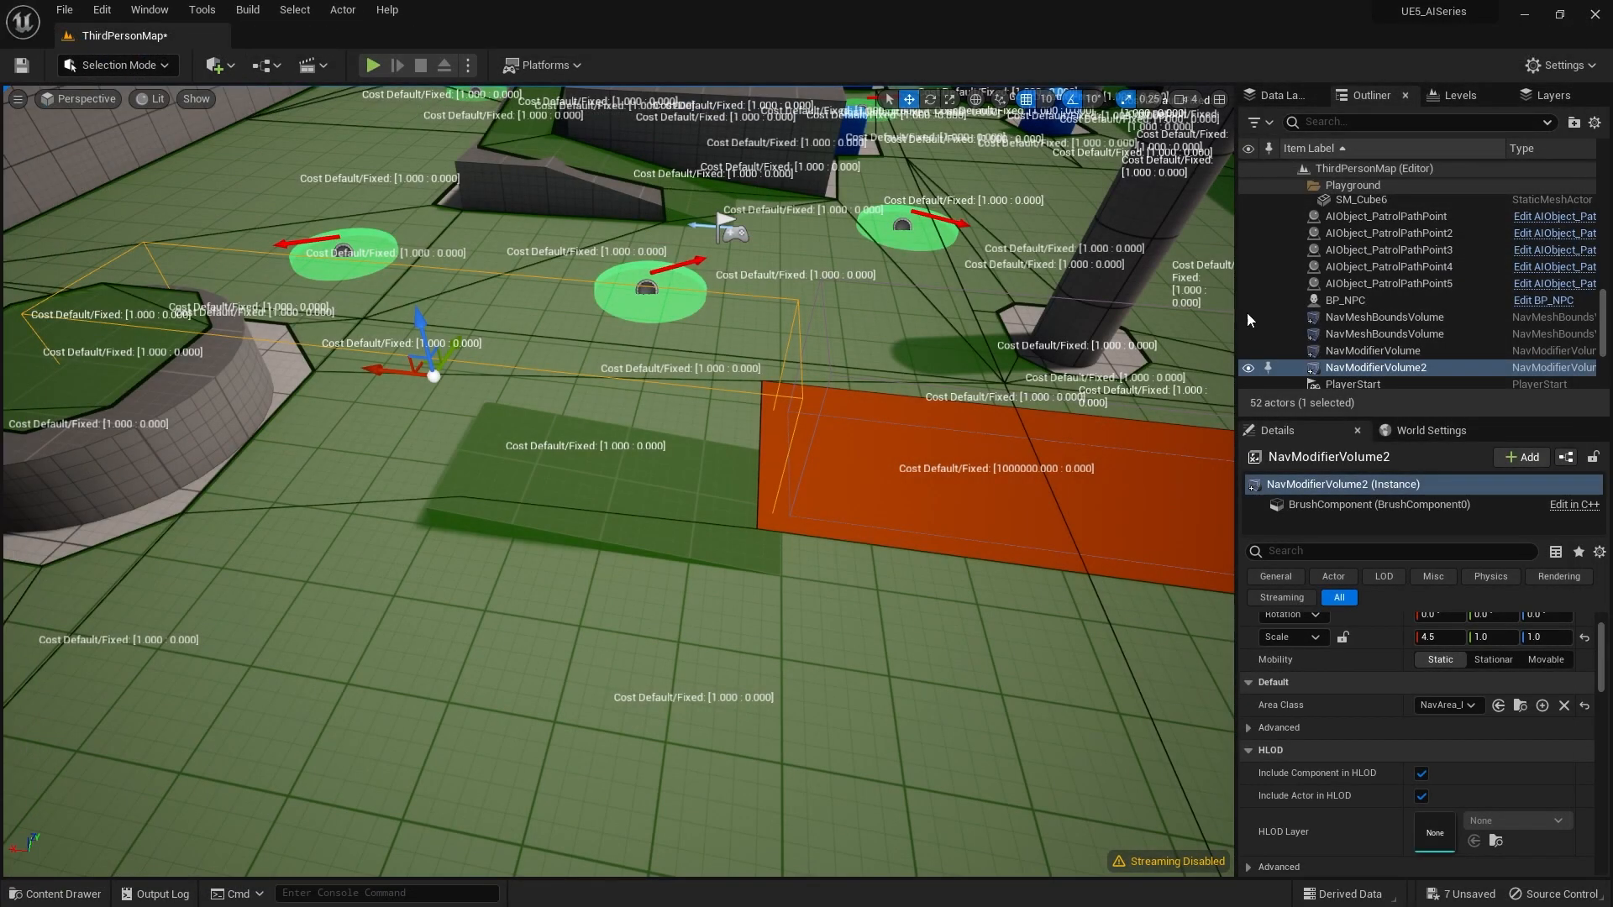
{"action": "mouse_move", "coordinate": [556, 316]}
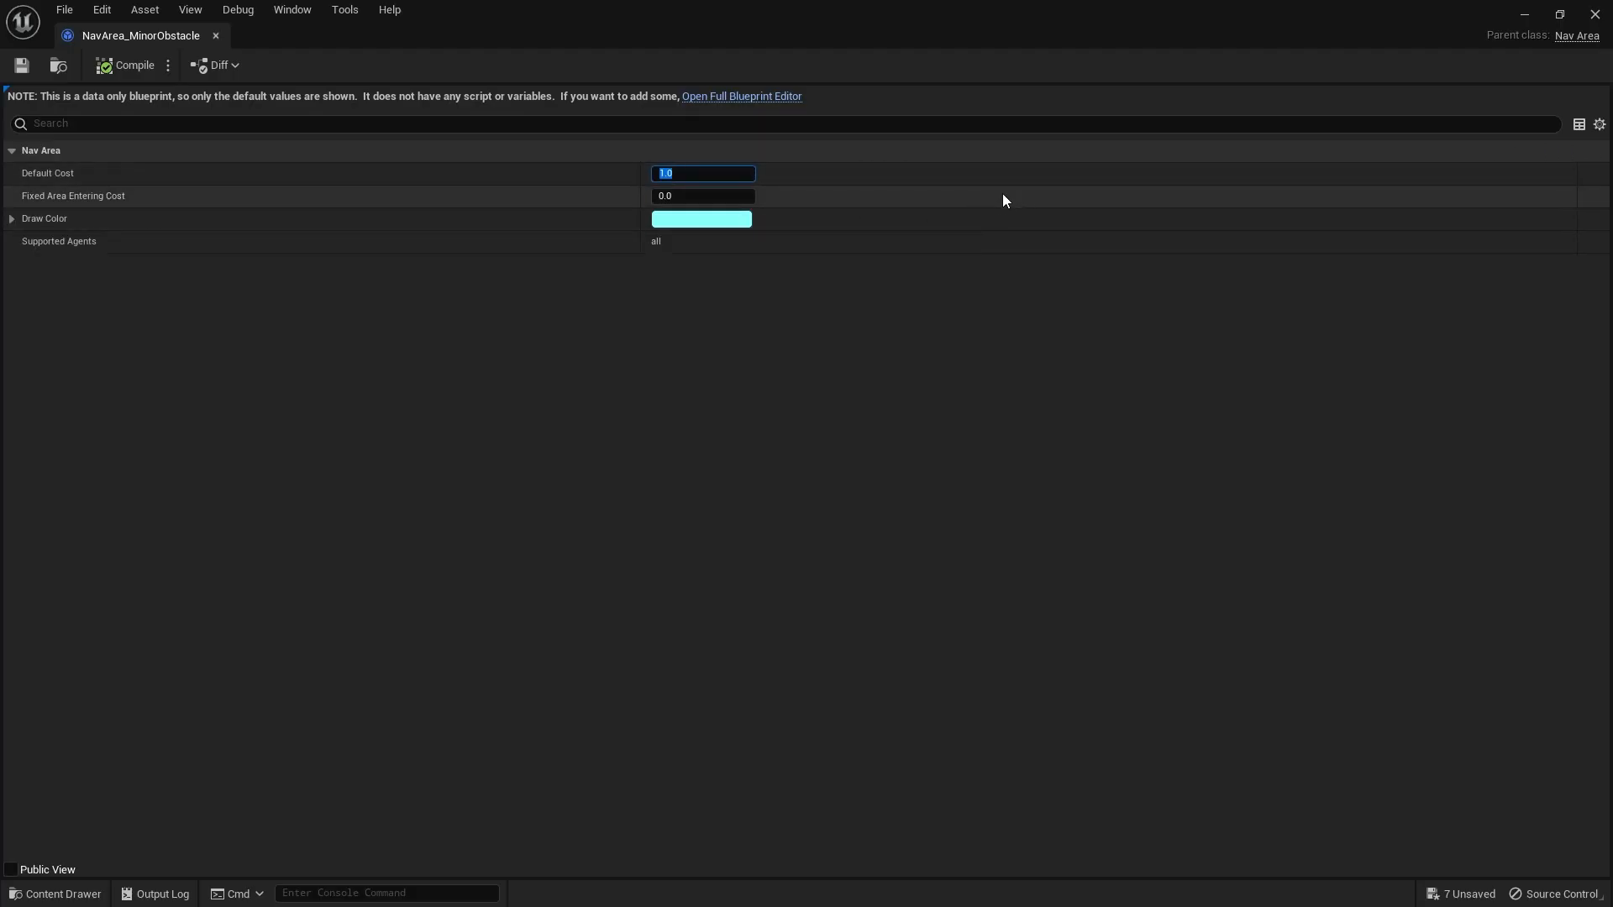
Enter a new Default Cost value (starting '0.') for NavArea_MinorObstacle
{"action": "type", "text": "0."}
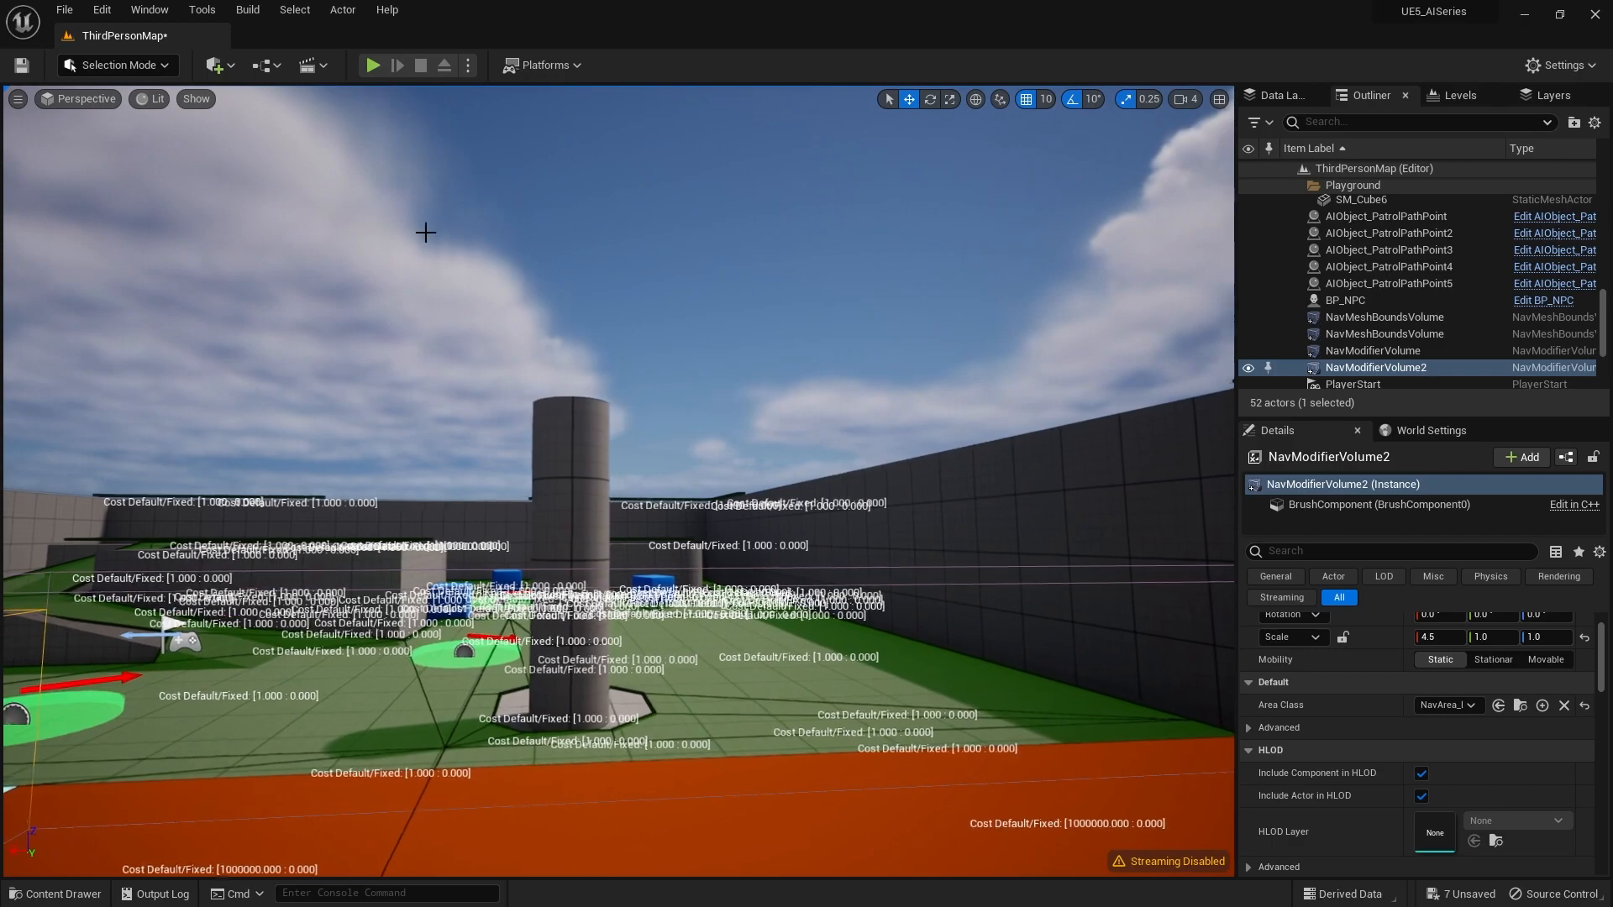
Play-test the level twice, watching the NPC's route in each session
{"action": "left_click", "coordinate": [371, 64]}
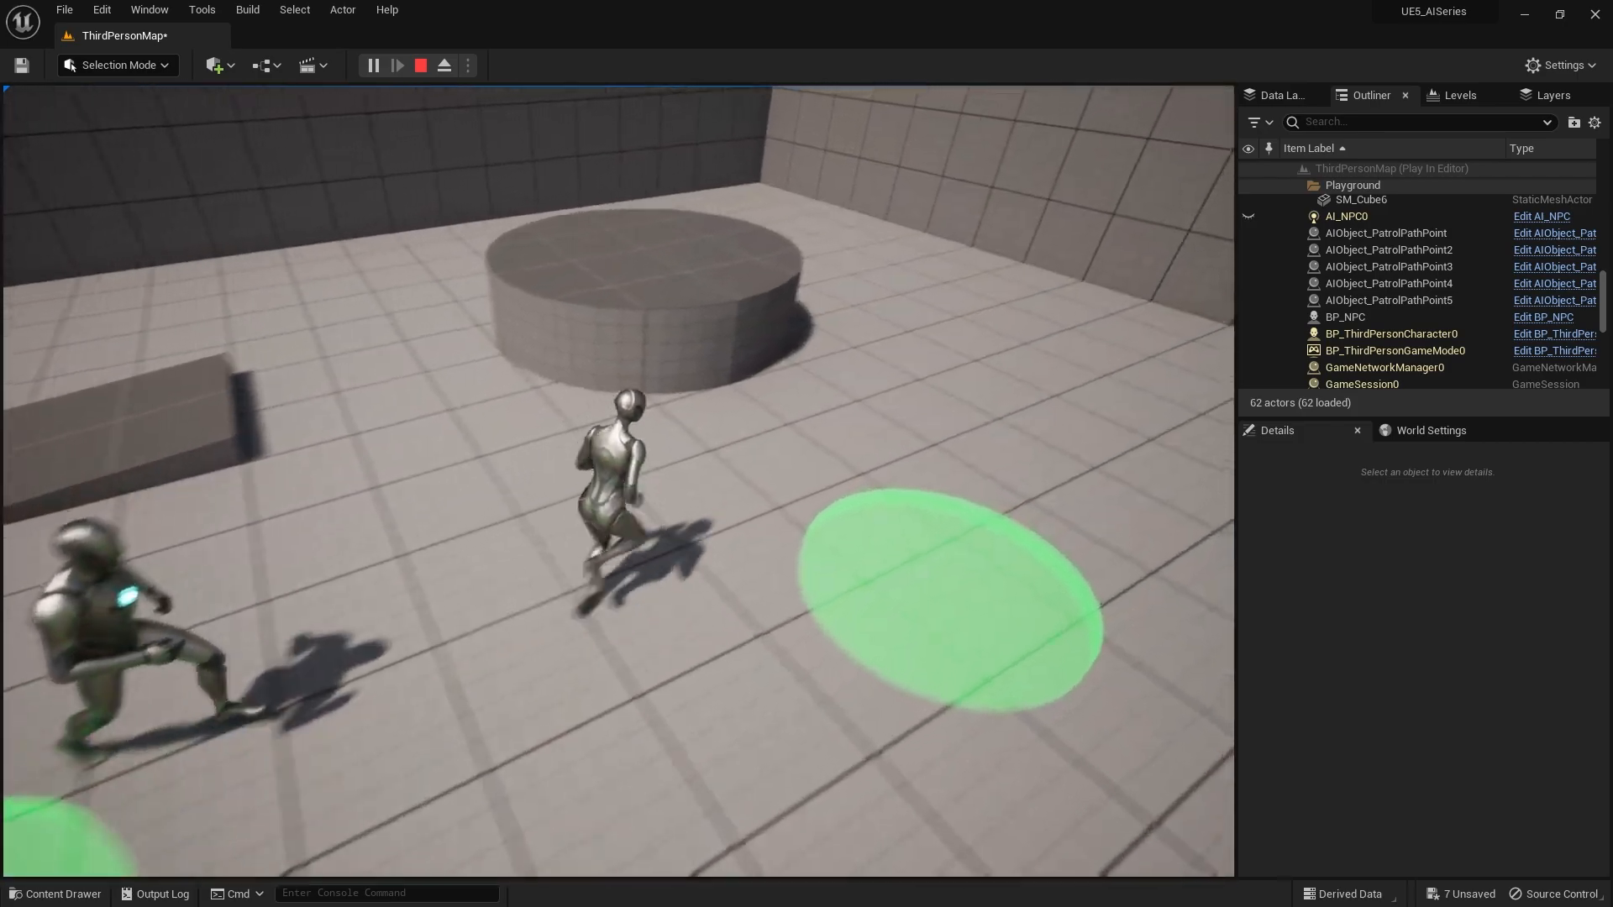
{"action": "left_click", "coordinate": [420, 64]}
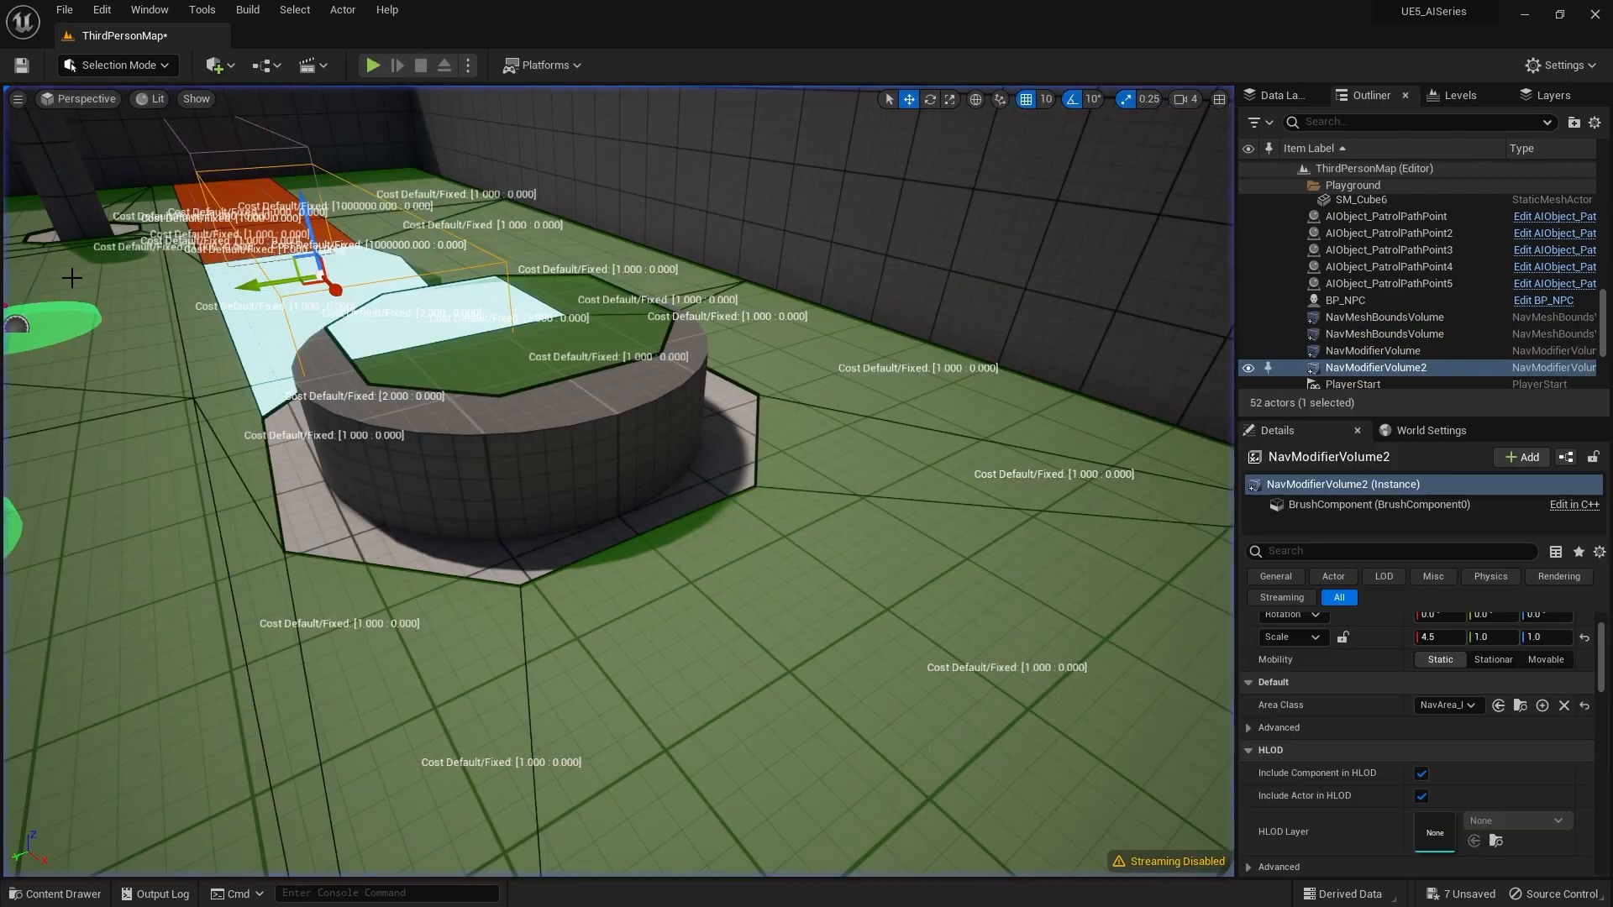
{"action": "left_click", "coordinate": [371, 64]}
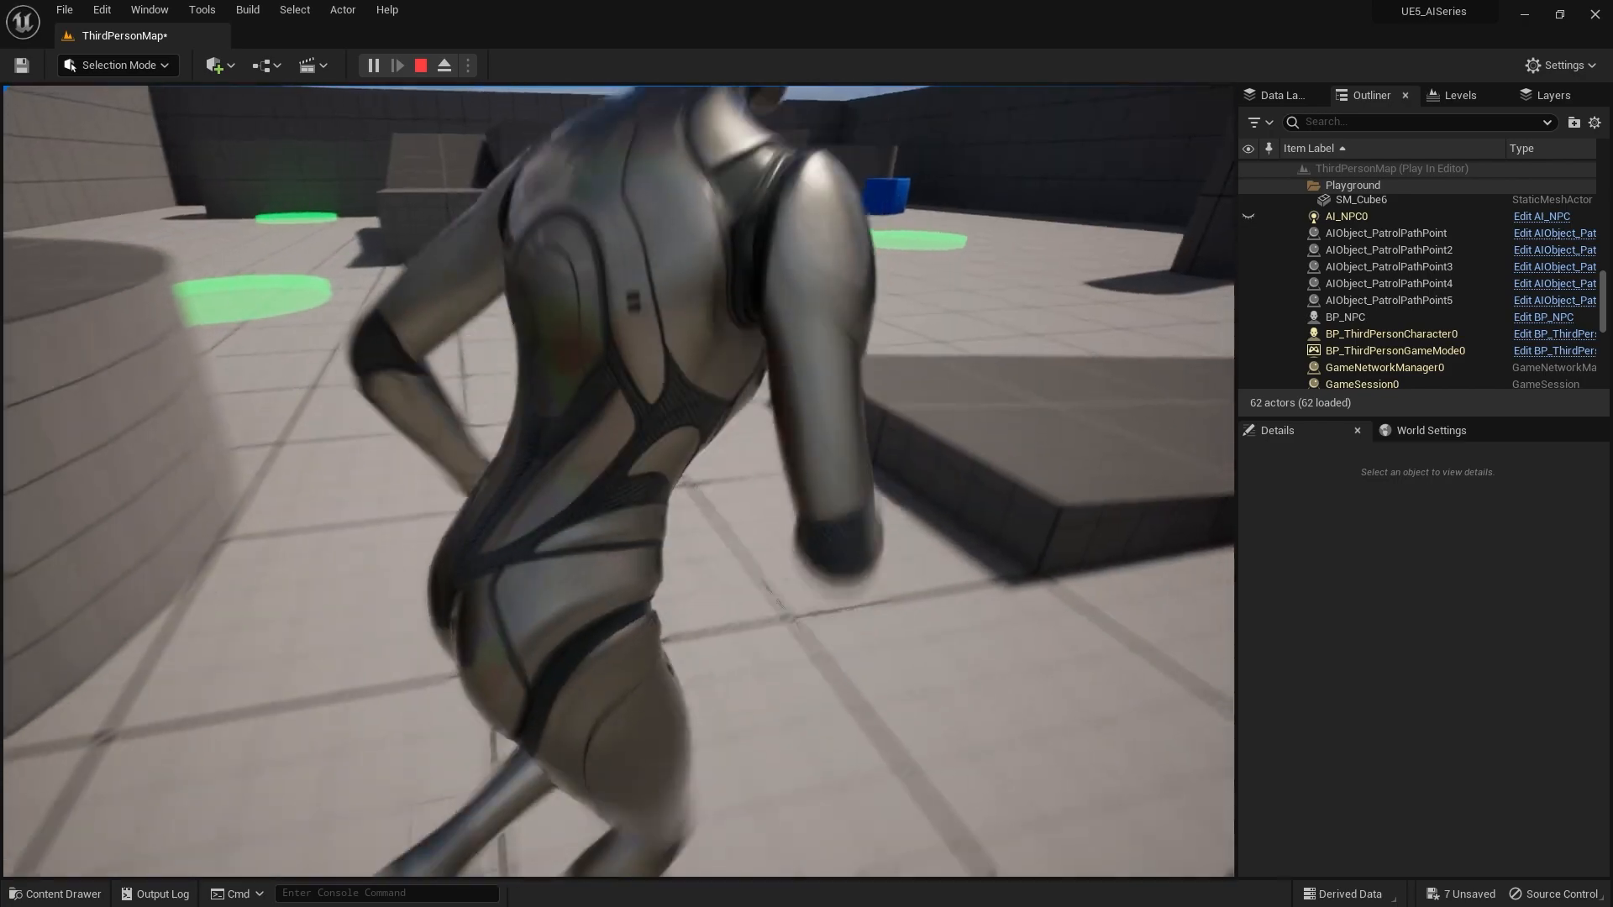
{"action": "left_click", "coordinate": [420, 65]}
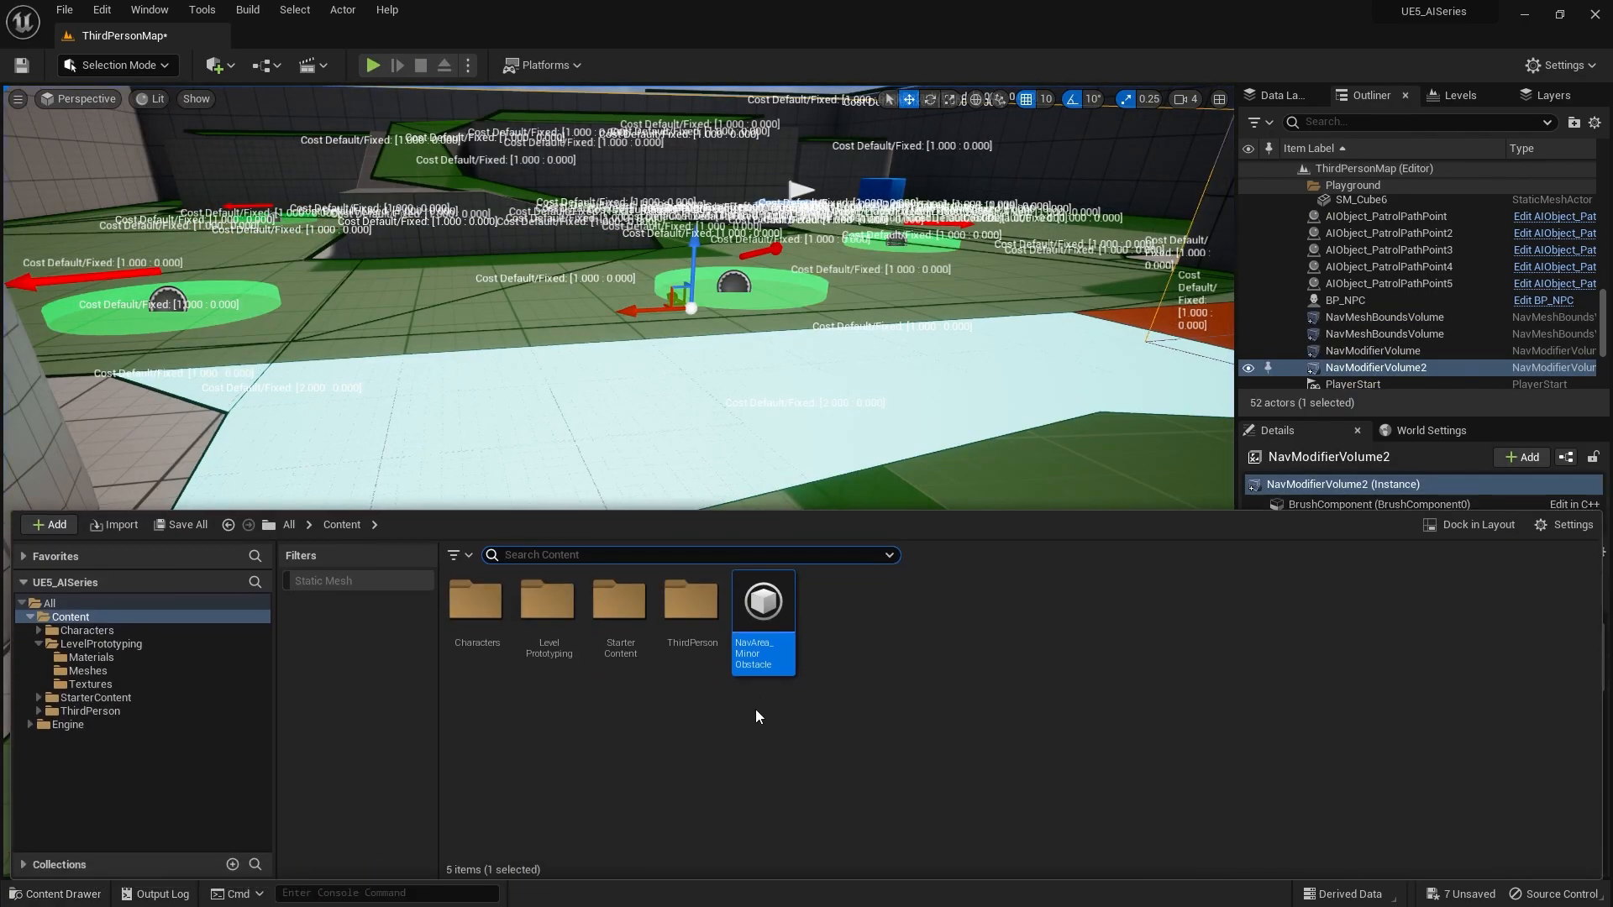
Dismiss the Content Drawer and run one play session watching the NPC
{"action": "double_click", "coordinate": [762, 601]}
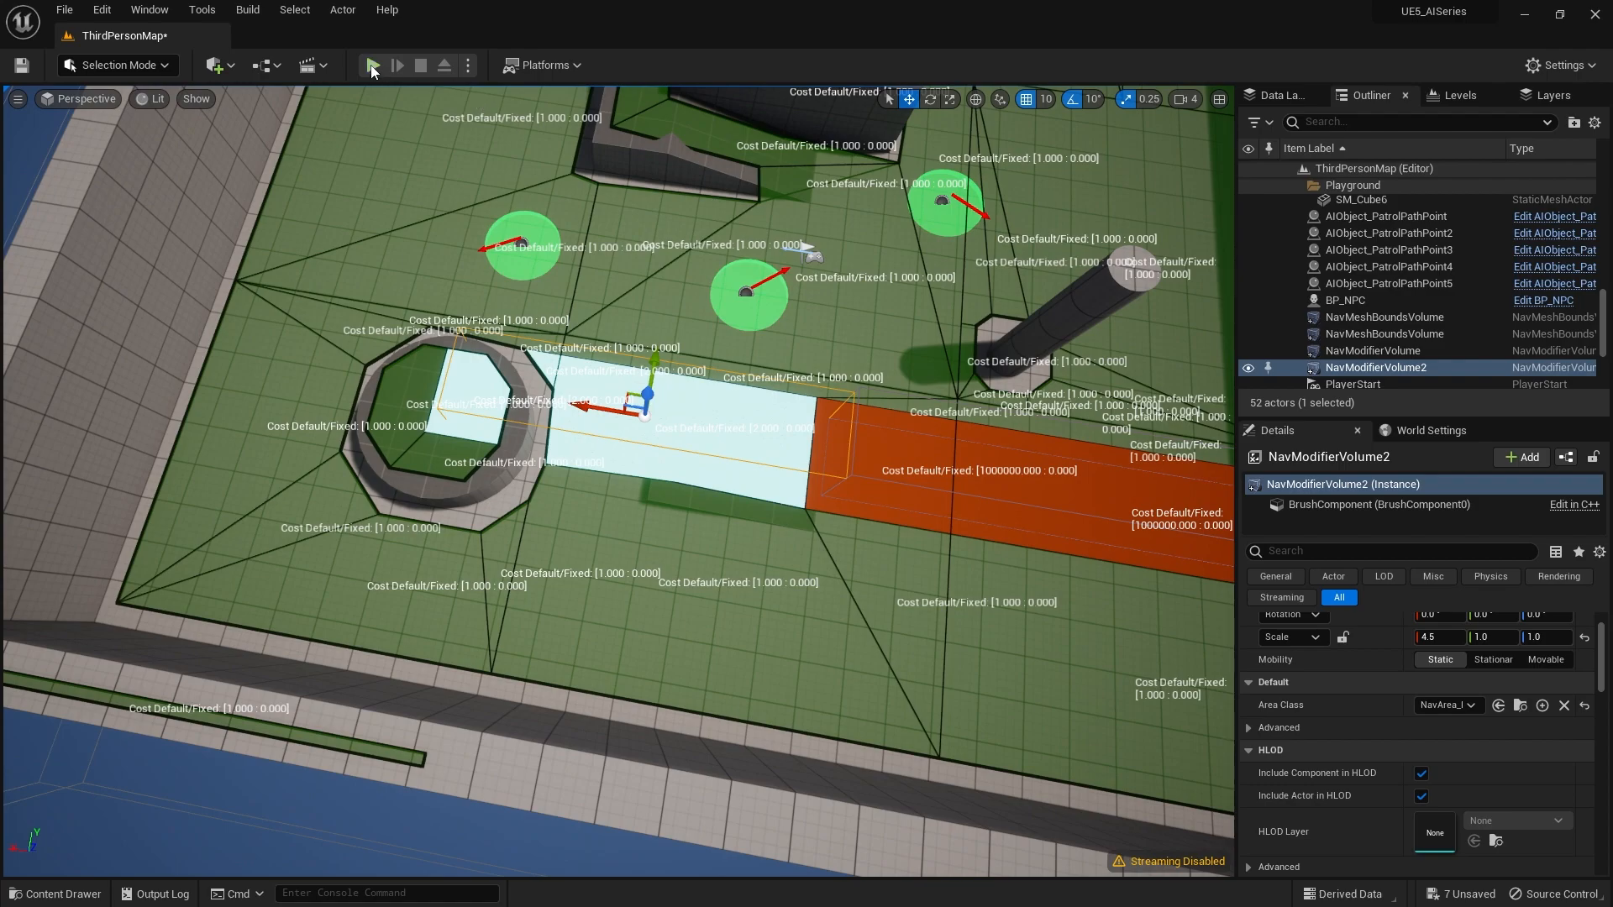
{"action": "left_click", "coordinate": [373, 65]}
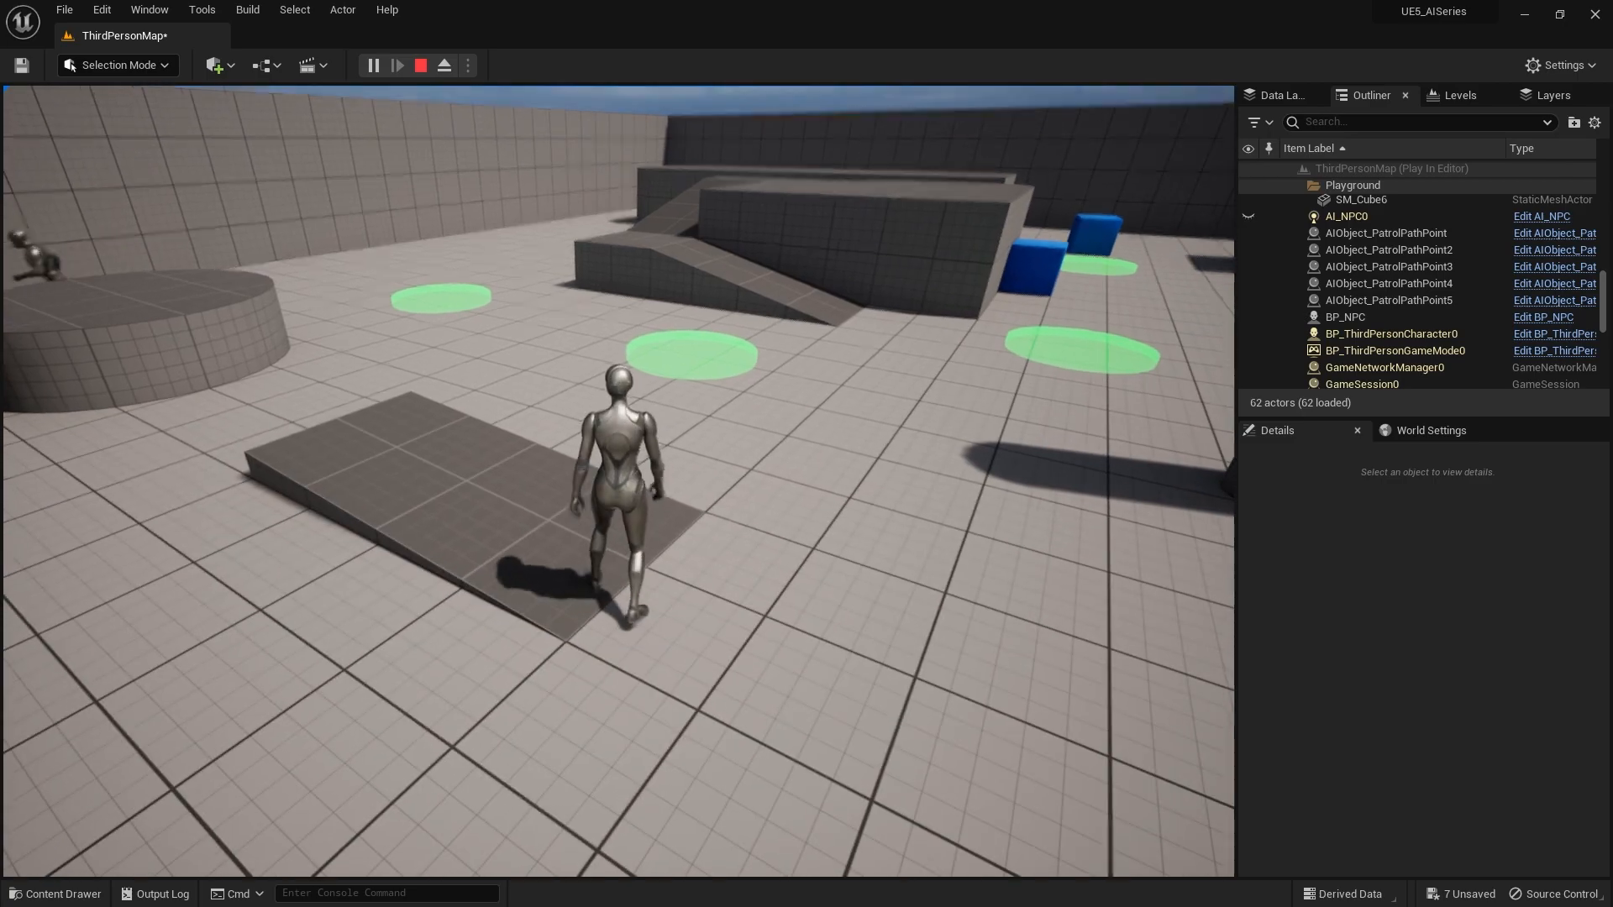
{"action": "left_click", "coordinate": [418, 65]}
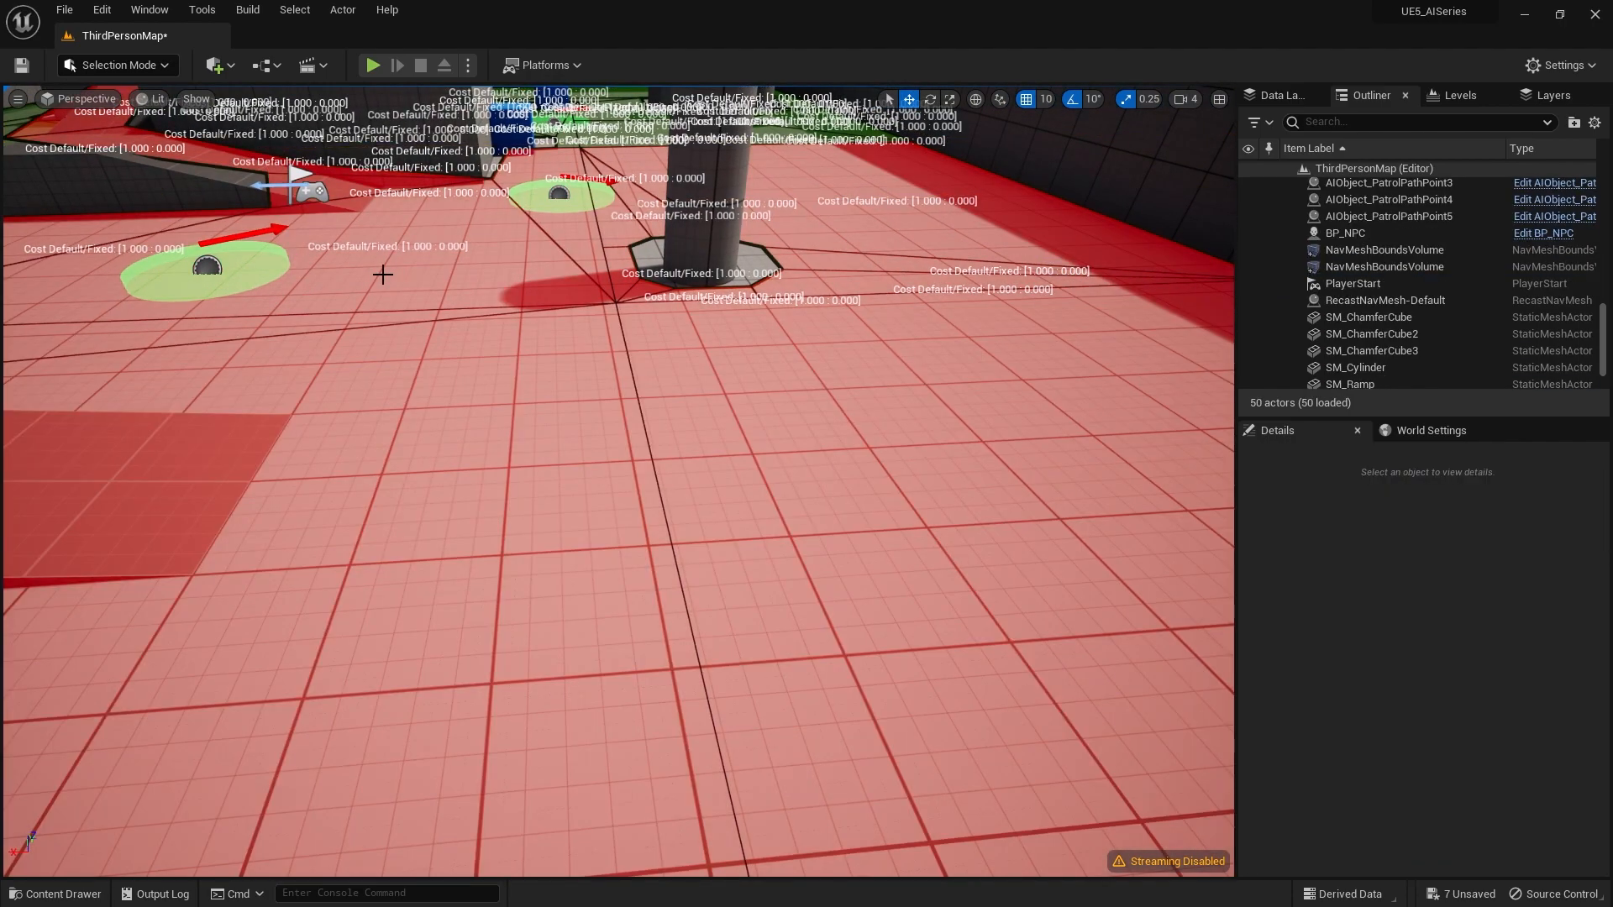
Give the Fire blueprint a Particle System component using P_Fire and compile
{"action": "left_click", "coordinate": [54, 893]}
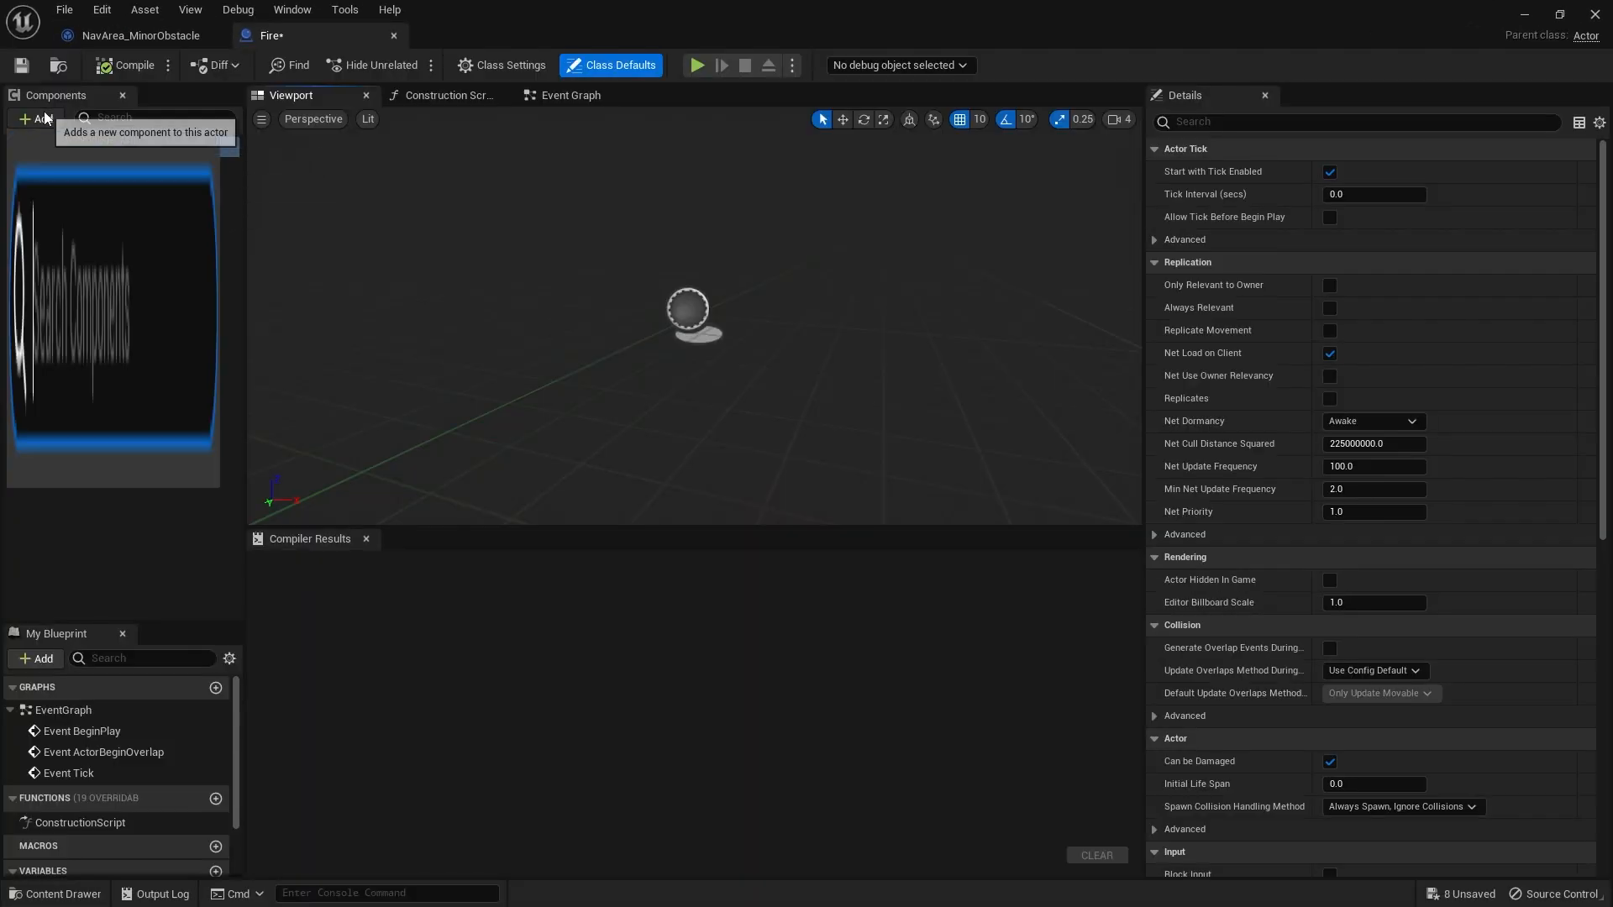
{"action": "left_click", "coordinate": [38, 117]}
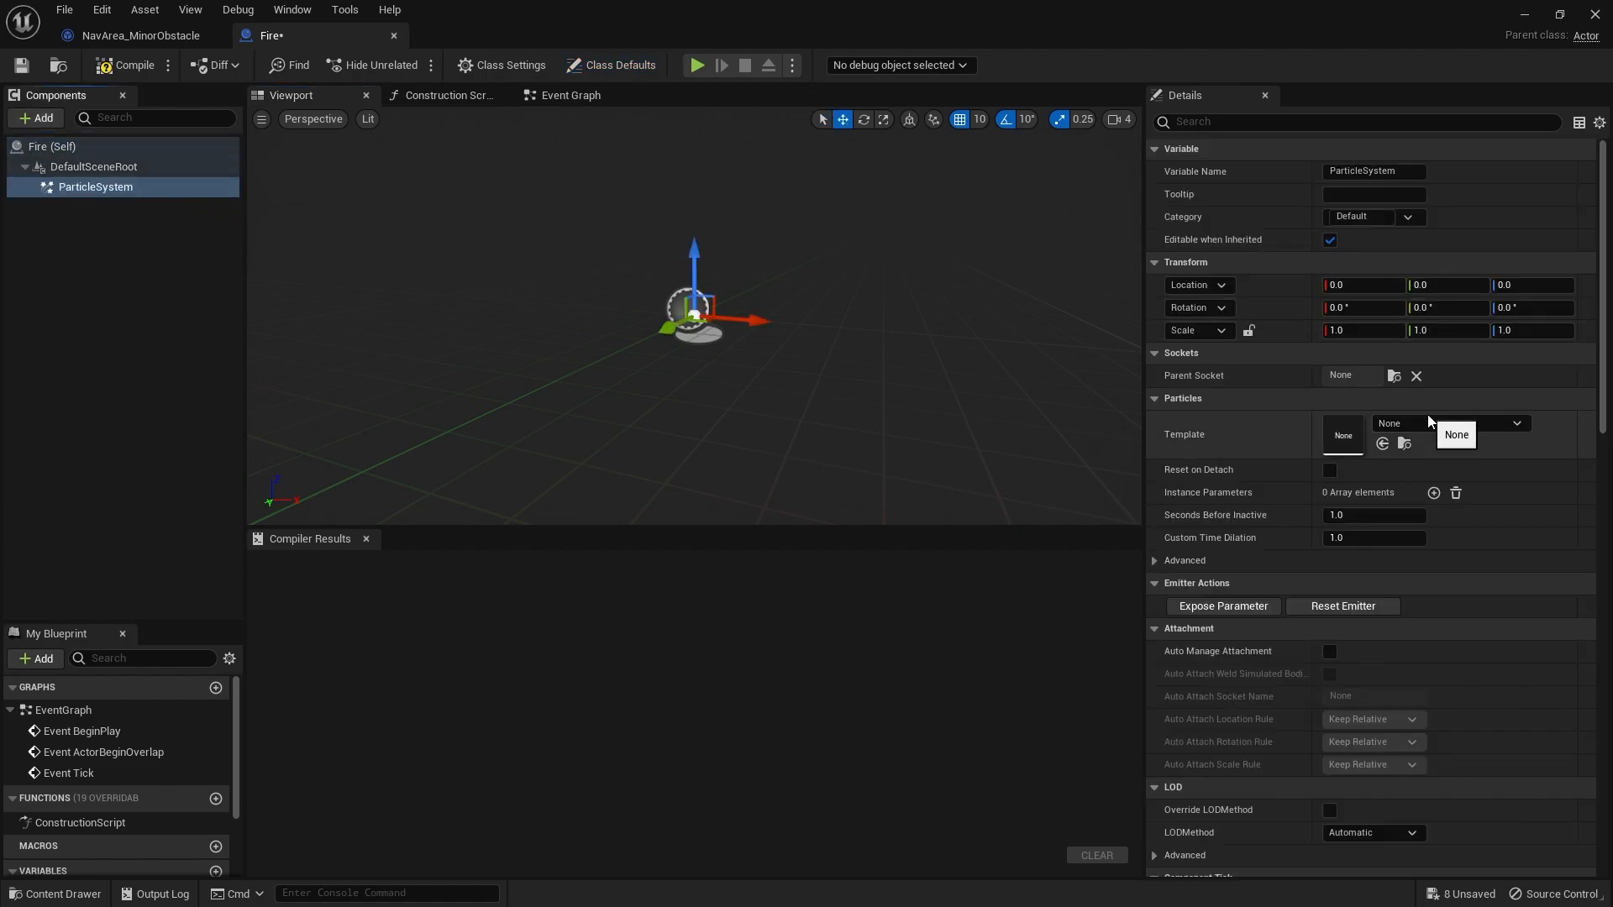
{"action": "left_click", "coordinate": [1451, 423]}
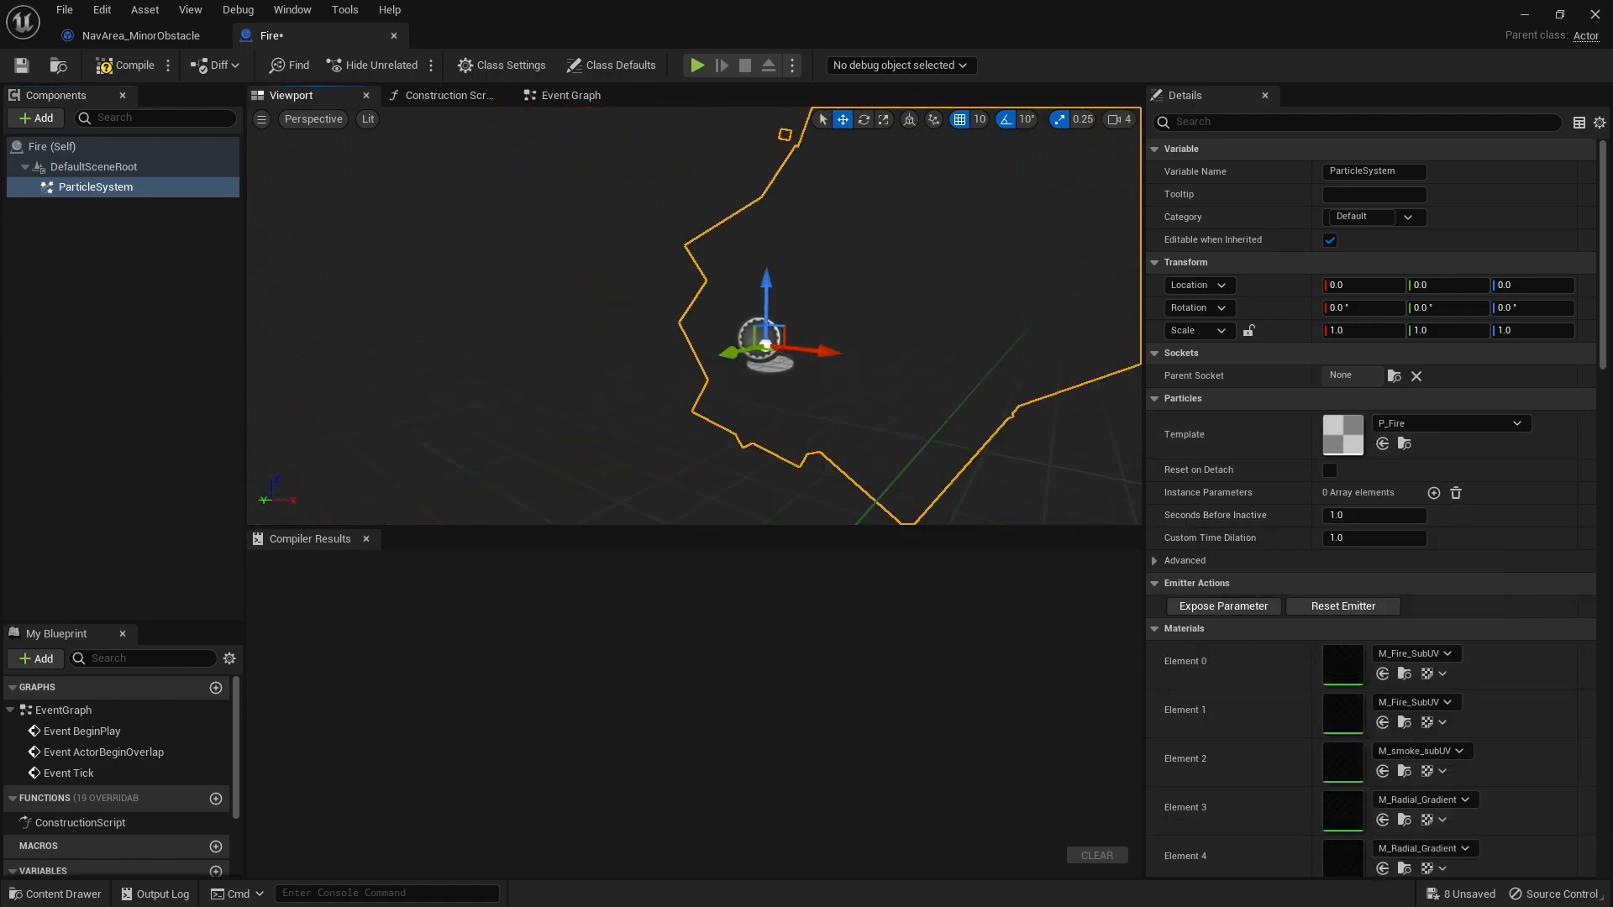
{"action": "left_click", "coordinate": [127, 65]}
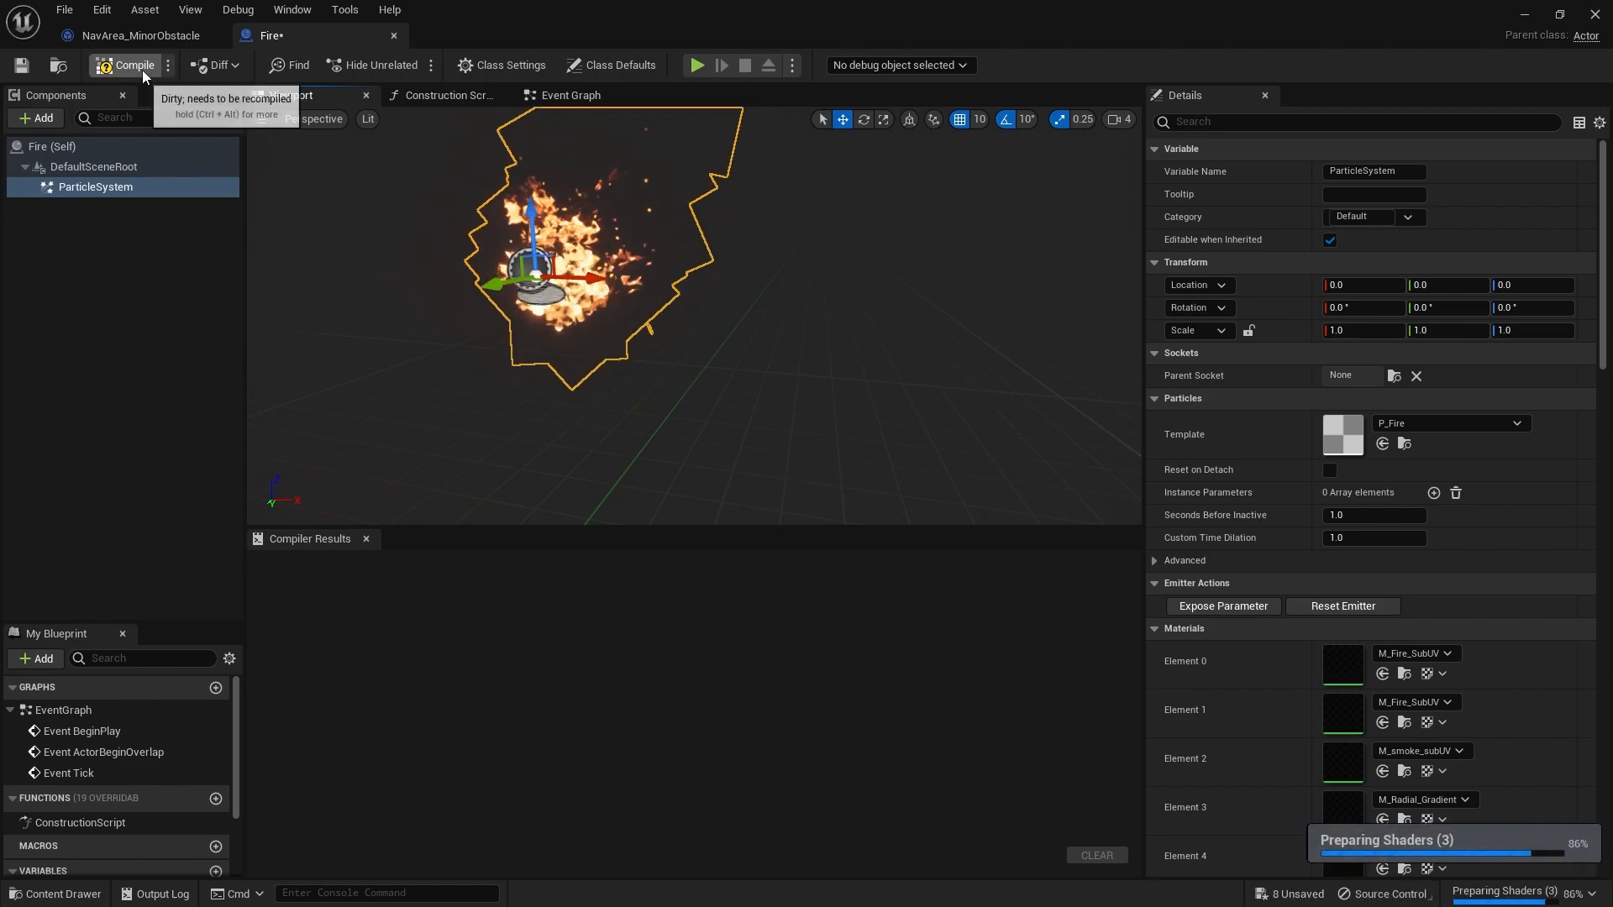
{"action": "left_click", "coordinate": [125, 65]}
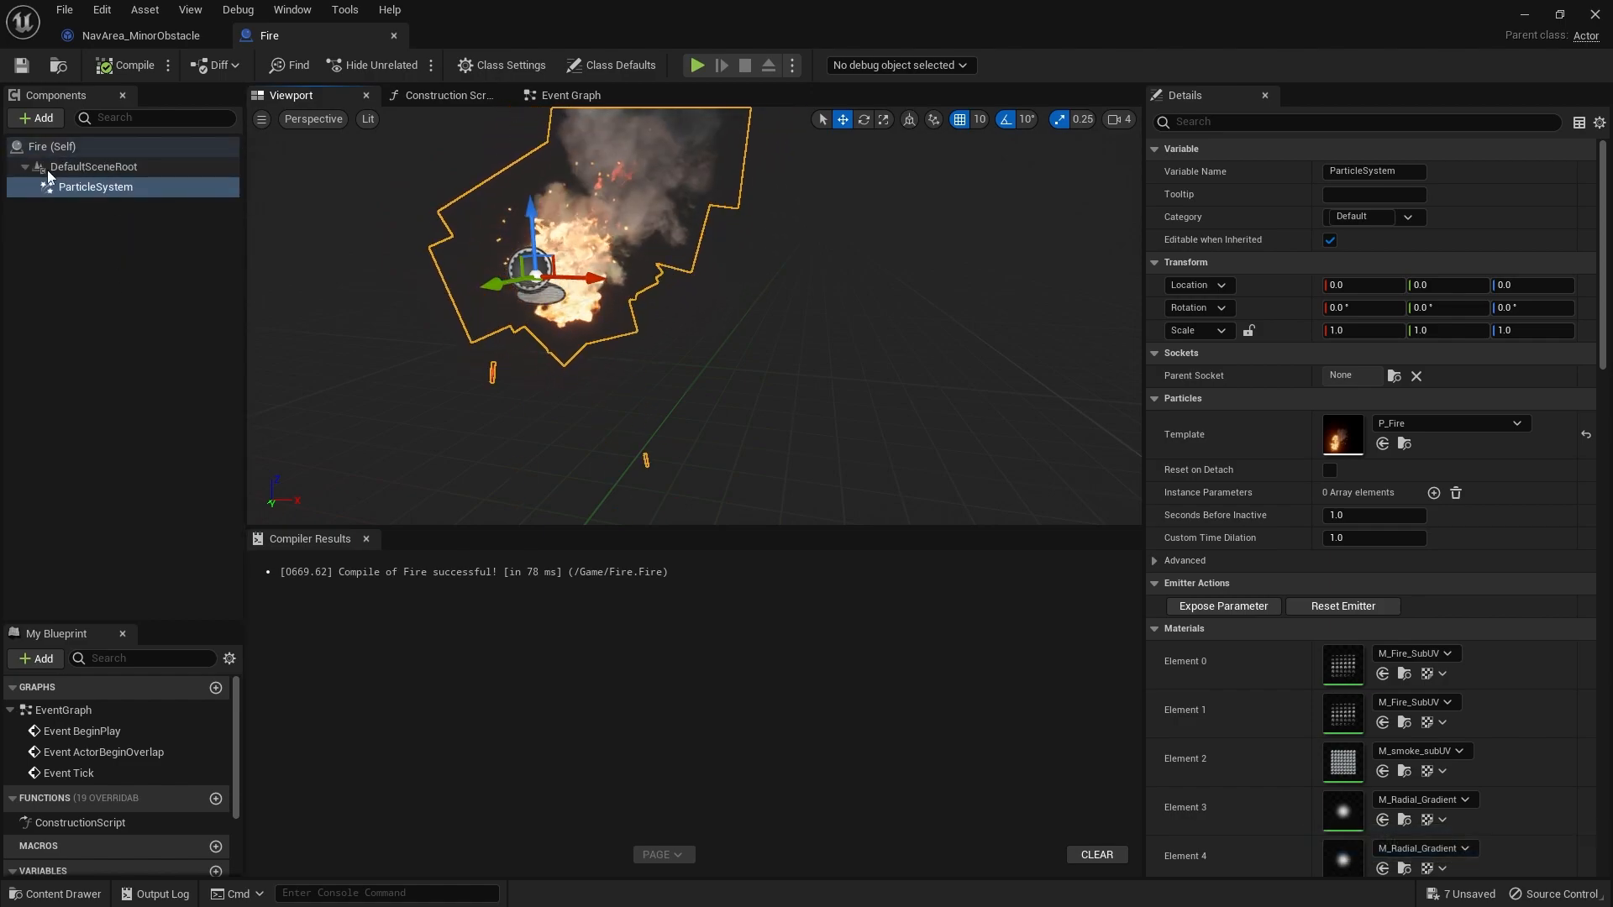
Add a Sphere Collision component to the Fire blueprint
{"action": "left_click", "coordinate": [33, 118]}
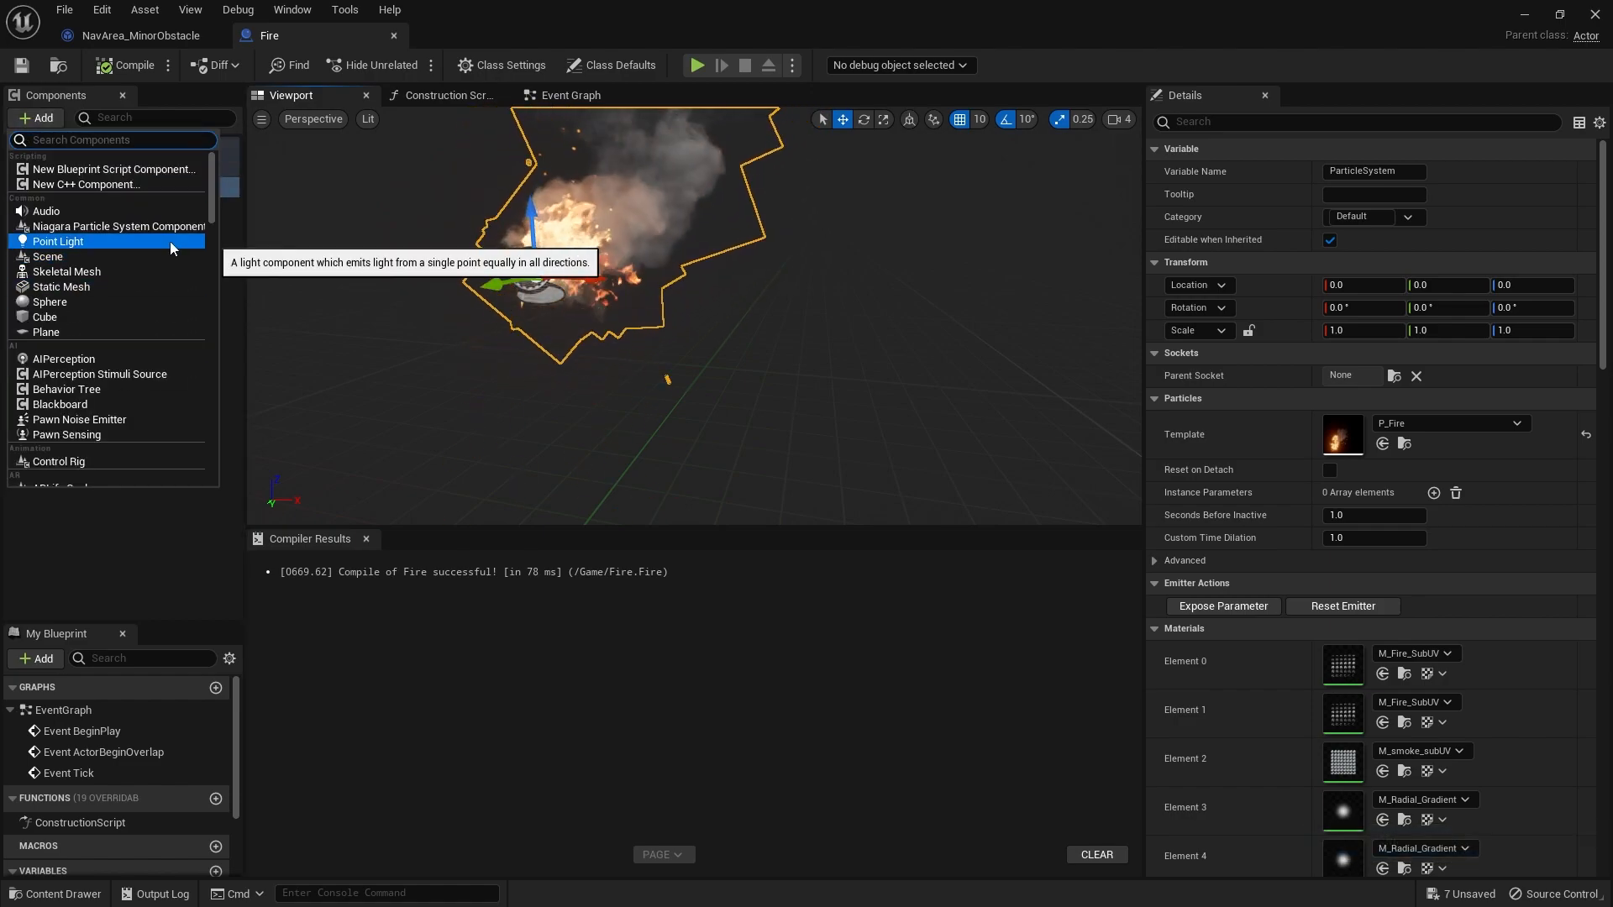
{"action": "type", "text": "nav"}
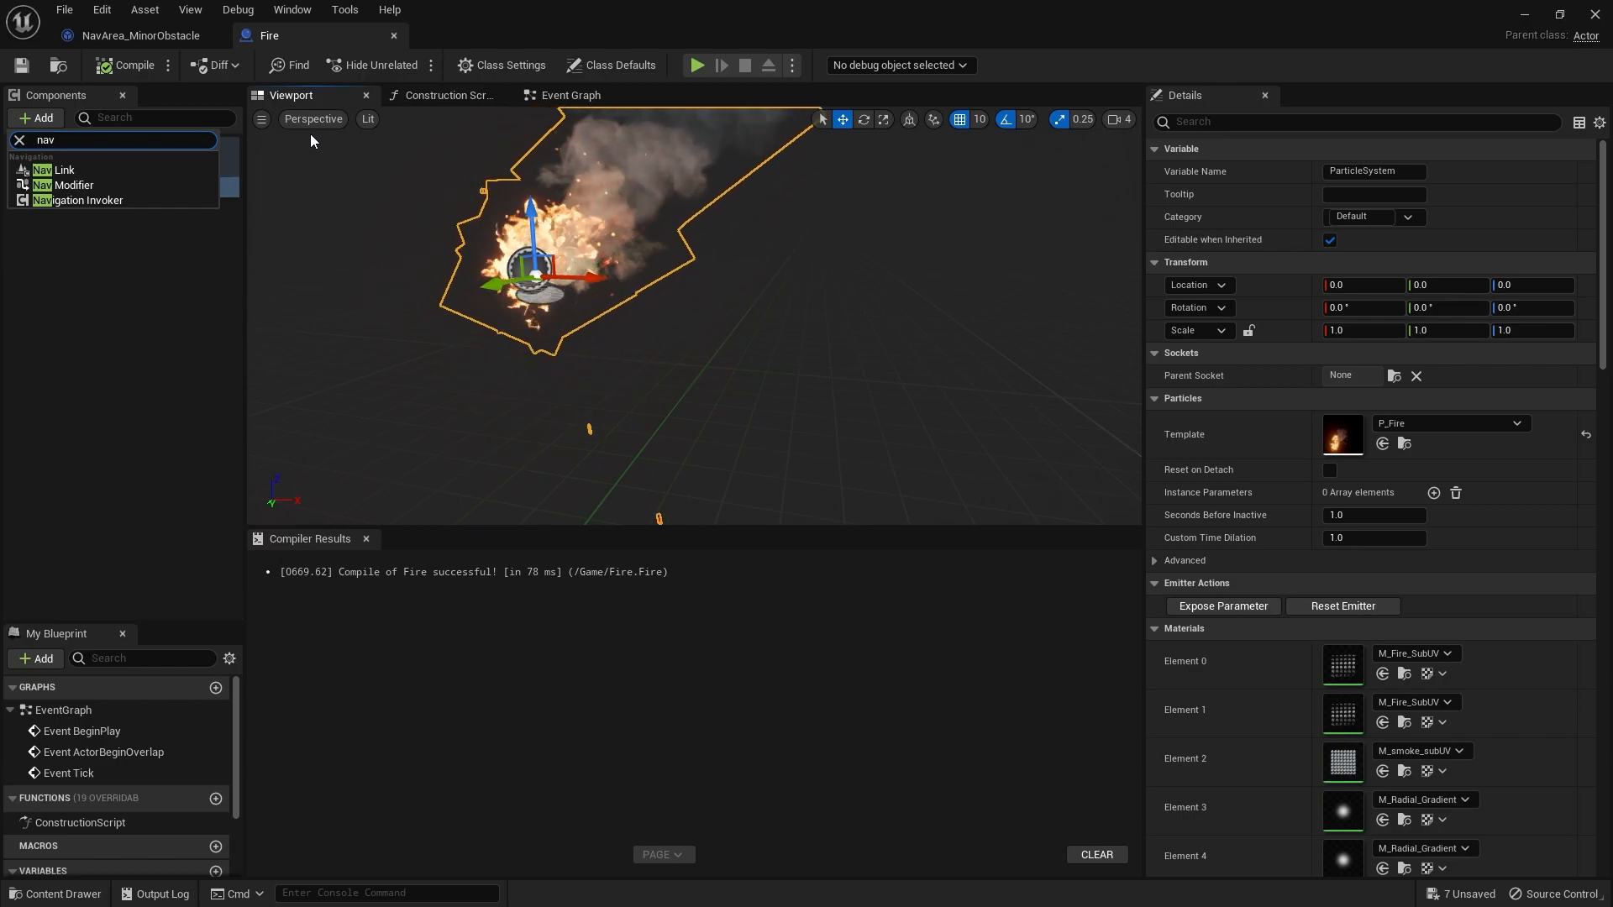
{"action": "mouse_move", "coordinate": [389, 10]}
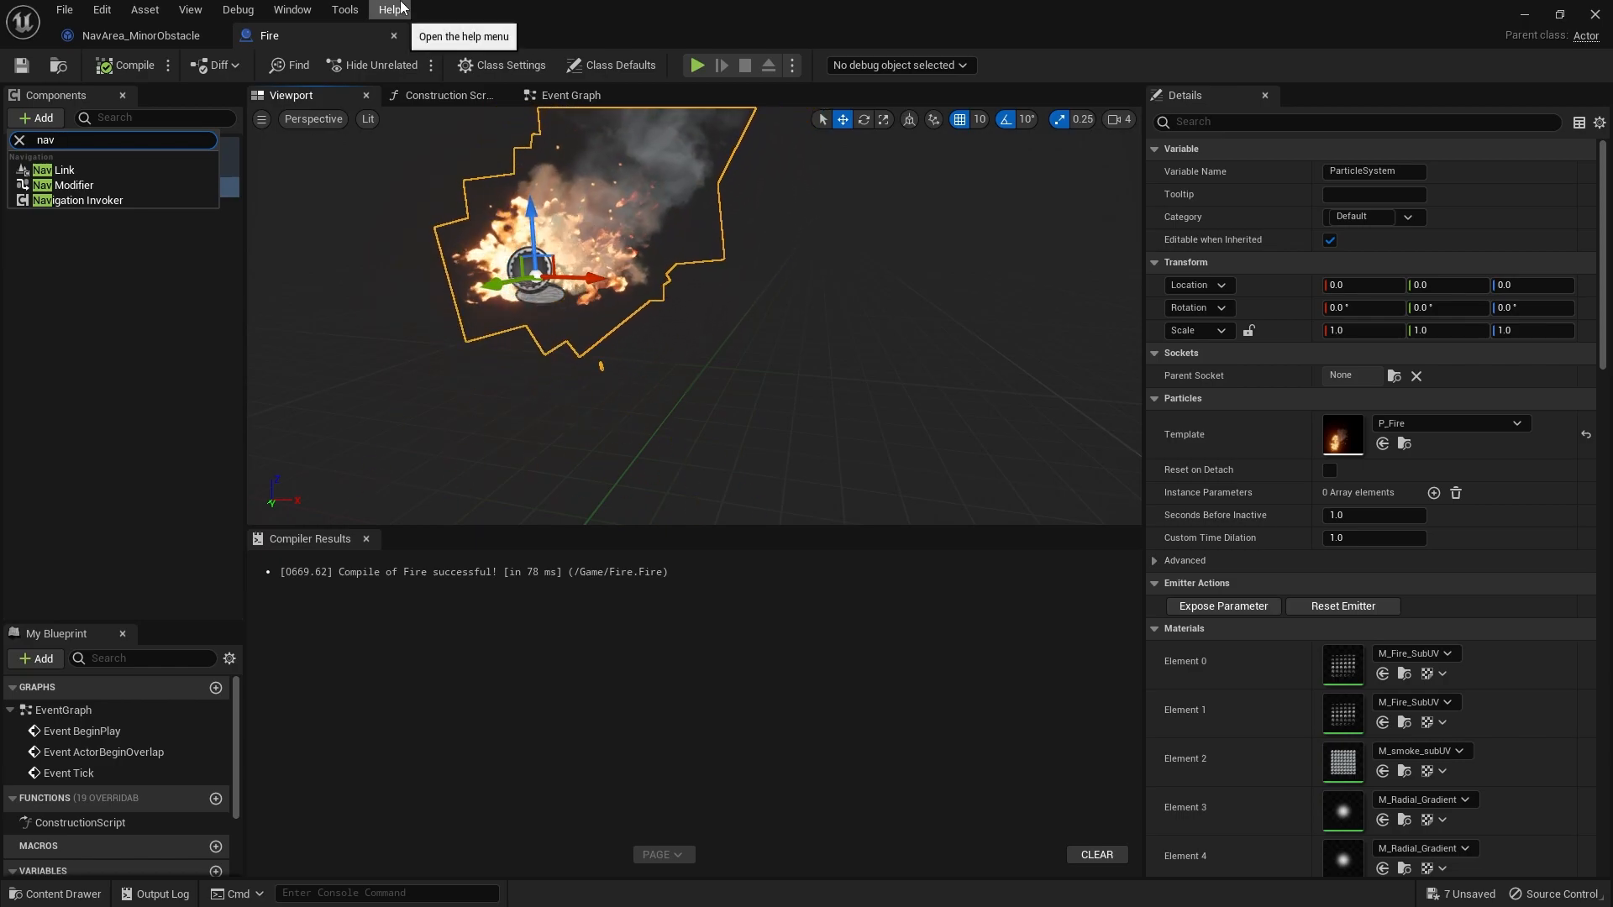
{"action": "left_click", "coordinate": [18, 138]}
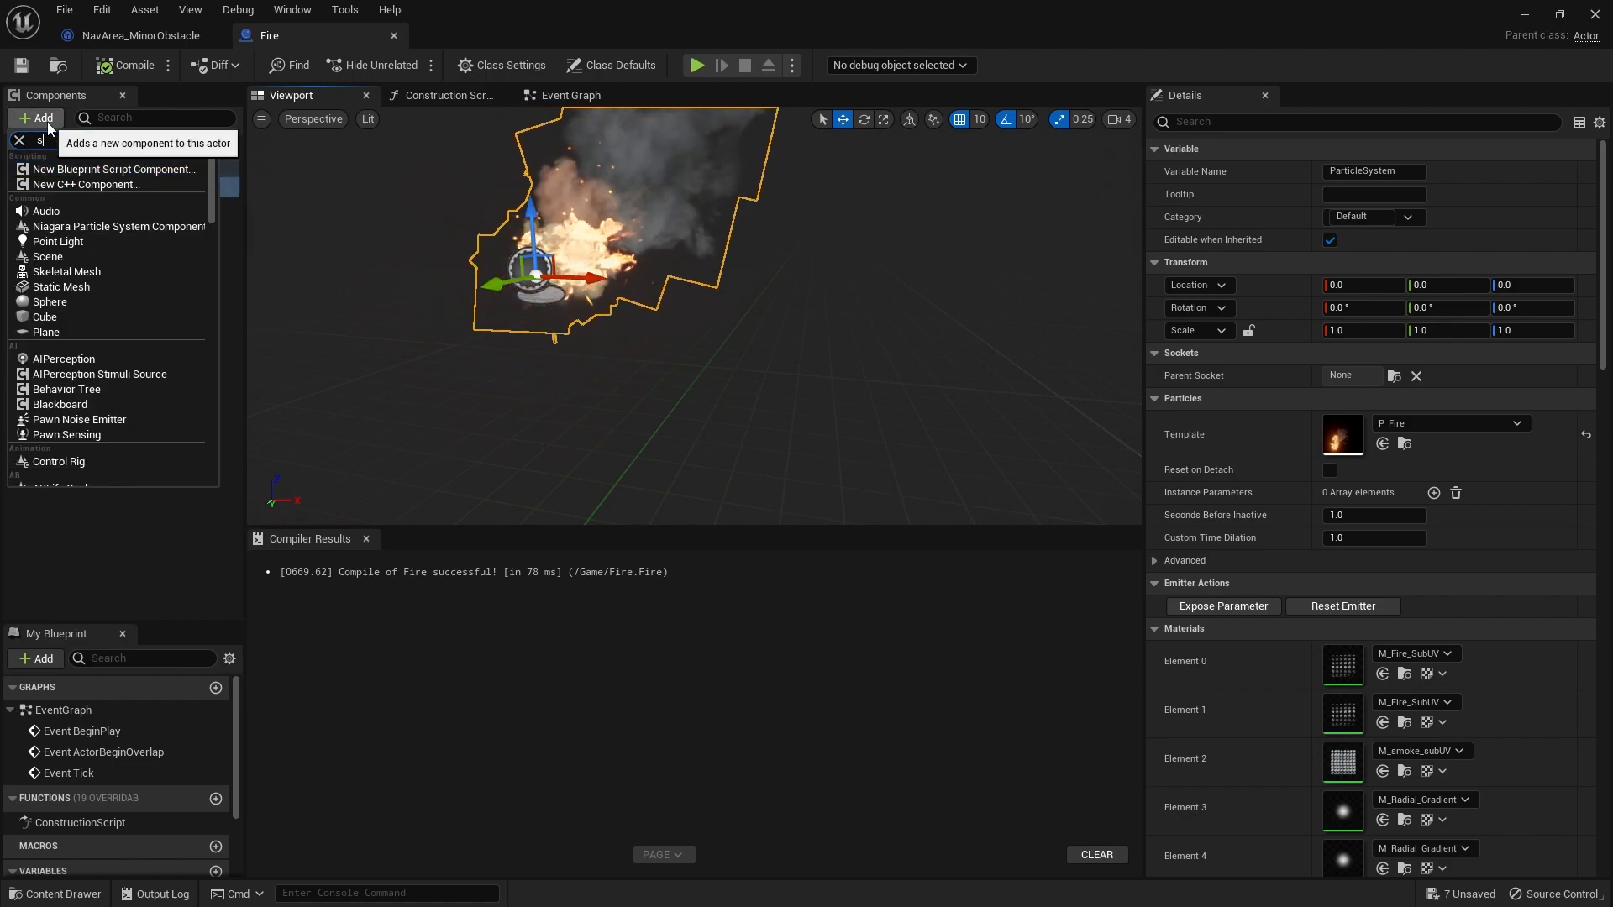
{"action": "type", "text": "sphere"}
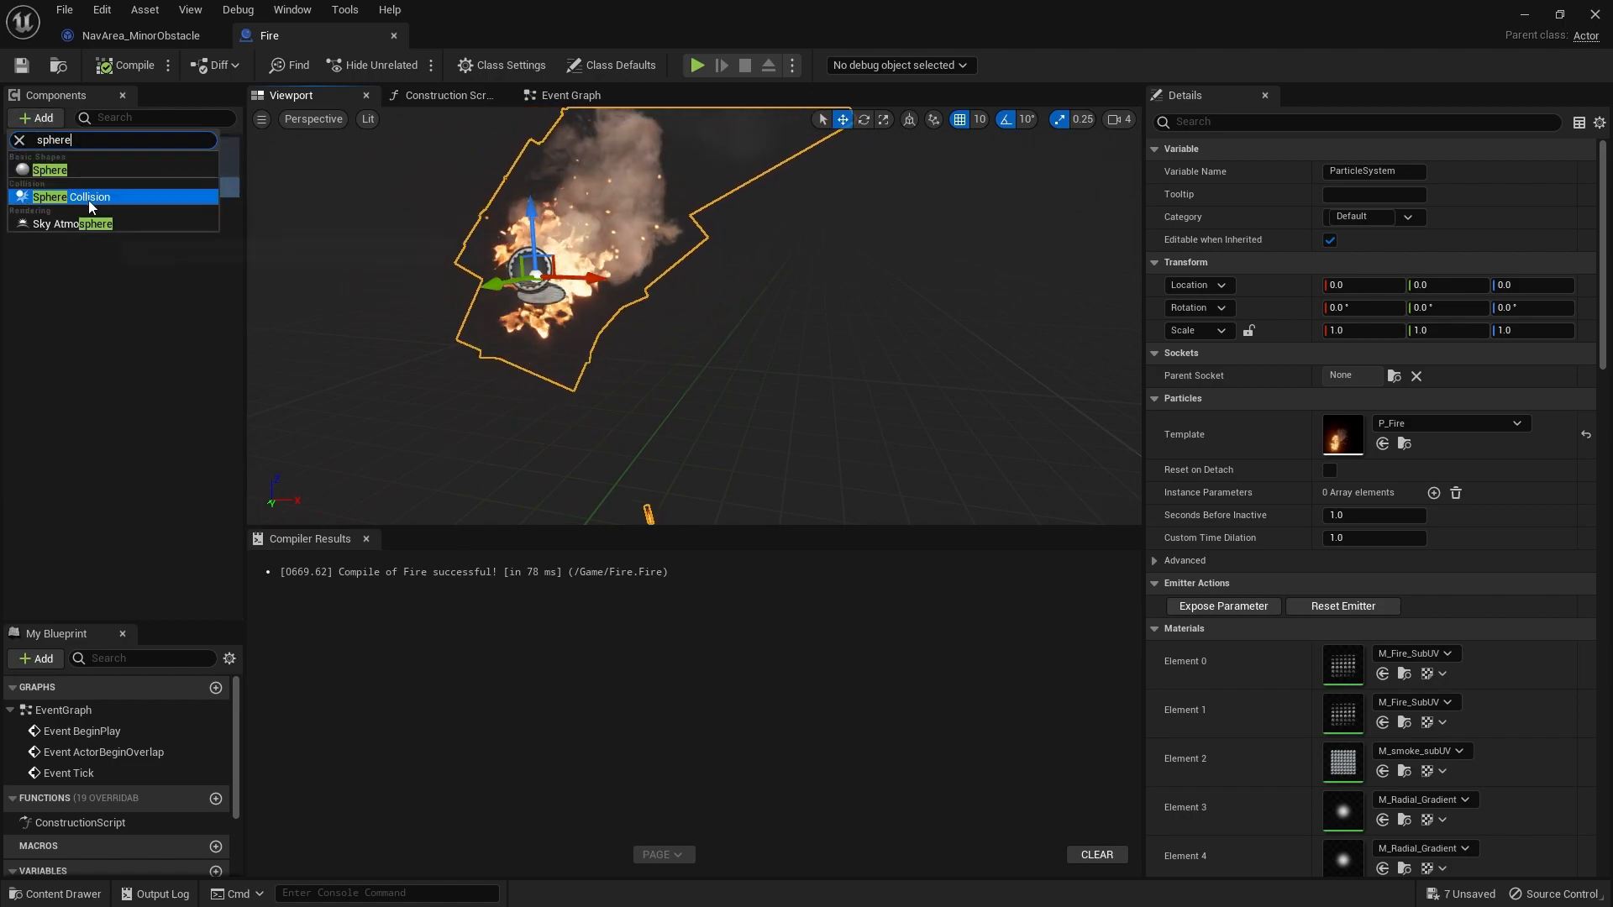
{"action": "left_click", "coordinate": [74, 196]}
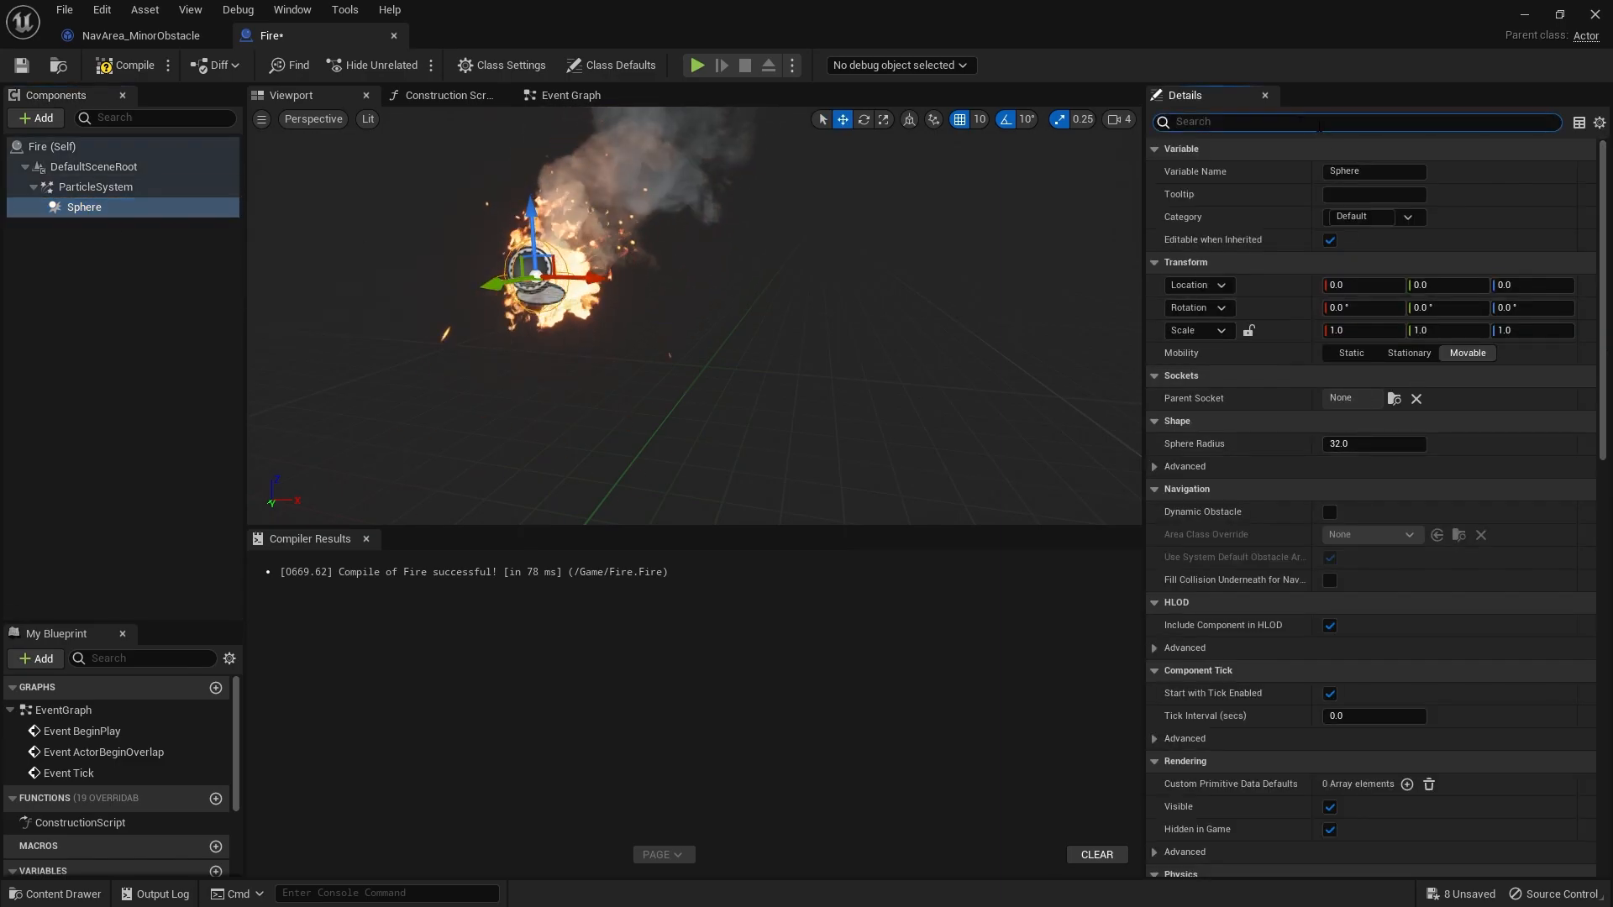
Flag the sphere as a dynamic obstacle with NavArea_Obstacle as its area override
{"action": "type", "text": "nav"}
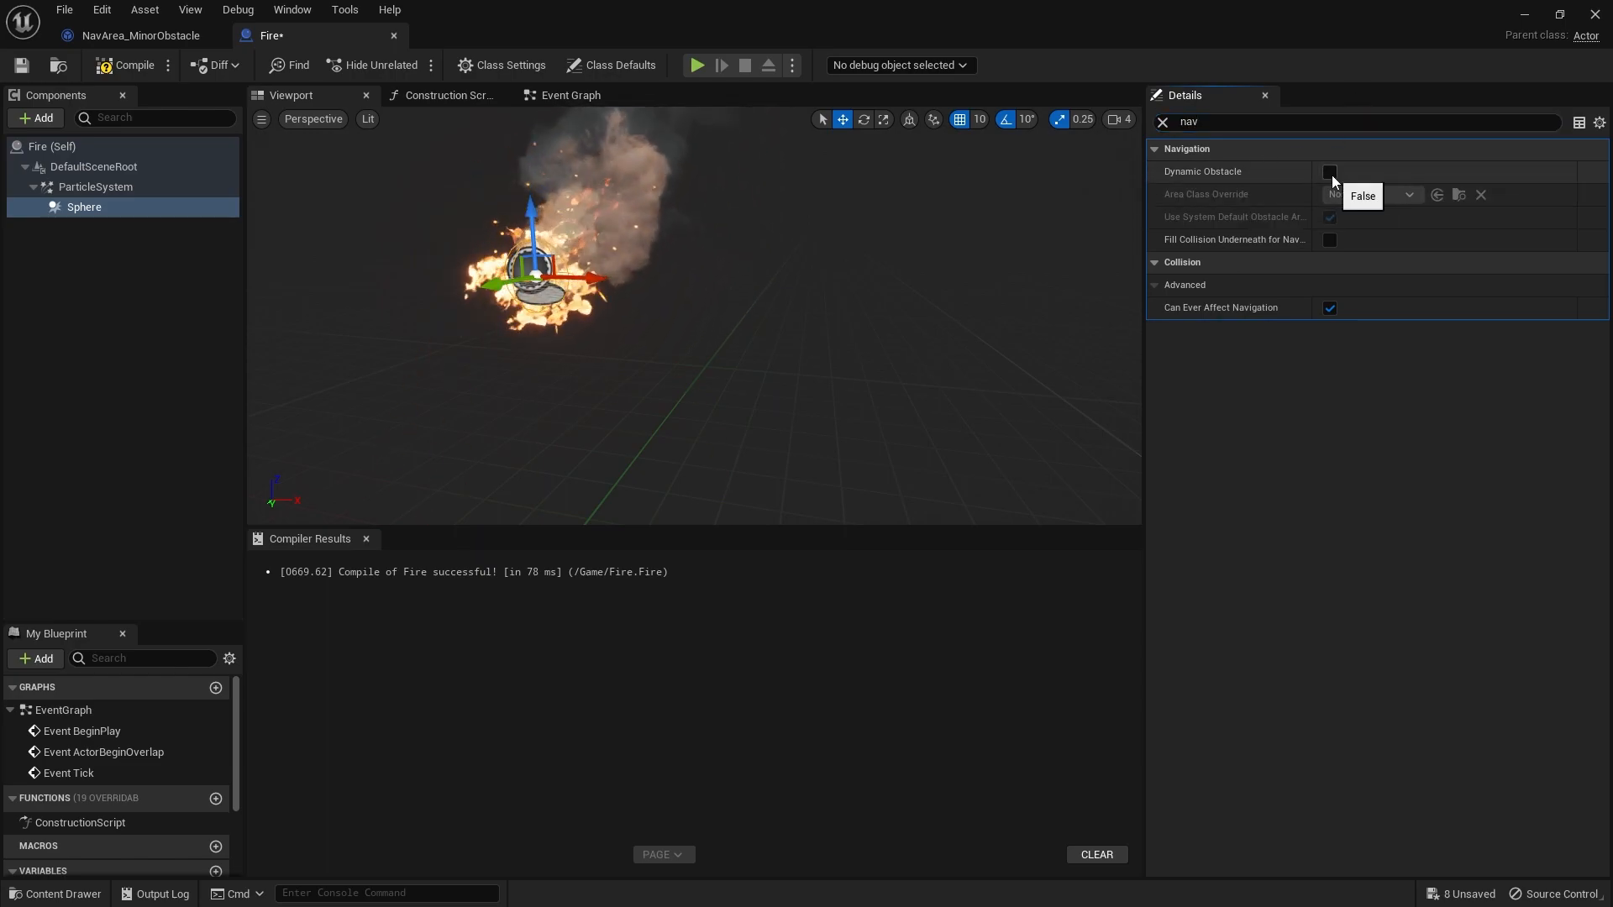
{"action": "left_click", "coordinate": [1329, 170]}
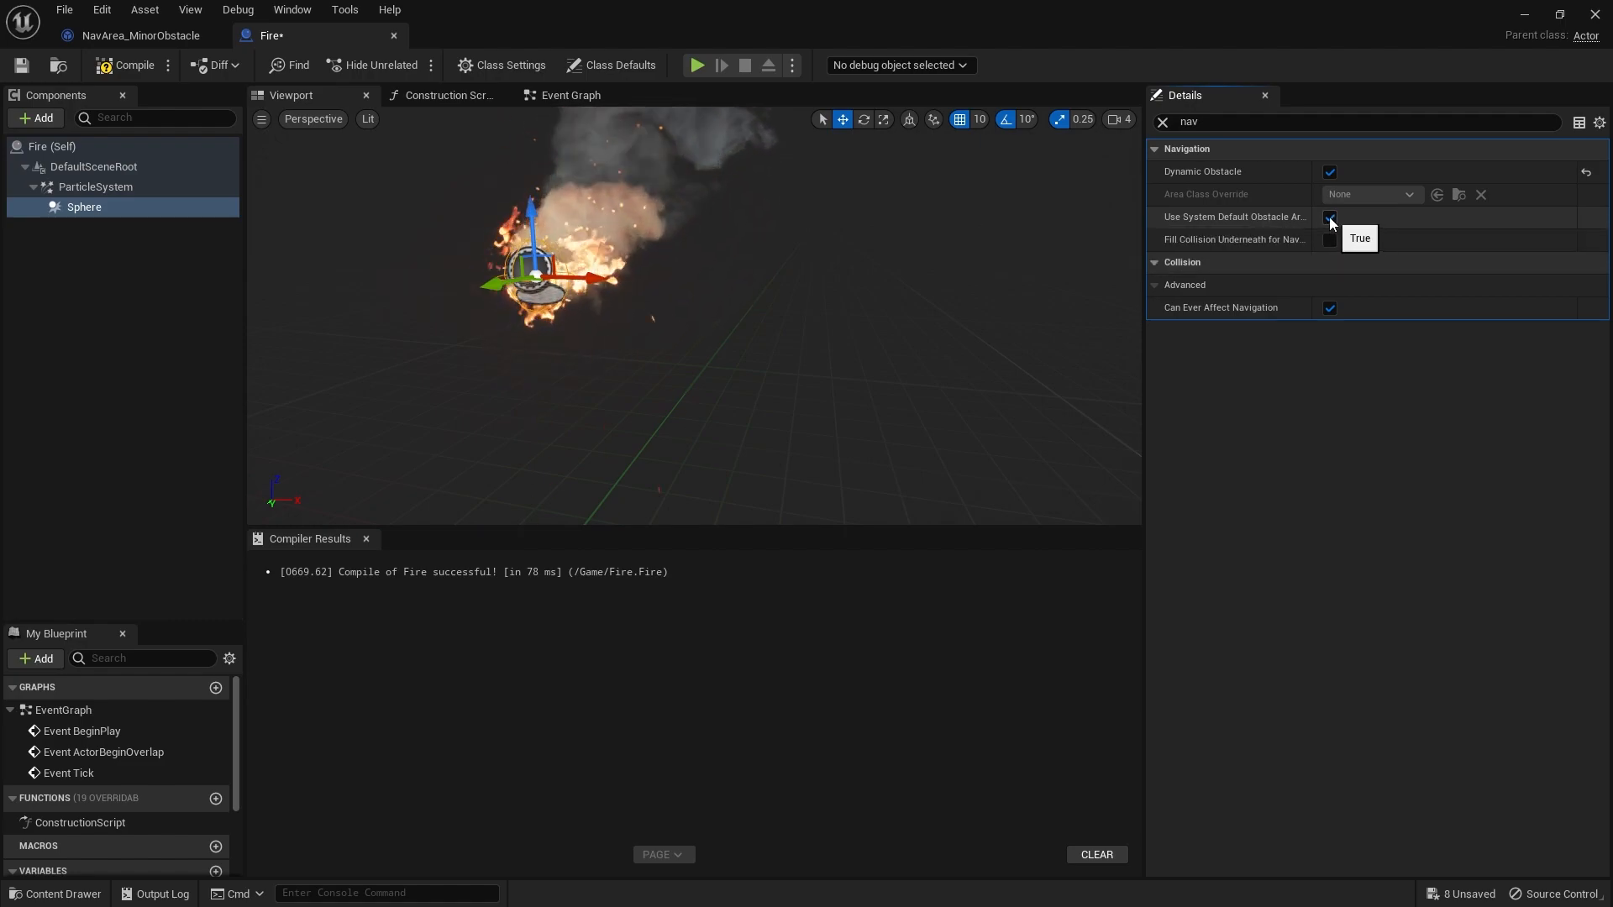
{"action": "left_click", "coordinate": [1370, 194]}
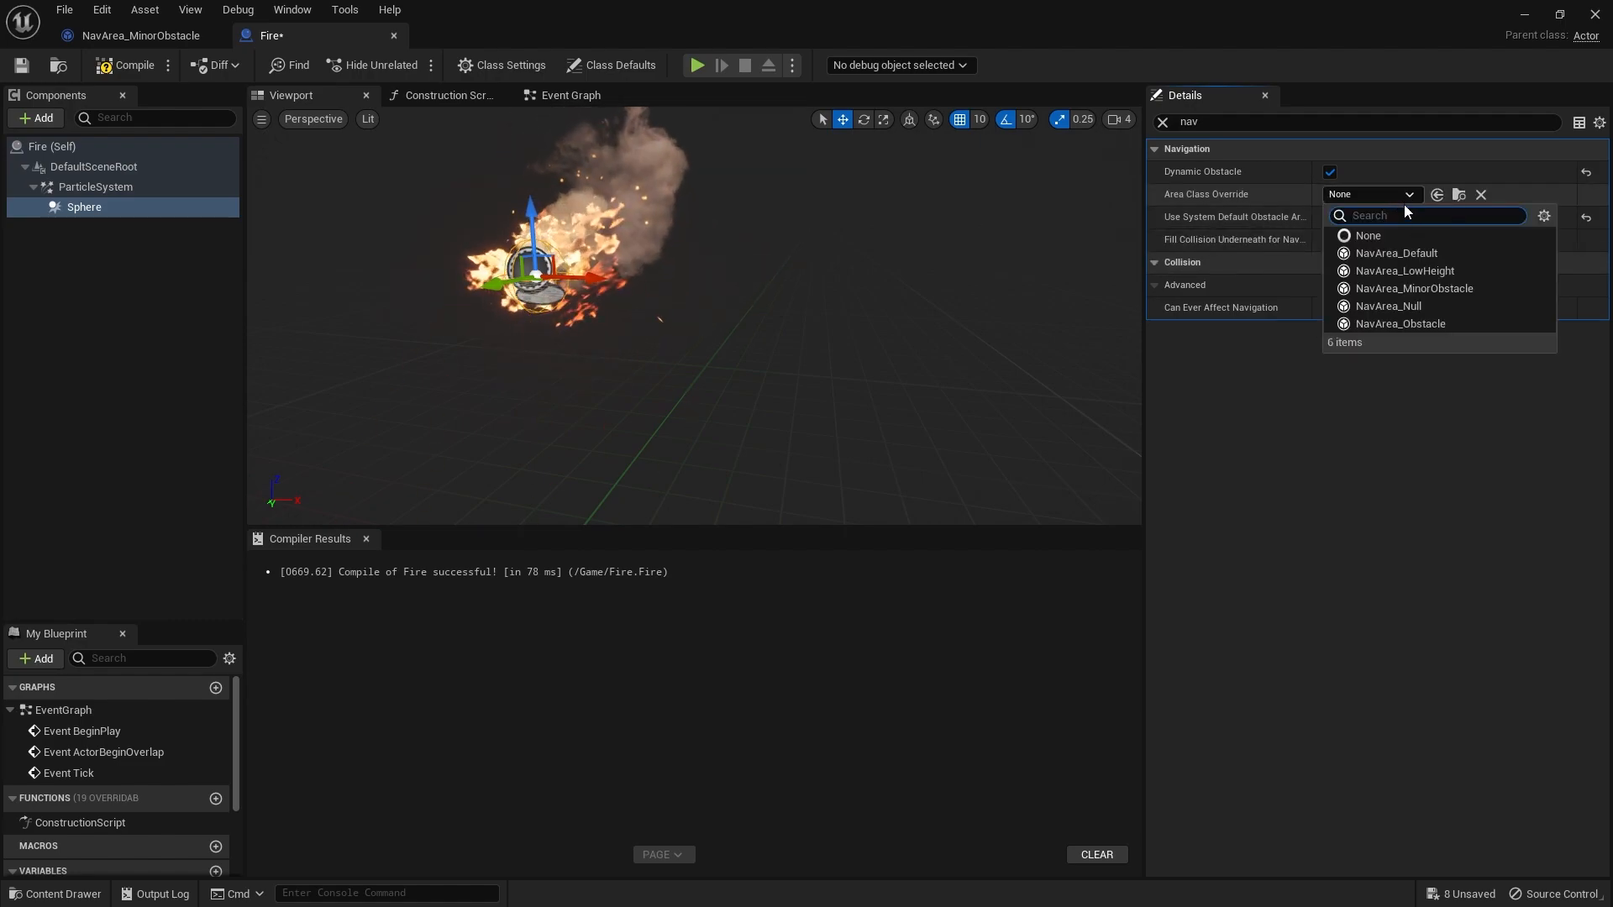
{"action": "mouse_move", "coordinate": [1402, 322]}
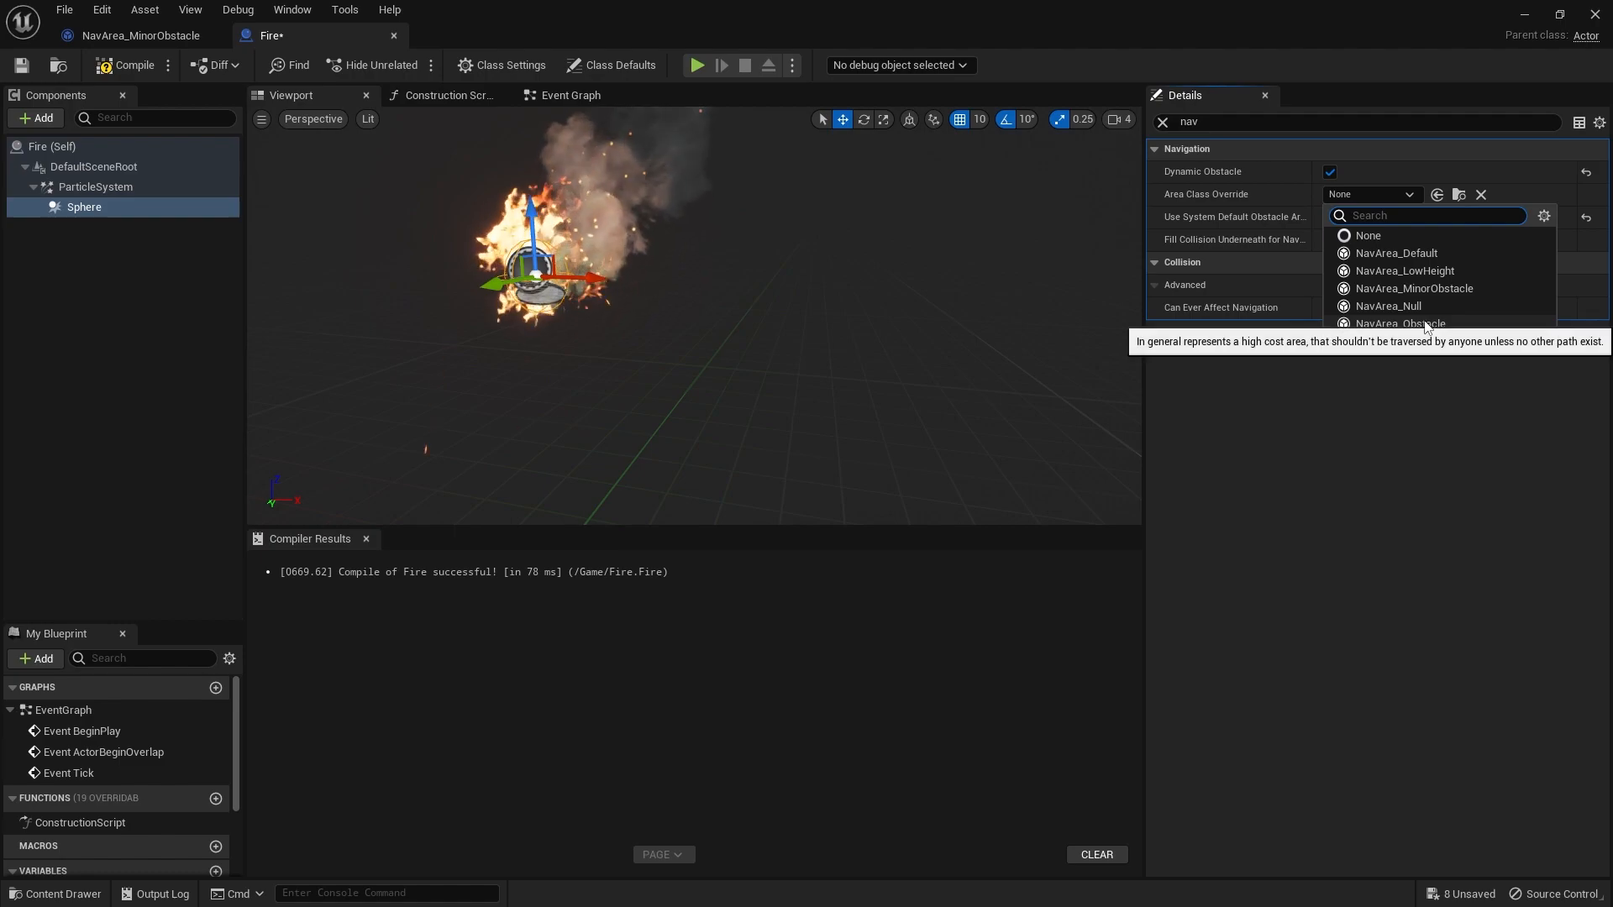
{"action": "left_click", "coordinate": [1408, 322]}
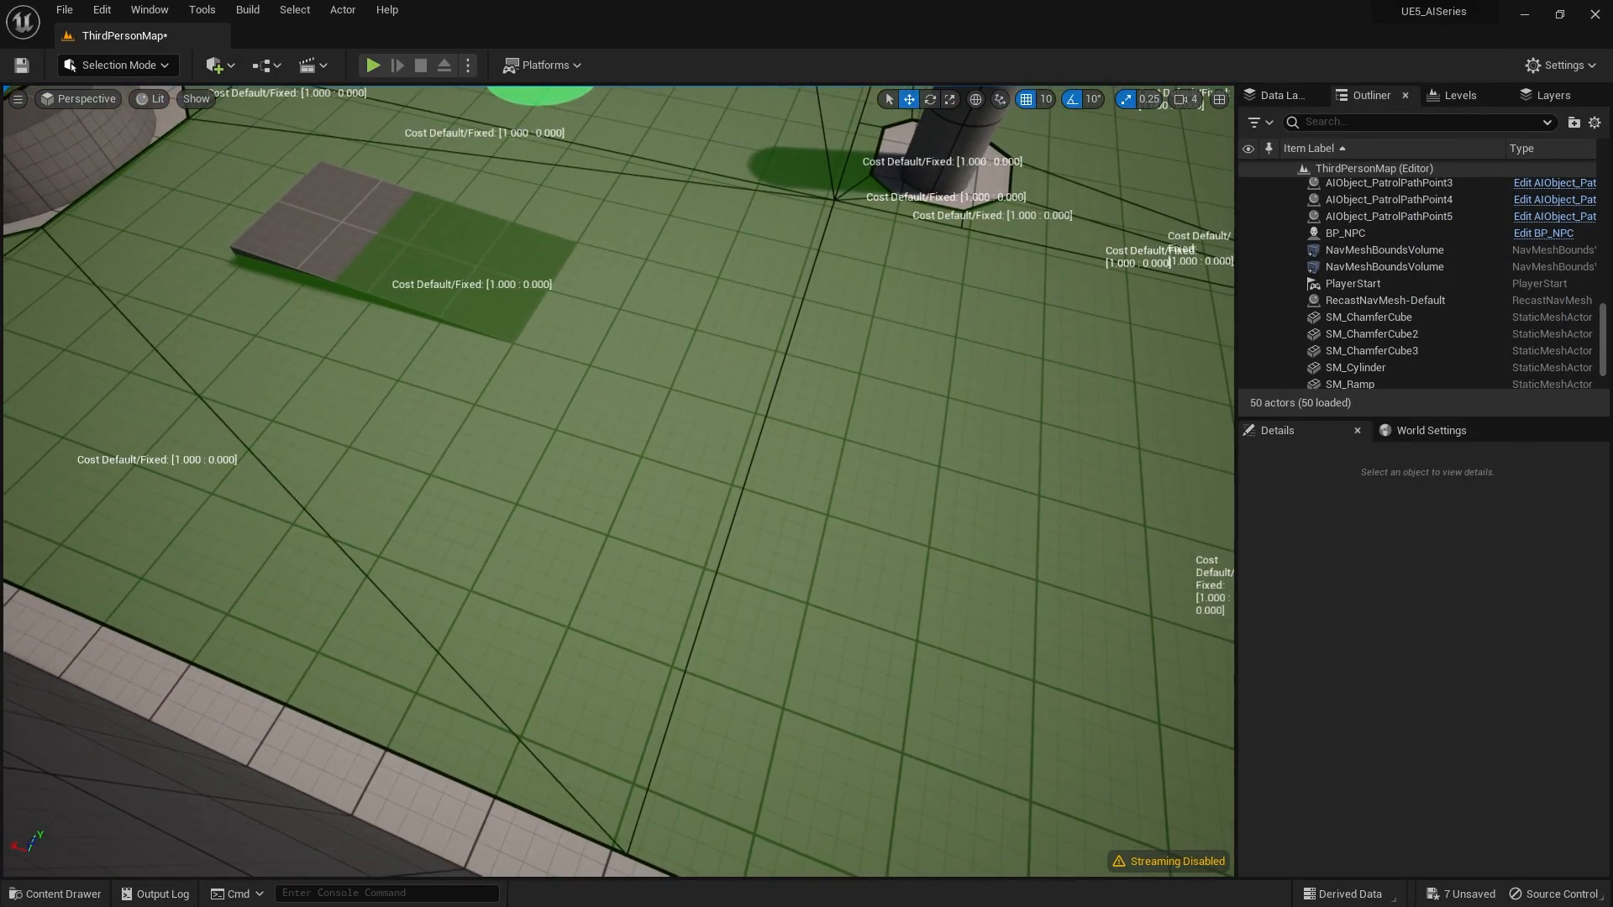
Open the Content Drawer at Content > ThirdPerson > Blueprints
{"action": "left_click", "coordinate": [54, 893]}
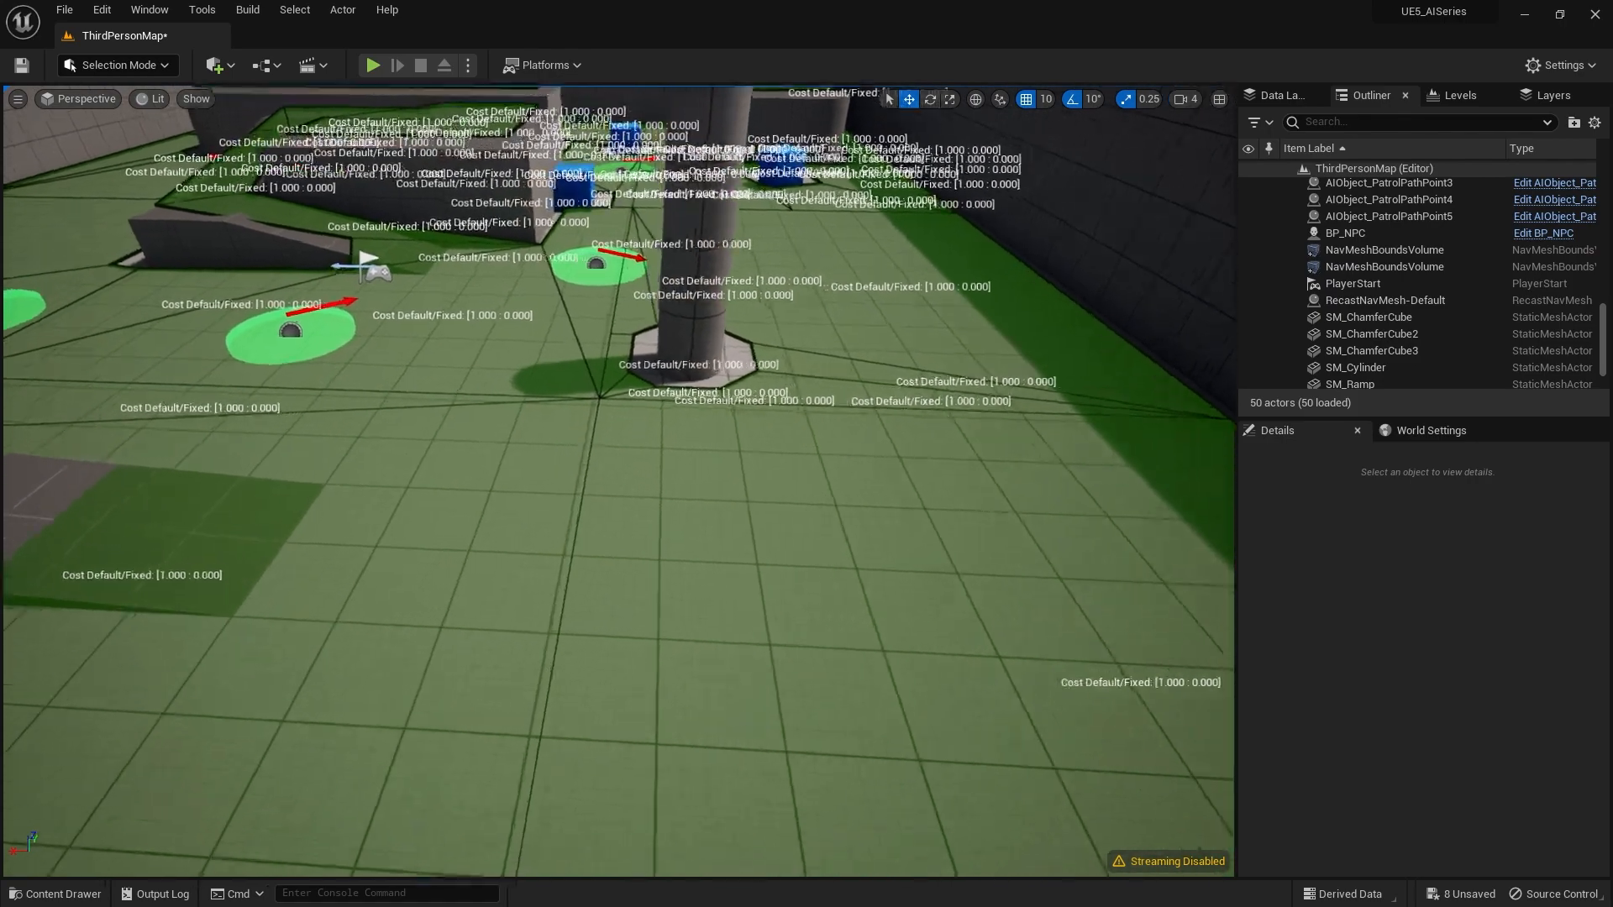
{"action": "mouse_move", "coordinate": [373, 64]}
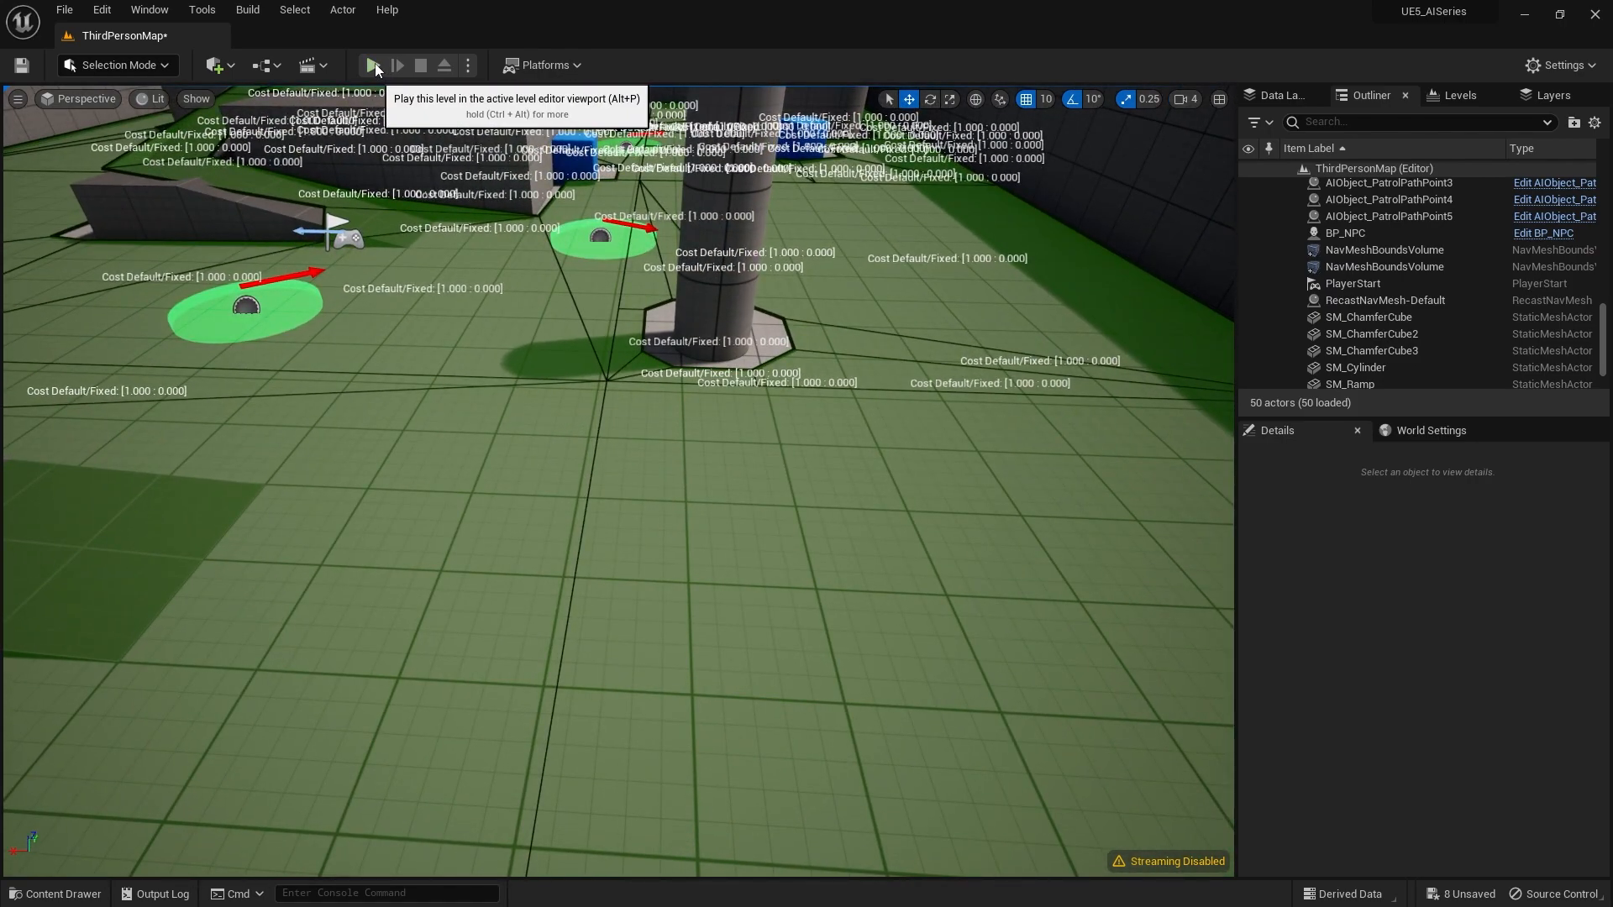
{"action": "mouse_move", "coordinate": [389, 92]}
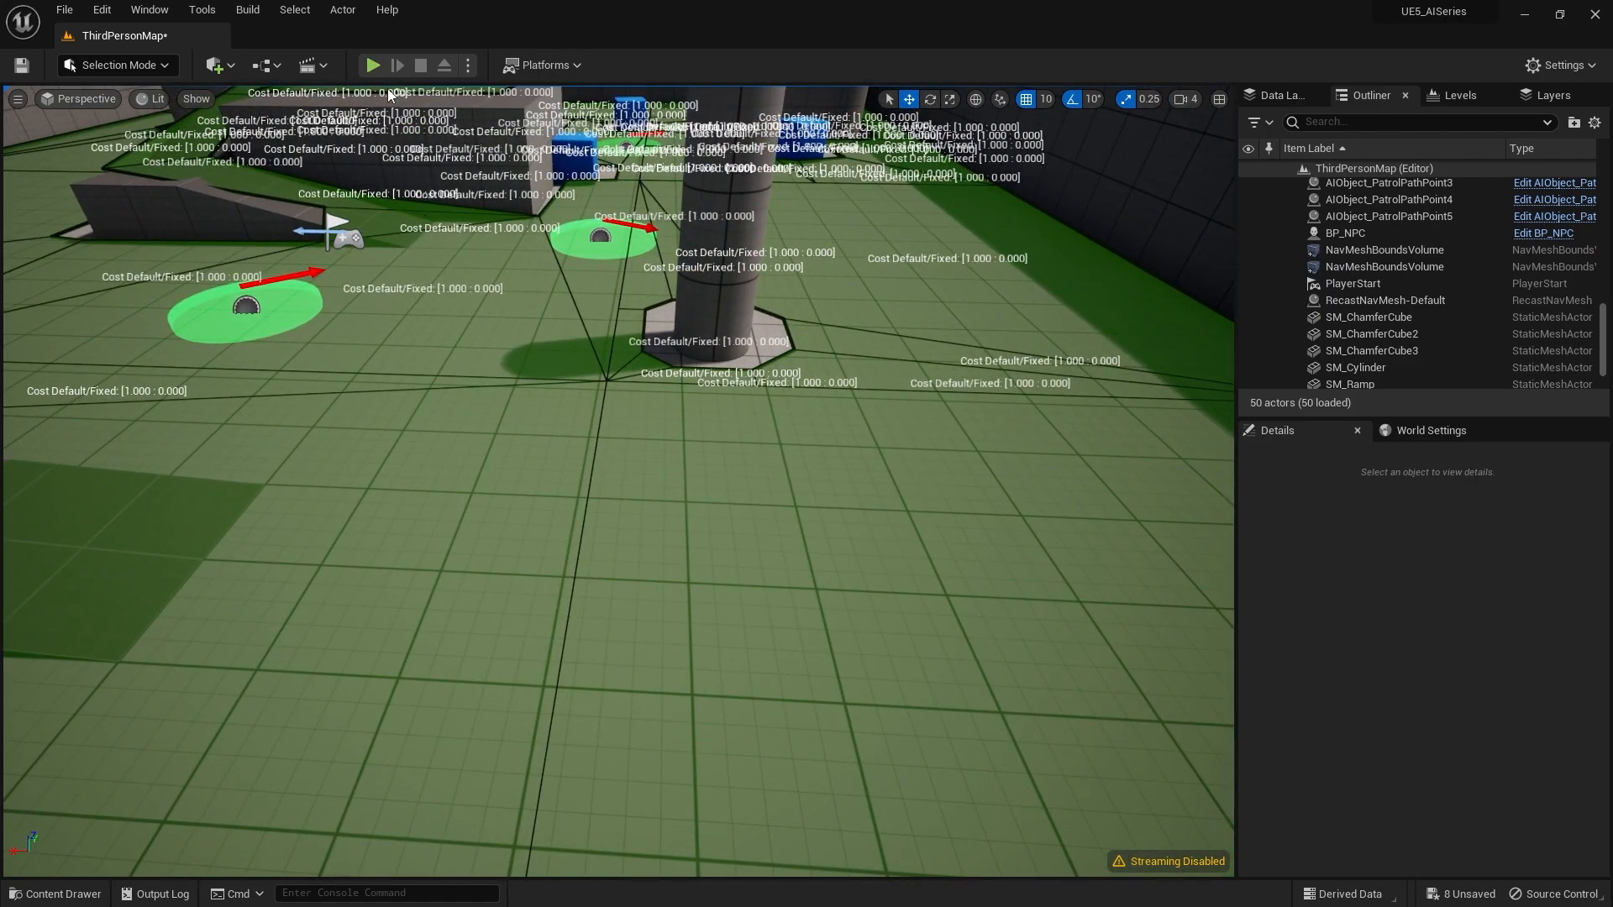
{"action": "left_click", "coordinate": [55, 893]}
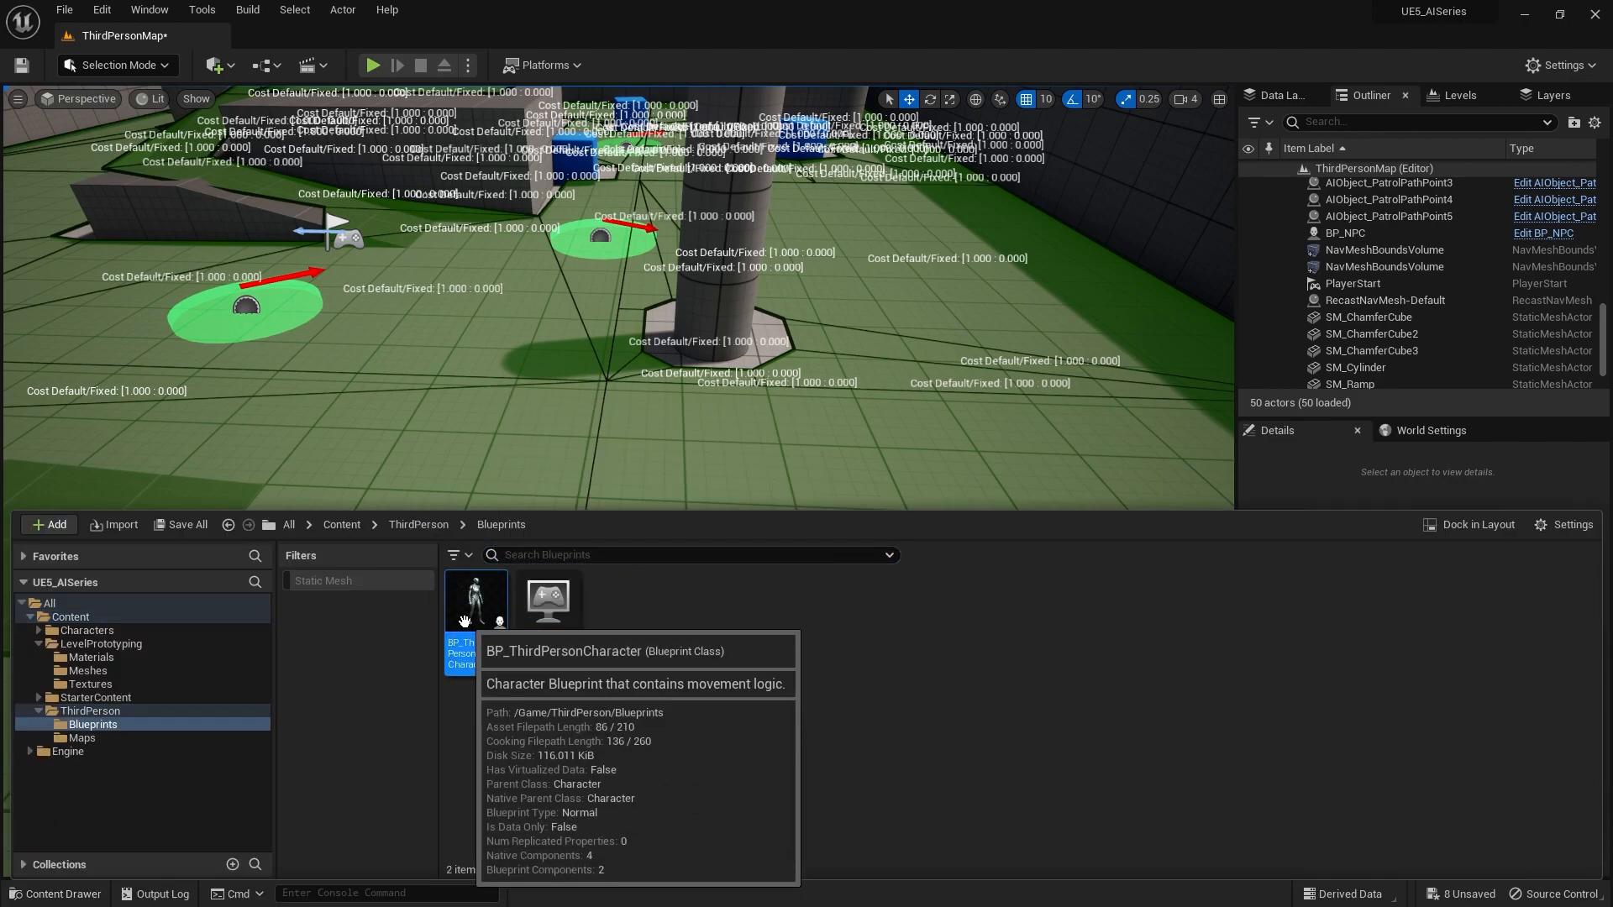
In BP_ThirdPersonCharacter, set SpawnActor's class to Fire and pick a Collision Handling Override
{"action": "double_click", "coordinate": [477, 599]}
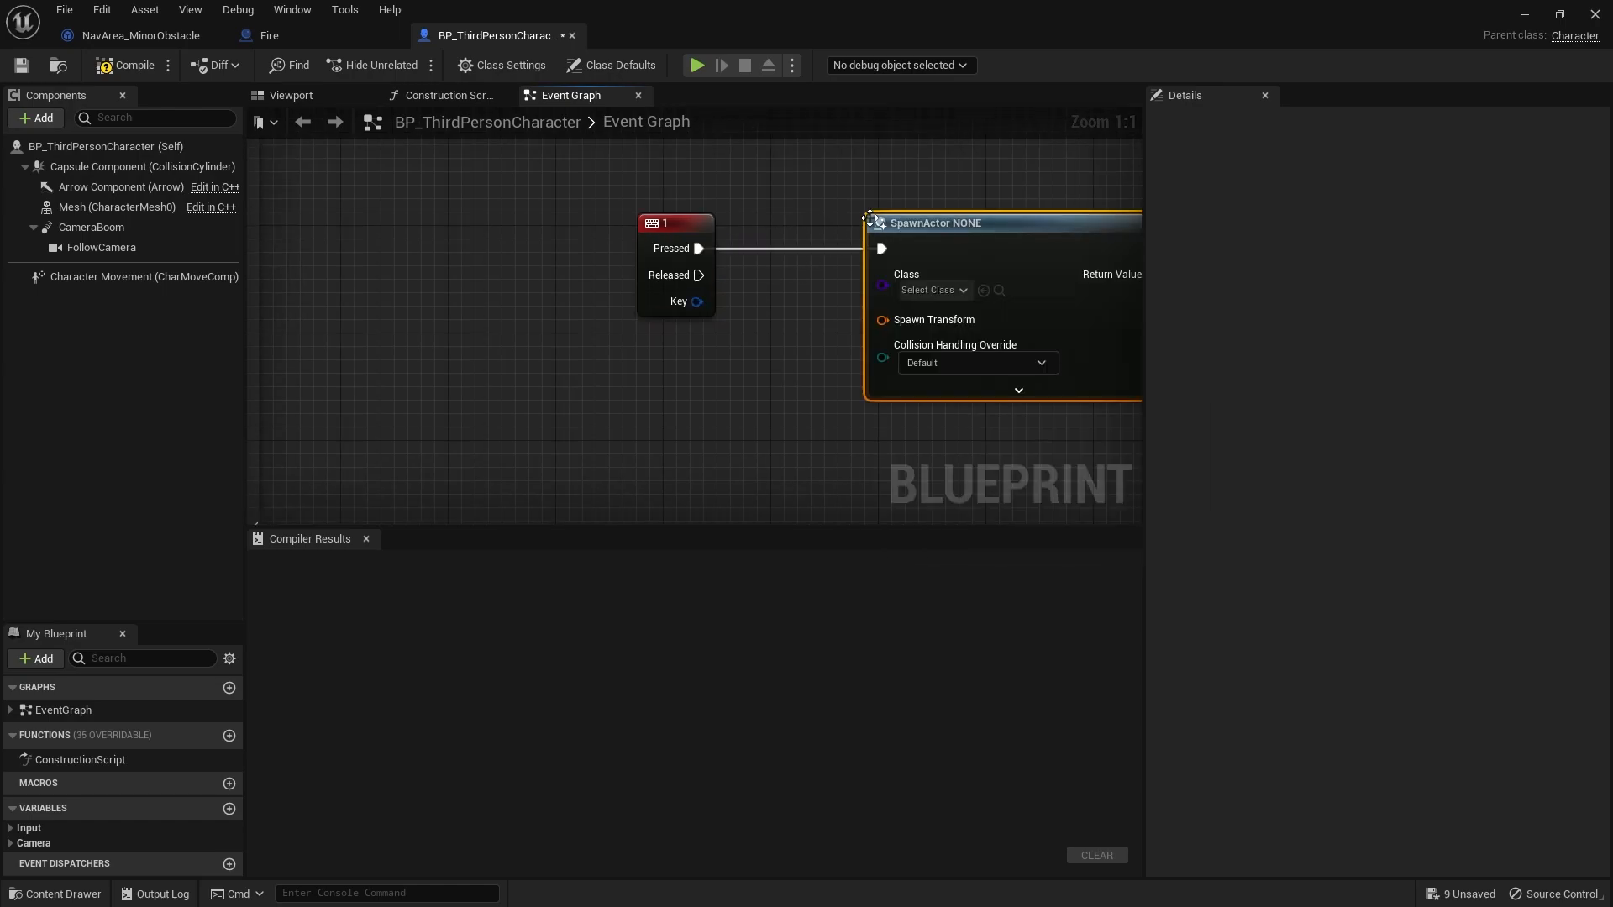
{"action": "left_click", "coordinate": [929, 289]}
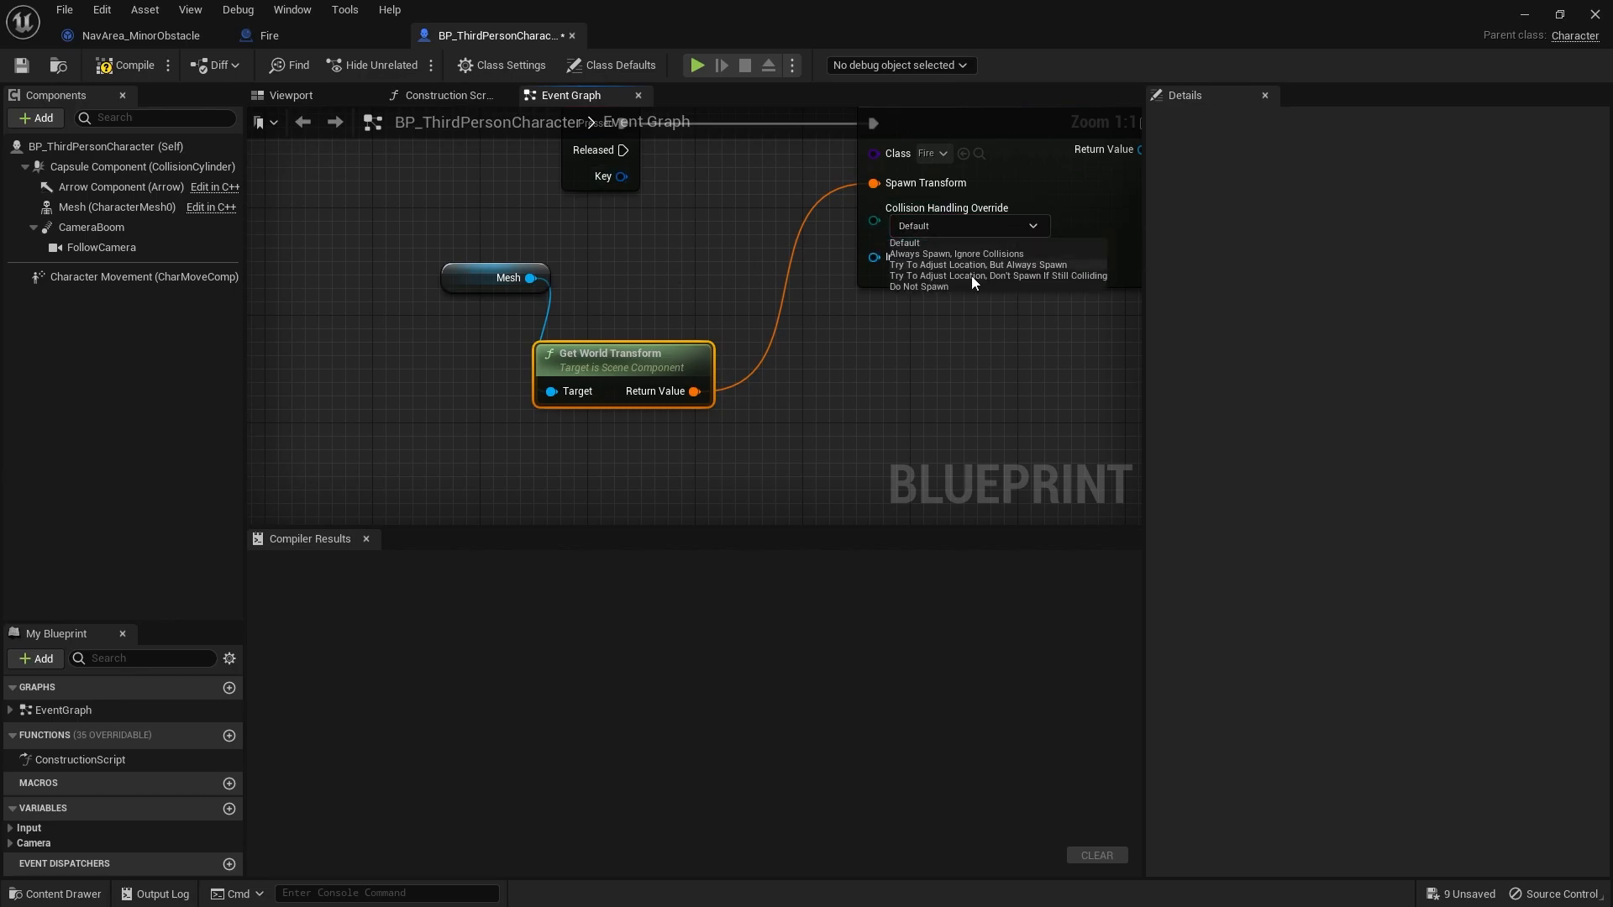
{"action": "left_click", "coordinate": [954, 253]}
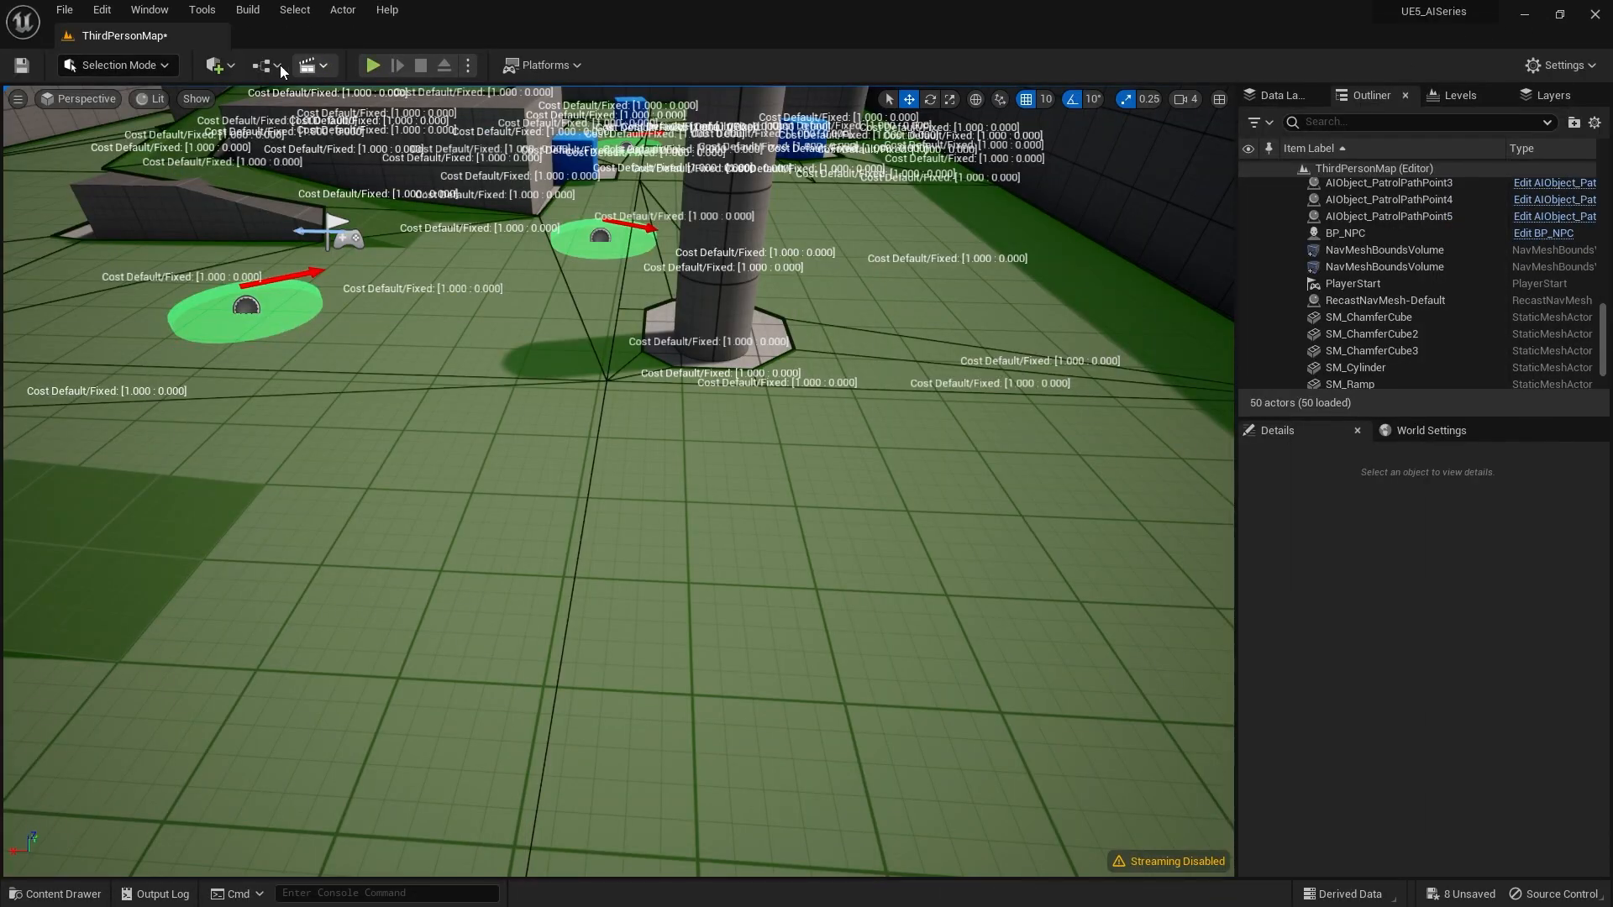
{"action": "left_click", "coordinate": [372, 65]}
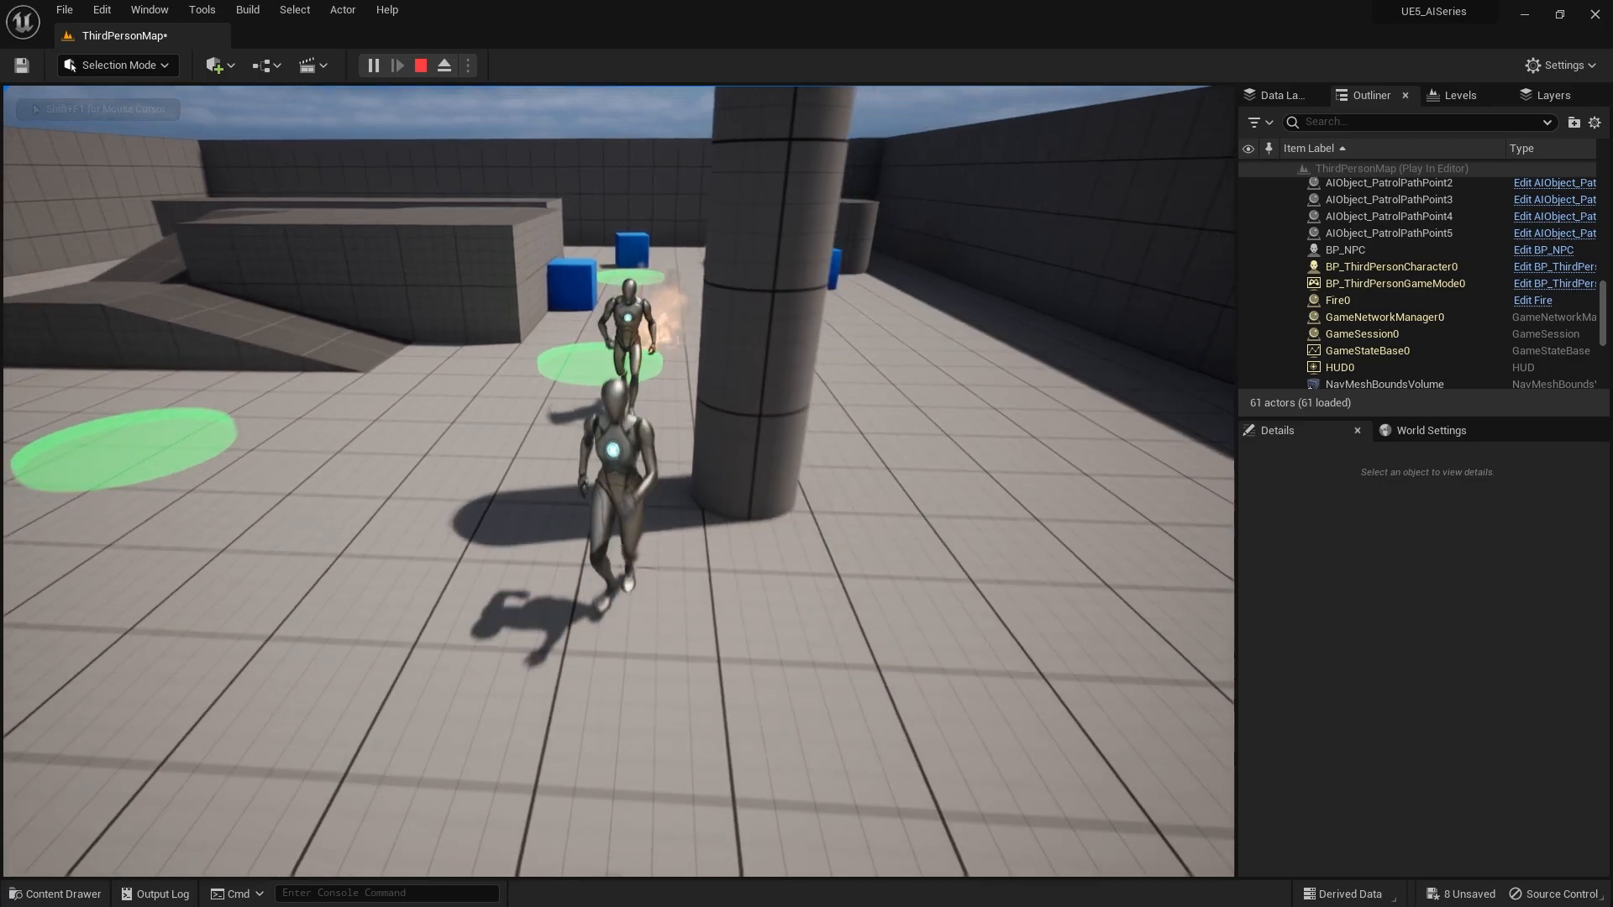
{"action": "left_click", "coordinate": [420, 65]}
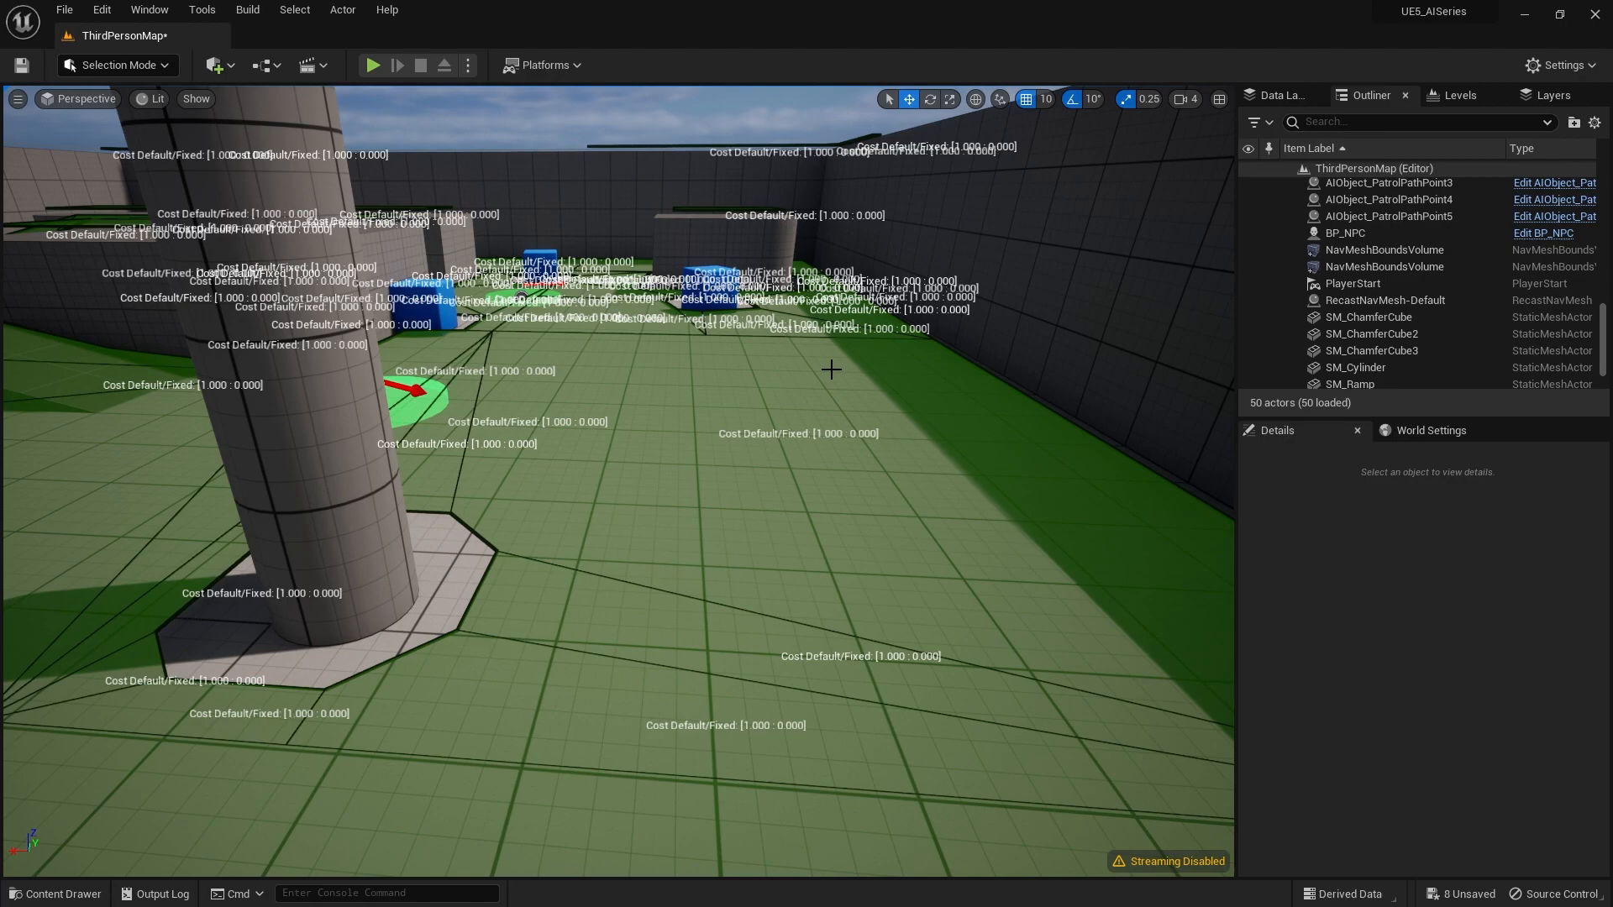
Go to Project Settings > Navigation Mesh and expand the Runtime Generation choices
{"action": "left_click", "coordinate": [101, 9]}
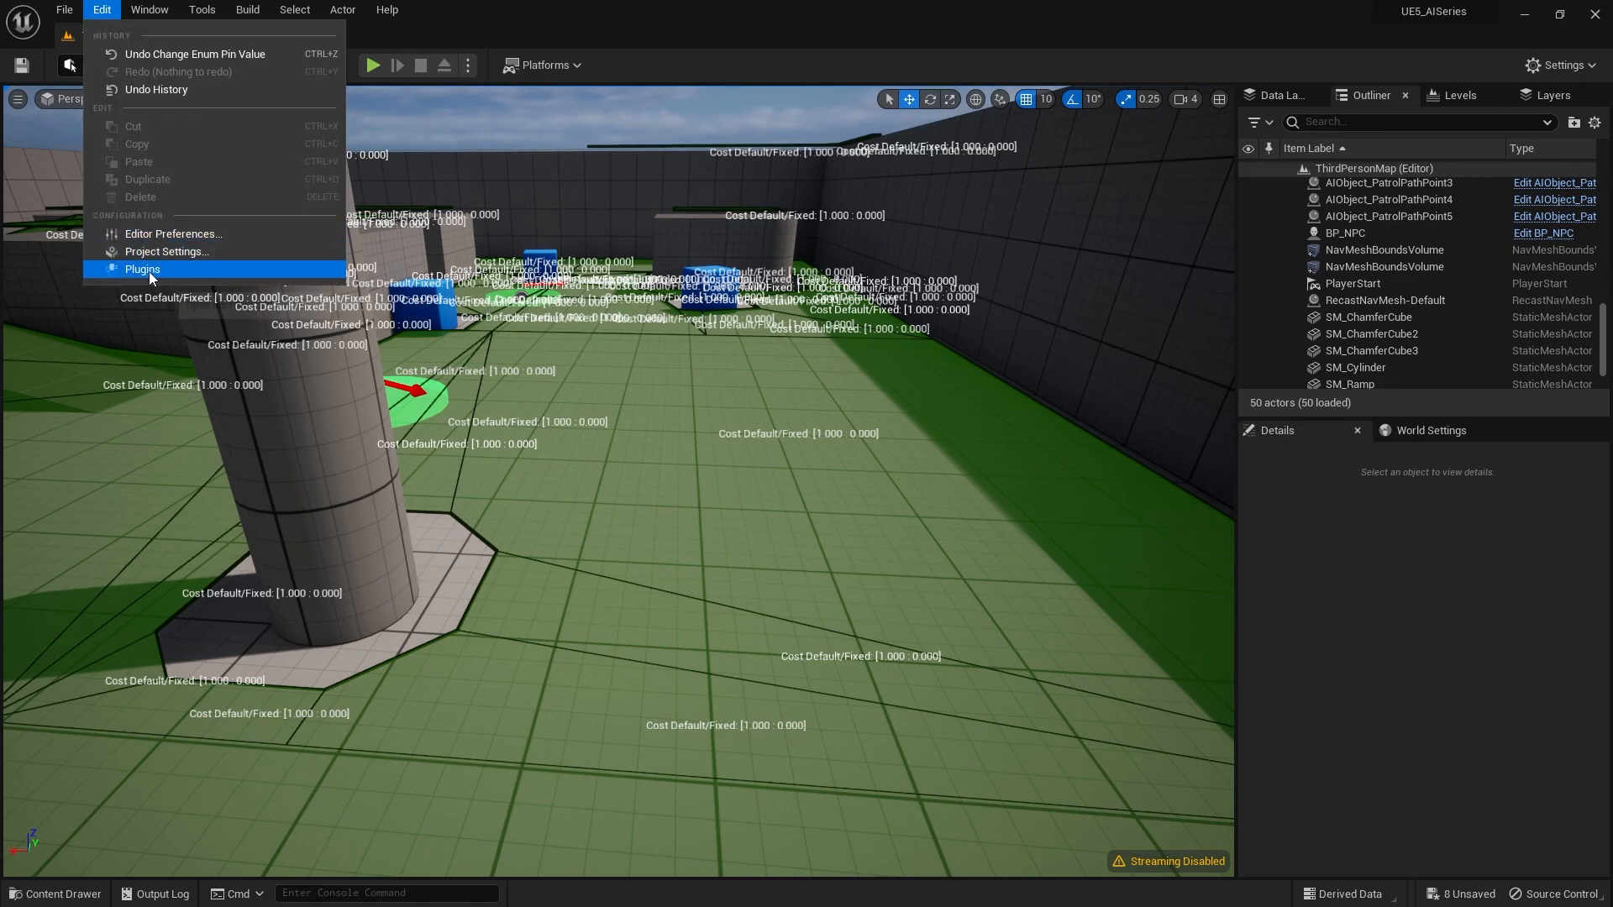
{"action": "left_click", "coordinate": [166, 252]}
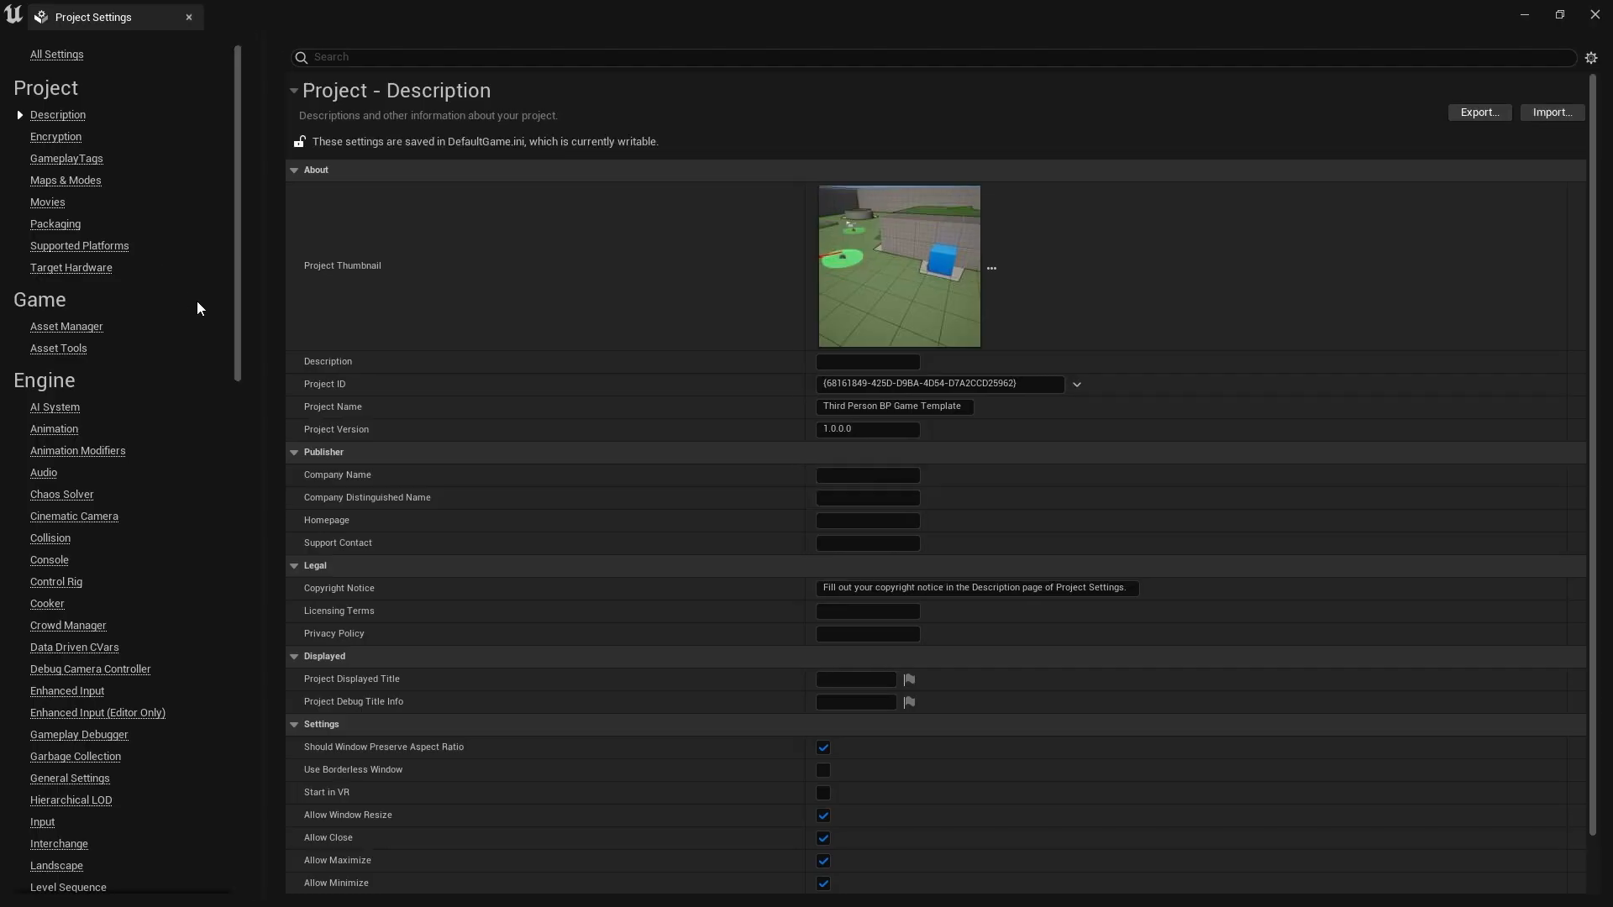
{"action": "scroll", "scroll_direction": "down", "scroll_amount": 3}
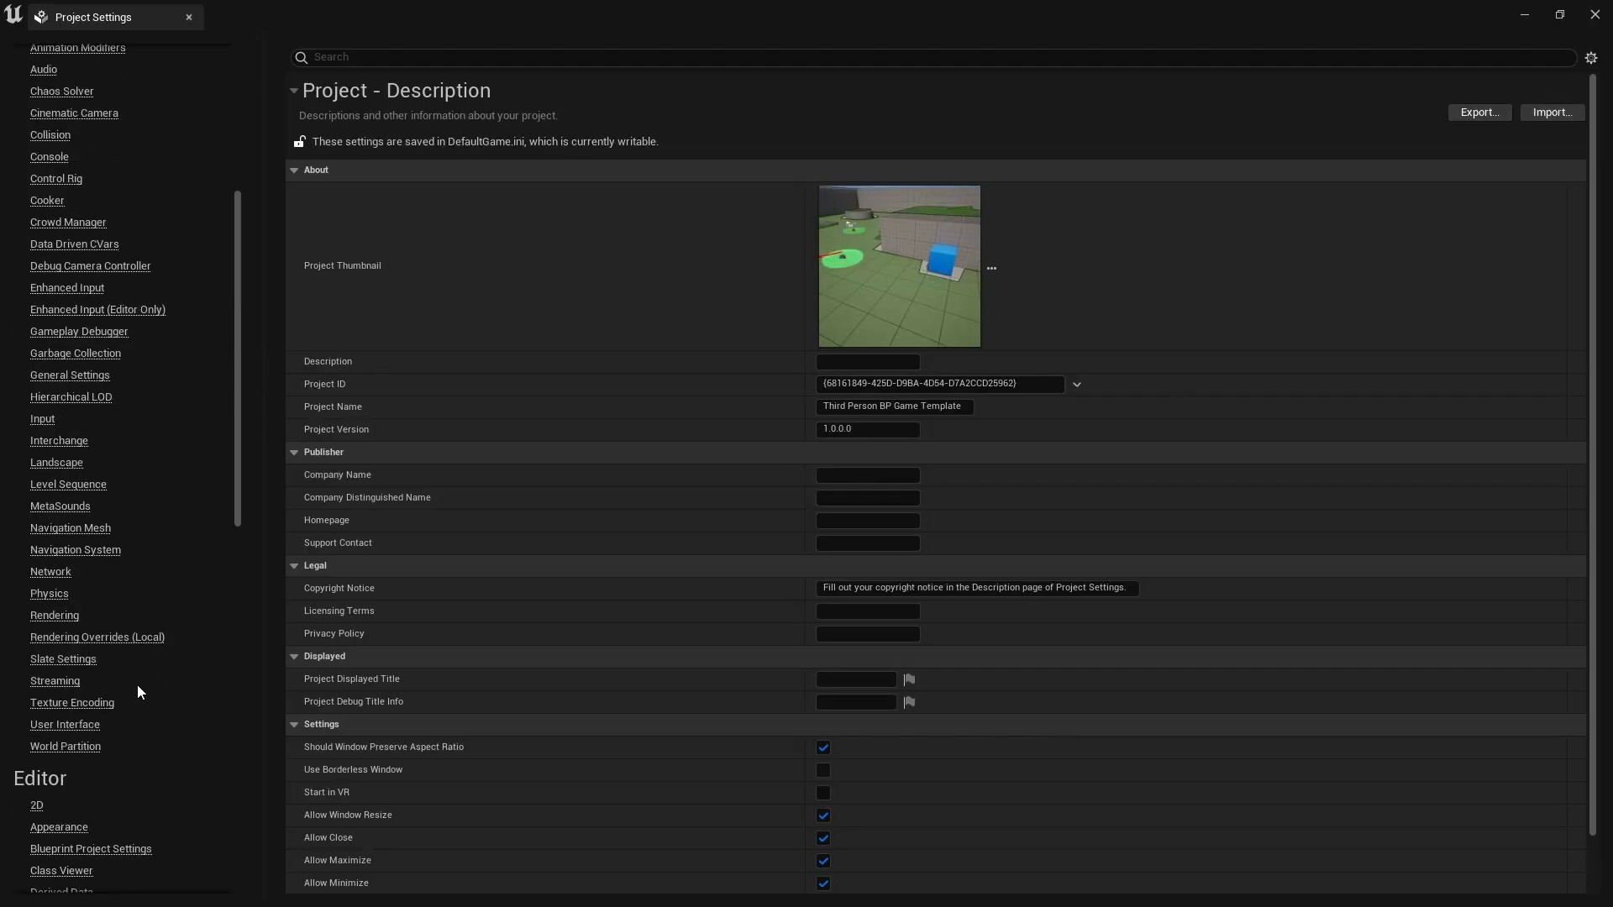
{"action": "left_click", "coordinate": [70, 528]}
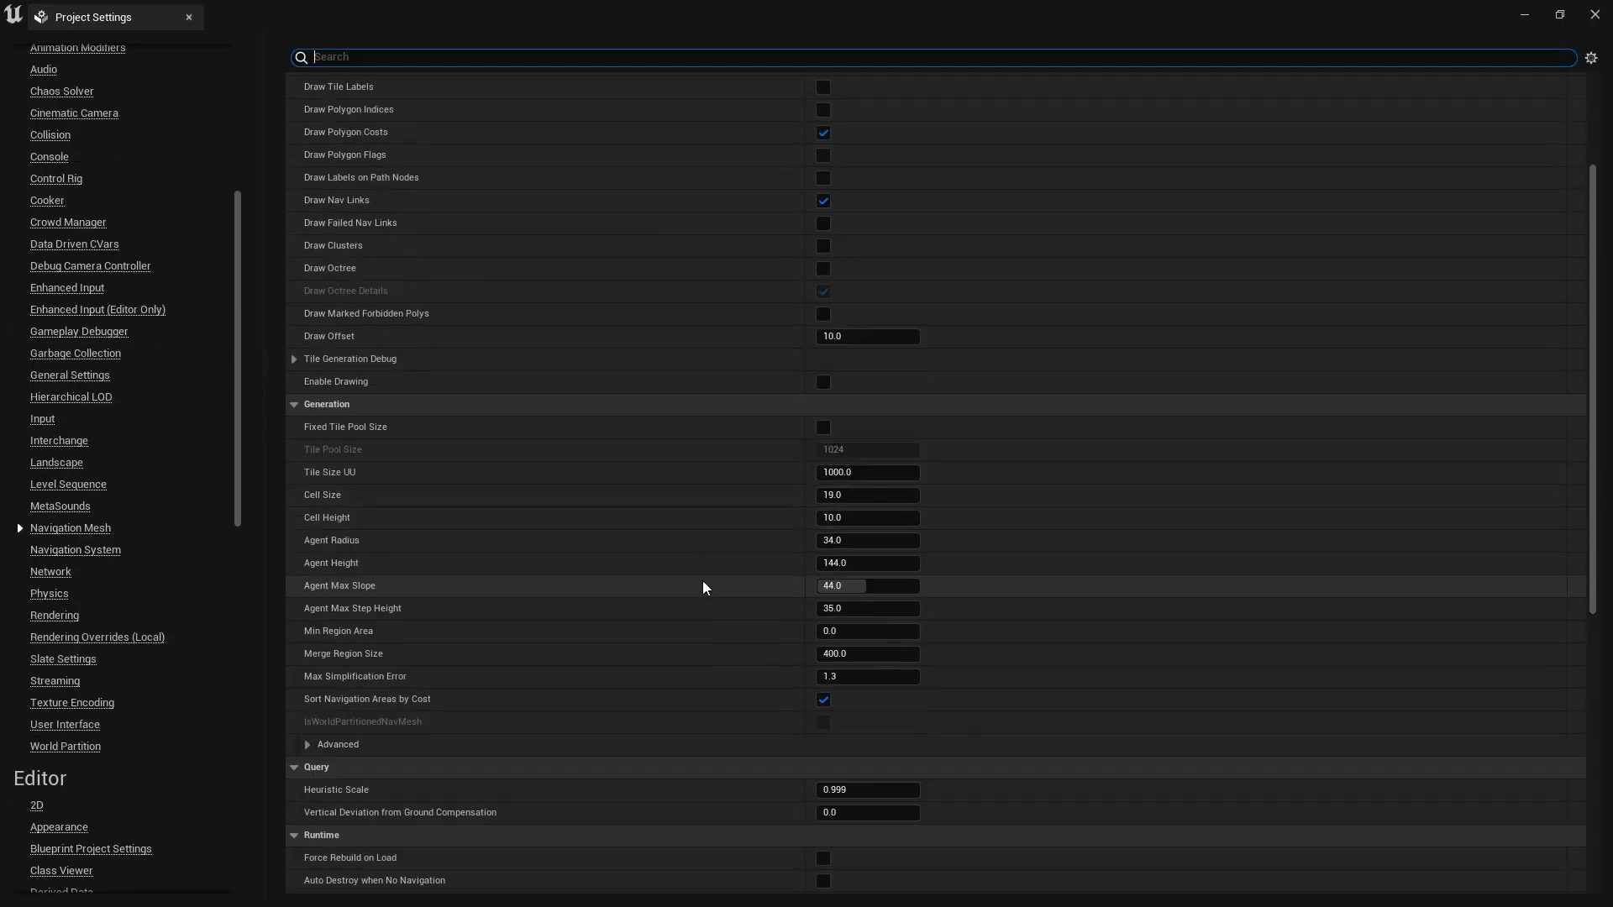
{"action": "scroll", "scroll_direction": "down", "scroll_amount": 3}
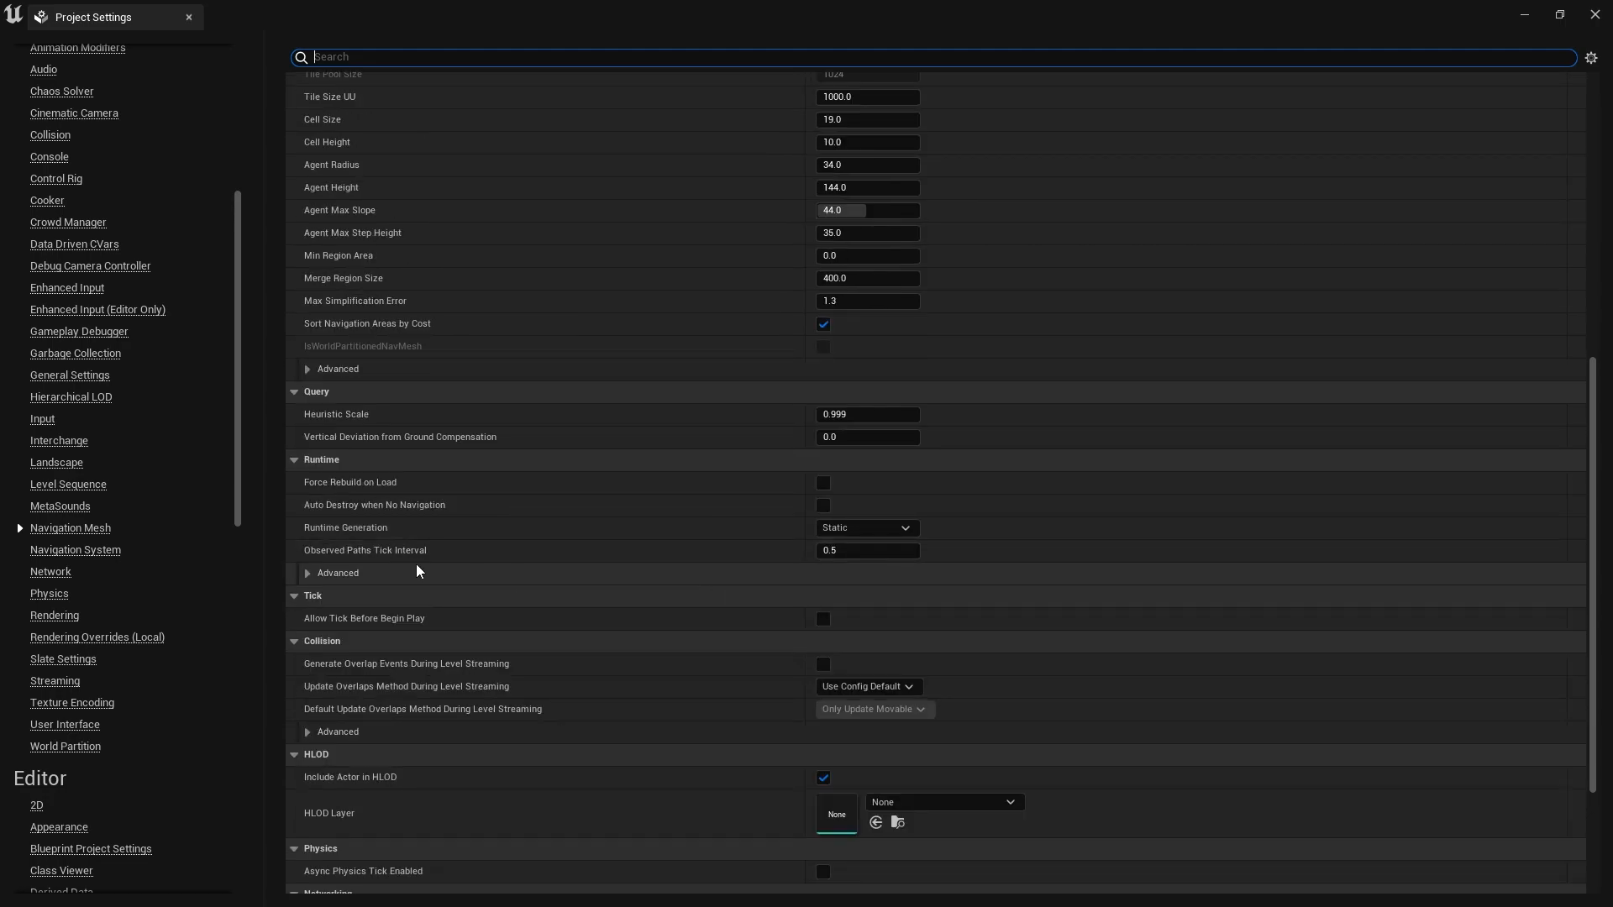
{"action": "mouse_move", "coordinate": [370, 546]}
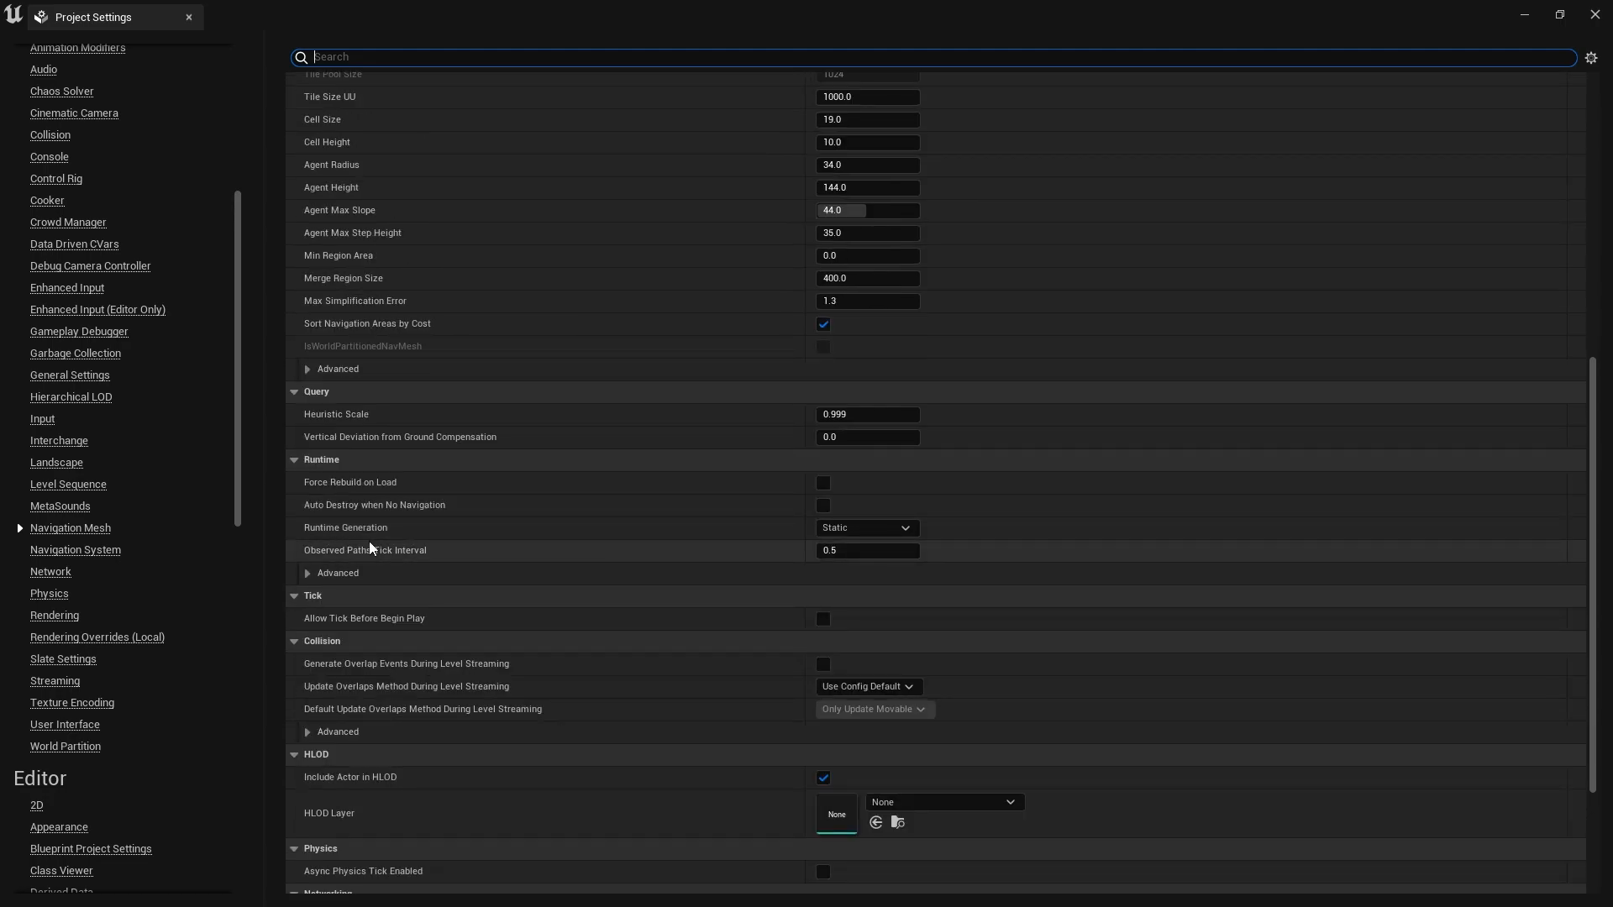
{"action": "left_click", "coordinate": [866, 527]}
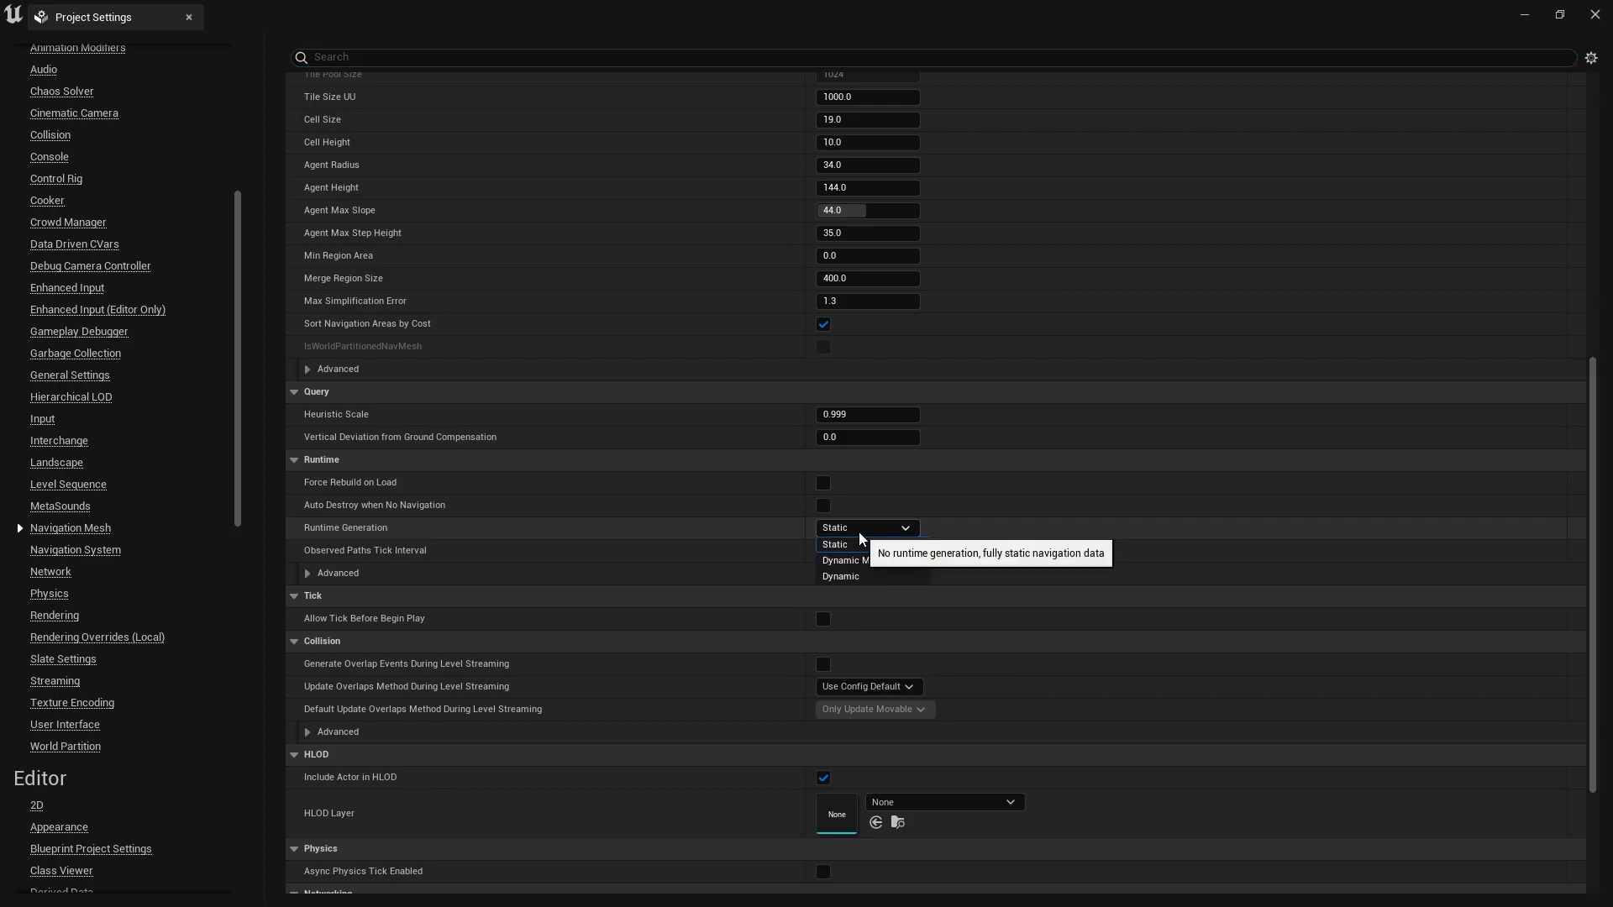
{"action": "mouse_move", "coordinate": [871, 560]}
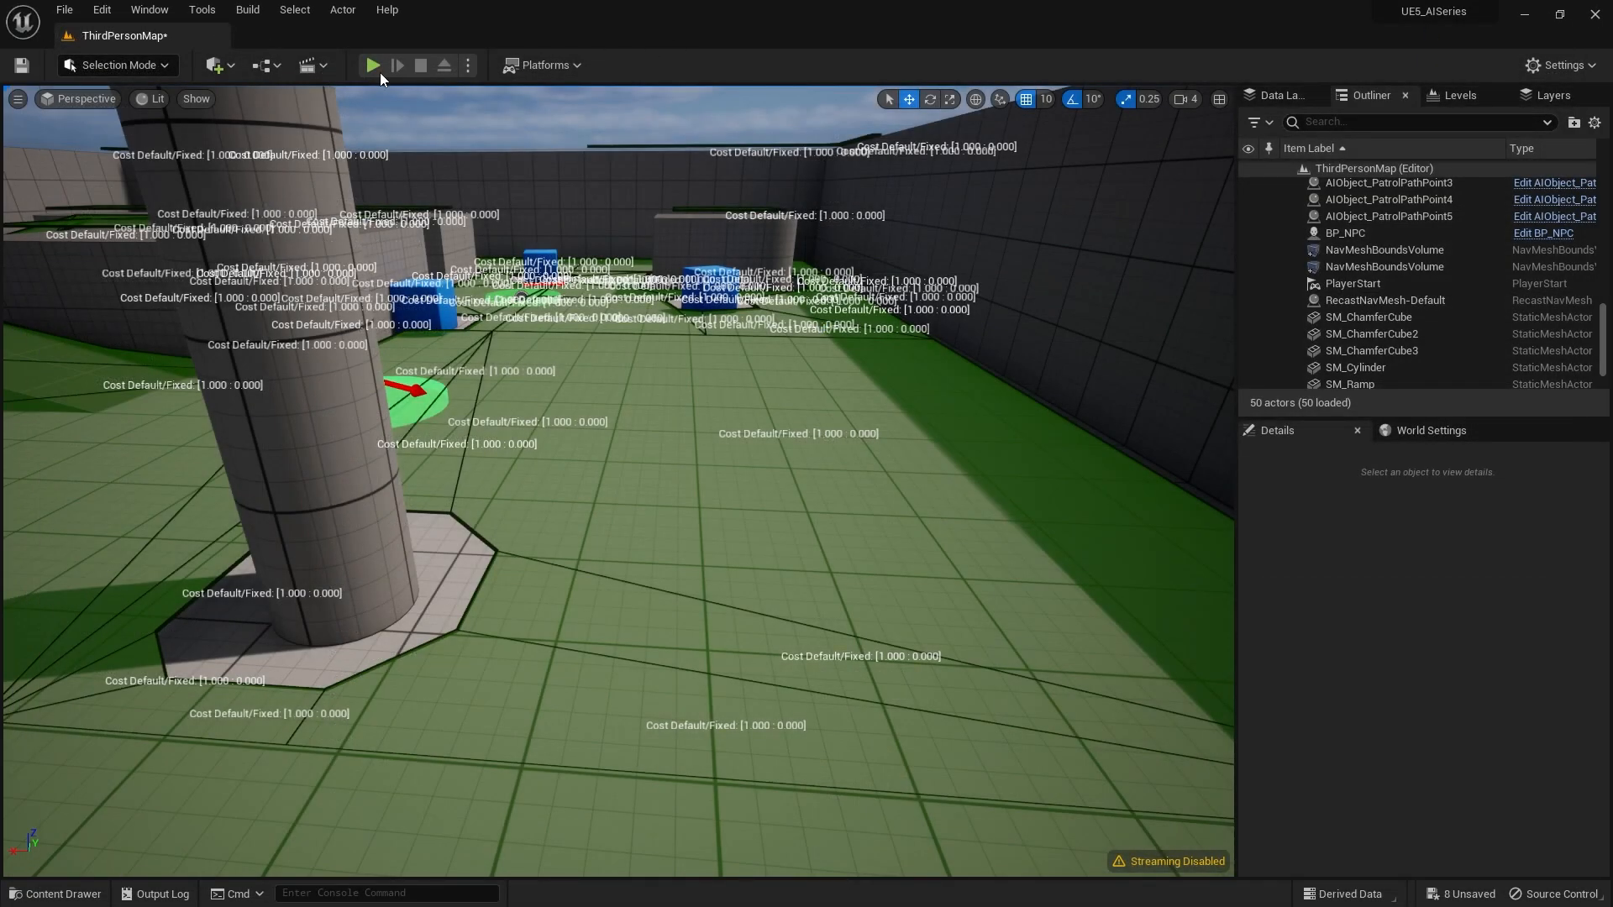
{"action": "left_click", "coordinate": [372, 65]}
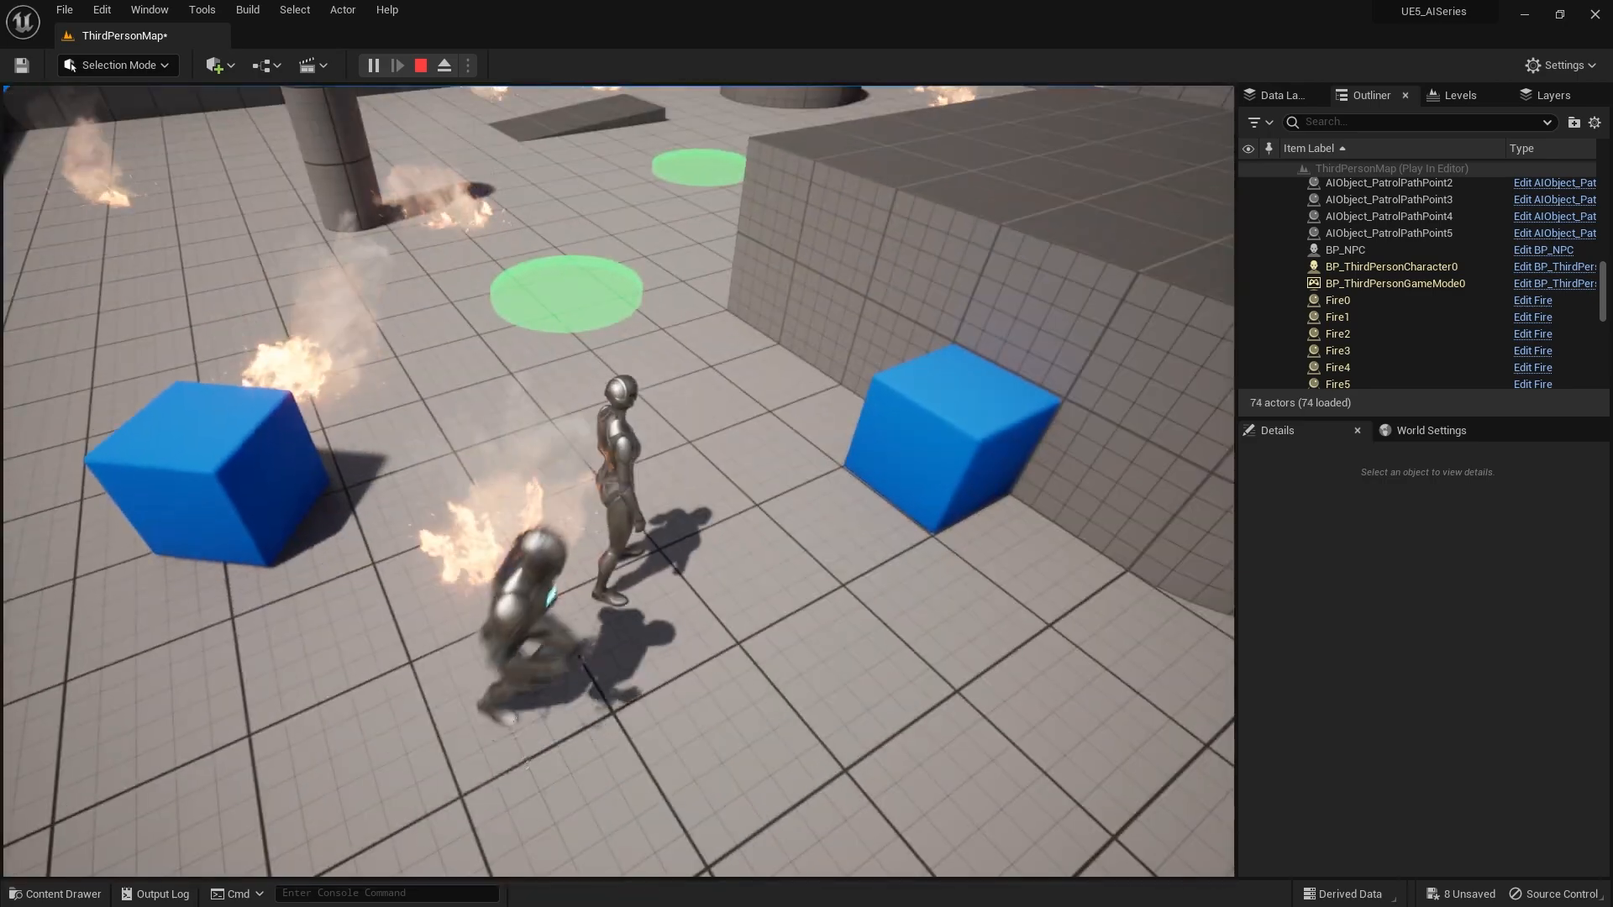
{"action": "left_click", "coordinate": [420, 65]}
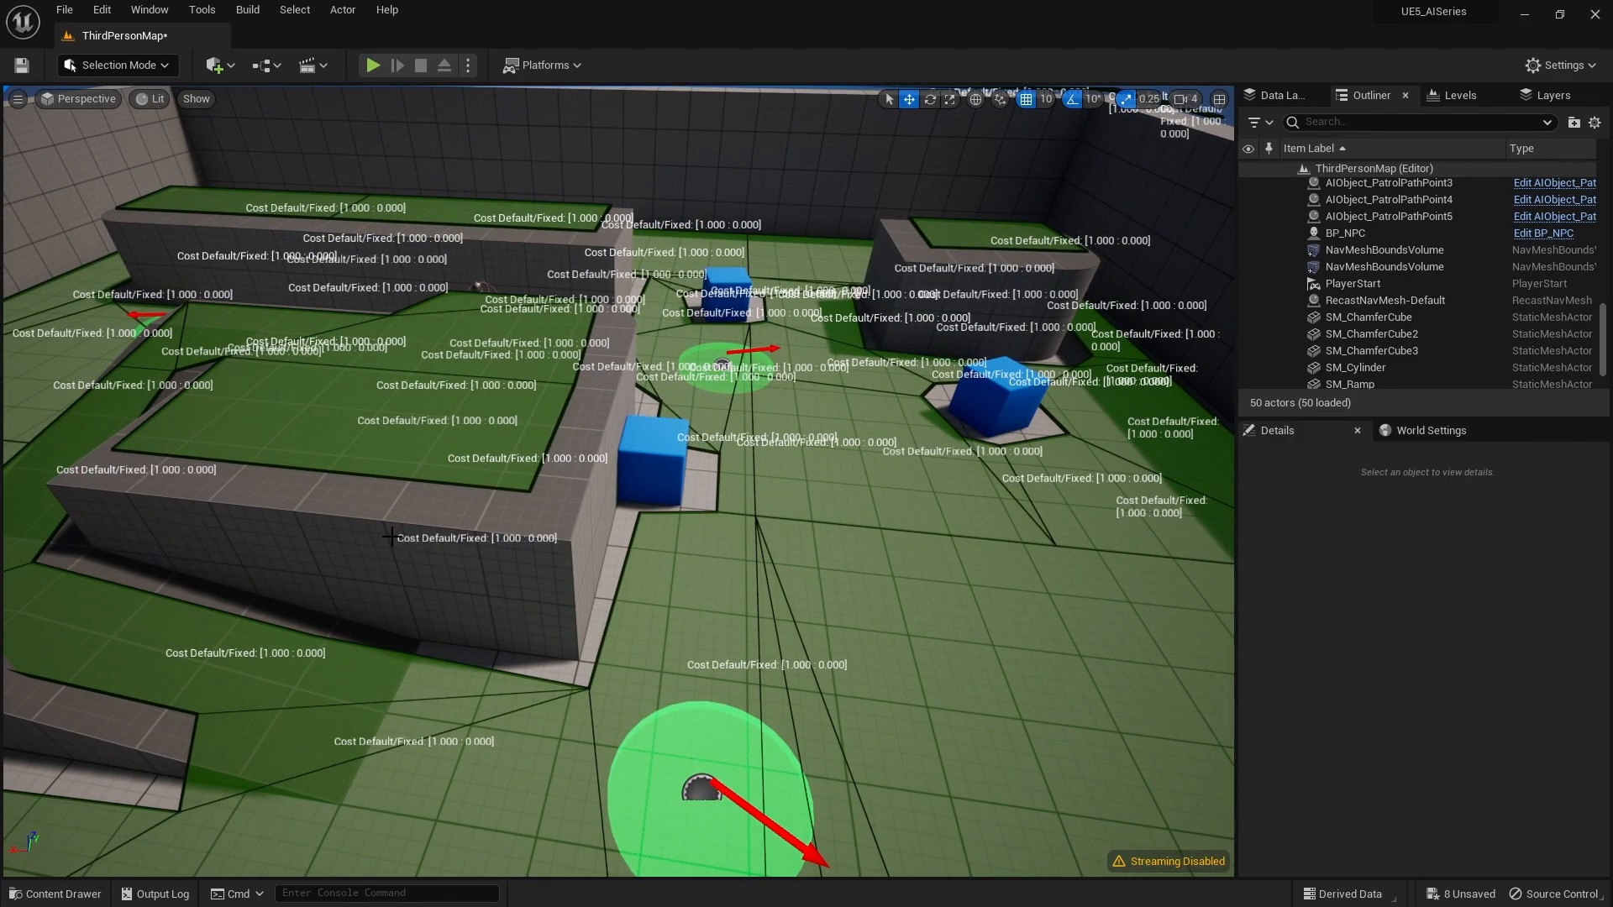
{"action": "mouse_move", "coordinate": [101, 9]}
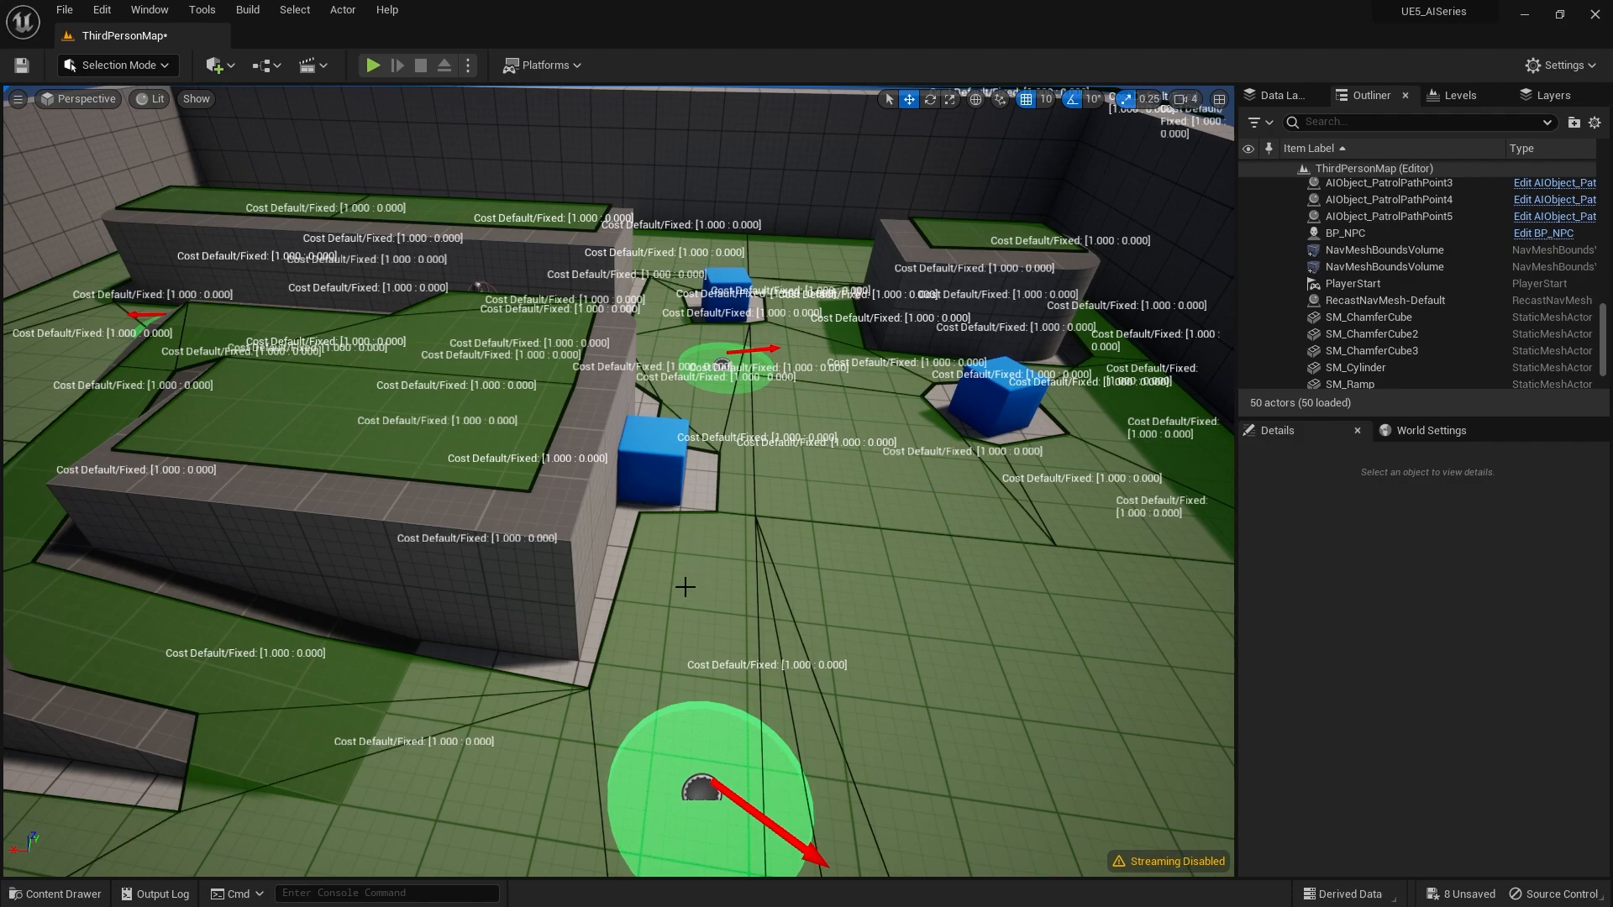
{"action": "mouse_move", "coordinate": [776, 576]}
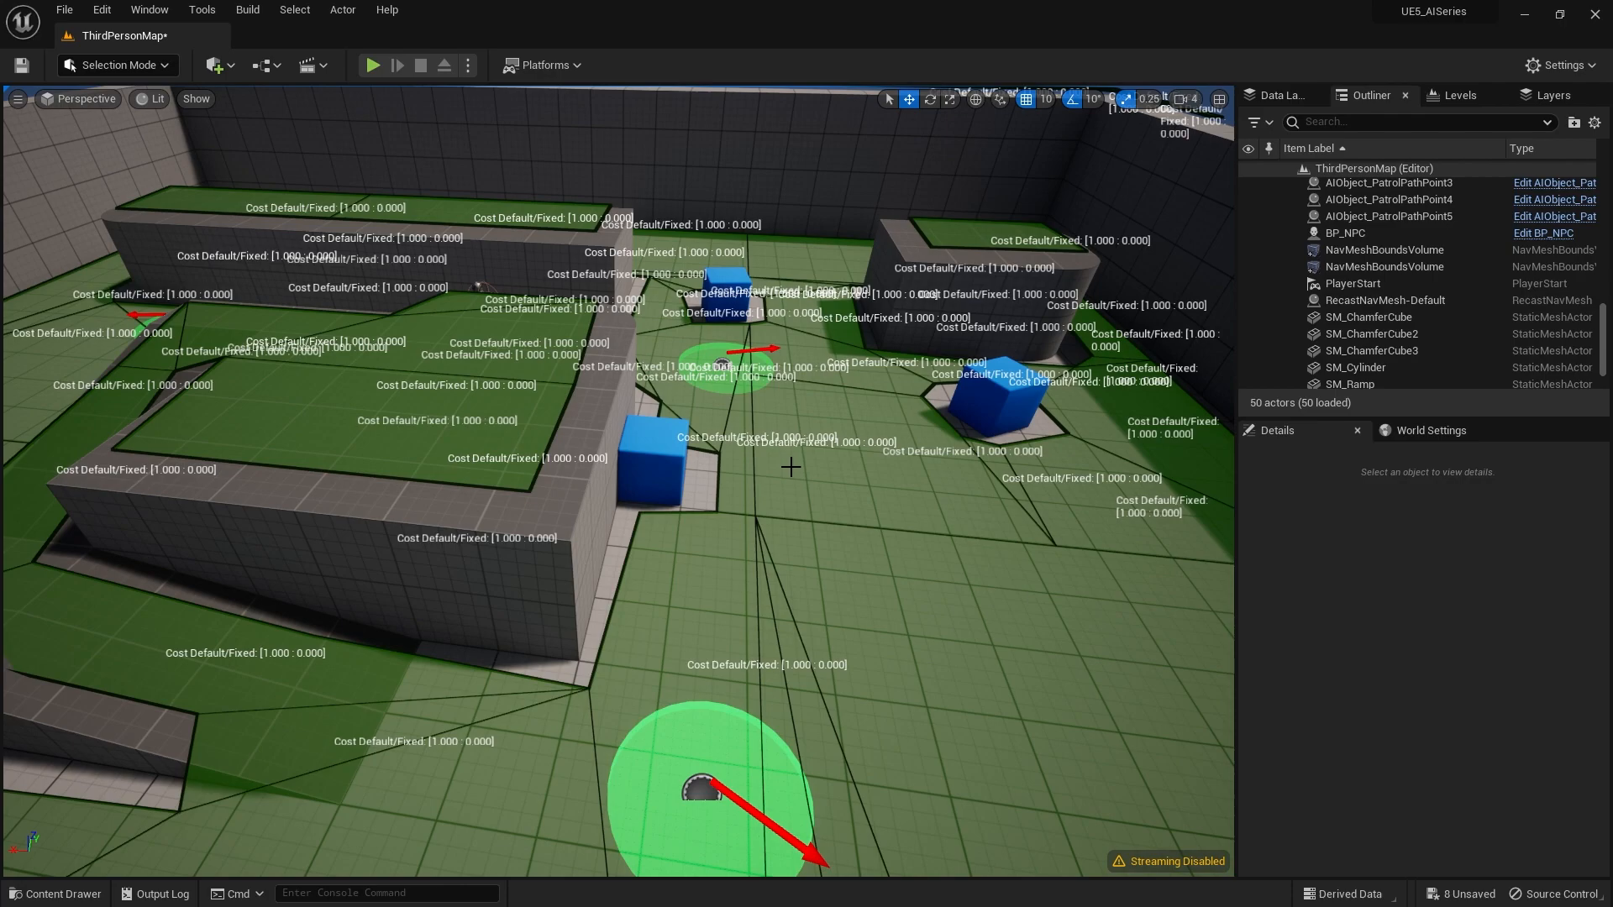
{"action": "mouse_move", "coordinate": [1184, 683]}
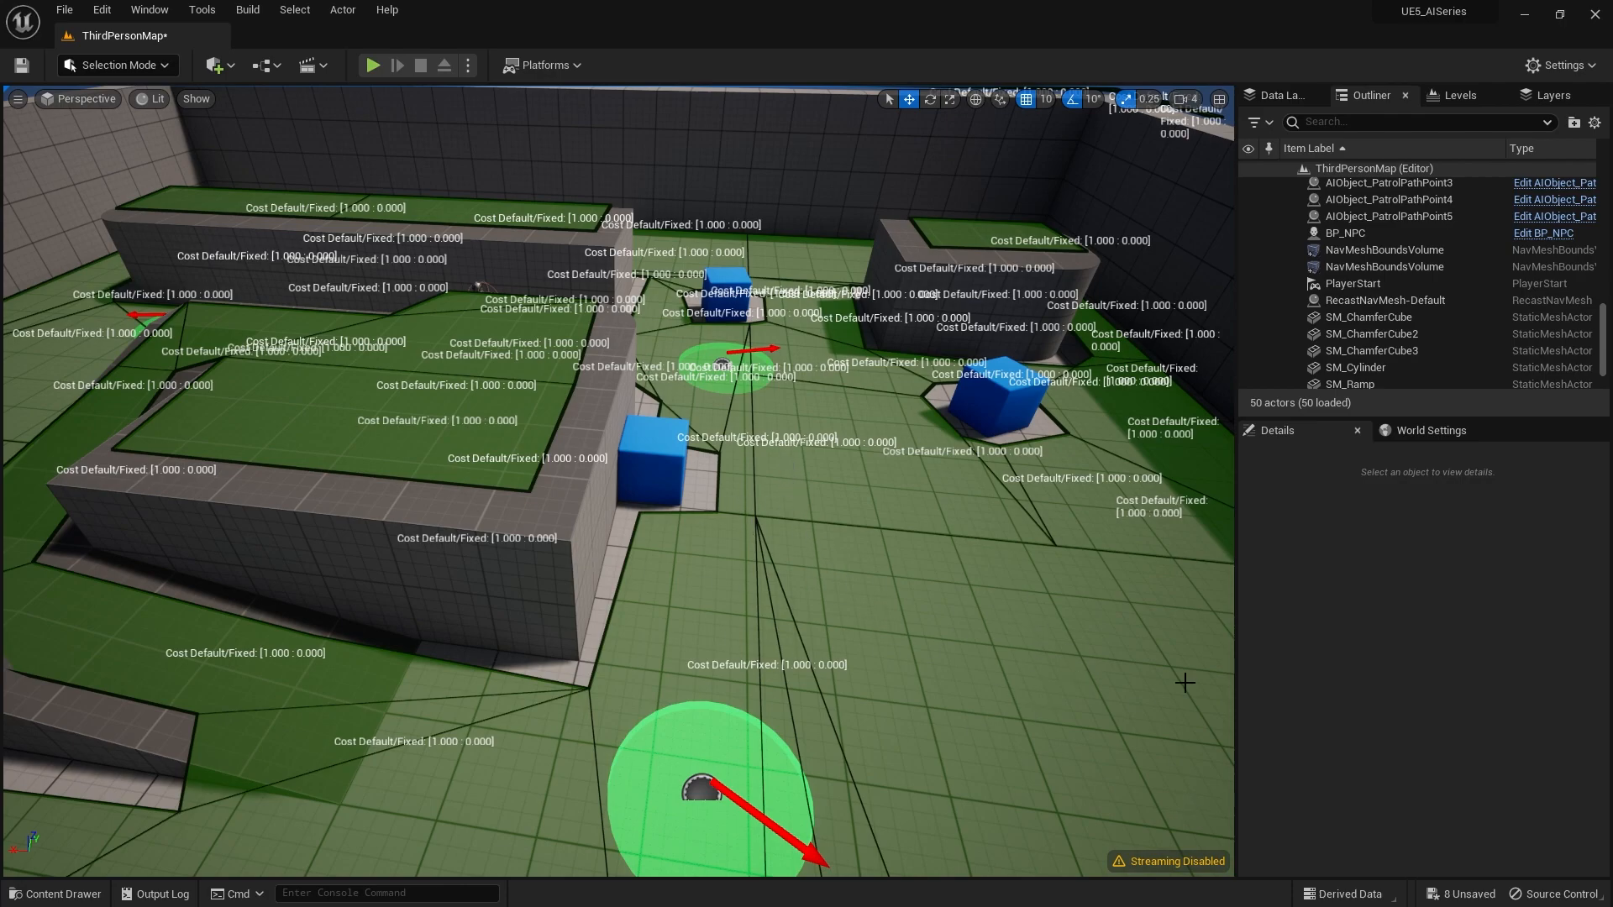
{"action": "mouse_move", "coordinate": [1210, 653]}
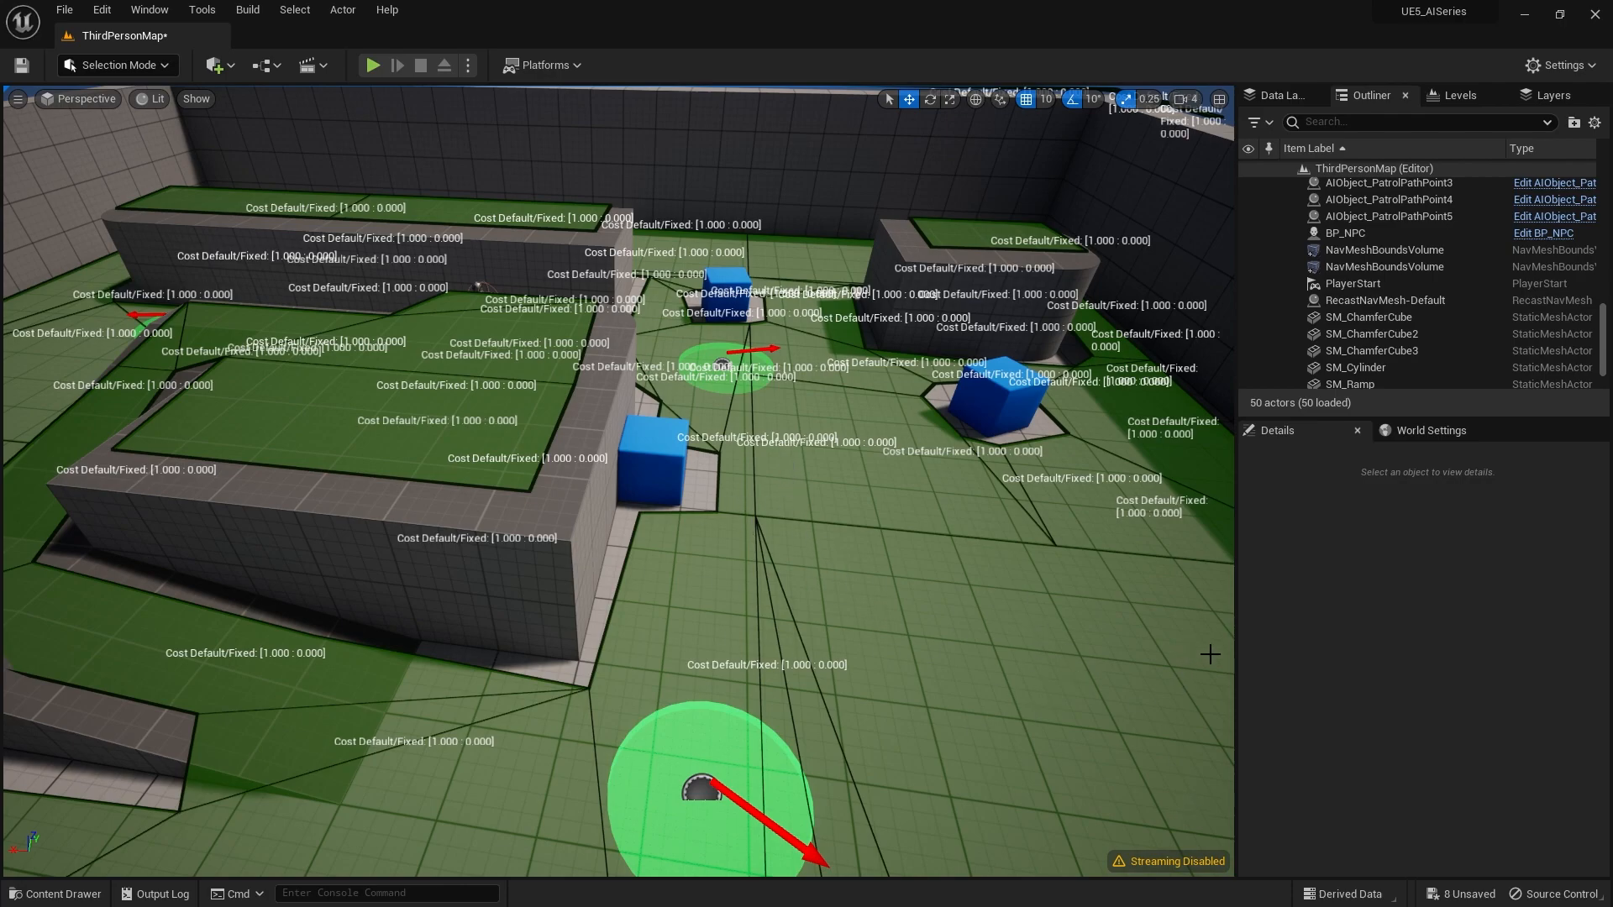